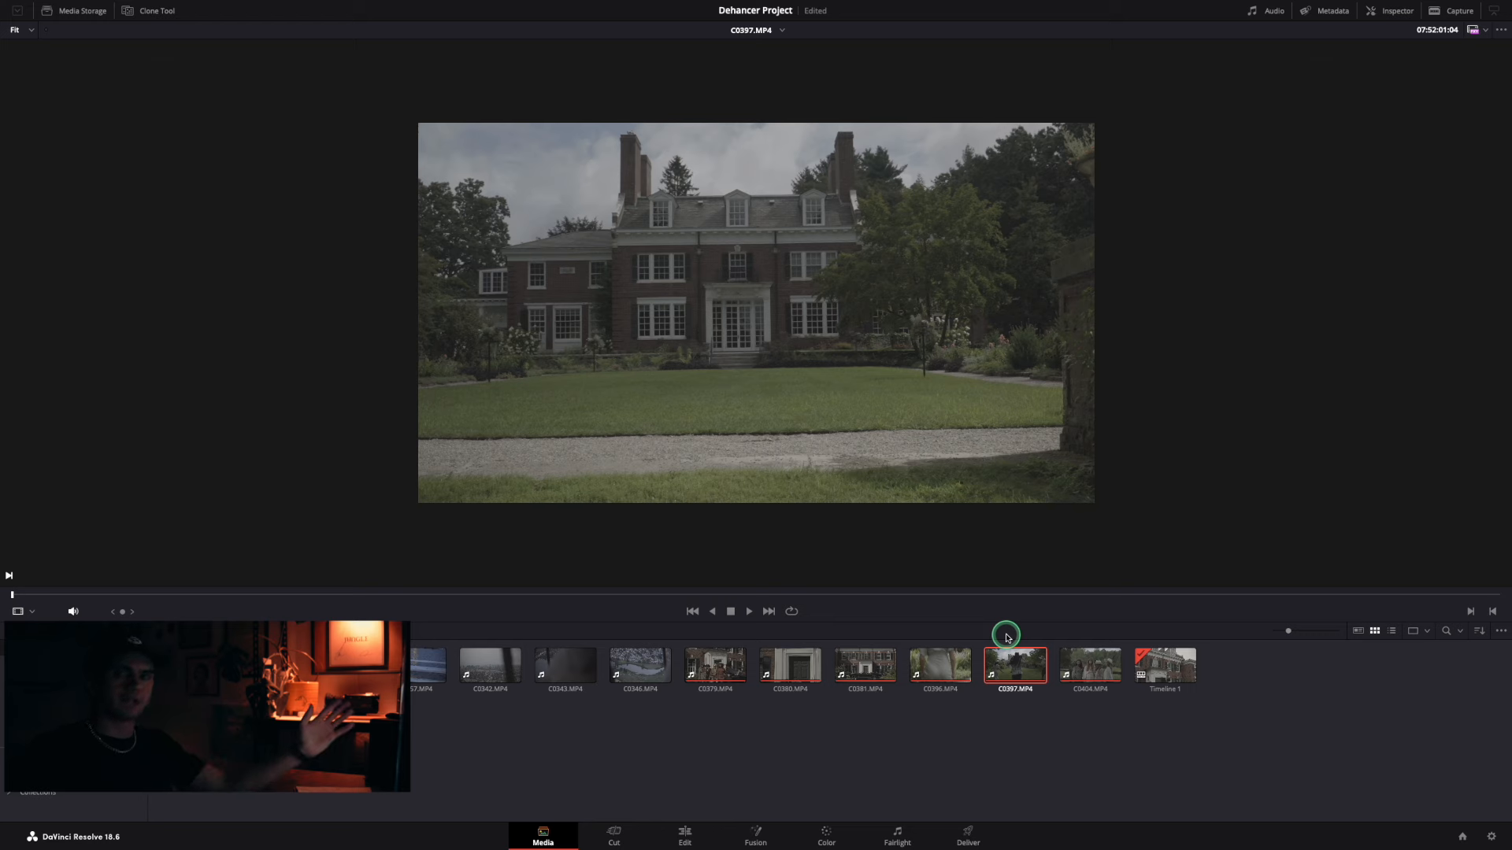
Switch from the Media page to the Color page with Timeline 1's clip loaded.
click(825, 835)
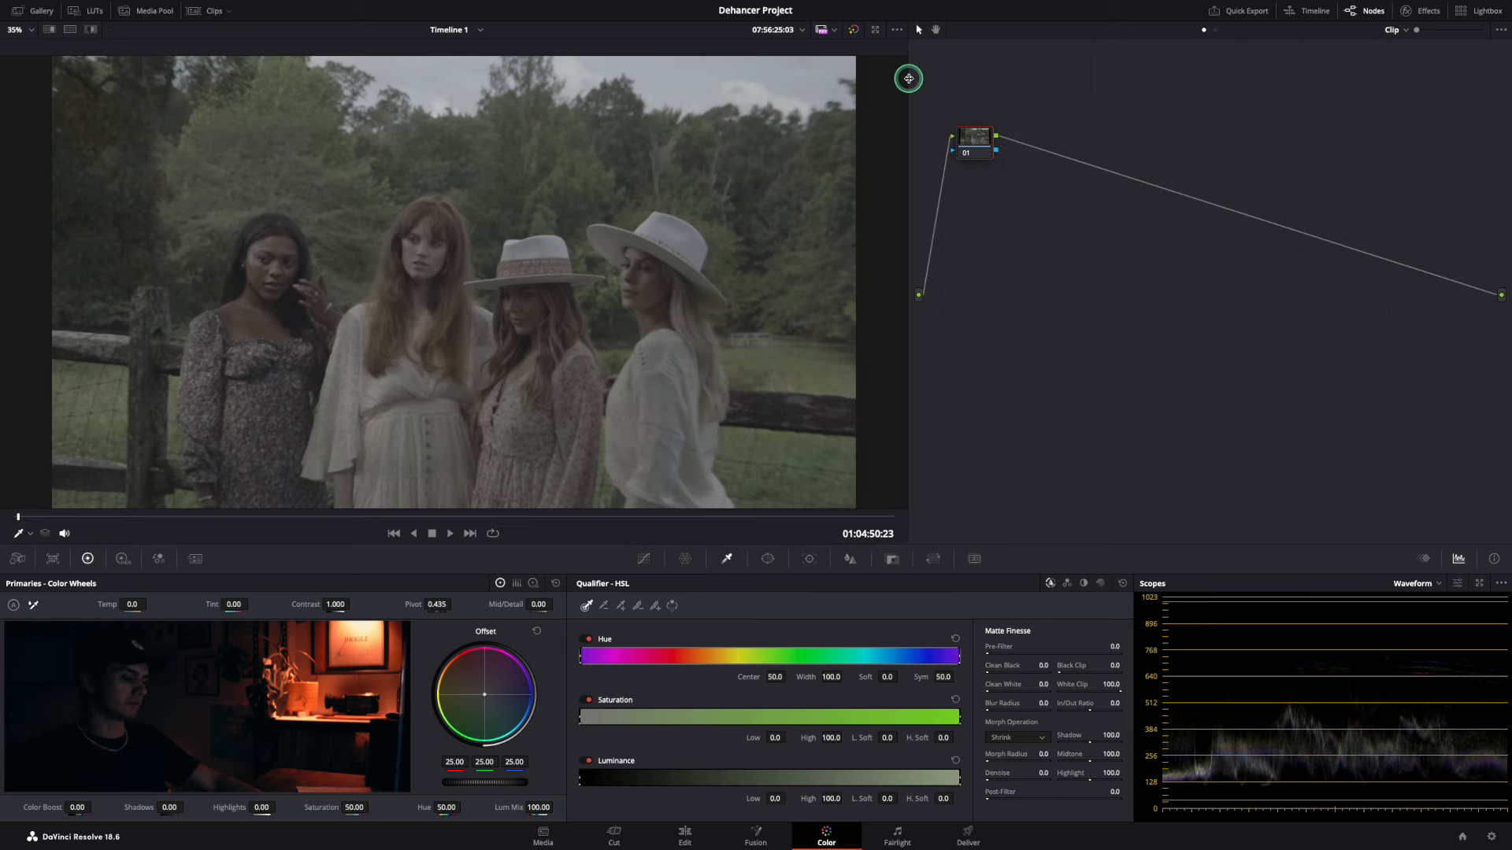
Label the serial nodes IDT, WB, EXP, CONT, parallel Pre-High, SHARP, SKIN, and final ODT.
click(1426, 11)
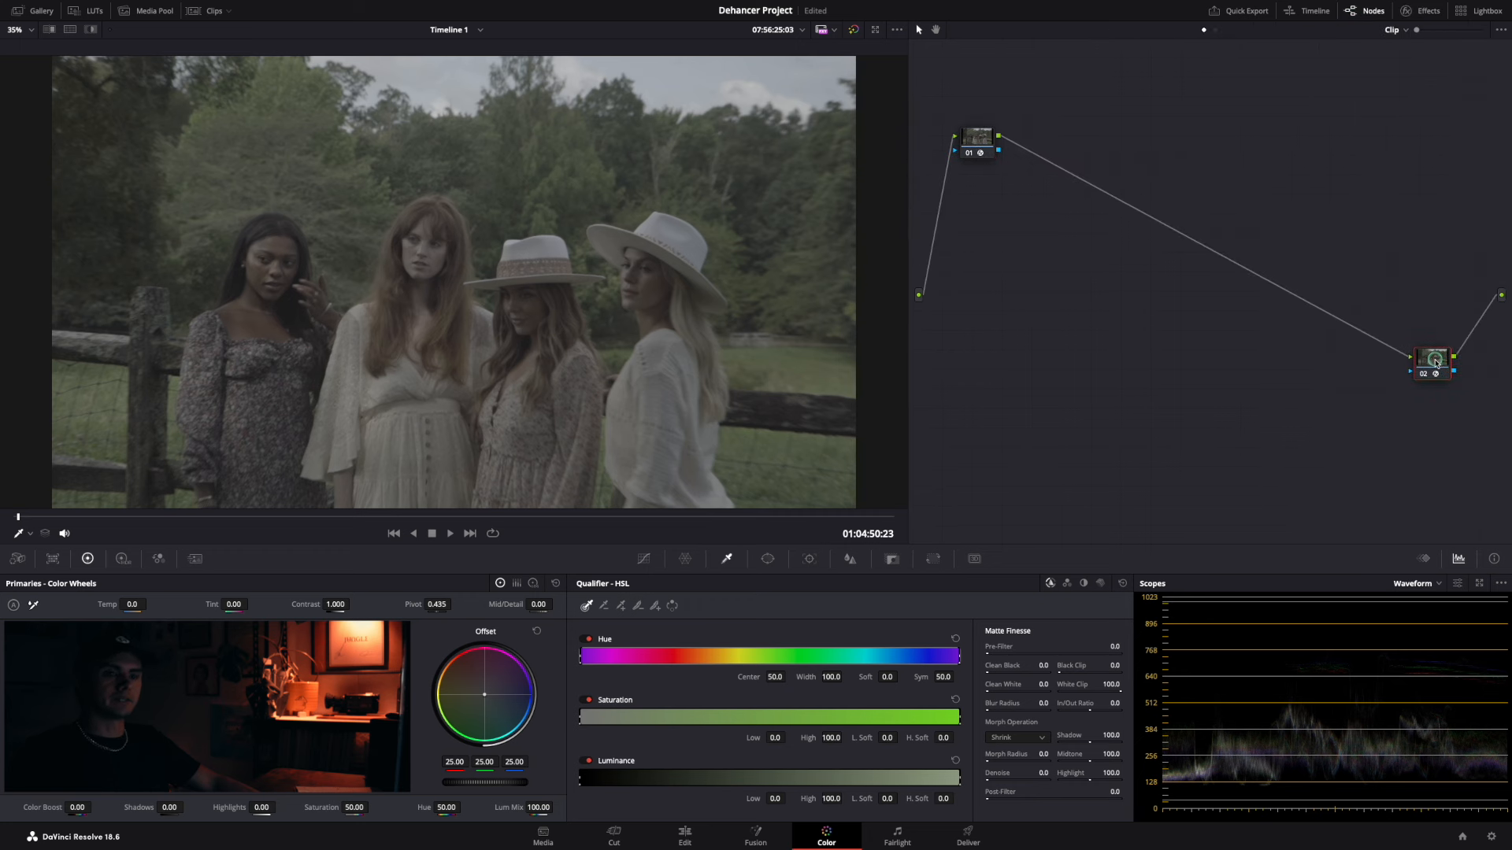
right_click(975, 142)
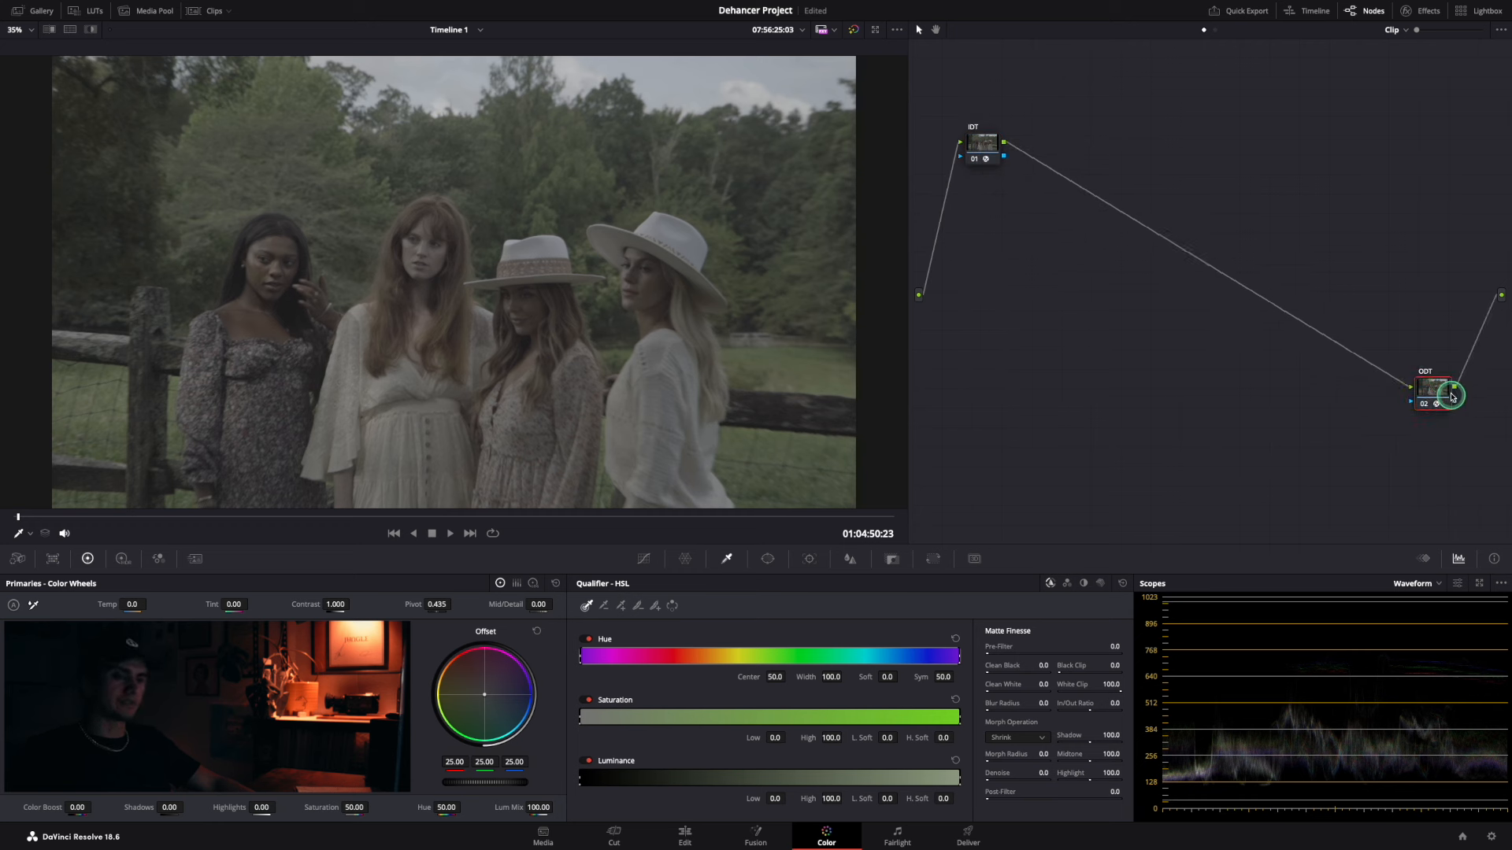
click(1436, 391)
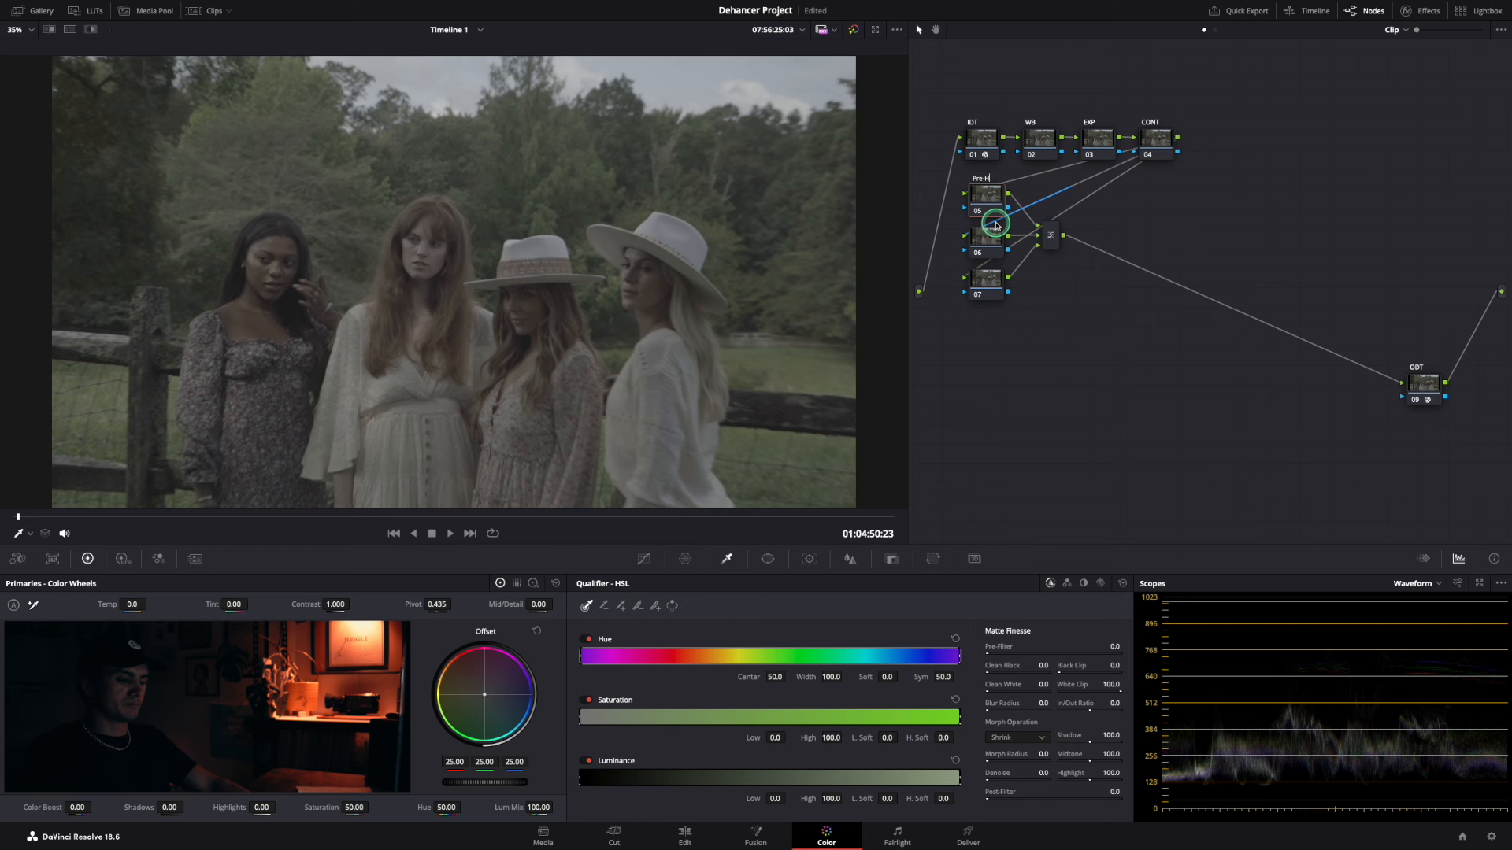
click(985, 240)
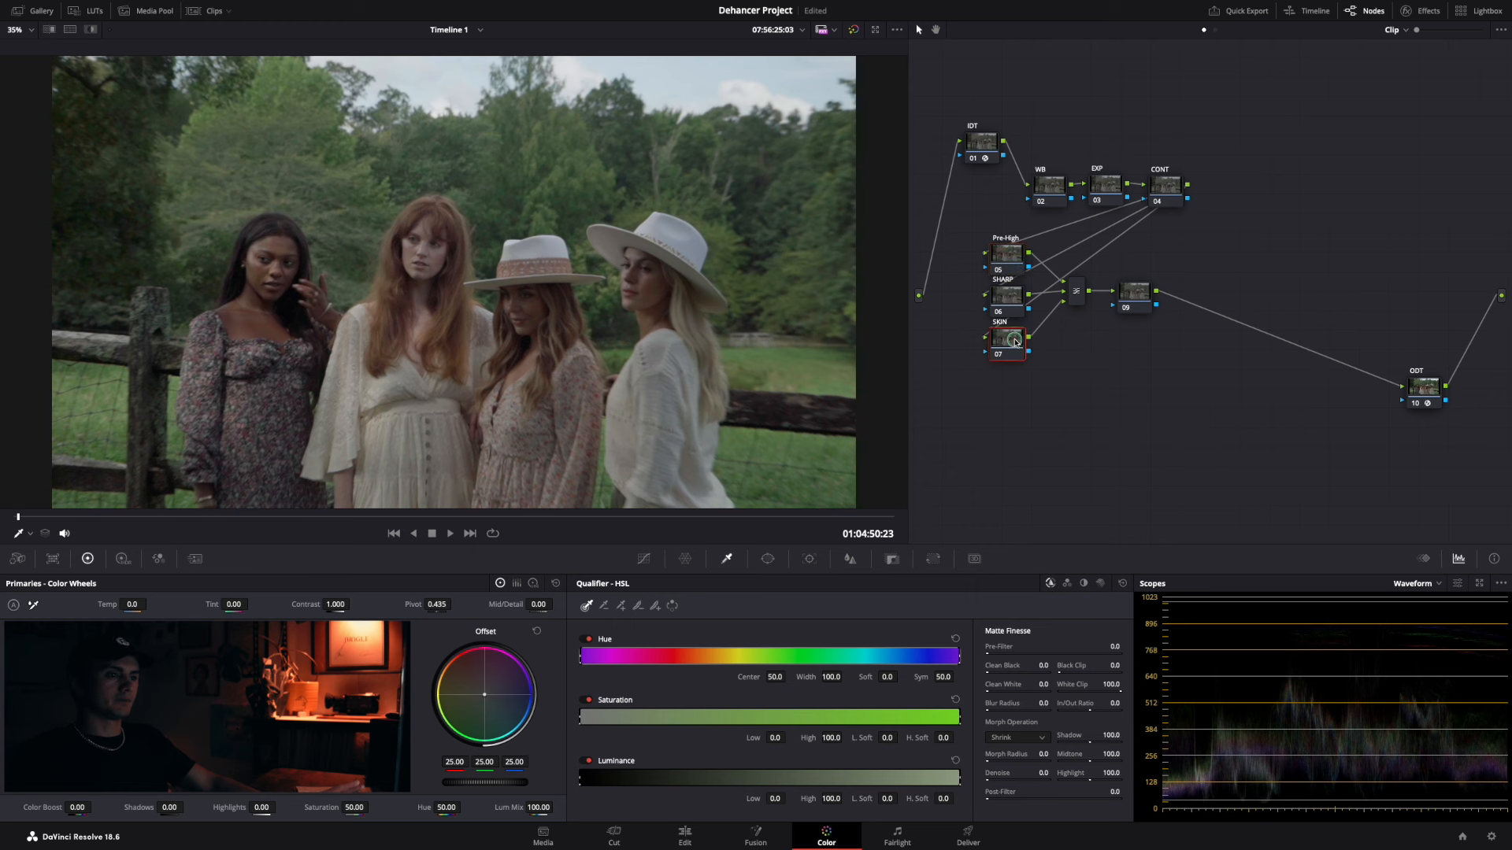
Shape the EXP node's custom curve with highlight and shadow points.
click(1134, 292)
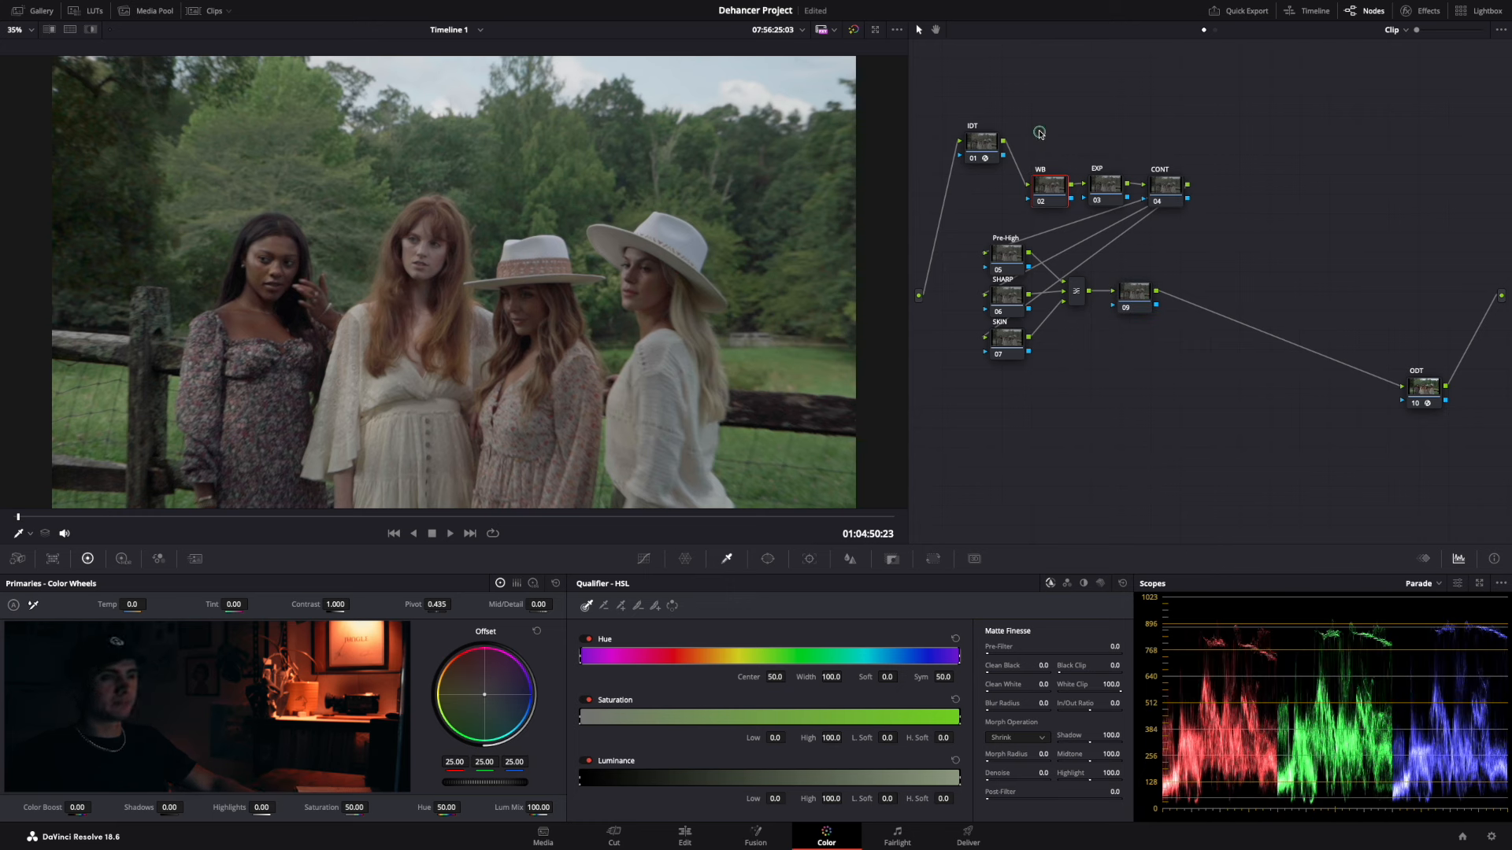
click(1417, 582)
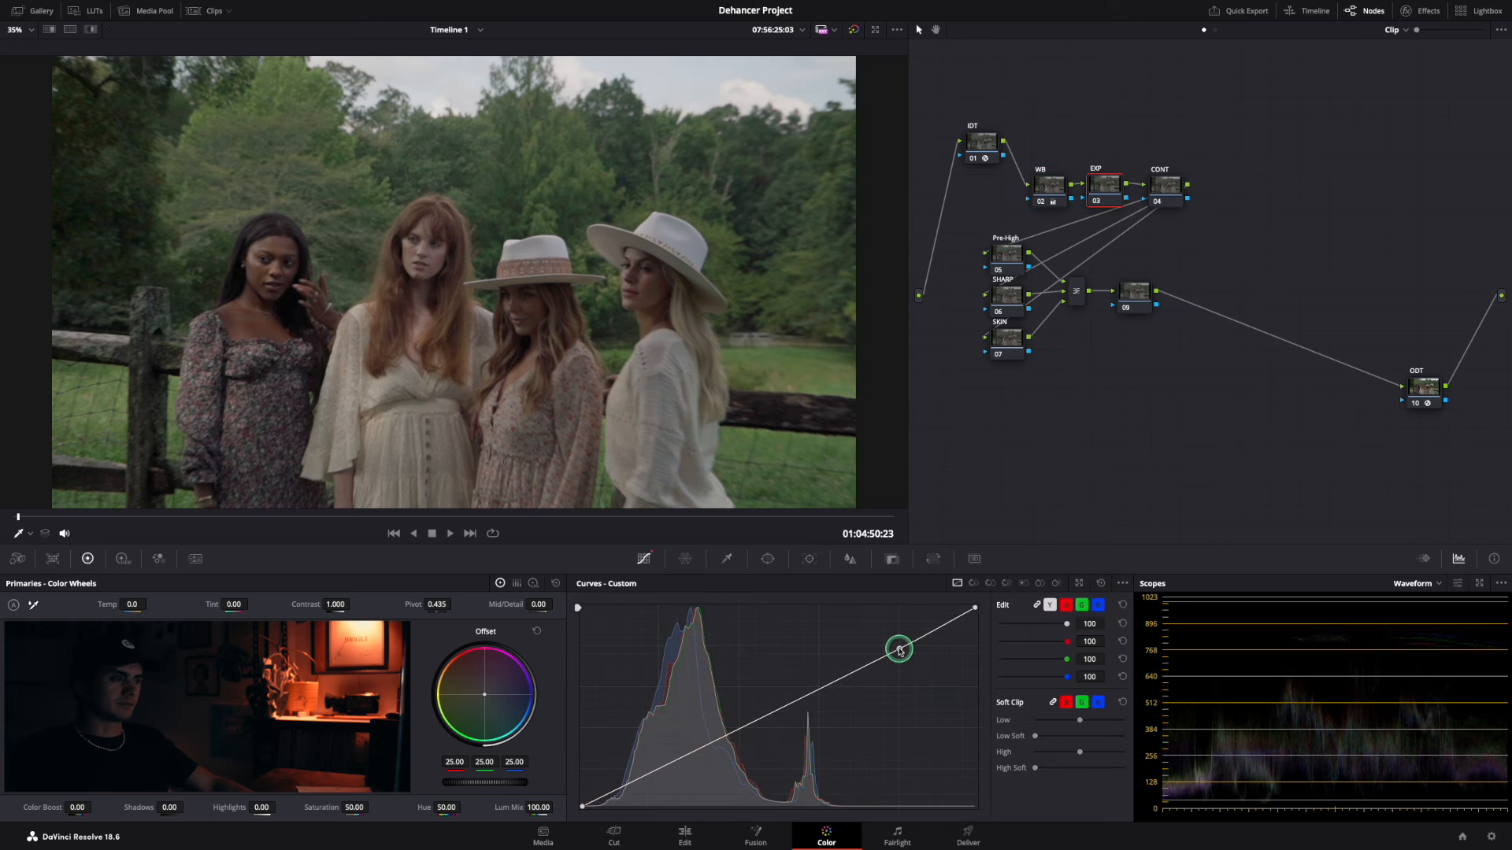
drag(898, 648, 657, 769)
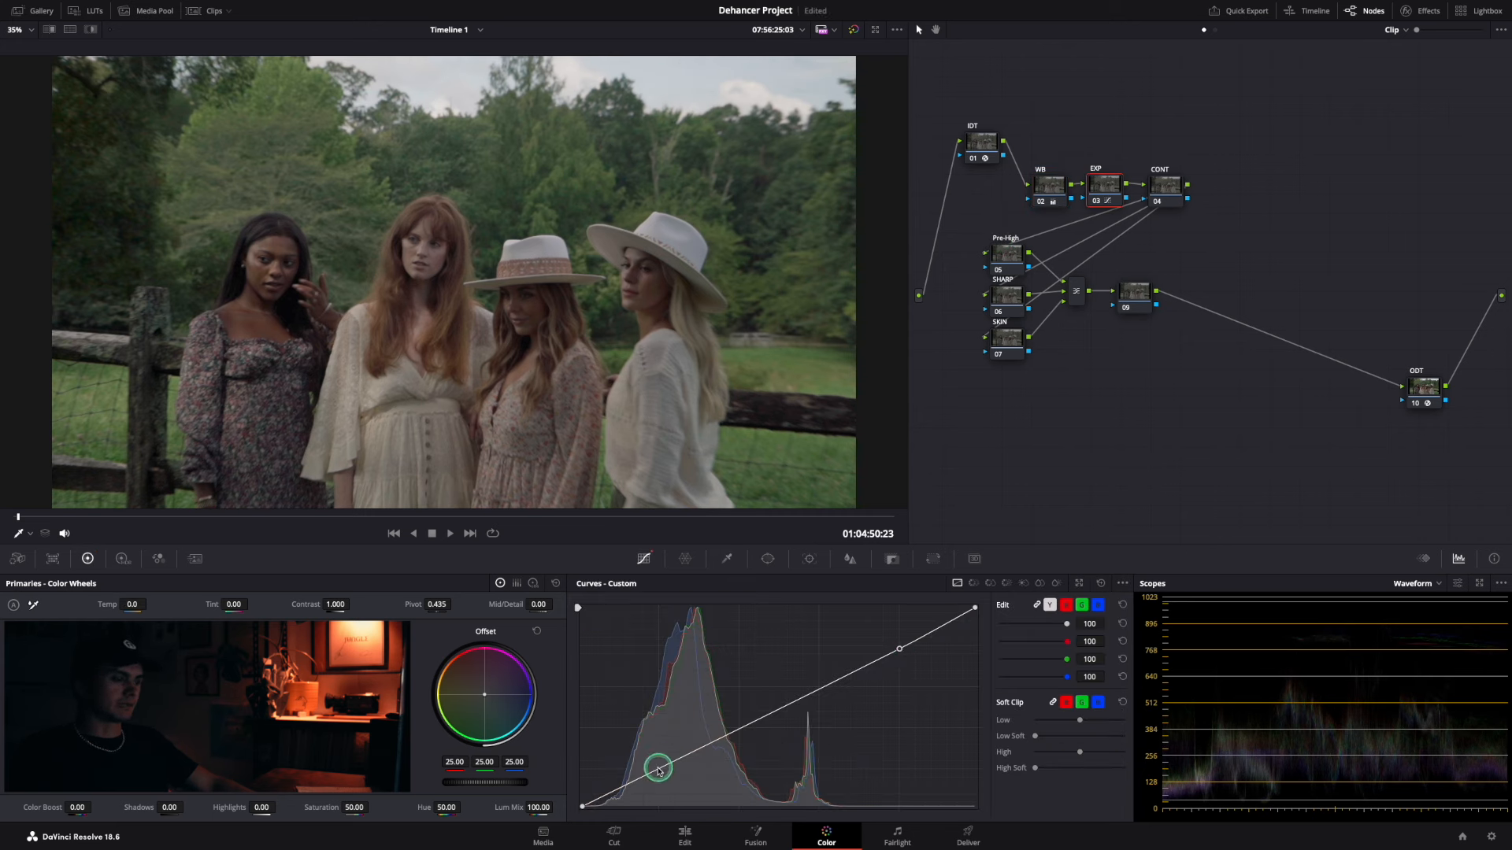
drag(659, 769, 651, 768)
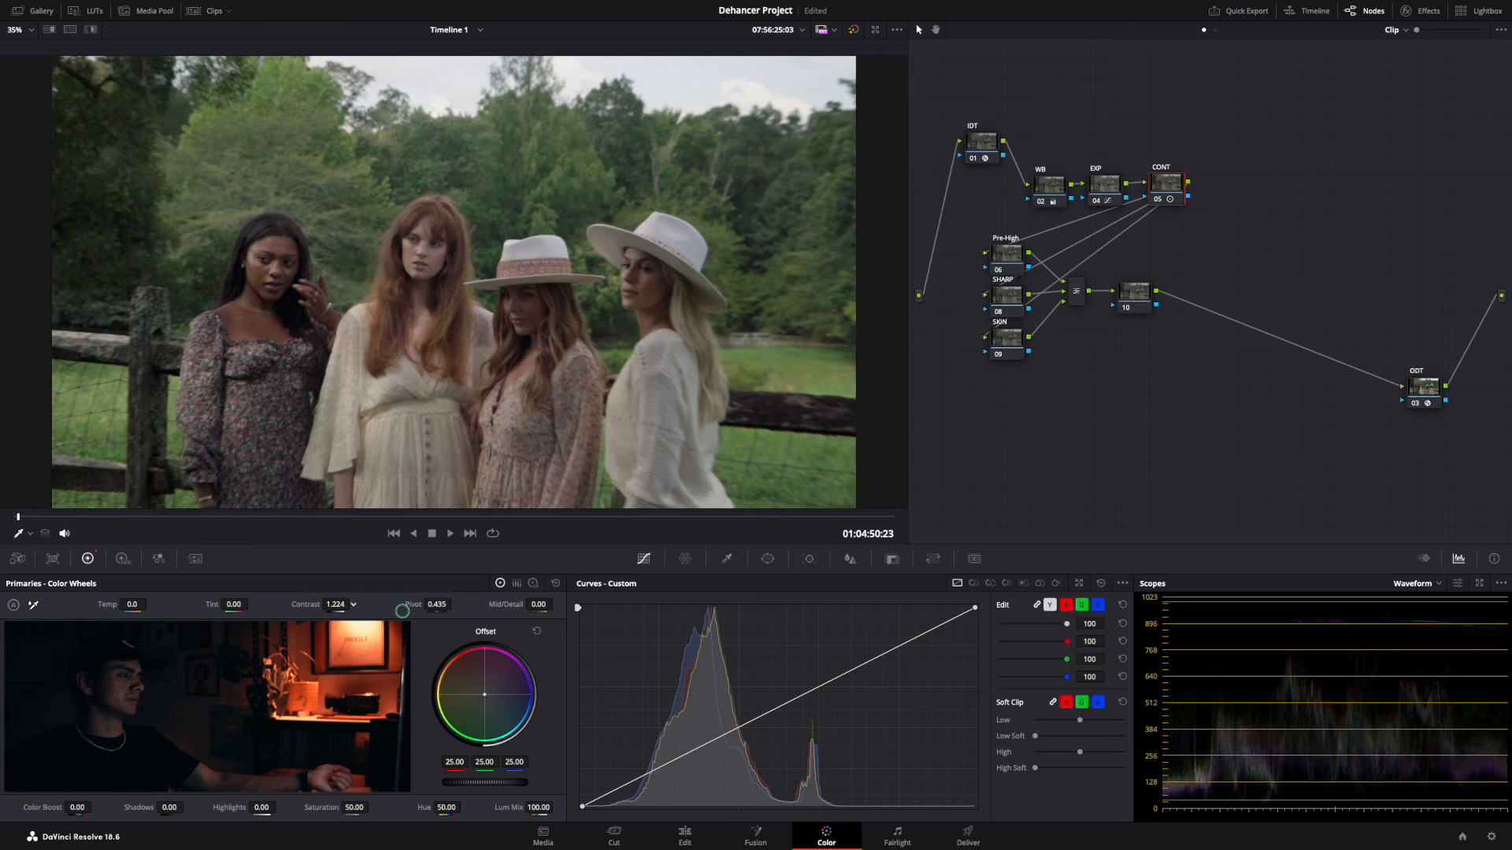
Set the CONT node's Contrast to 1.202 and Pivot to 0.353.
drag(436, 605, 433, 605)
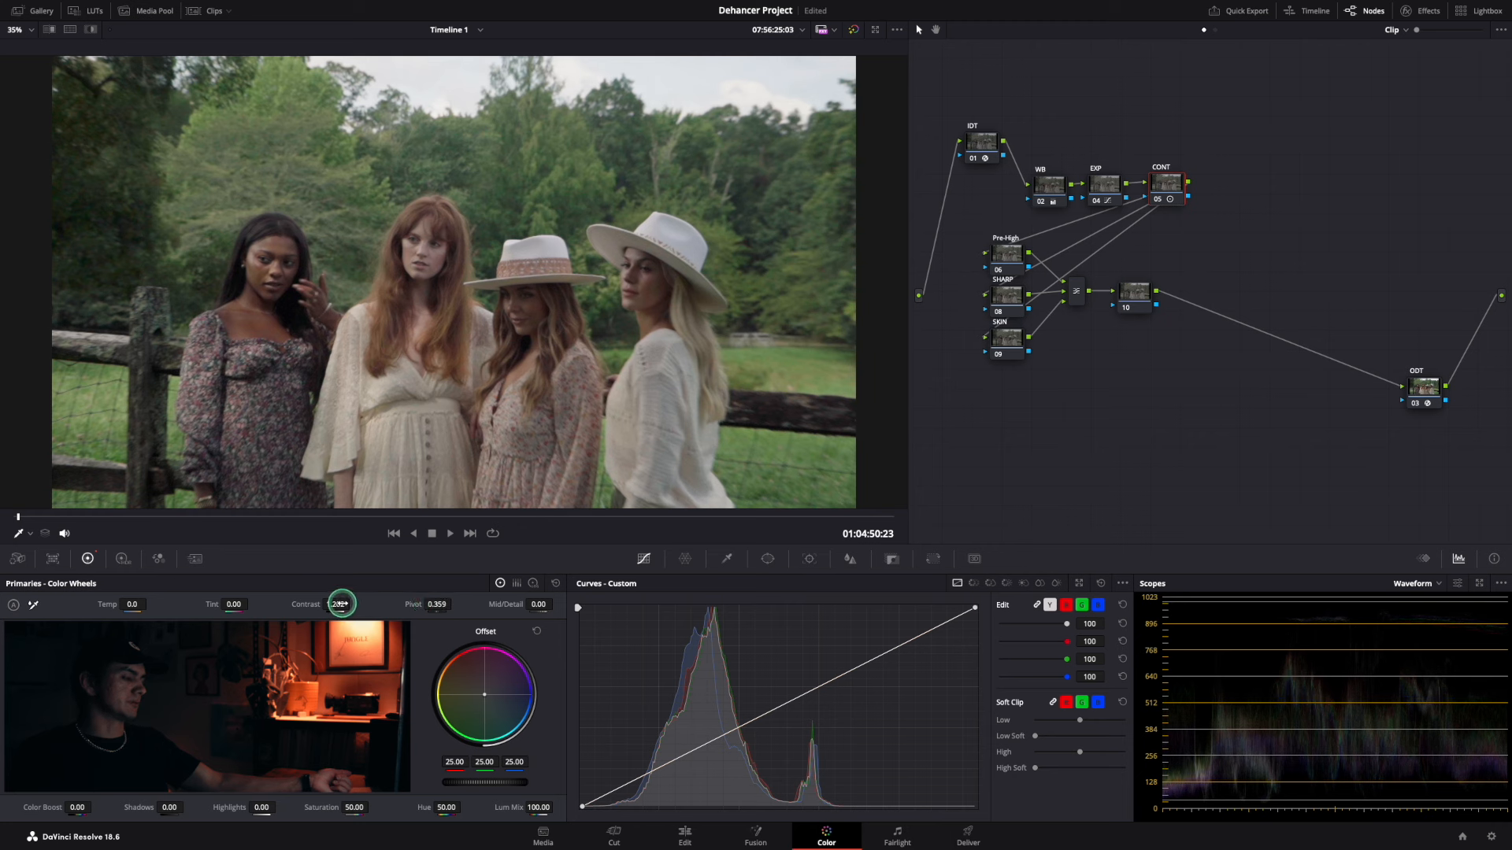
drag(339, 605, 345, 605)
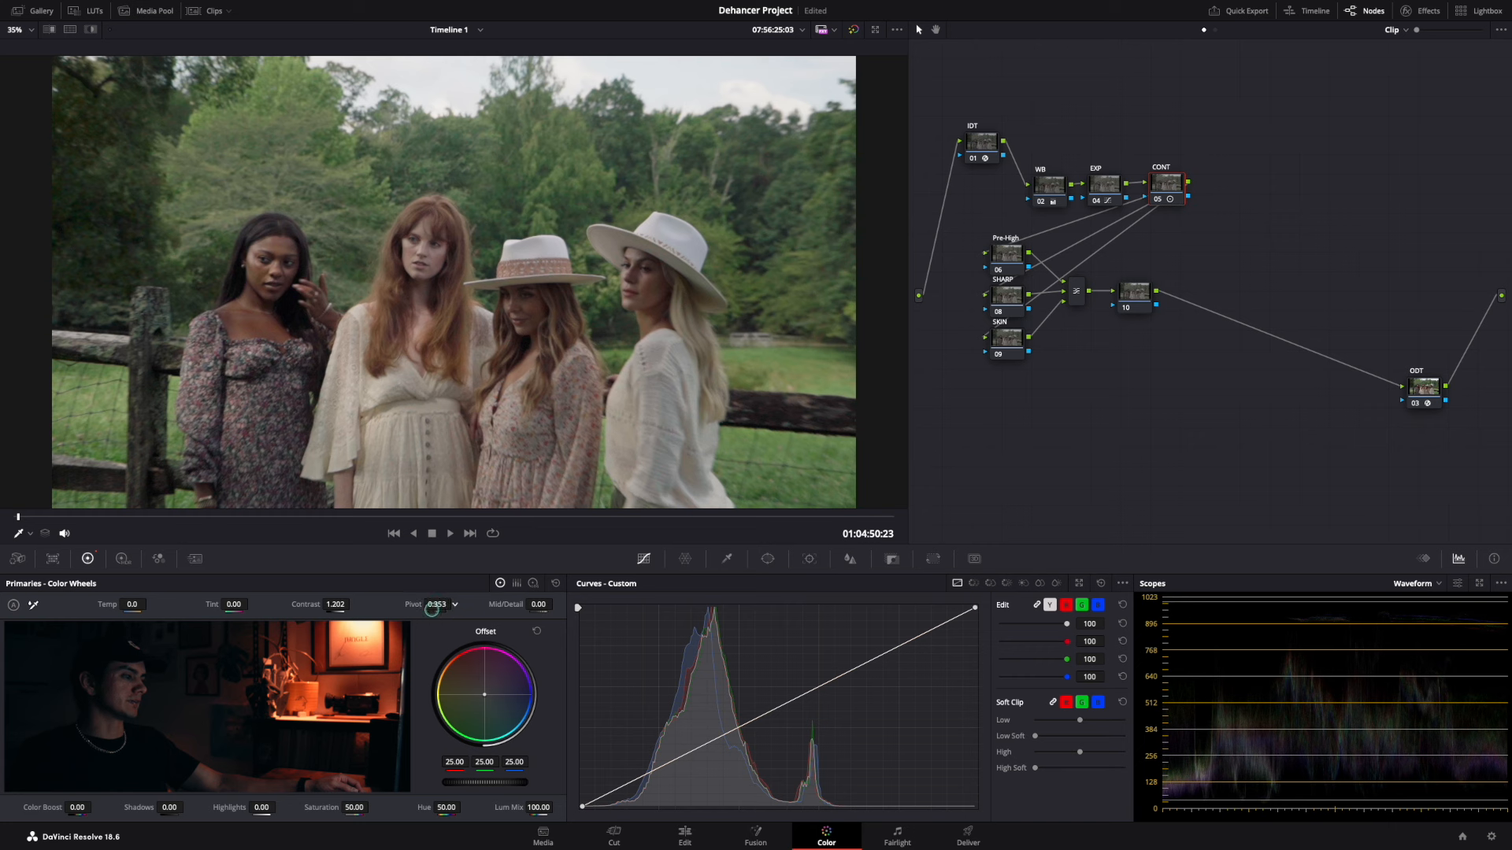
drag(431, 605, 415, 605)
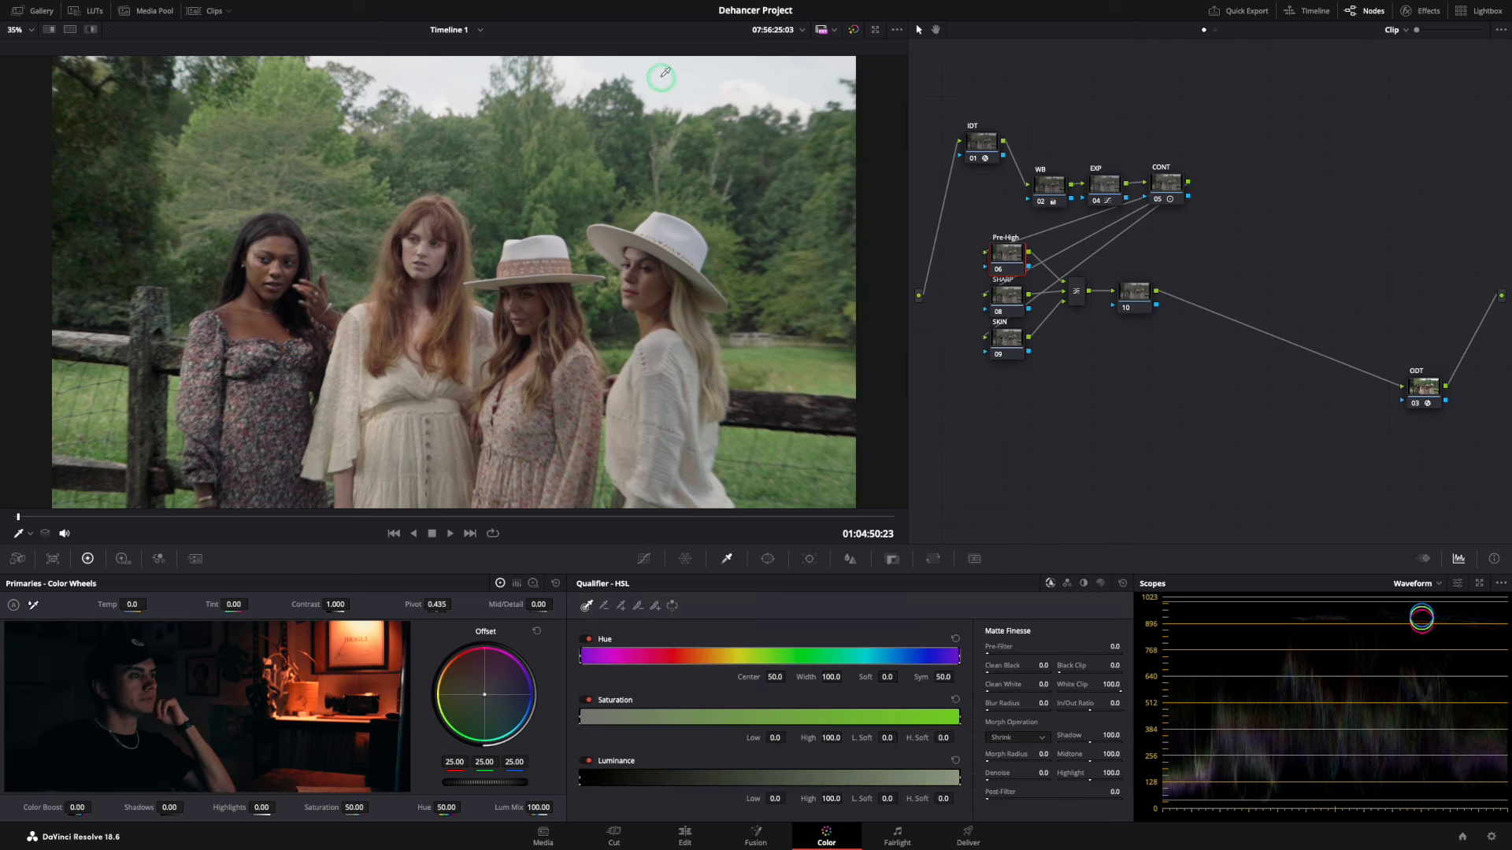
Key the bright sky with the HSL luminance qualifier, clean the matte, and lower Offset to 19.30.
click(327, 420)
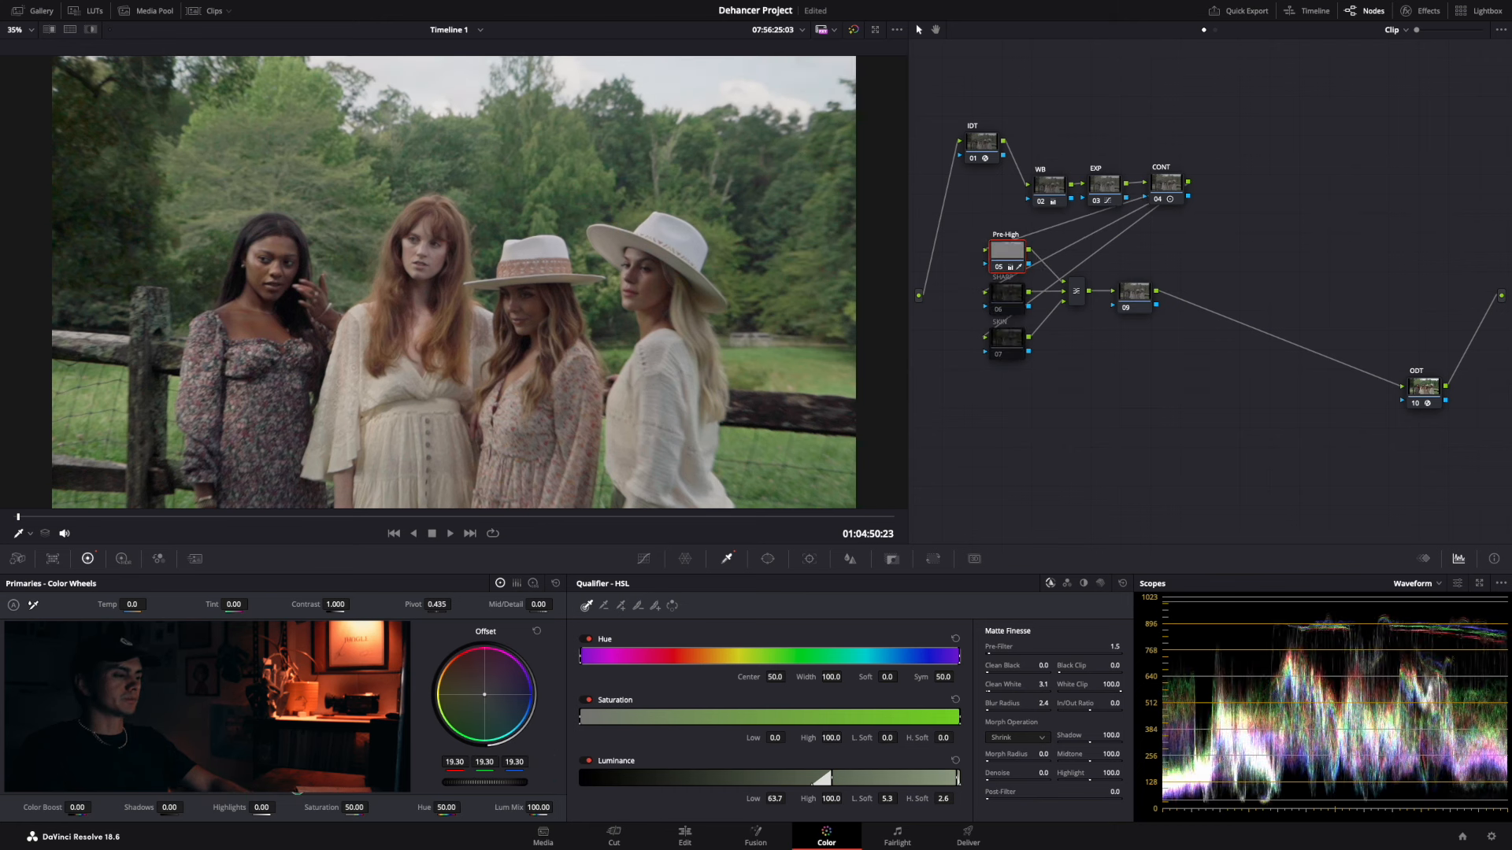
drag(510, 781, 509, 786)
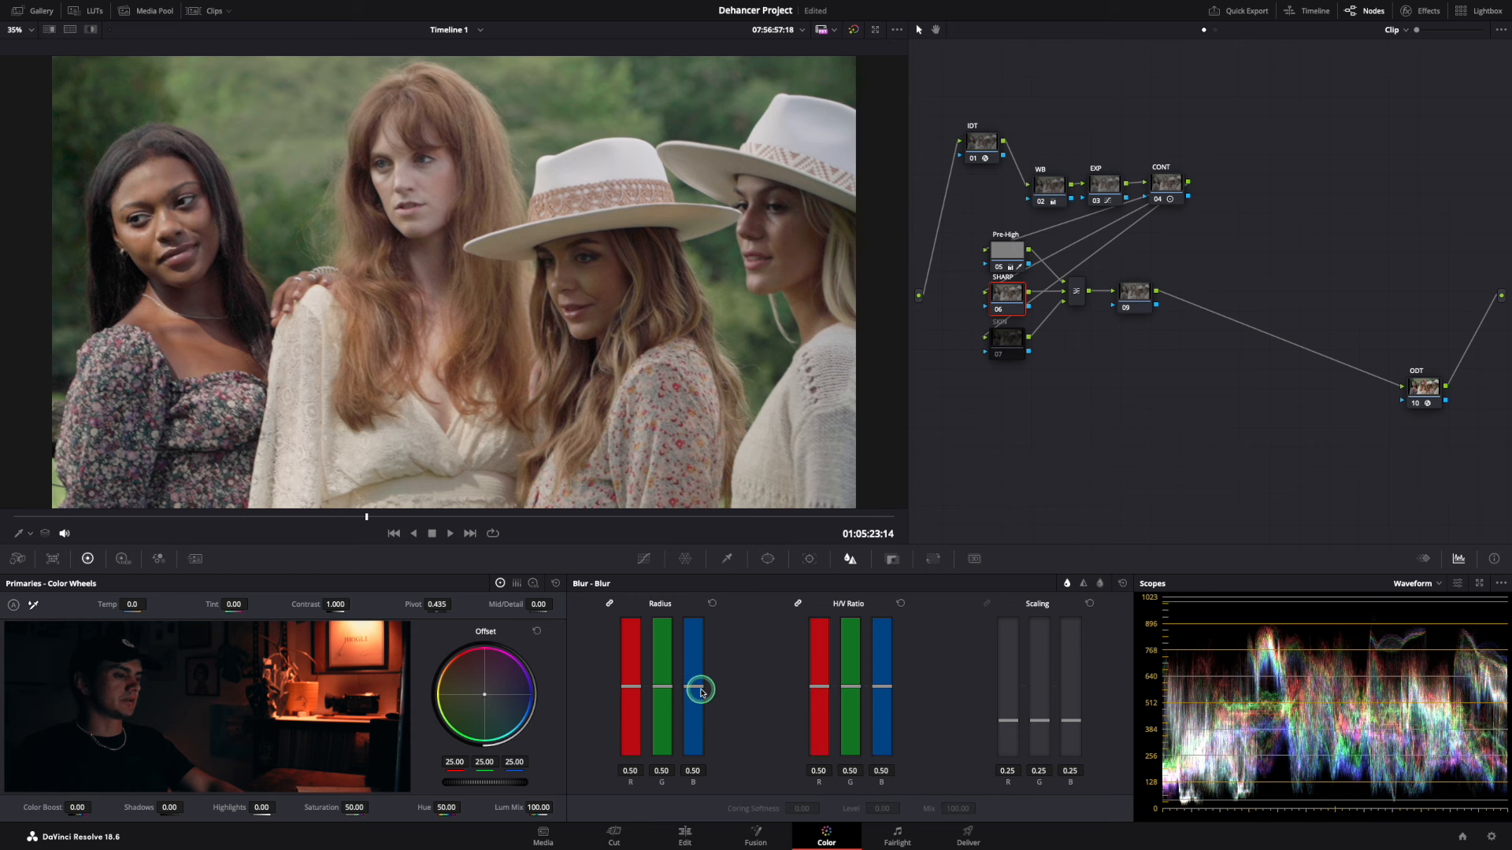
Lower the SHARP node's blur Radius from 0.50 to 0.47.
drag(702, 675, 702, 692)
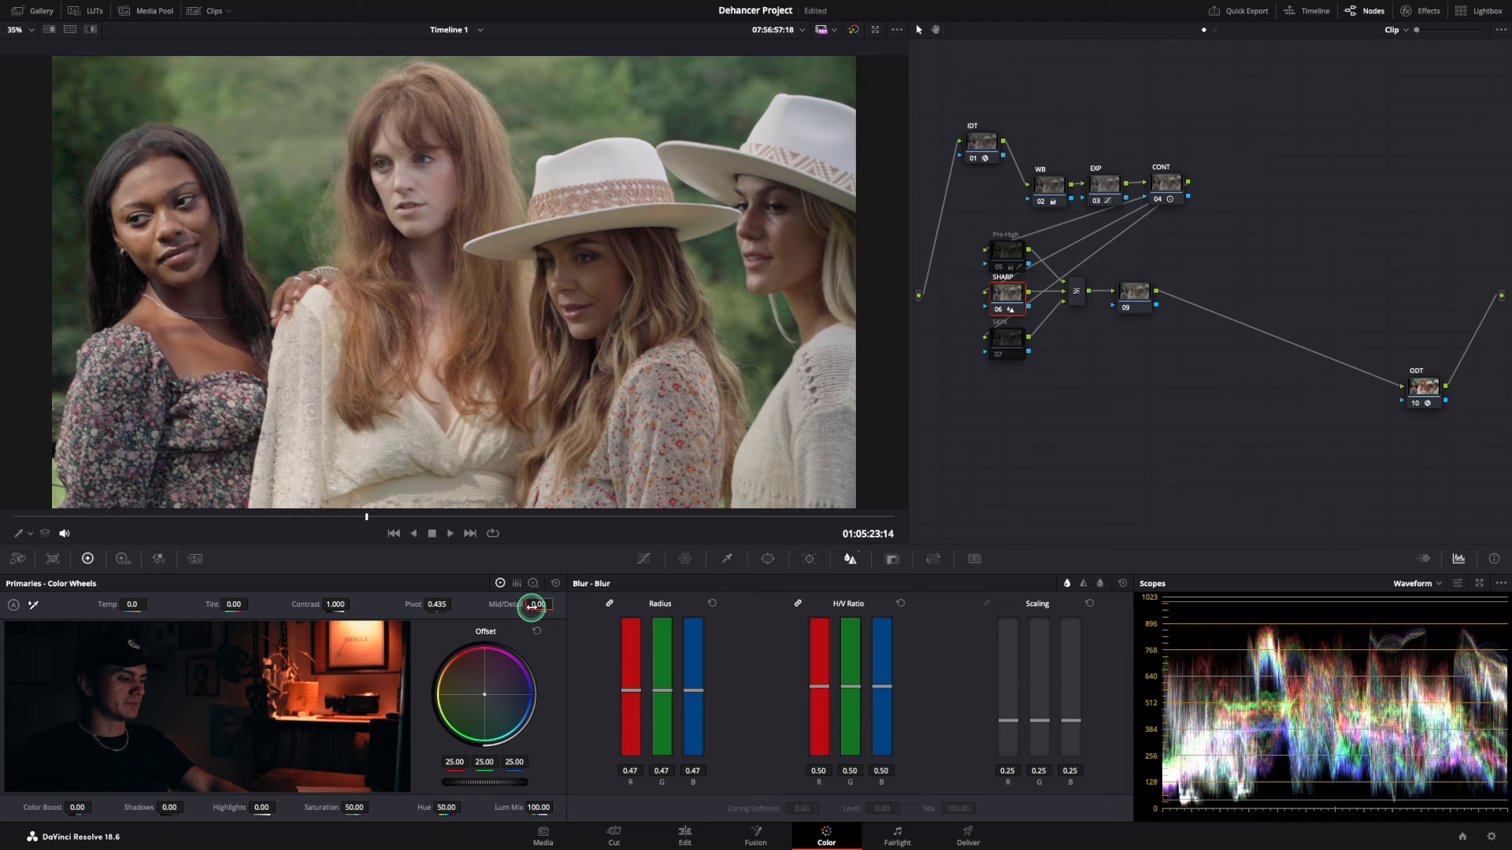
drag(533, 605, 575, 607)
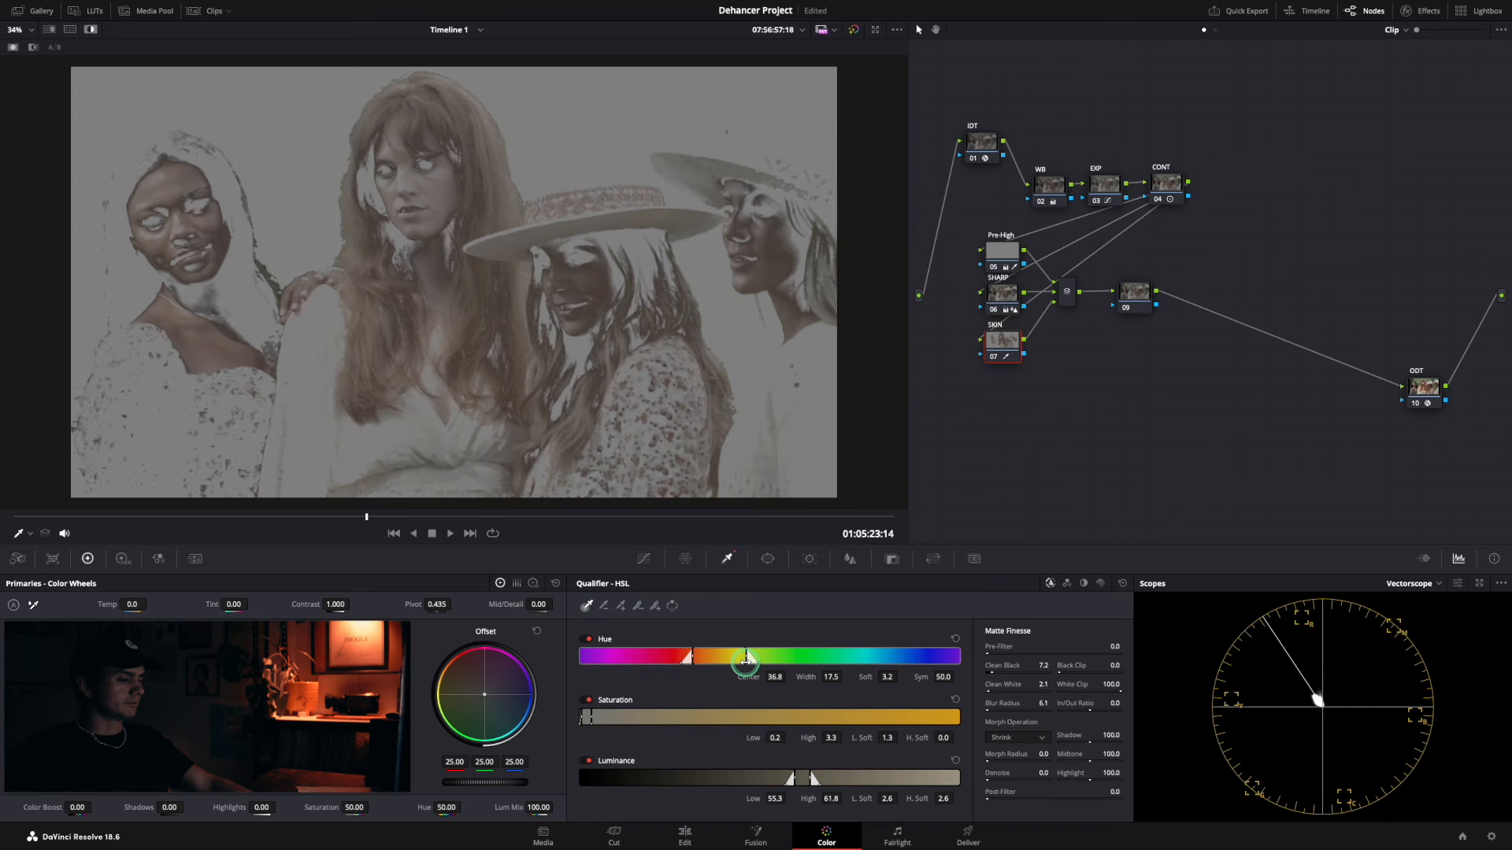
Narrow the HSL qualifier to skin hues and shift them in the Color Warper grid.
click(684, 558)
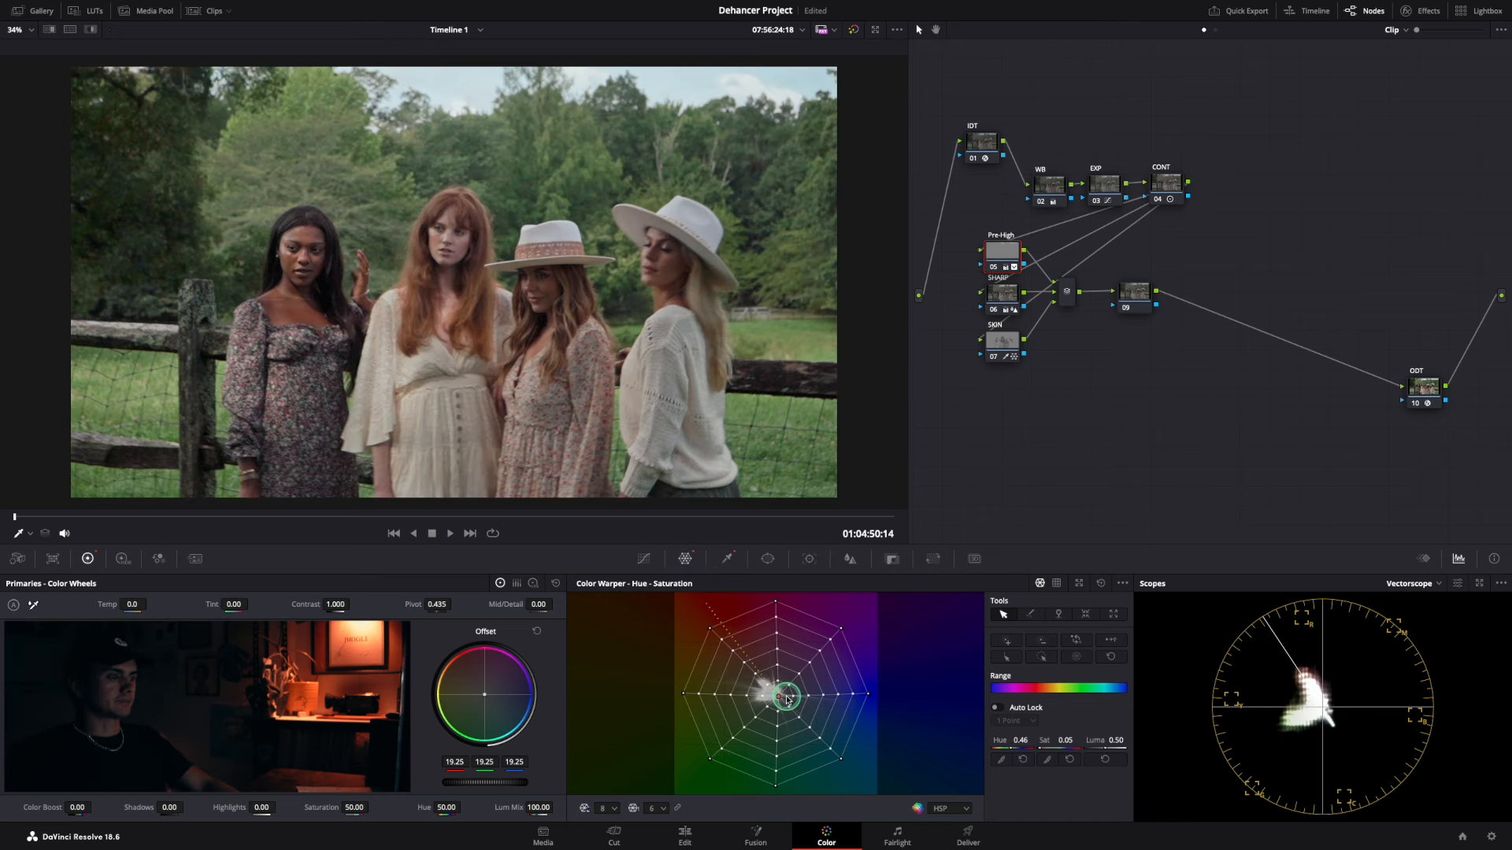
drag(786, 697, 779, 692)
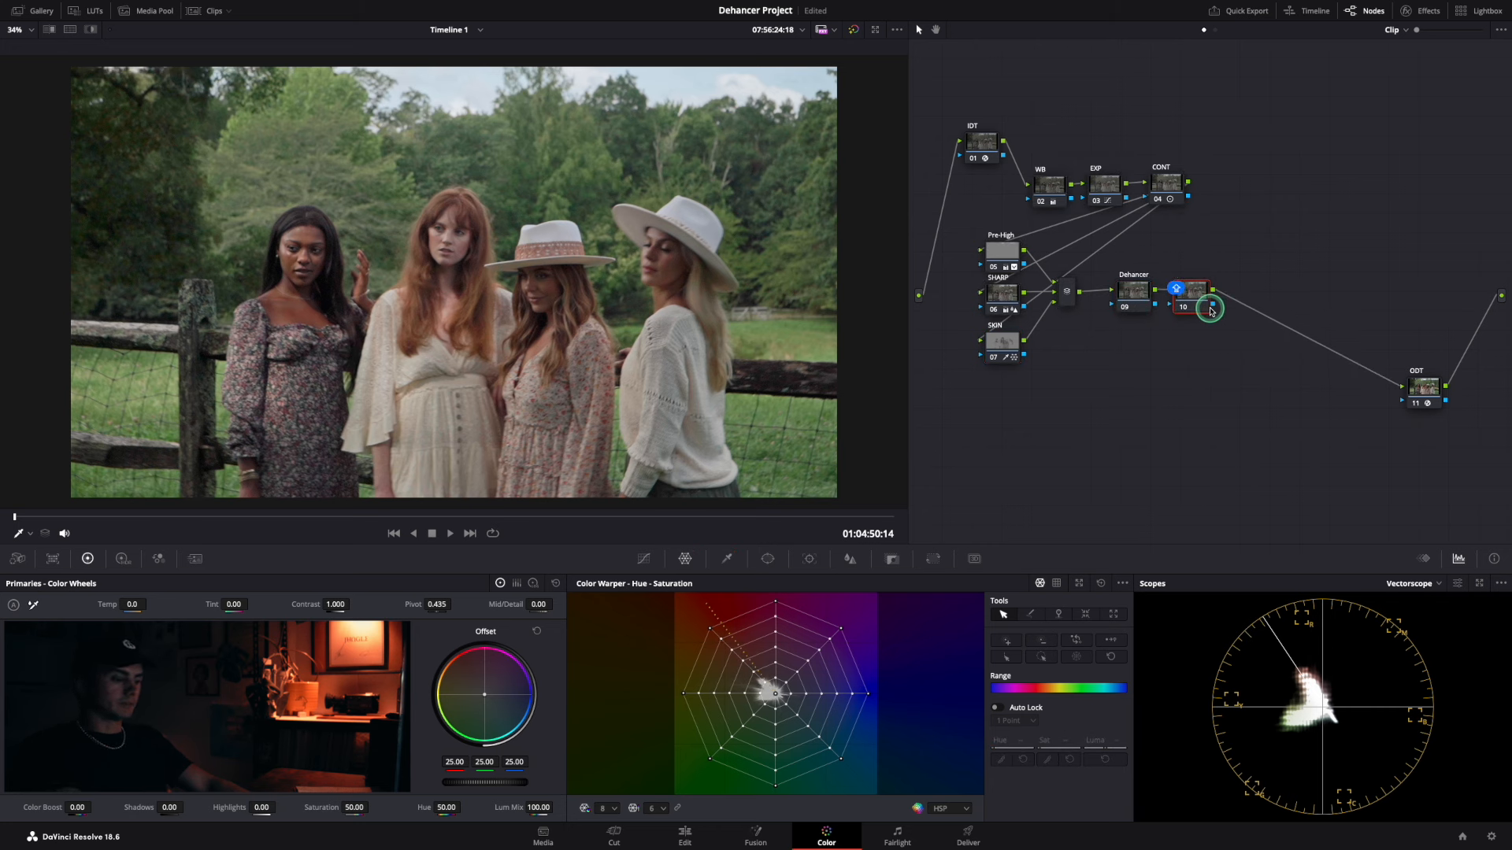
Select the node after Dehancer and label it LOOK.
click(1193, 290)
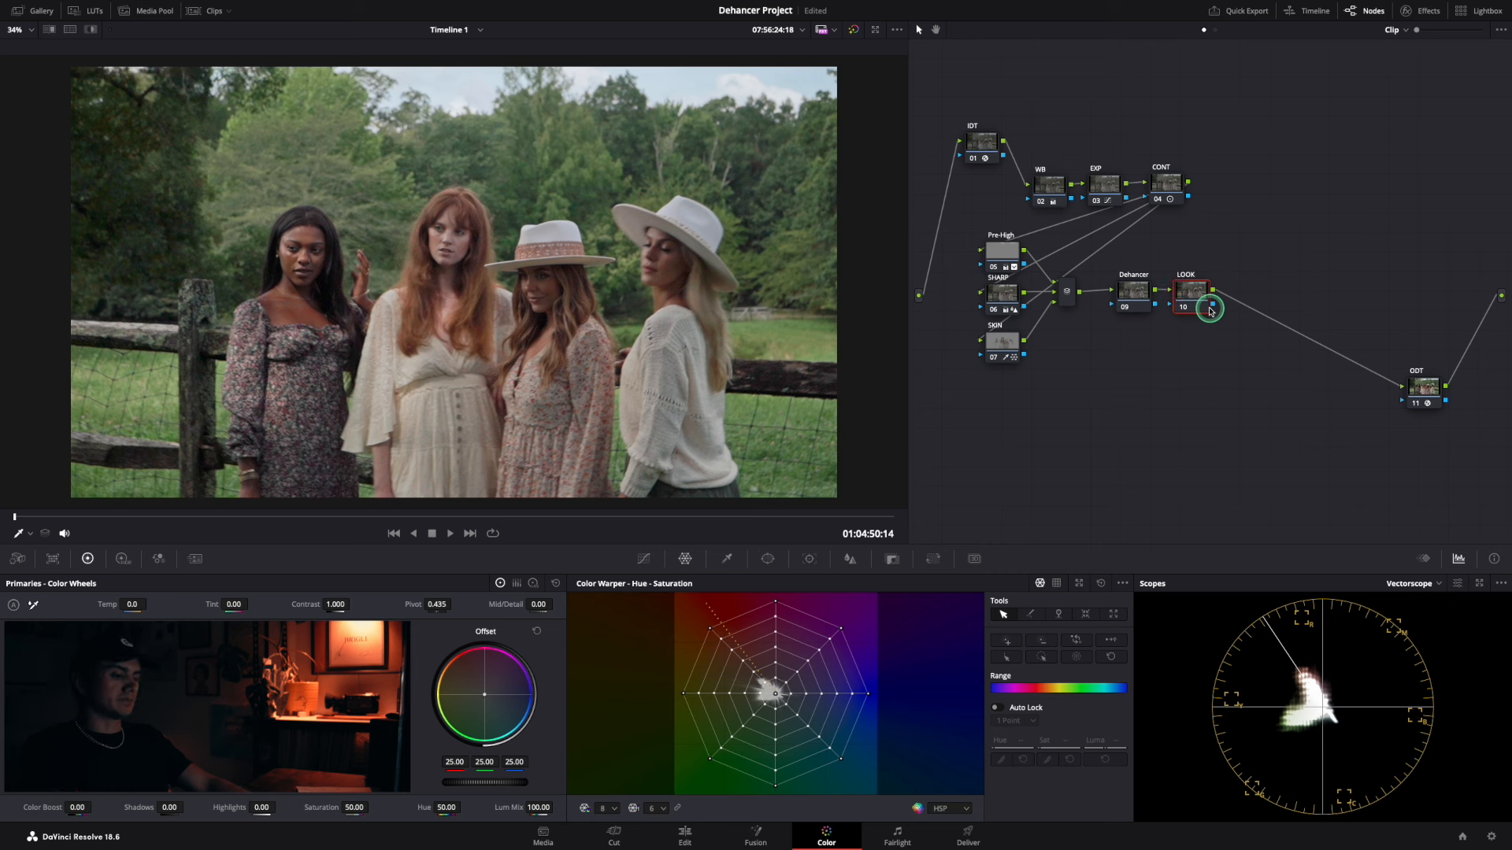
right_click(1254, 292)
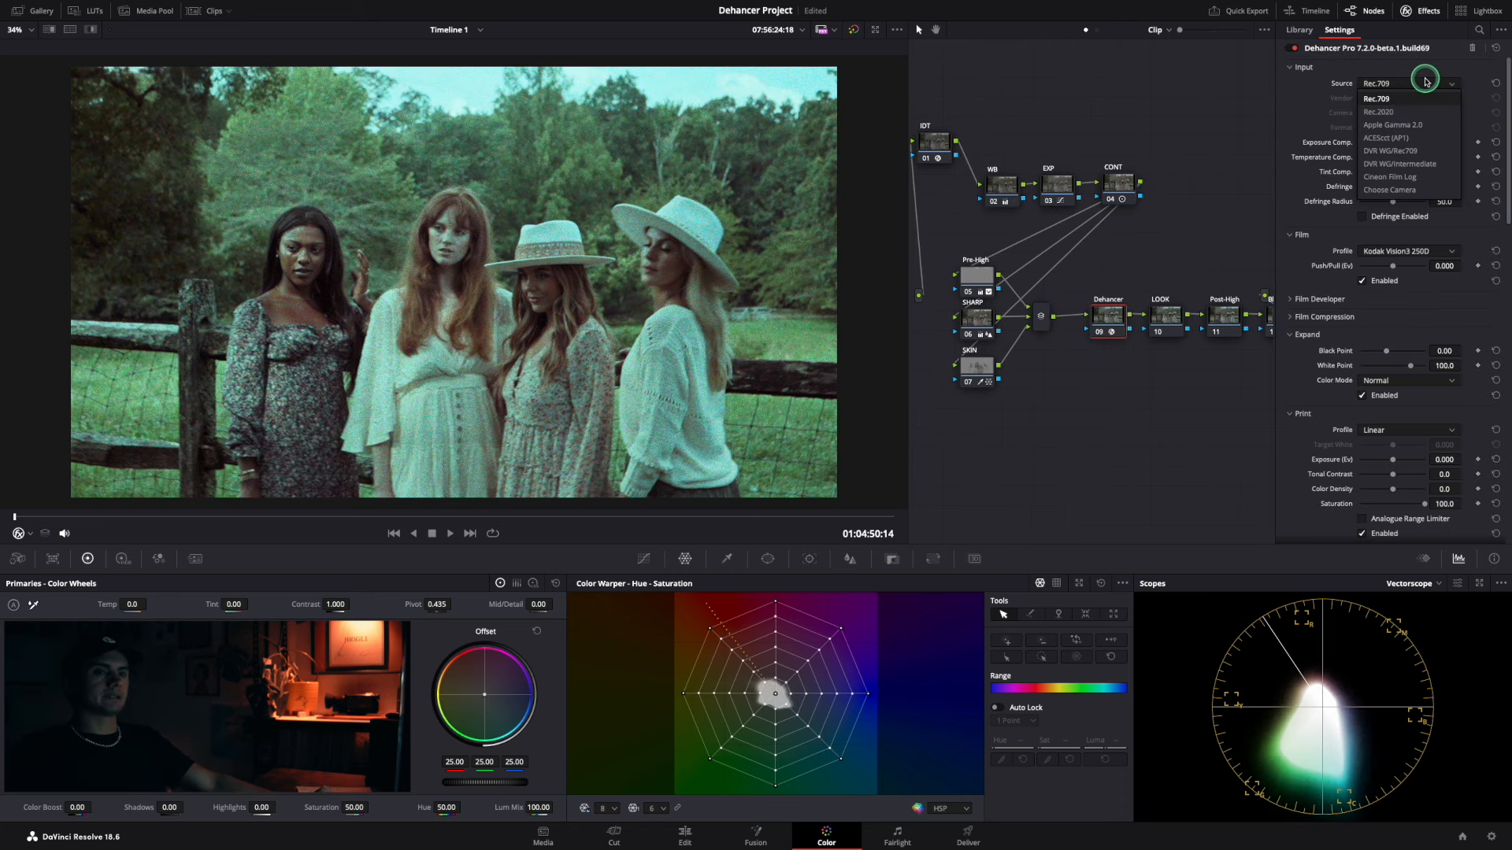
Set Dehancer's input colour space and try the Kodak Portra 400 film stock.
click(1392, 163)
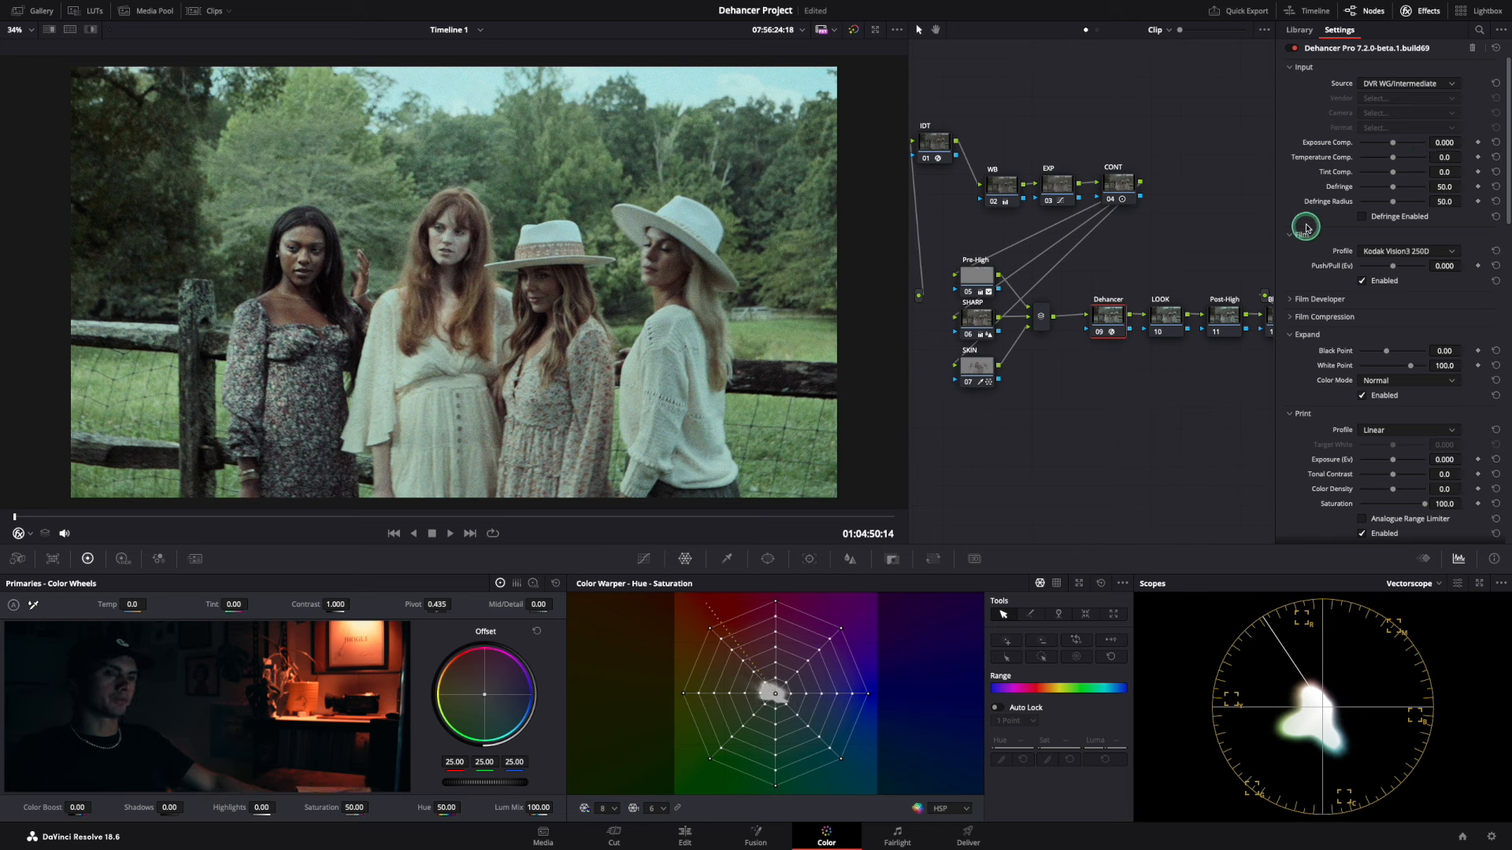
scroll(down, 3)
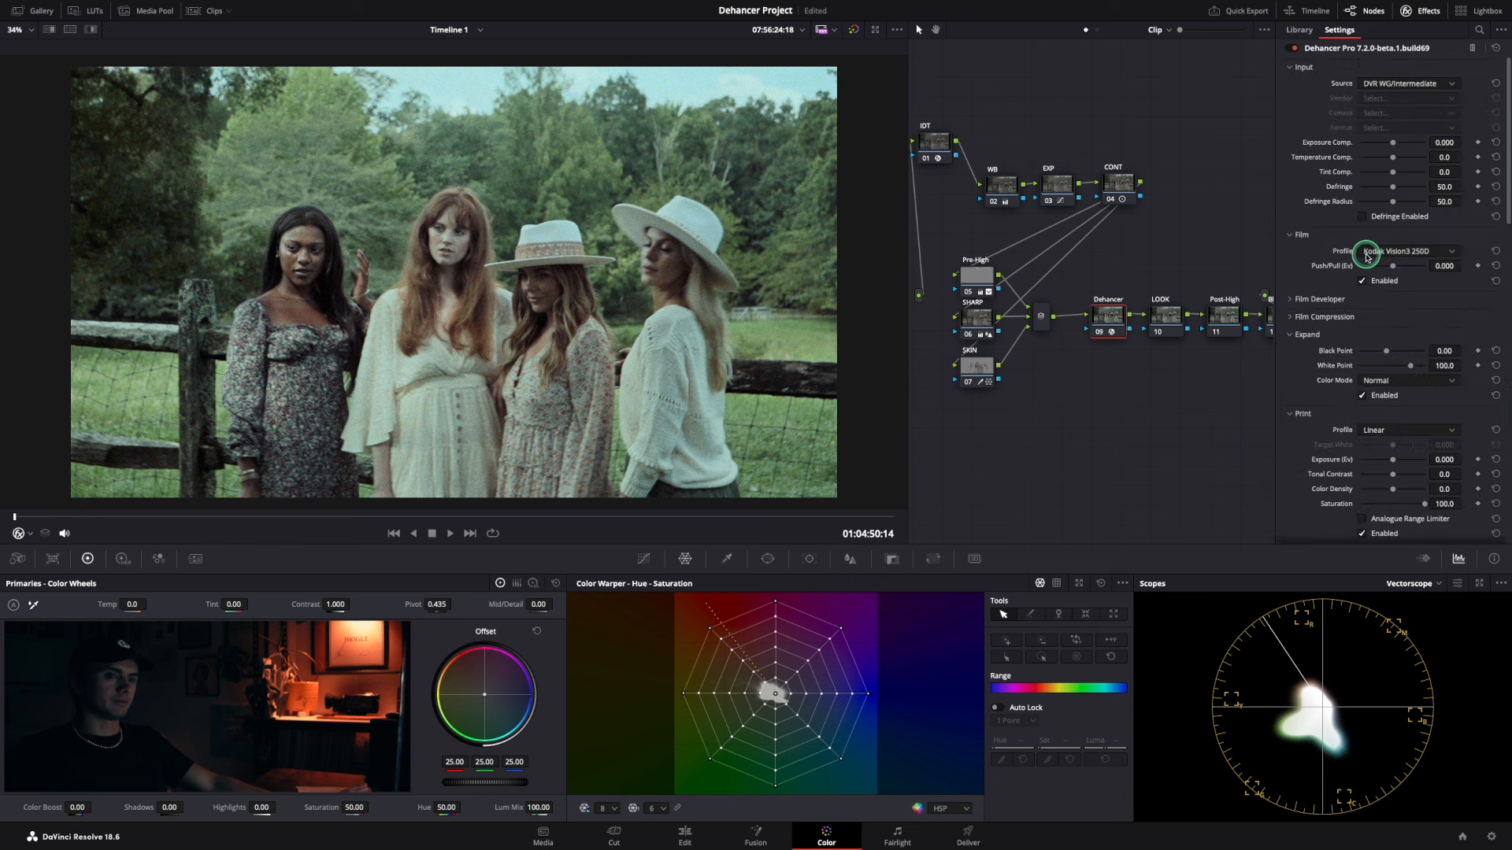
click(1292, 66)
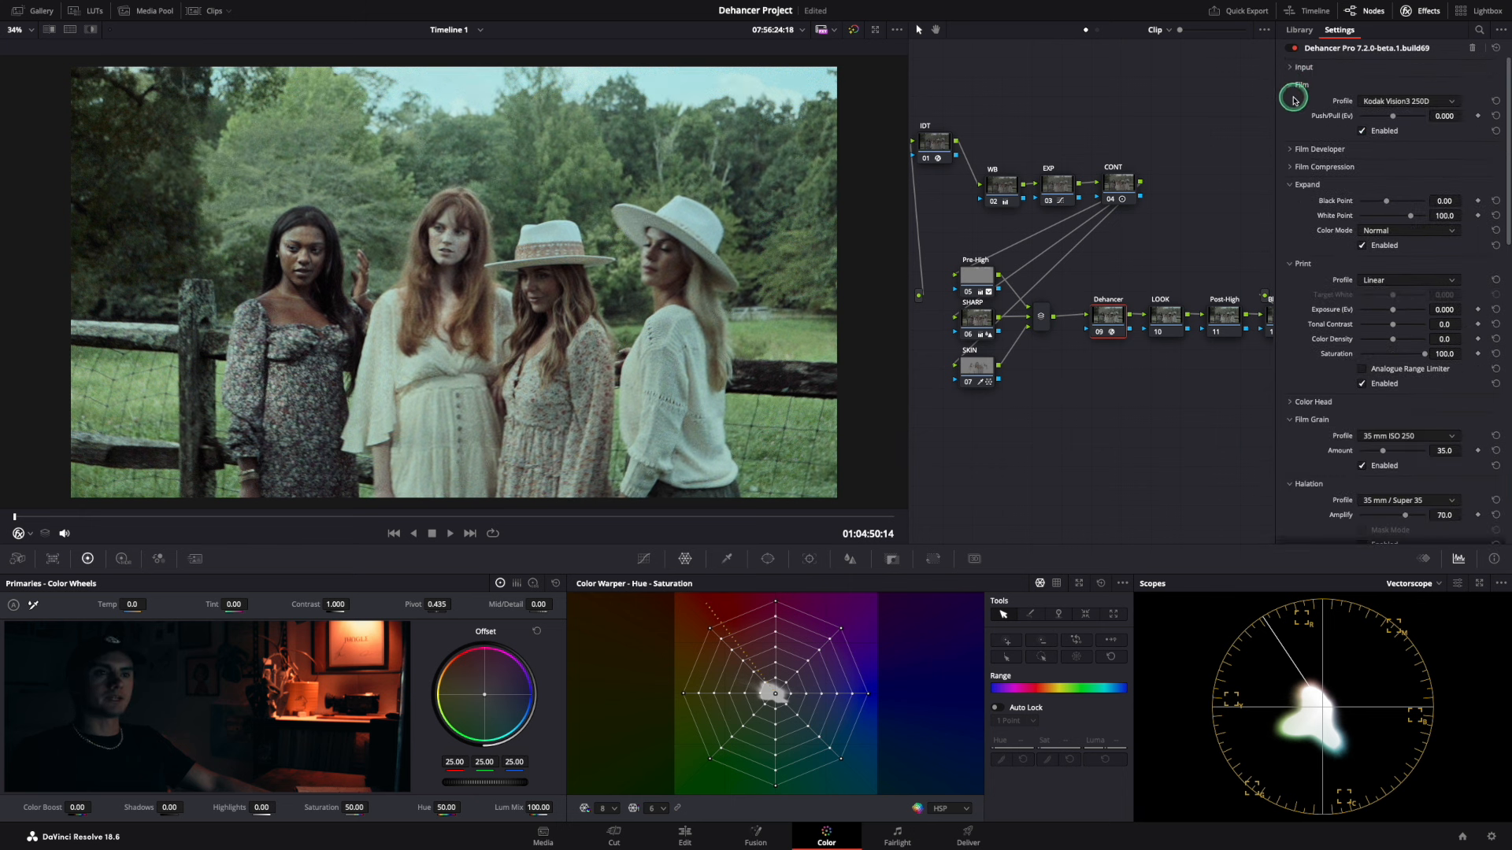
click(1444, 101)
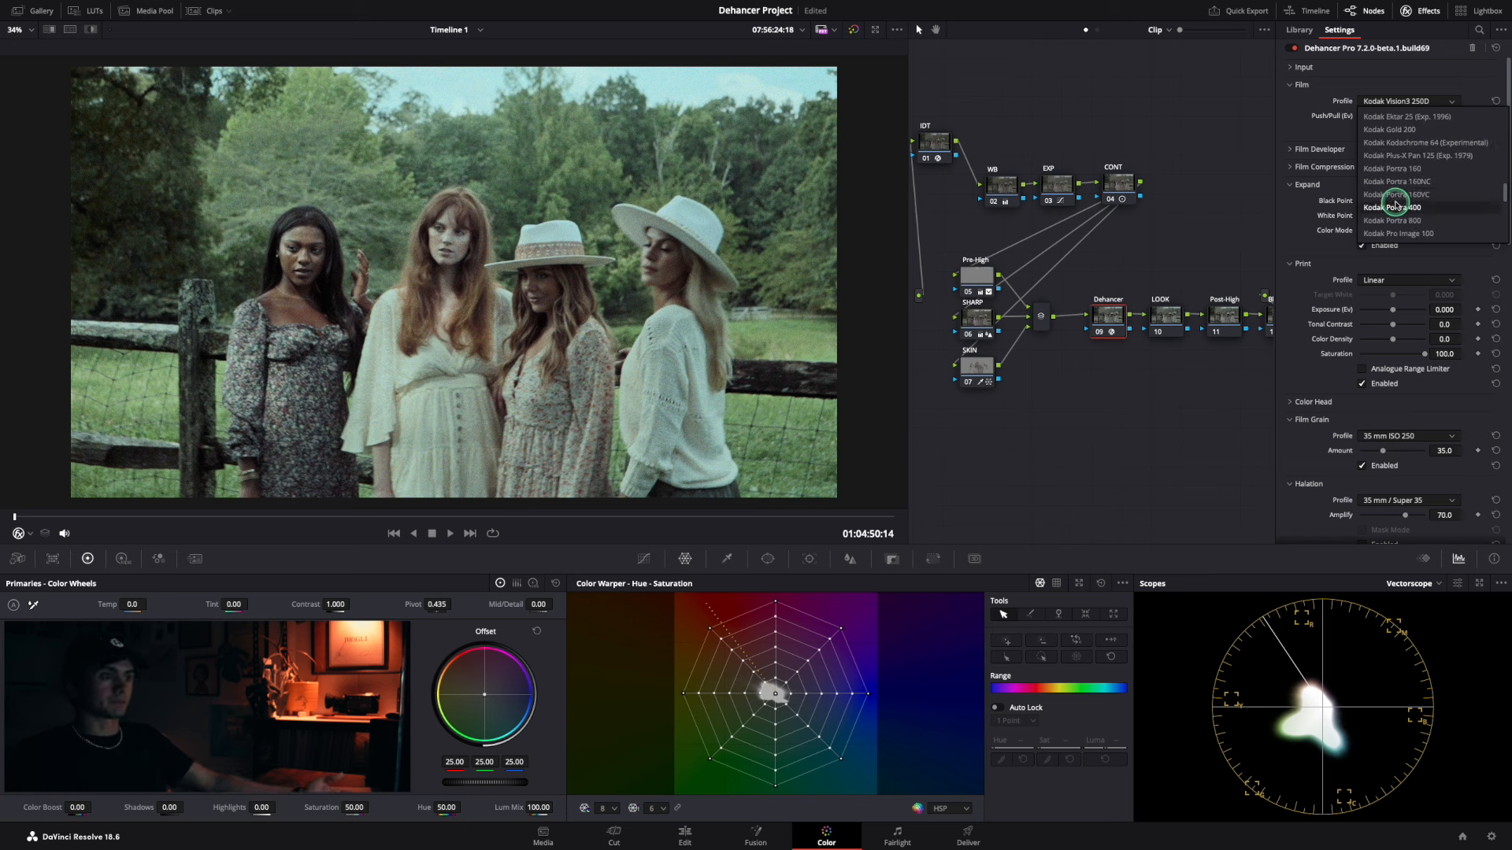
click(1392, 206)
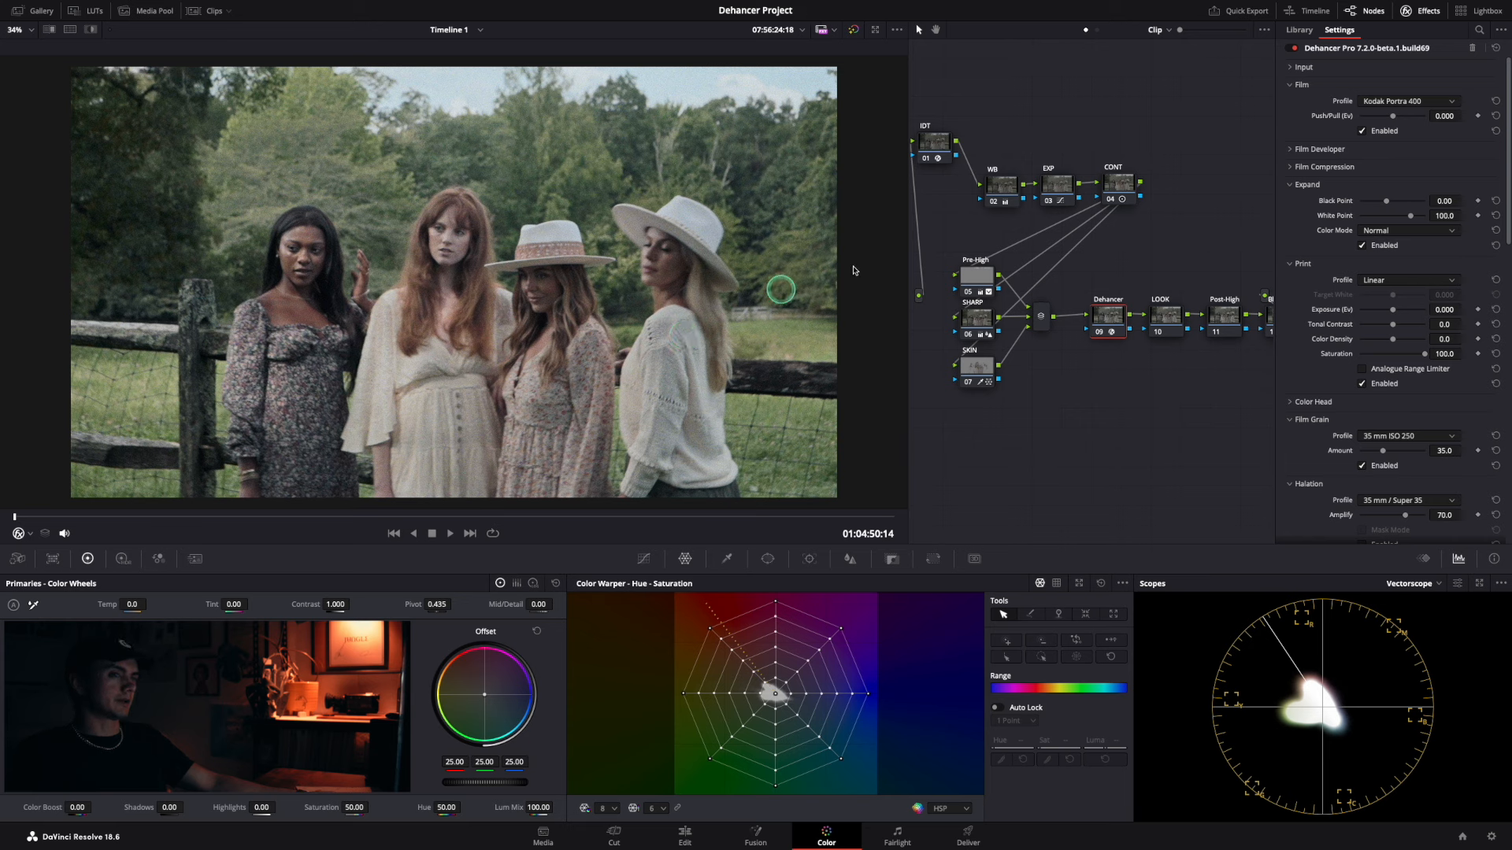
Compare Ektachrome 100 and Kodachrome 64, settling on Kodak Ektachrome E100 (2017).
click(1408, 100)
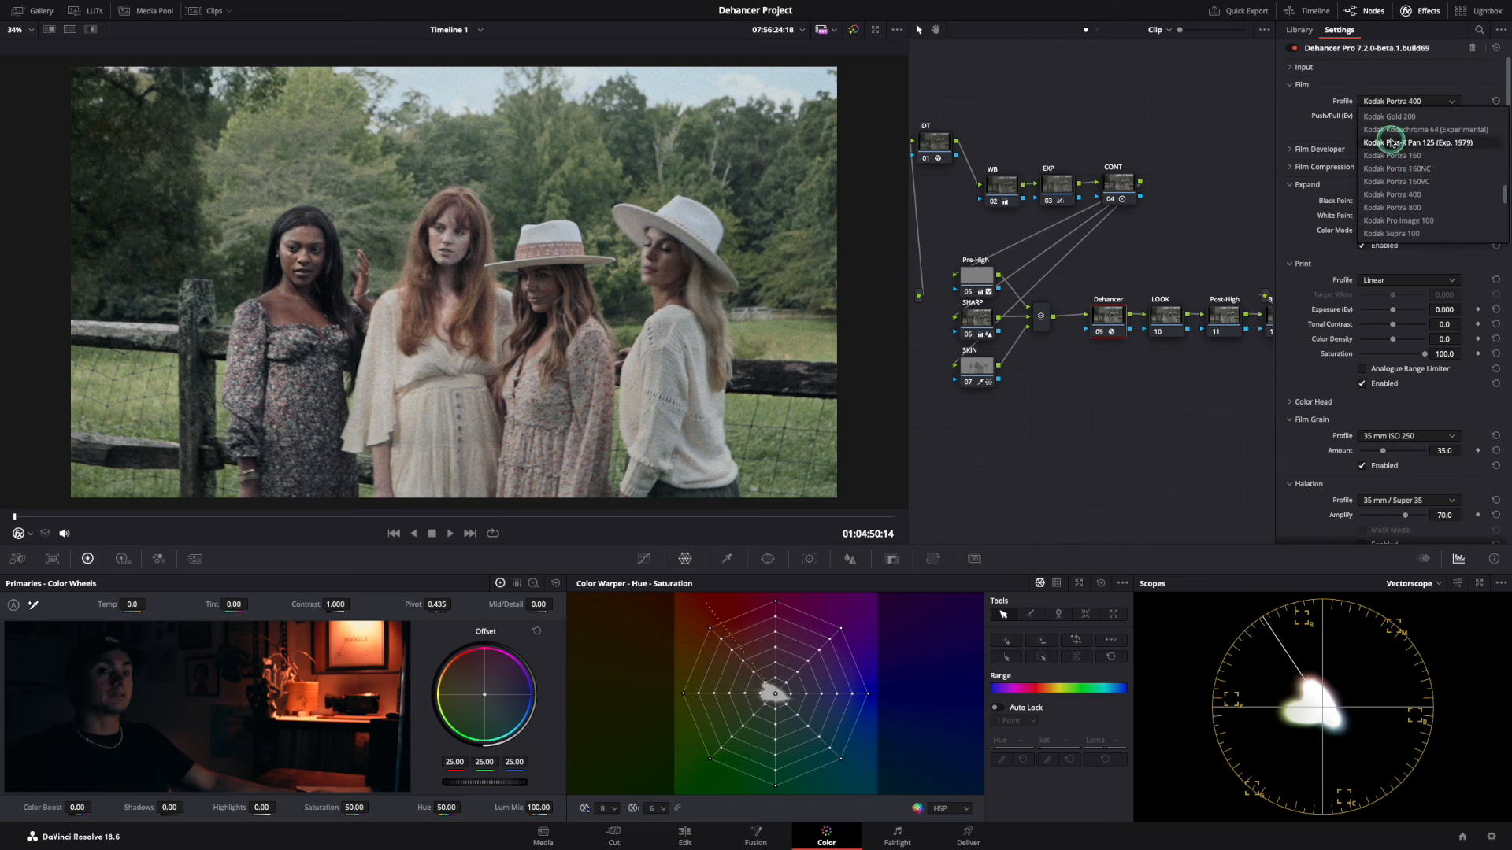
scroll(down, 3)
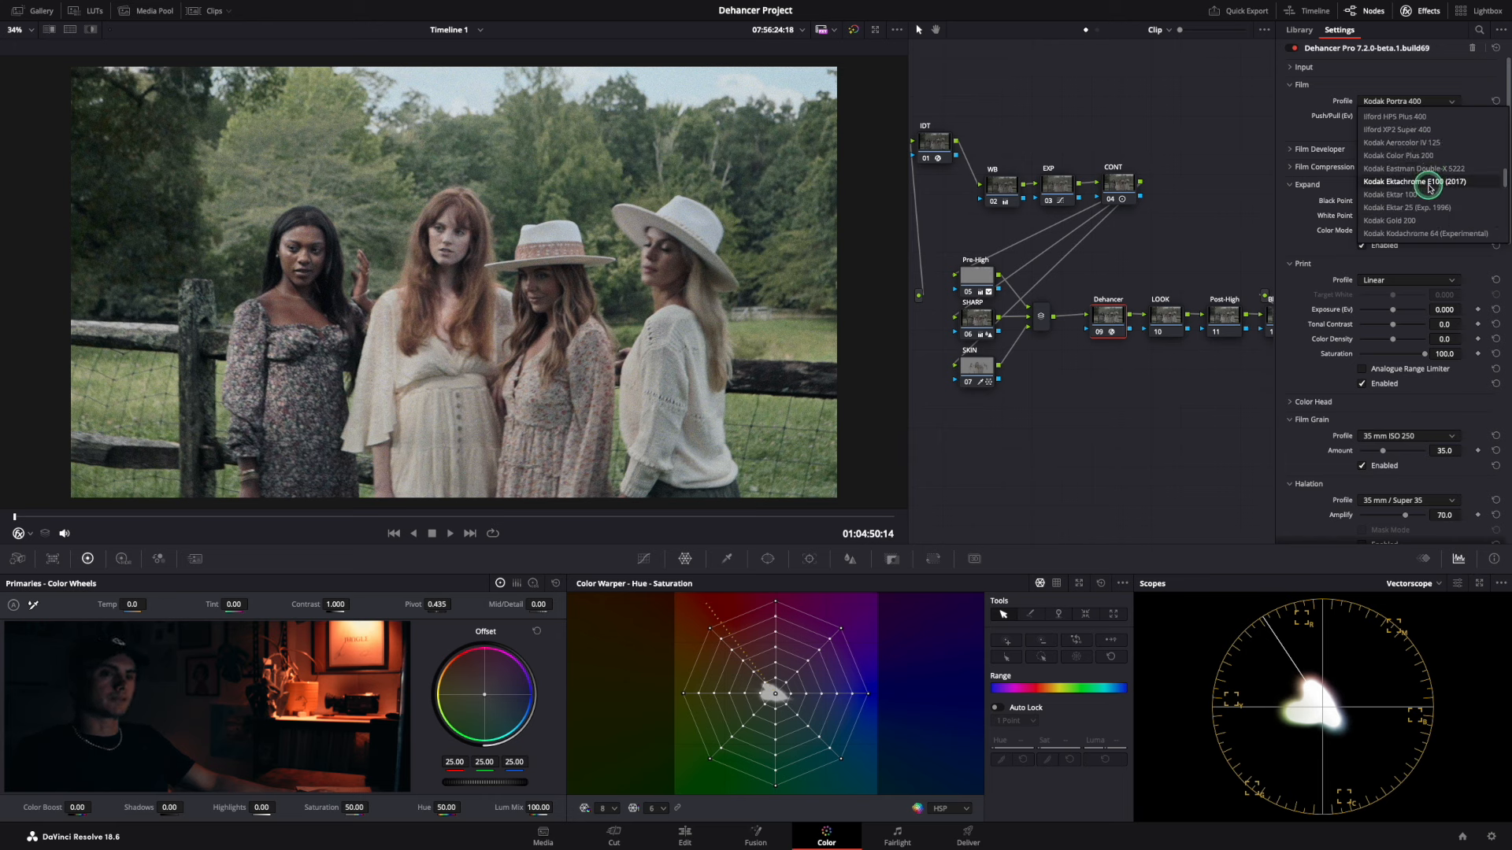
click(1415, 181)
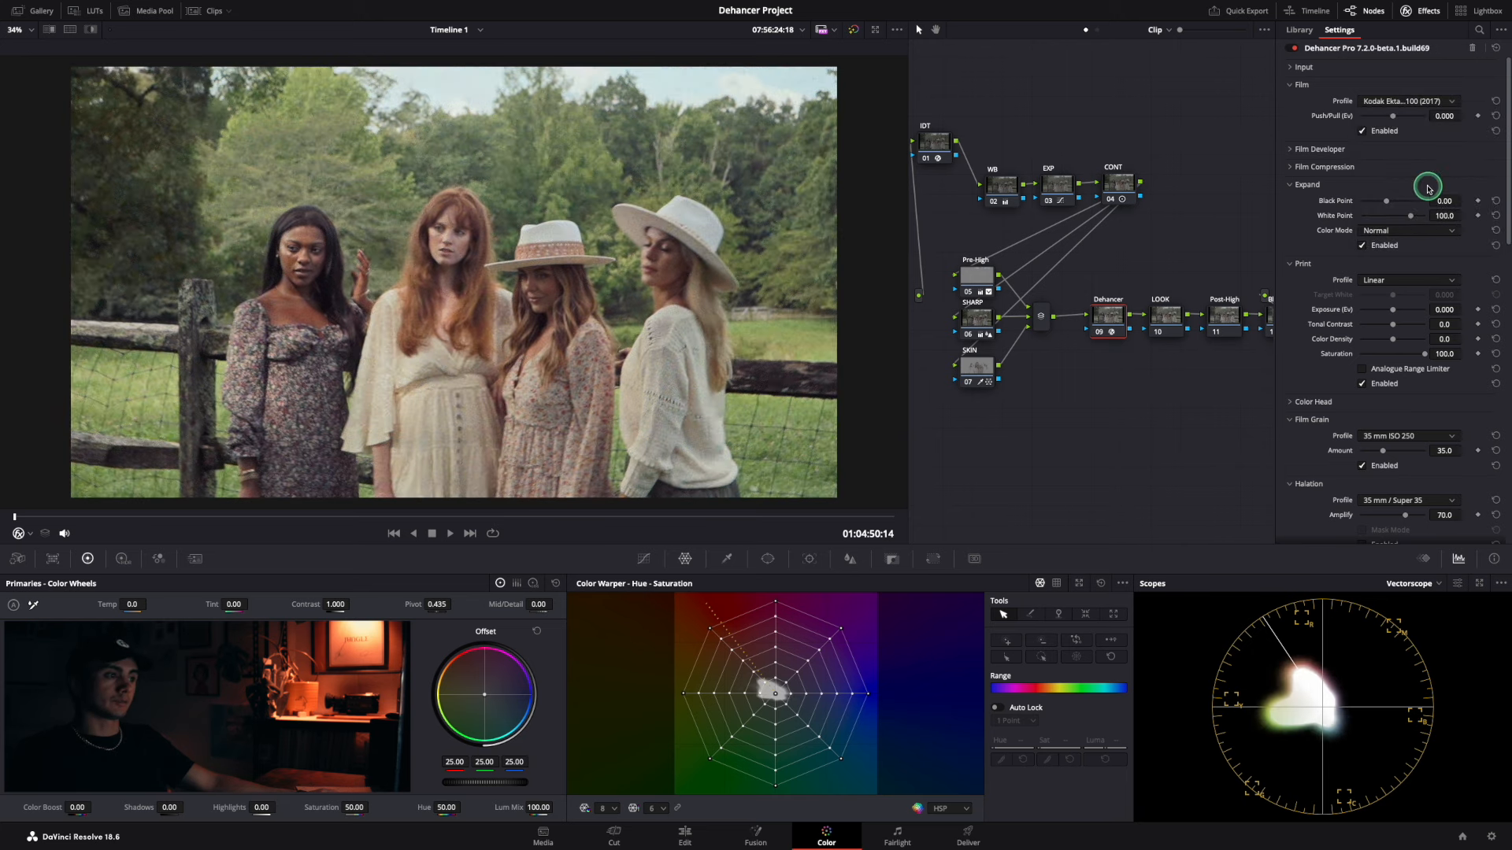
click(1408, 102)
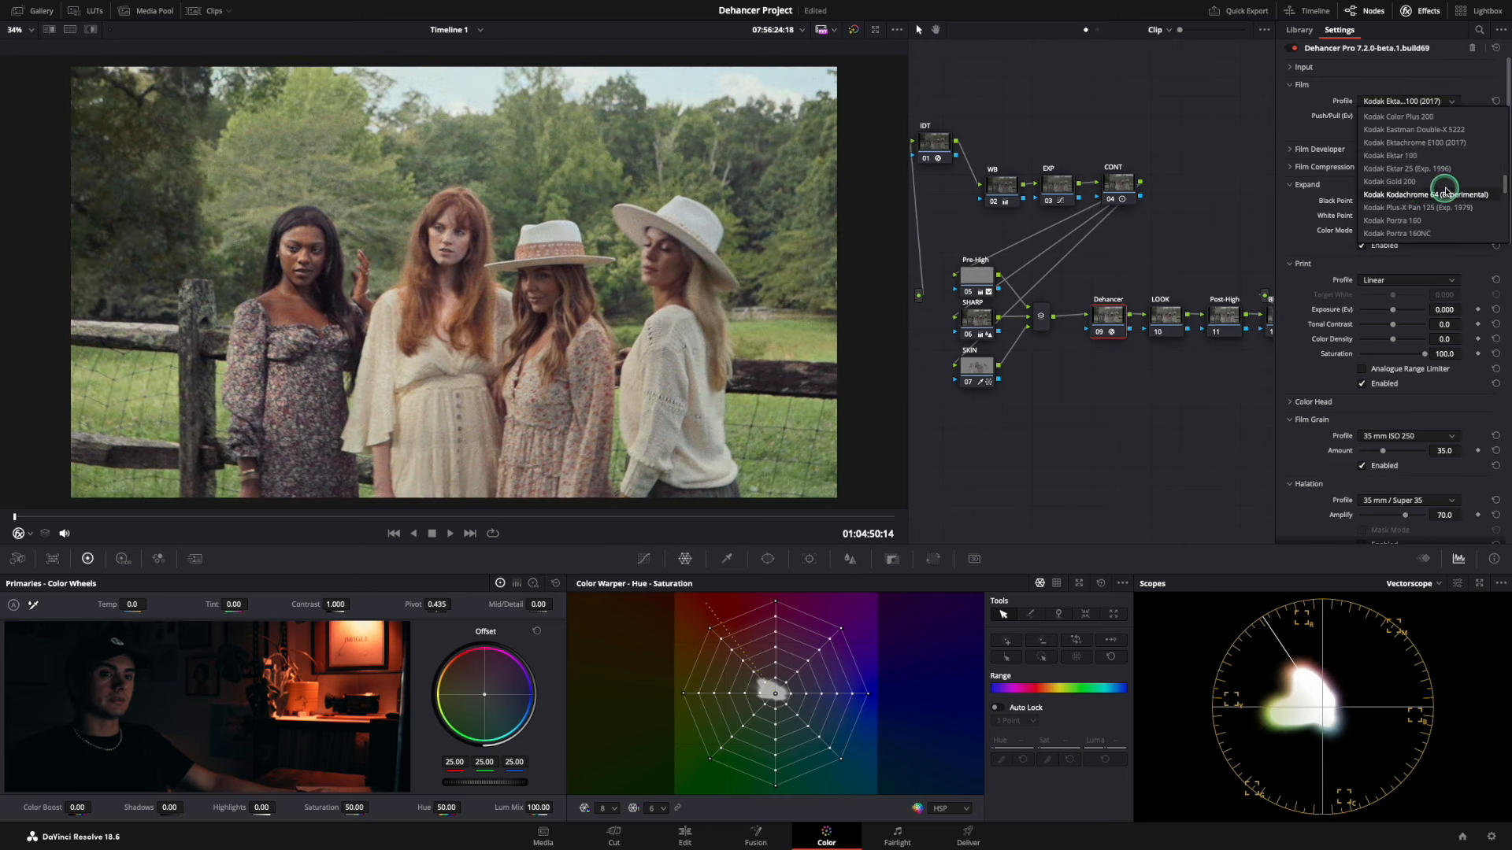
click(1426, 194)
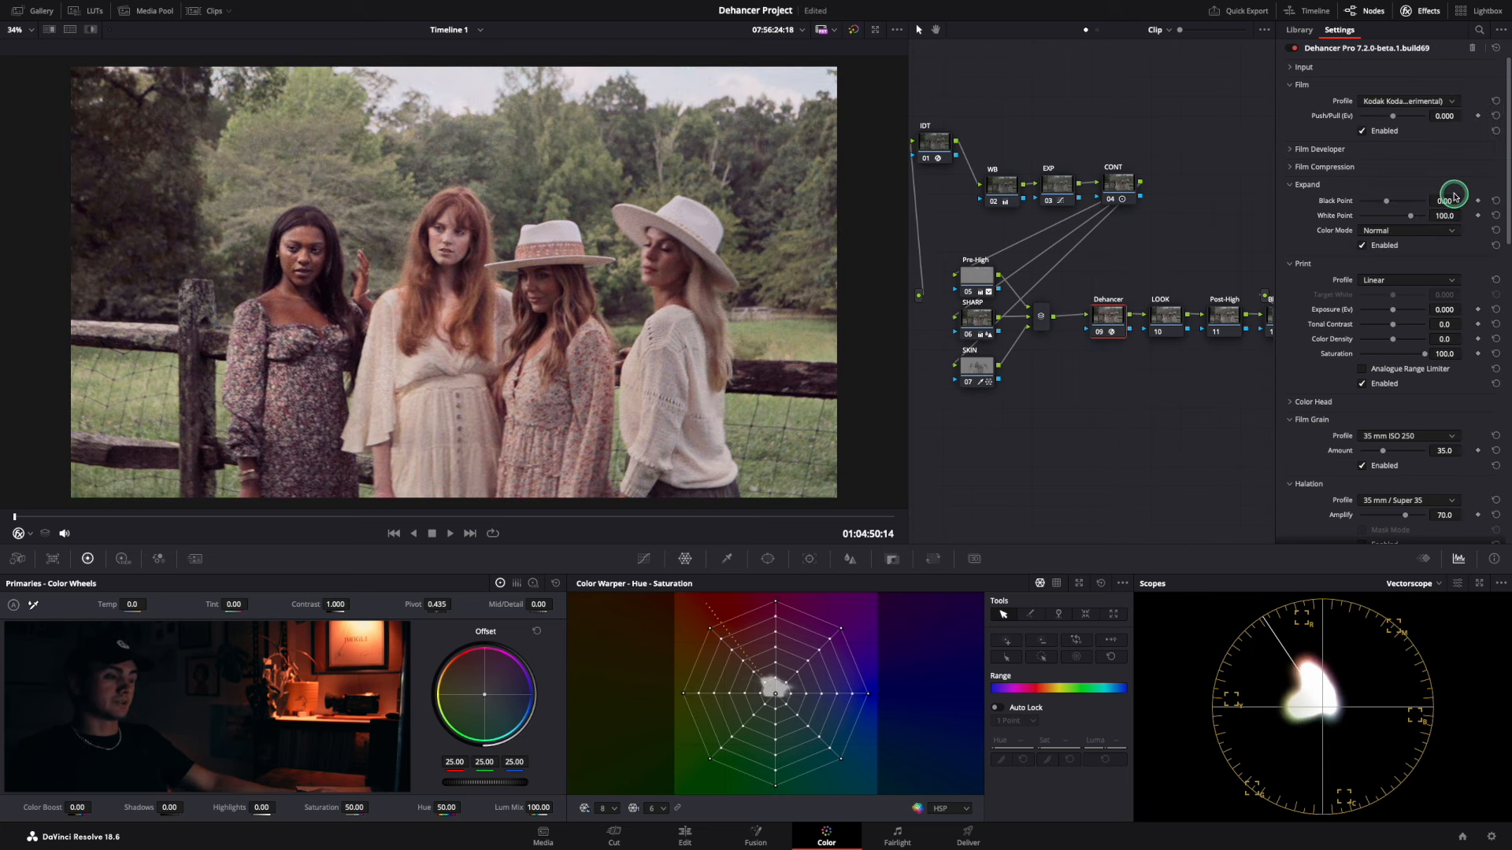
click(1408, 100)
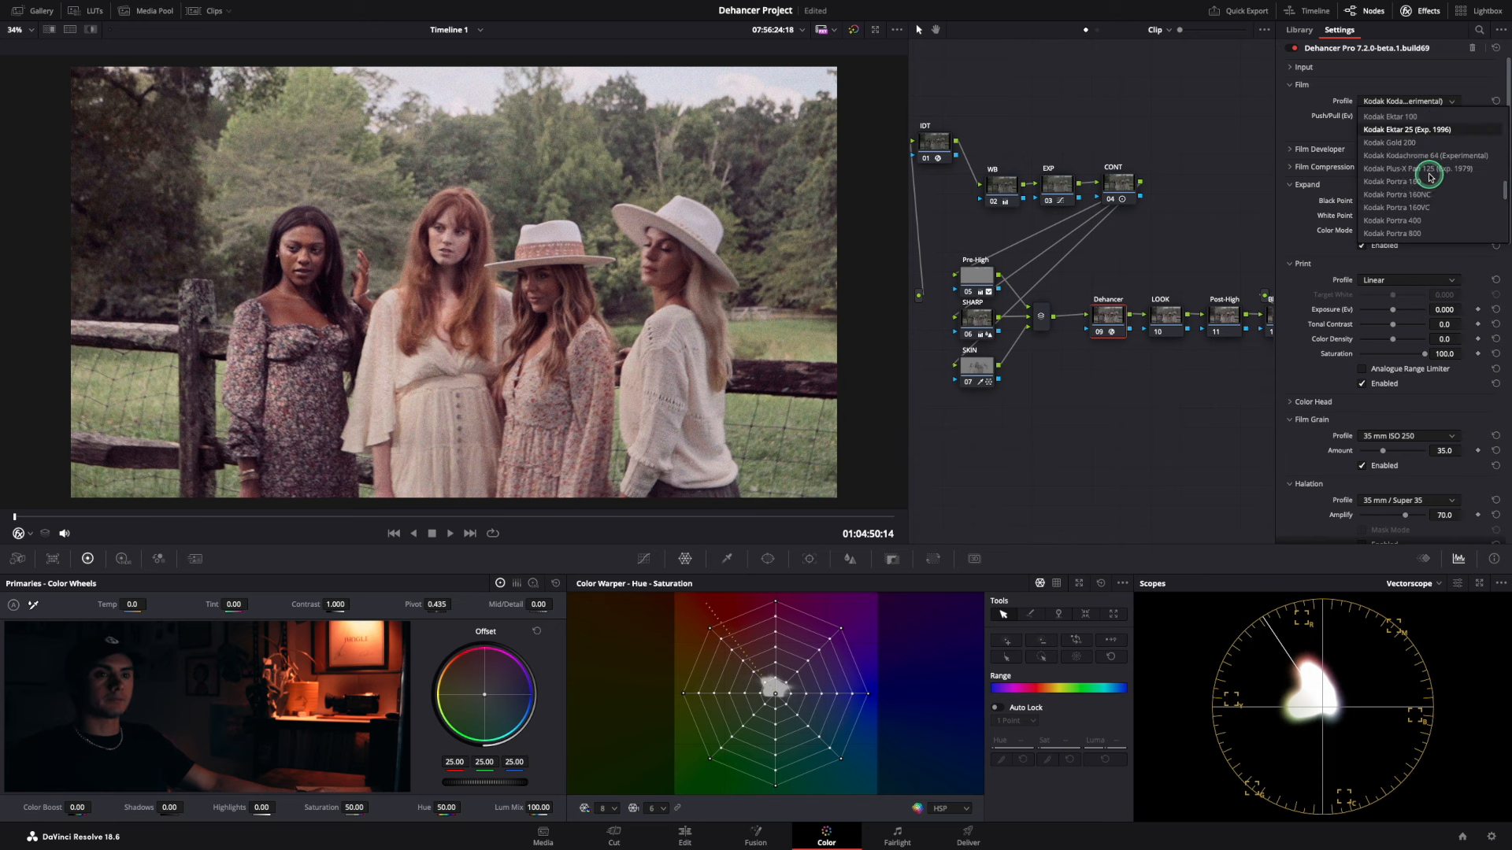
scroll(down, 3)
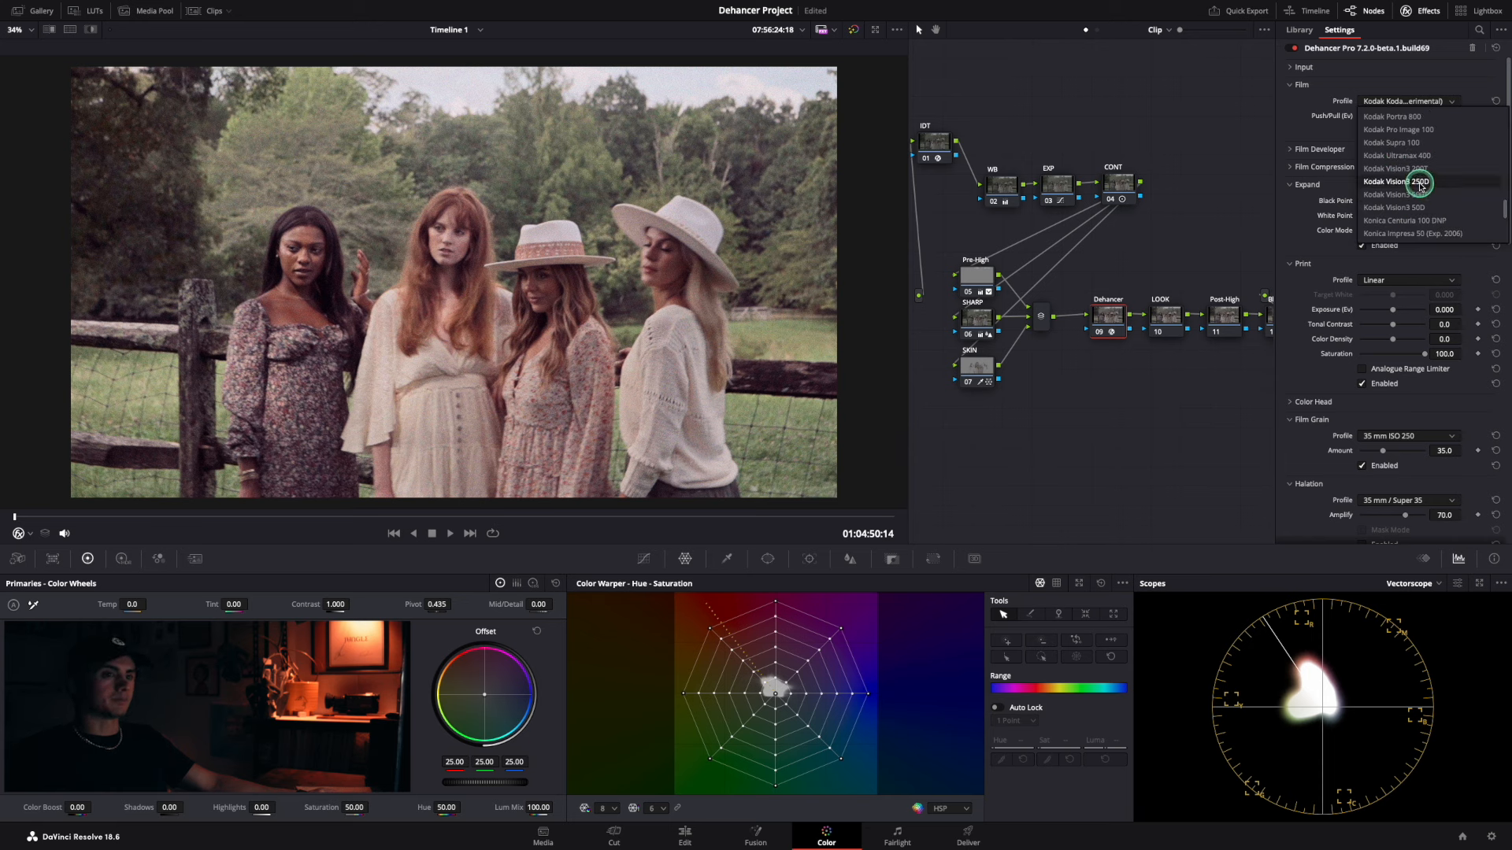
click(1393, 207)
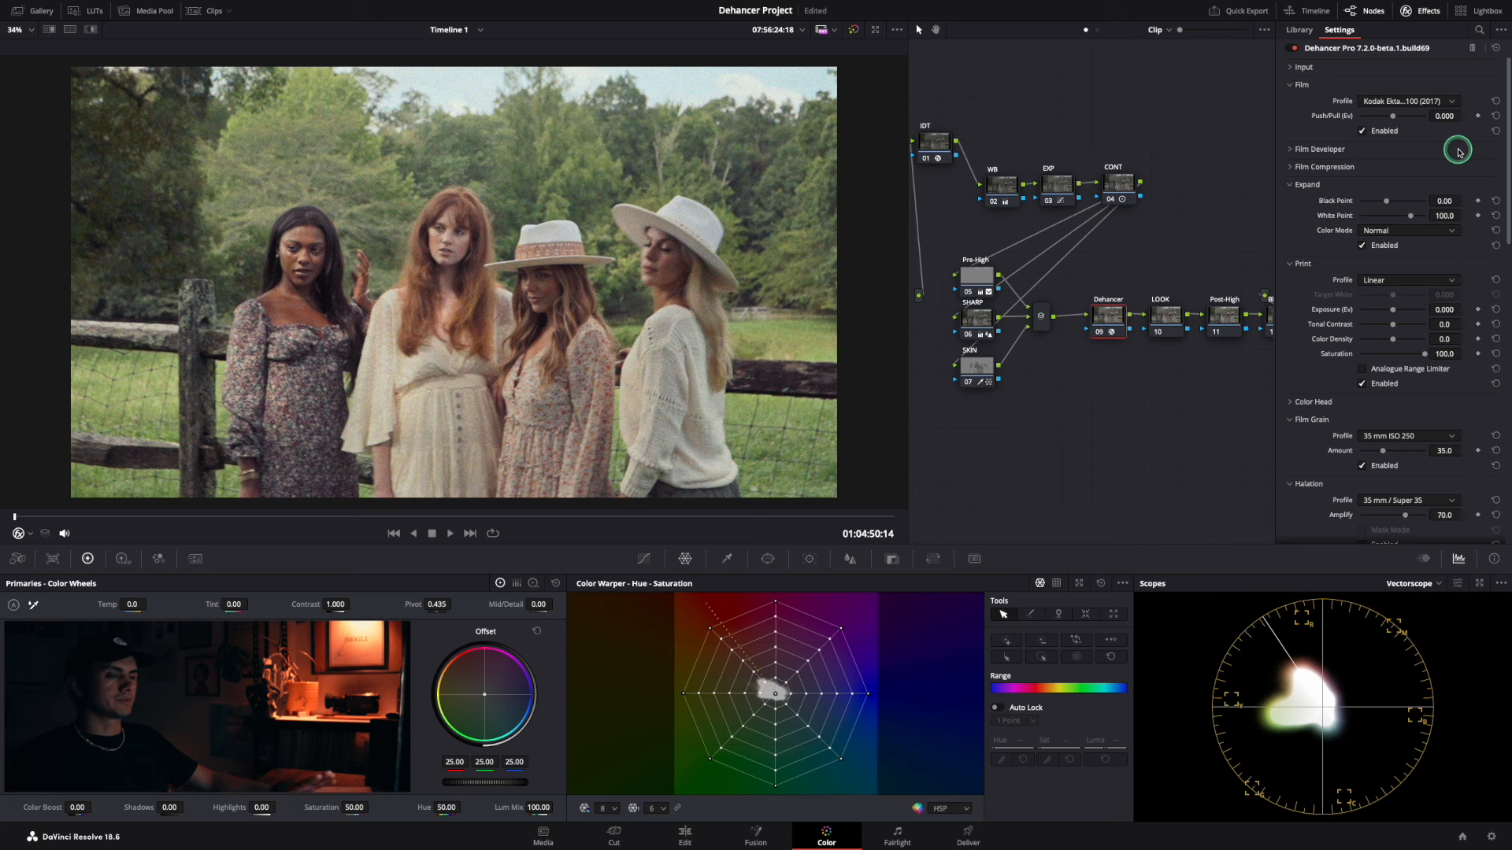
Test the Film Developer Contrast Boost and Color Boost sliders, leaving both at zero.
click(1318, 127)
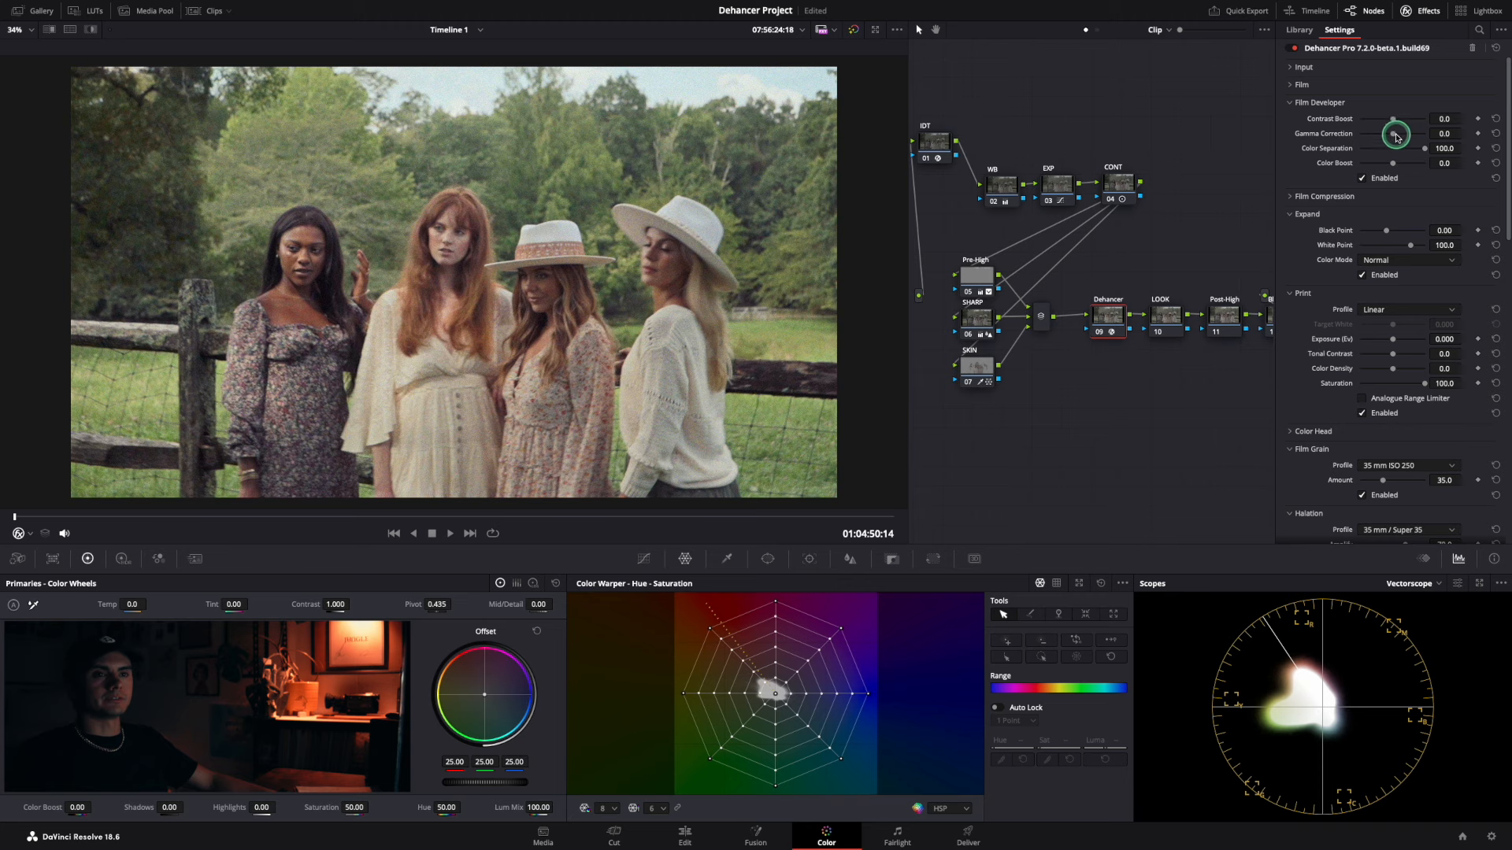
drag(1393, 119, 1398, 100)
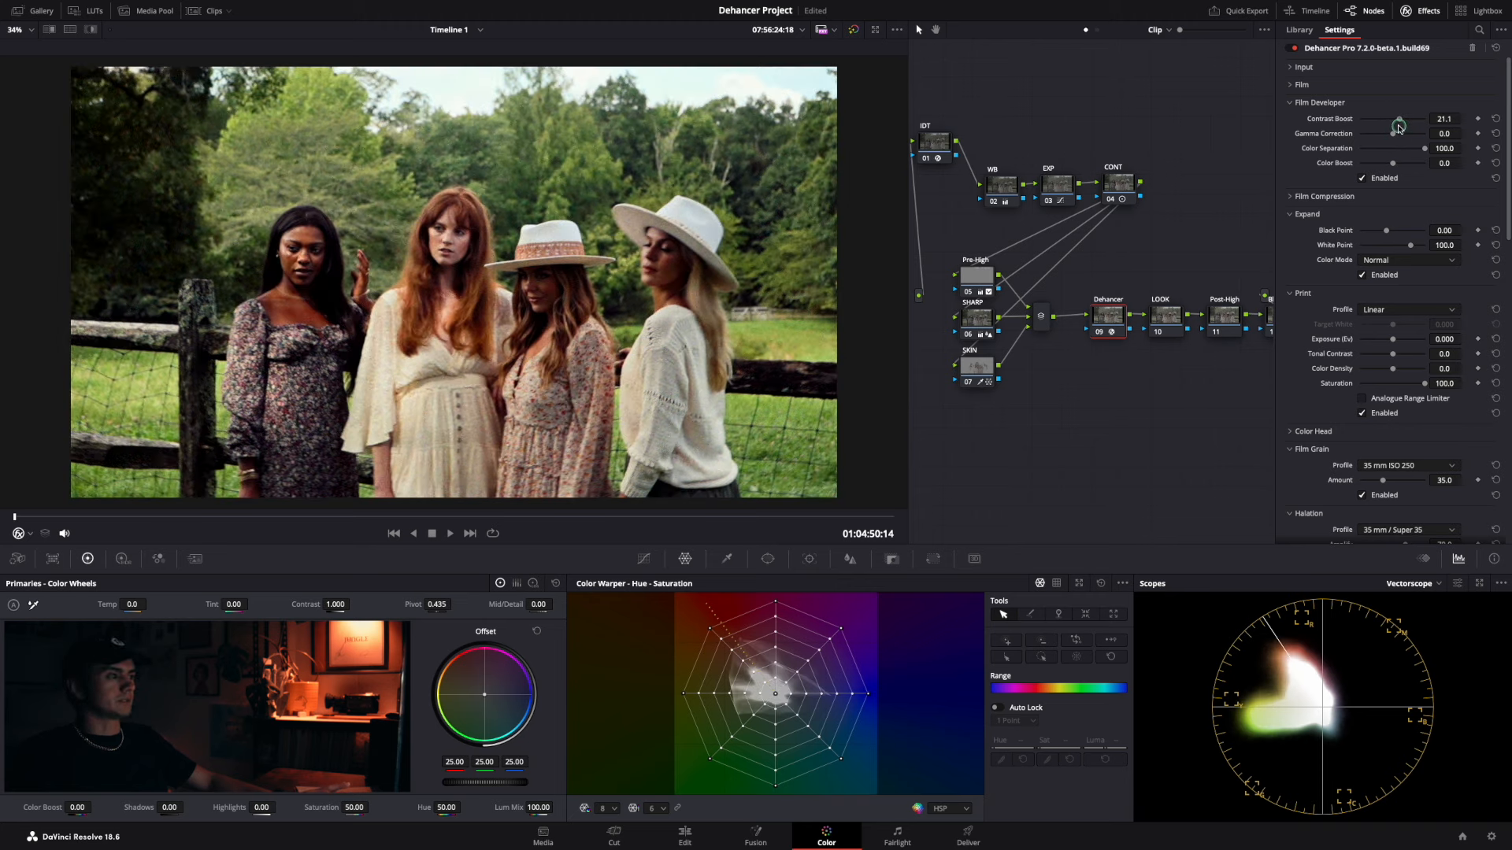
drag(1400, 119, 1350, 118)
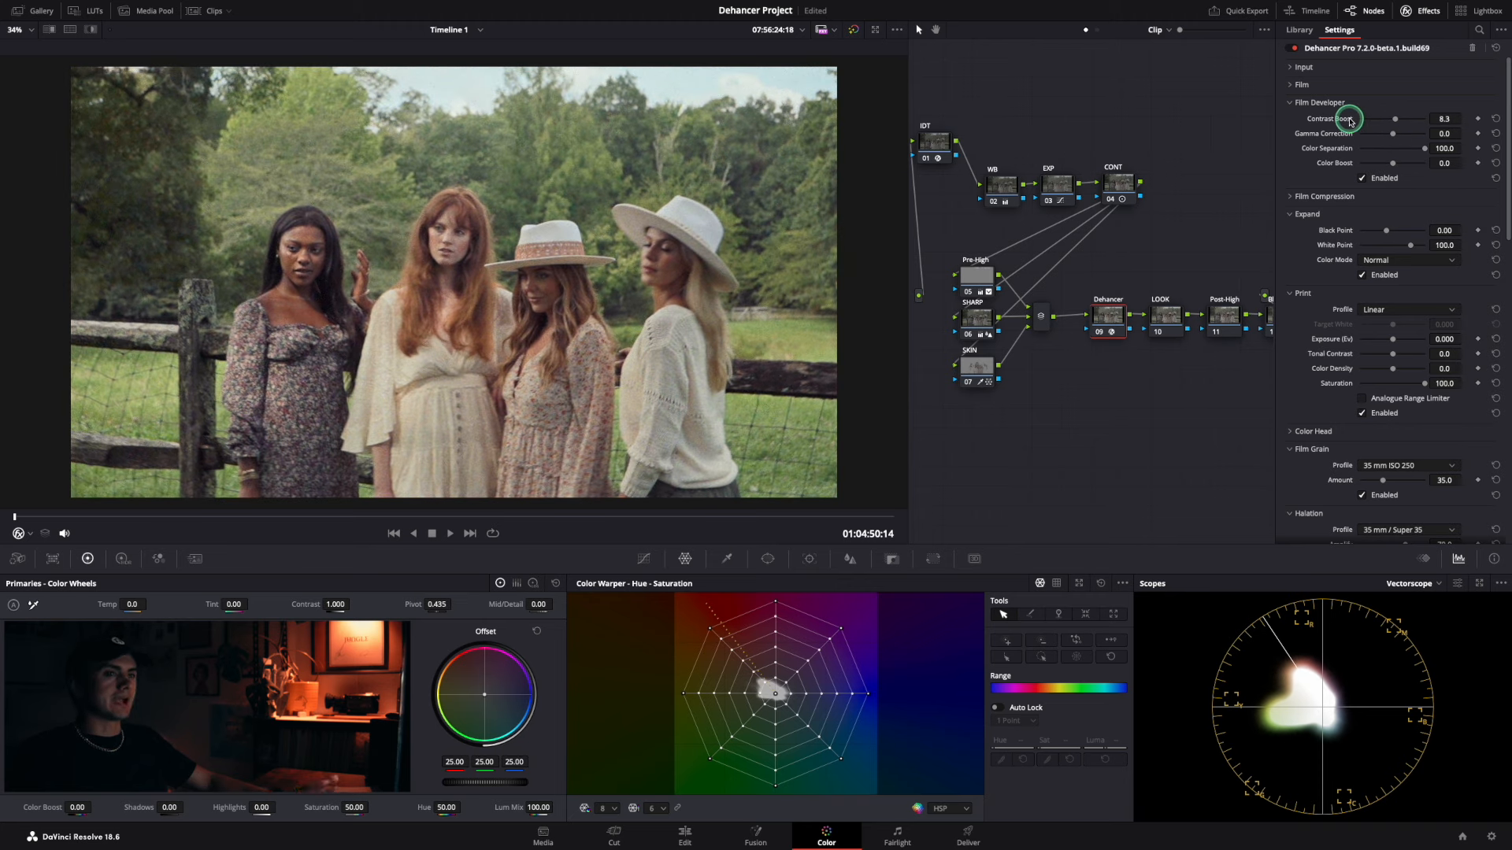
drag(1395, 163, 1398, 163)
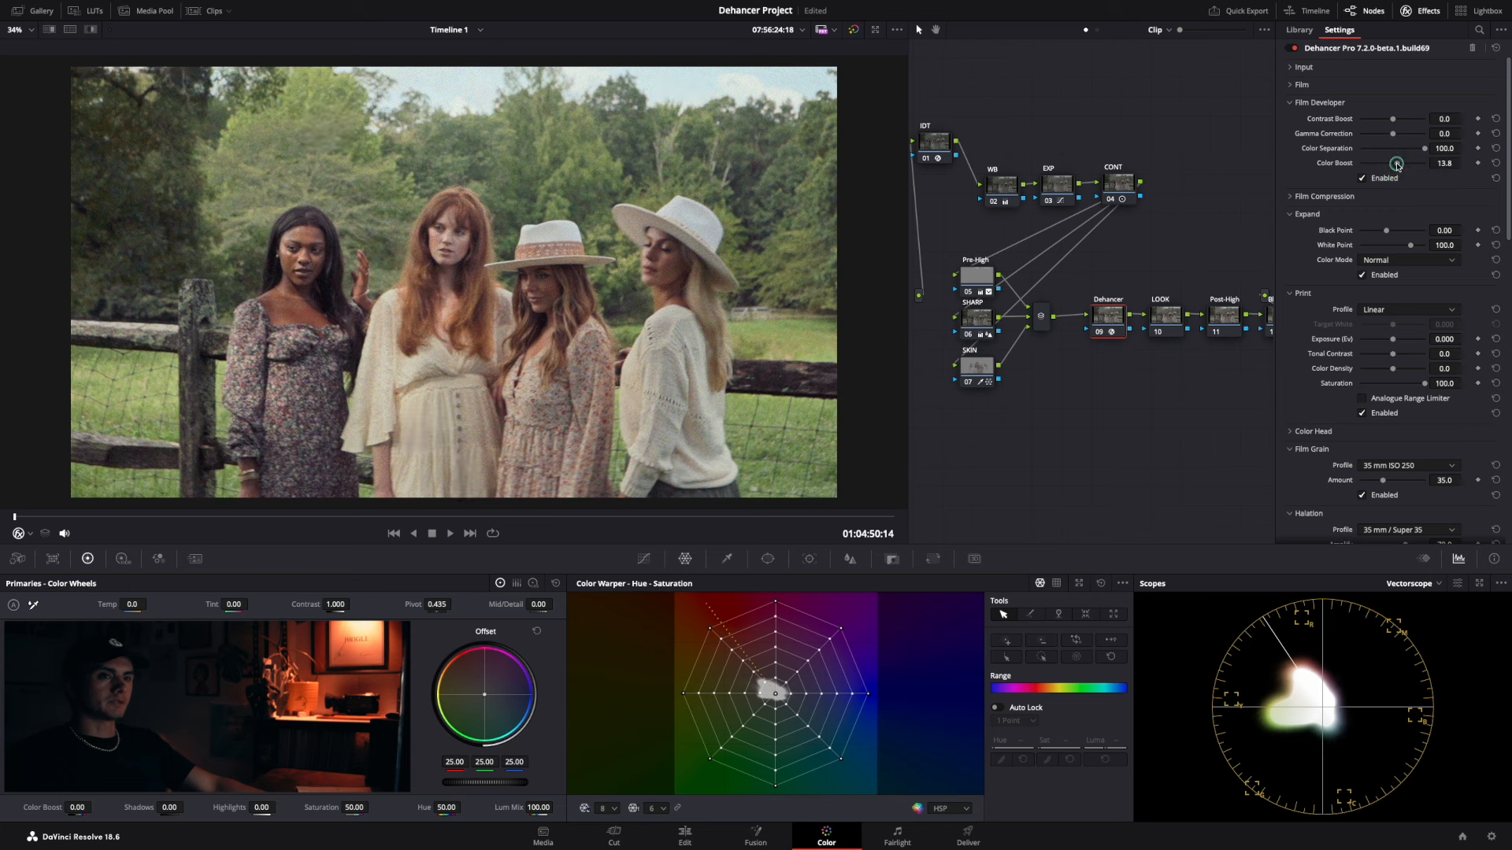
drag(1396, 163, 1404, 163)
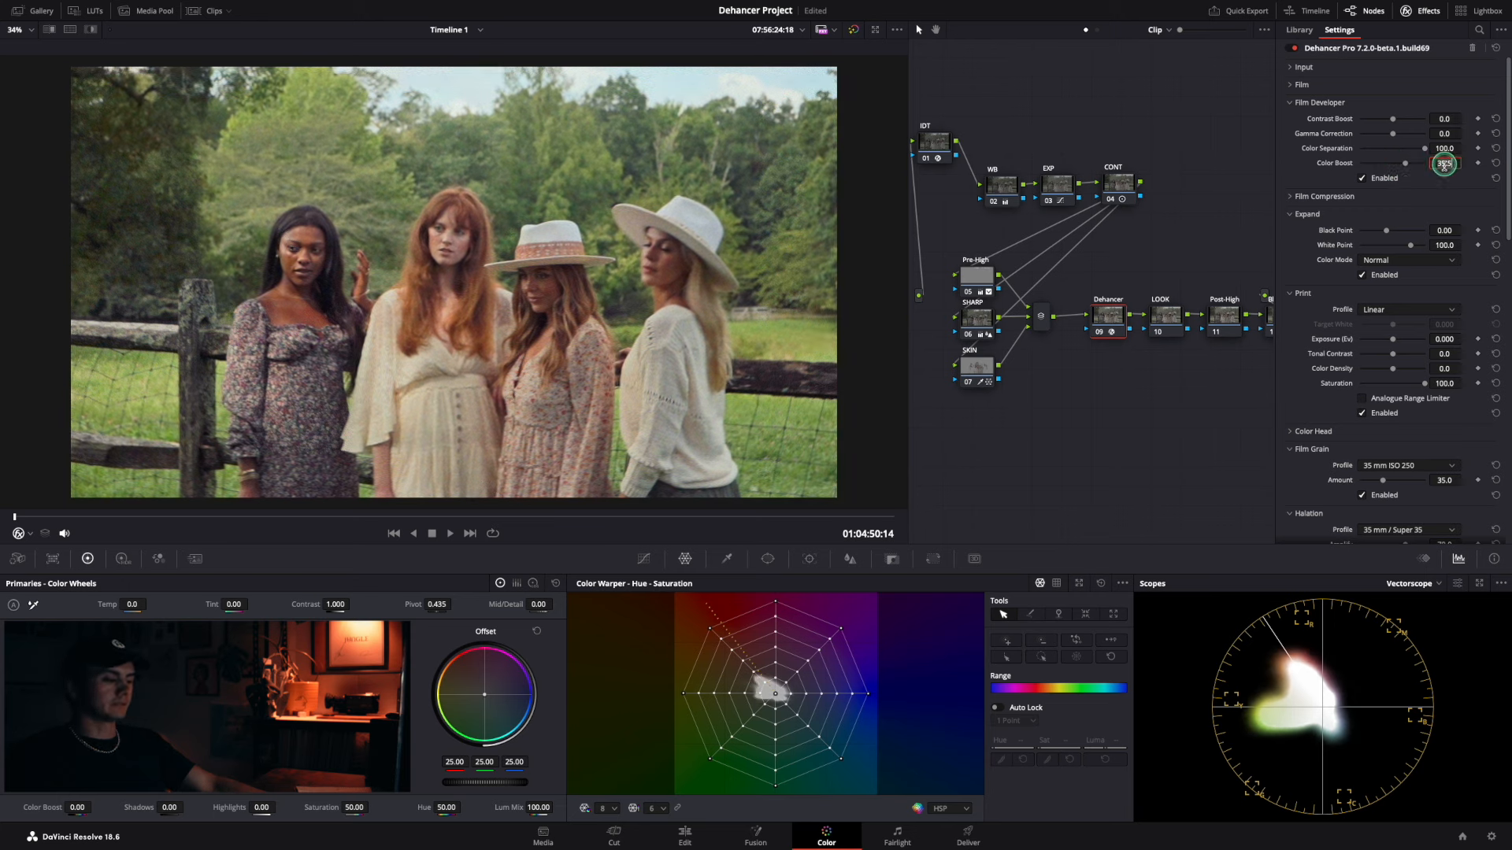
click(1291, 102)
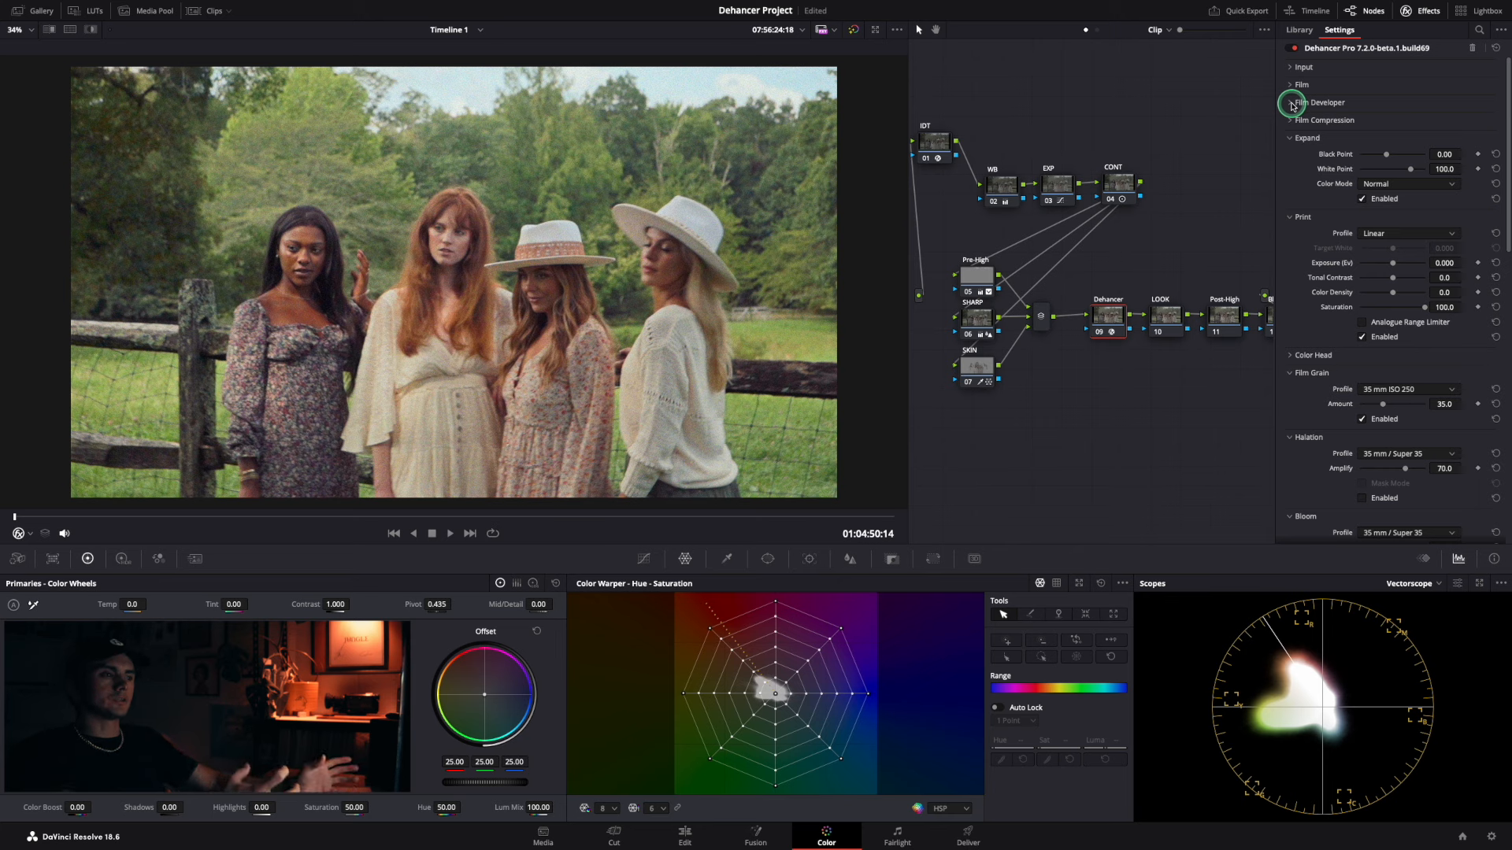
Enable Film Compression with Color Density raised to 100.
click(1292, 120)
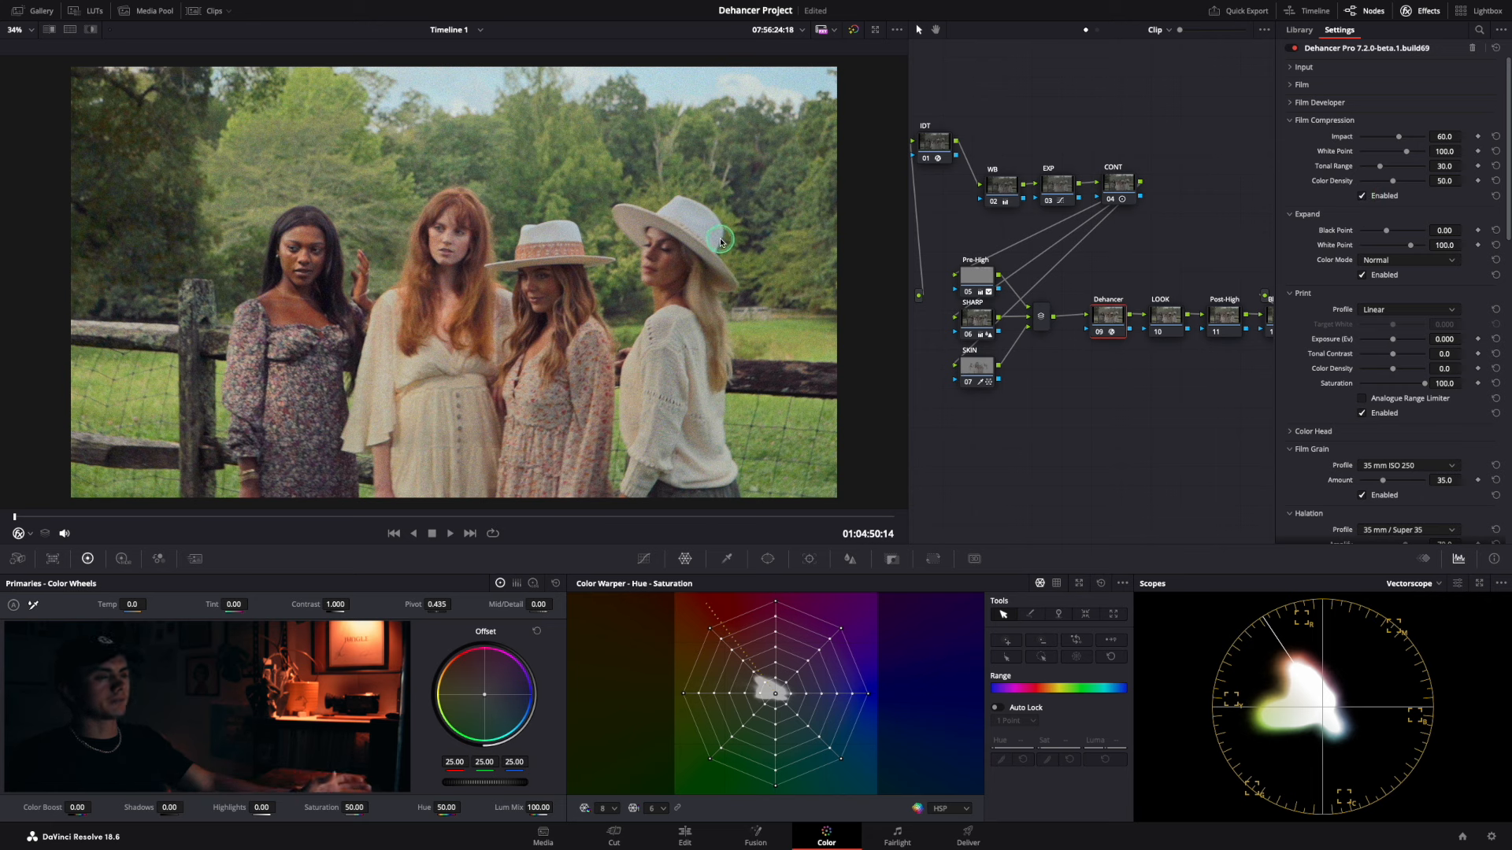
drag(1425, 180, 1437, 181)
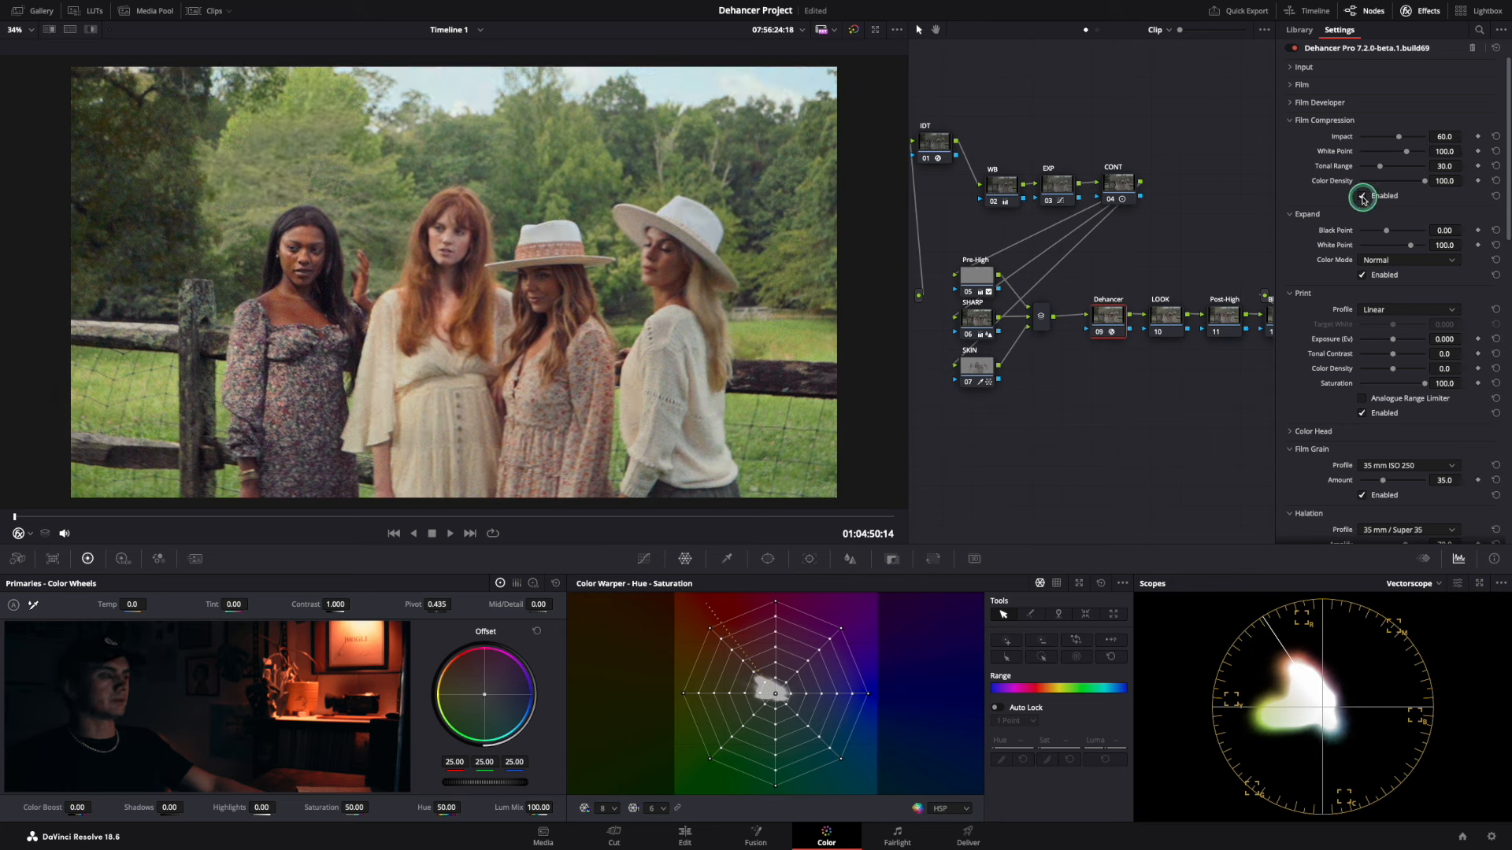
click(1289, 119)
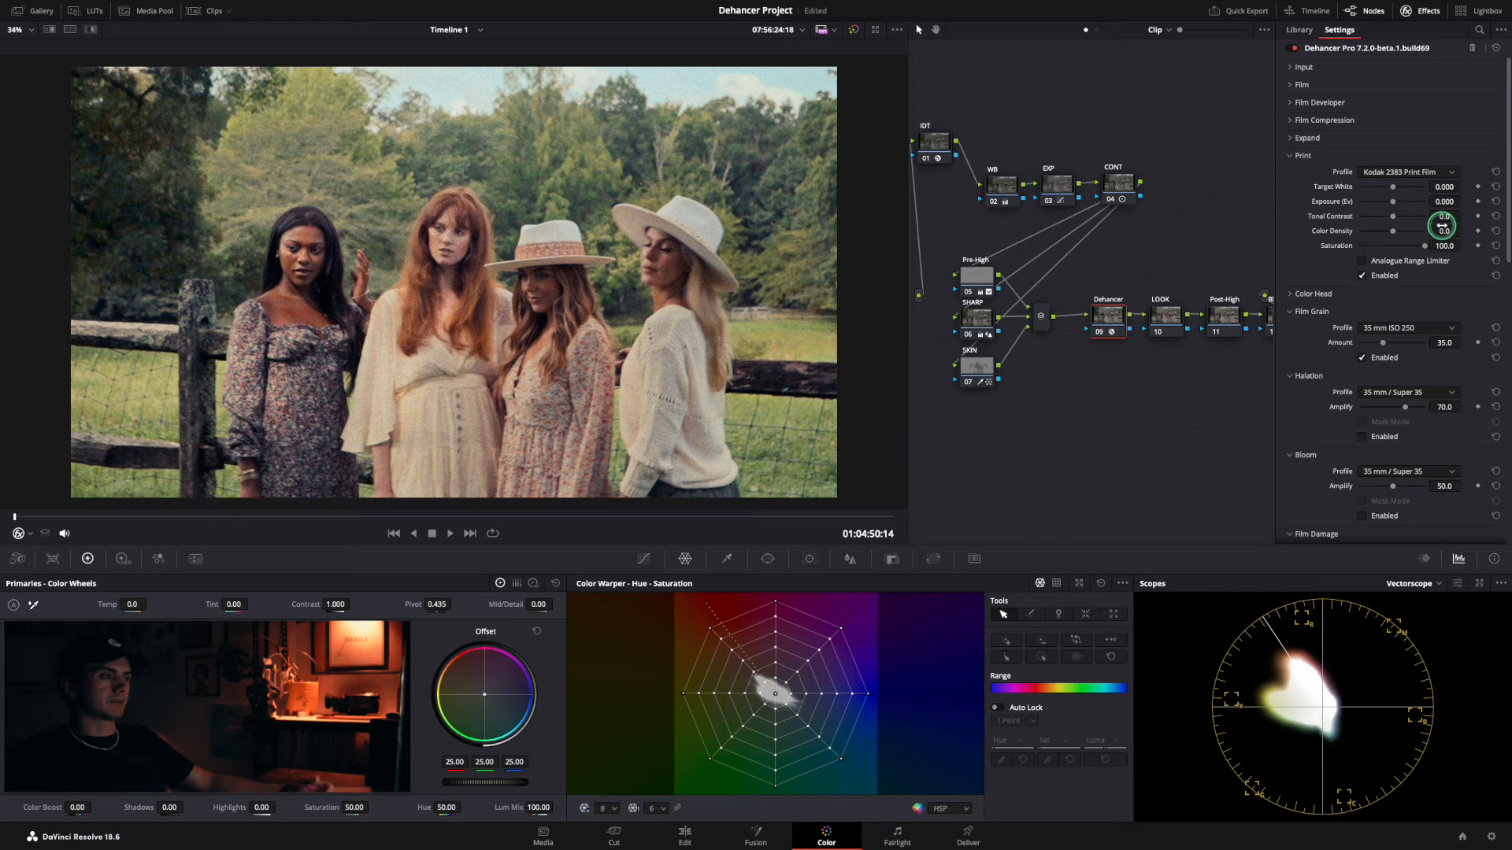
Cycle the print profile through Linear, Cineon Film Log and Fujifilm 3513, ending on Kodak 2383.
click(1408, 171)
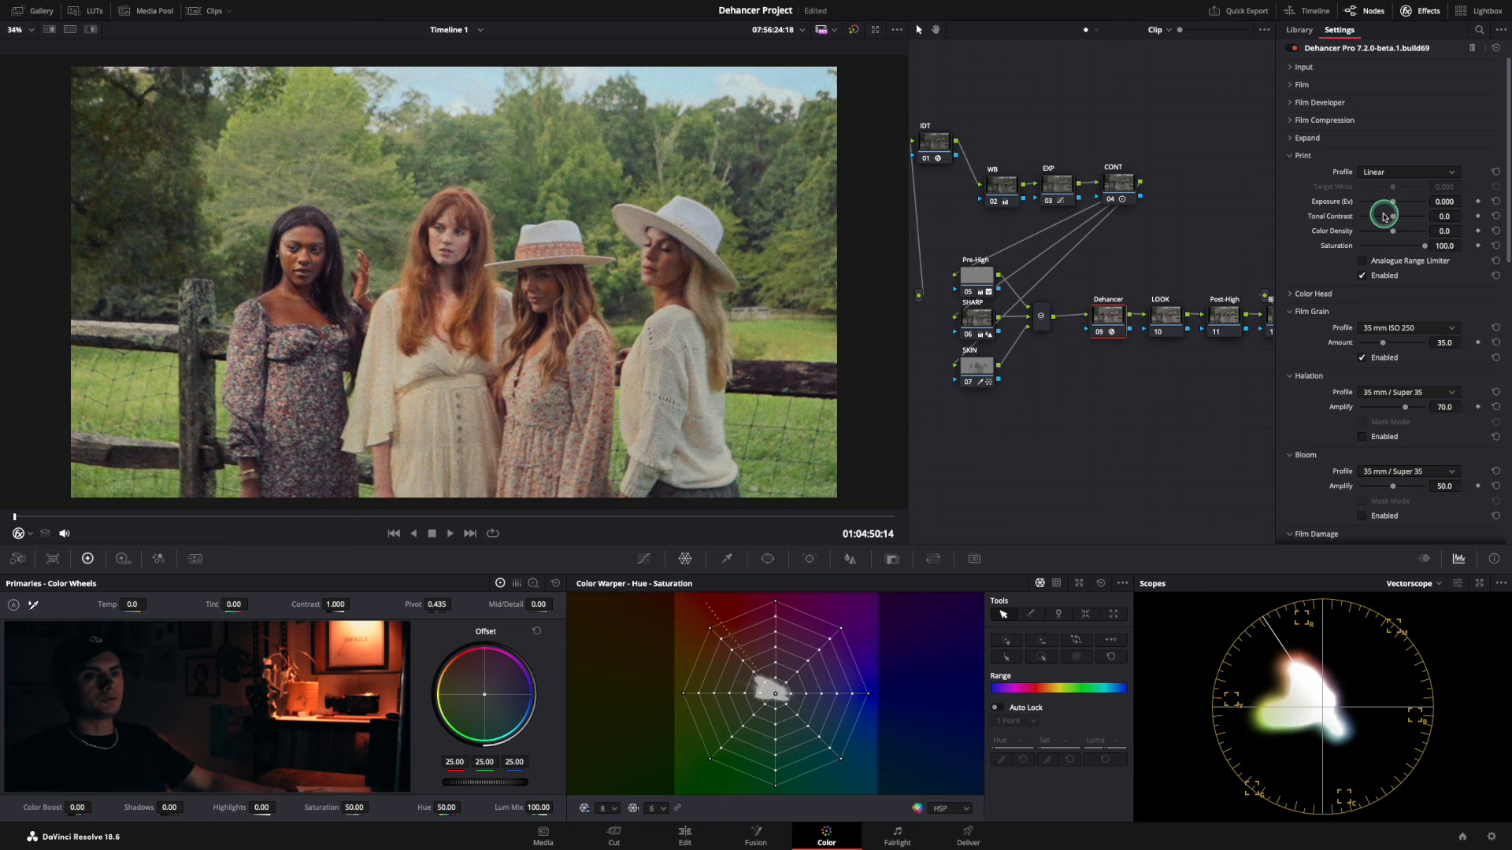
click(1408, 172)
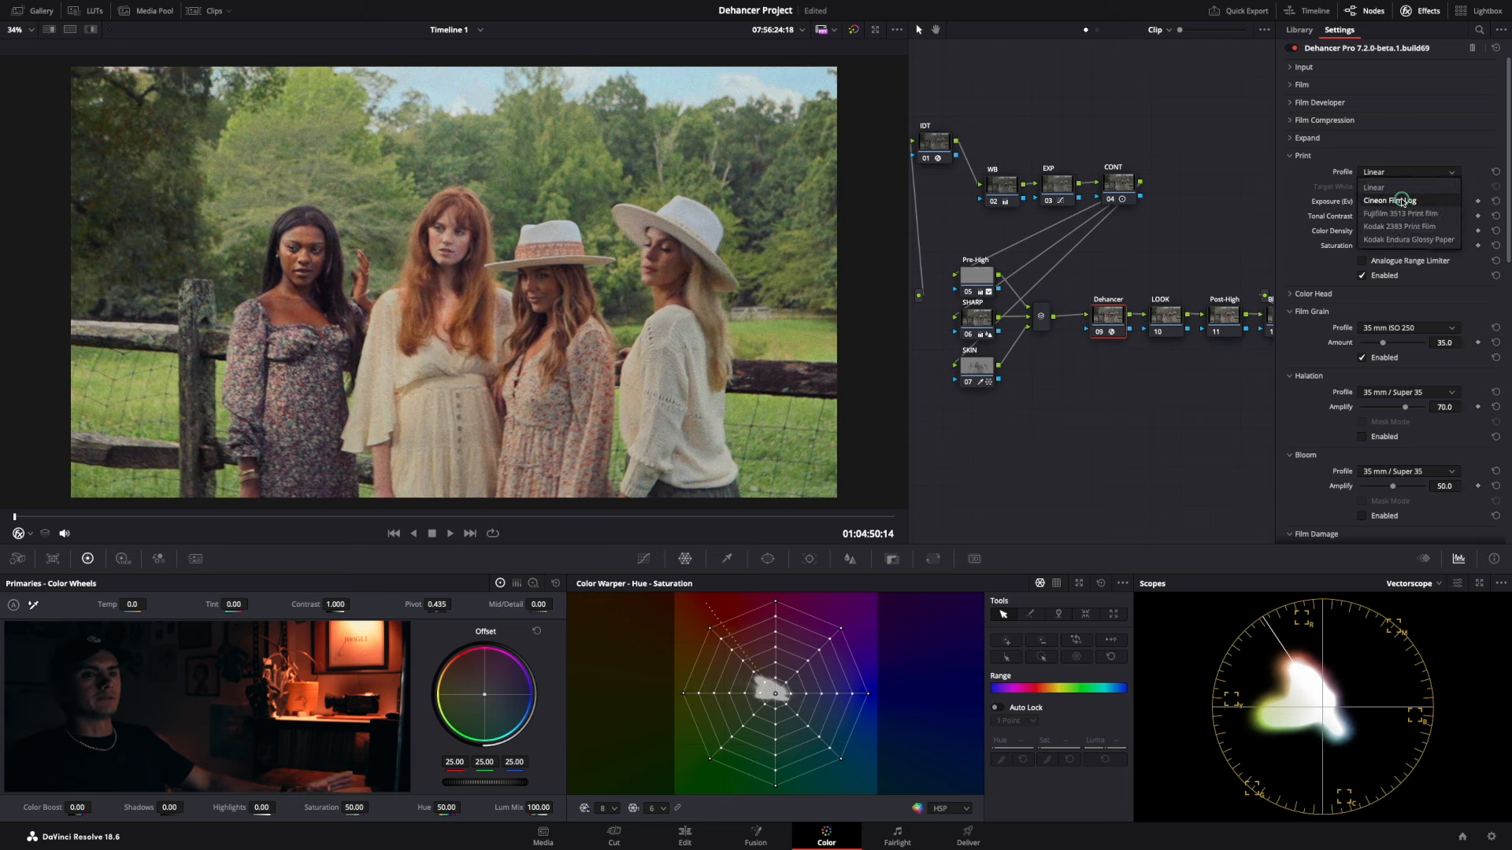
click(1389, 201)
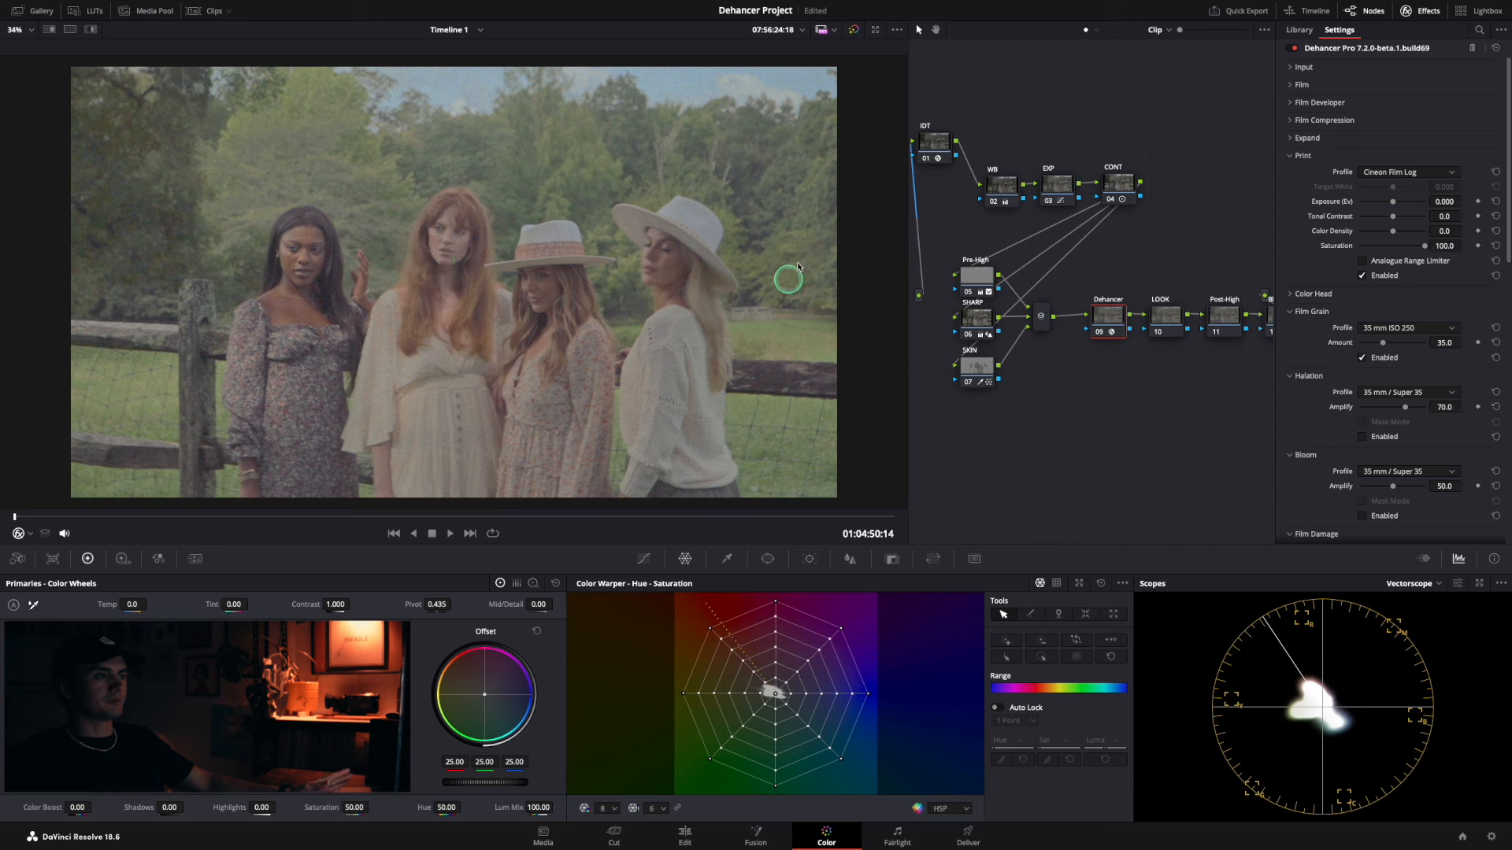
click(1408, 171)
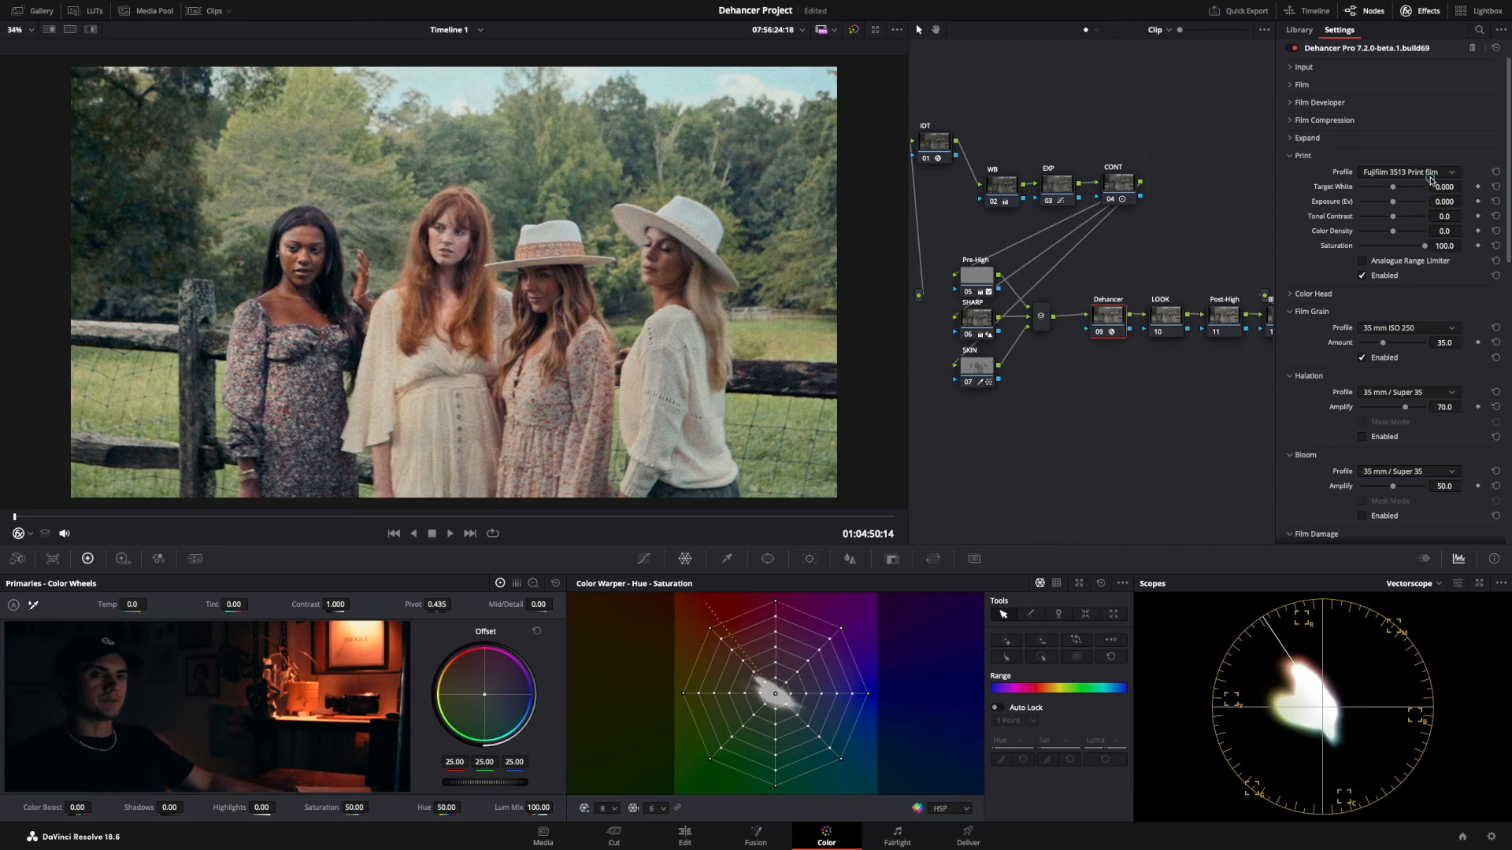
click(1408, 172)
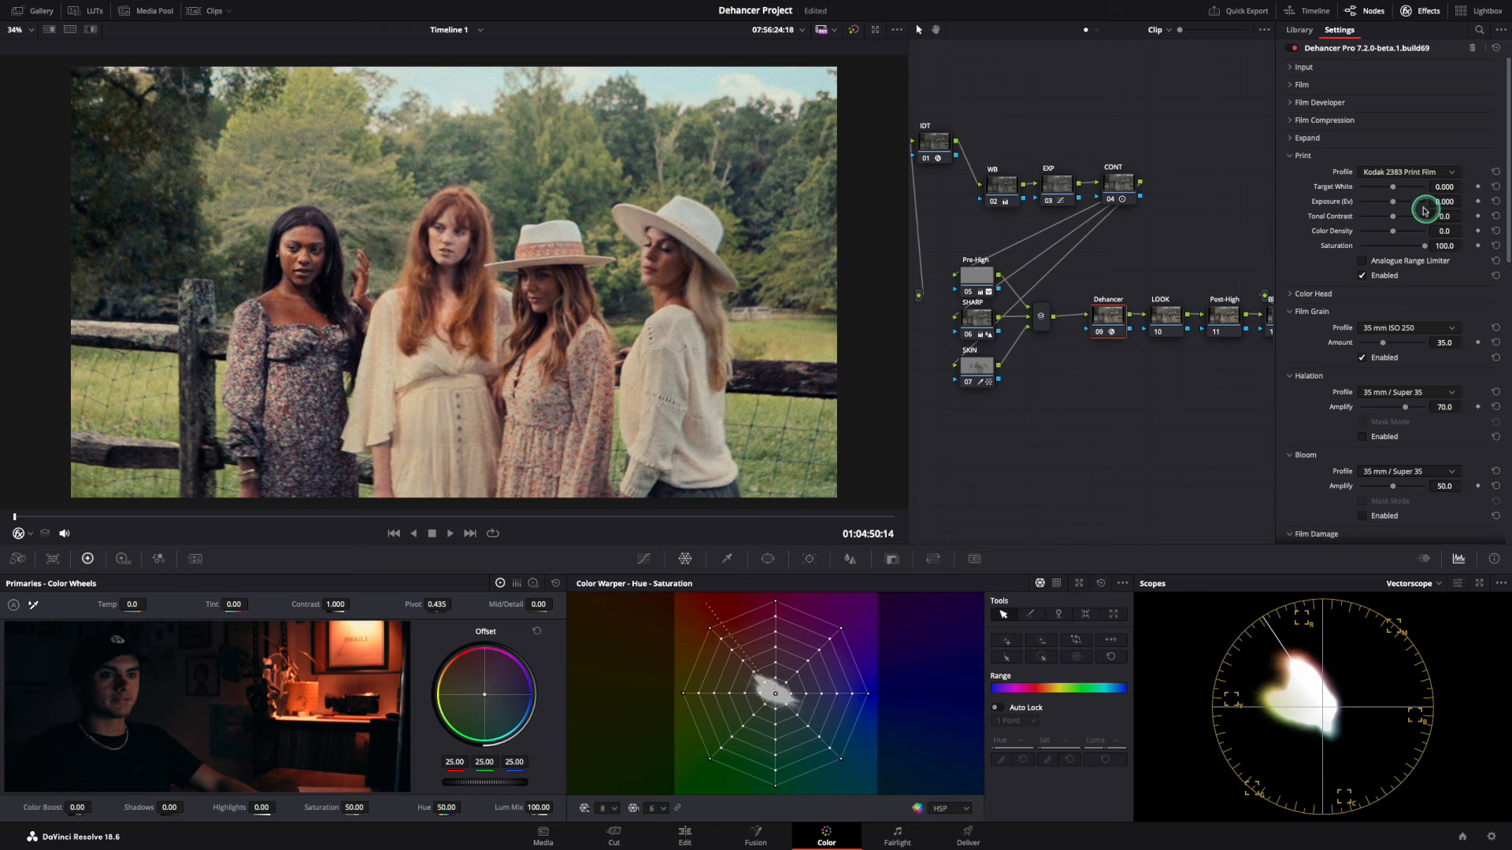
Set the Kodak 2383 print target white to 0.458, exposure 0.138 and colour density 36.
drag(1427, 207, 1345, 202)
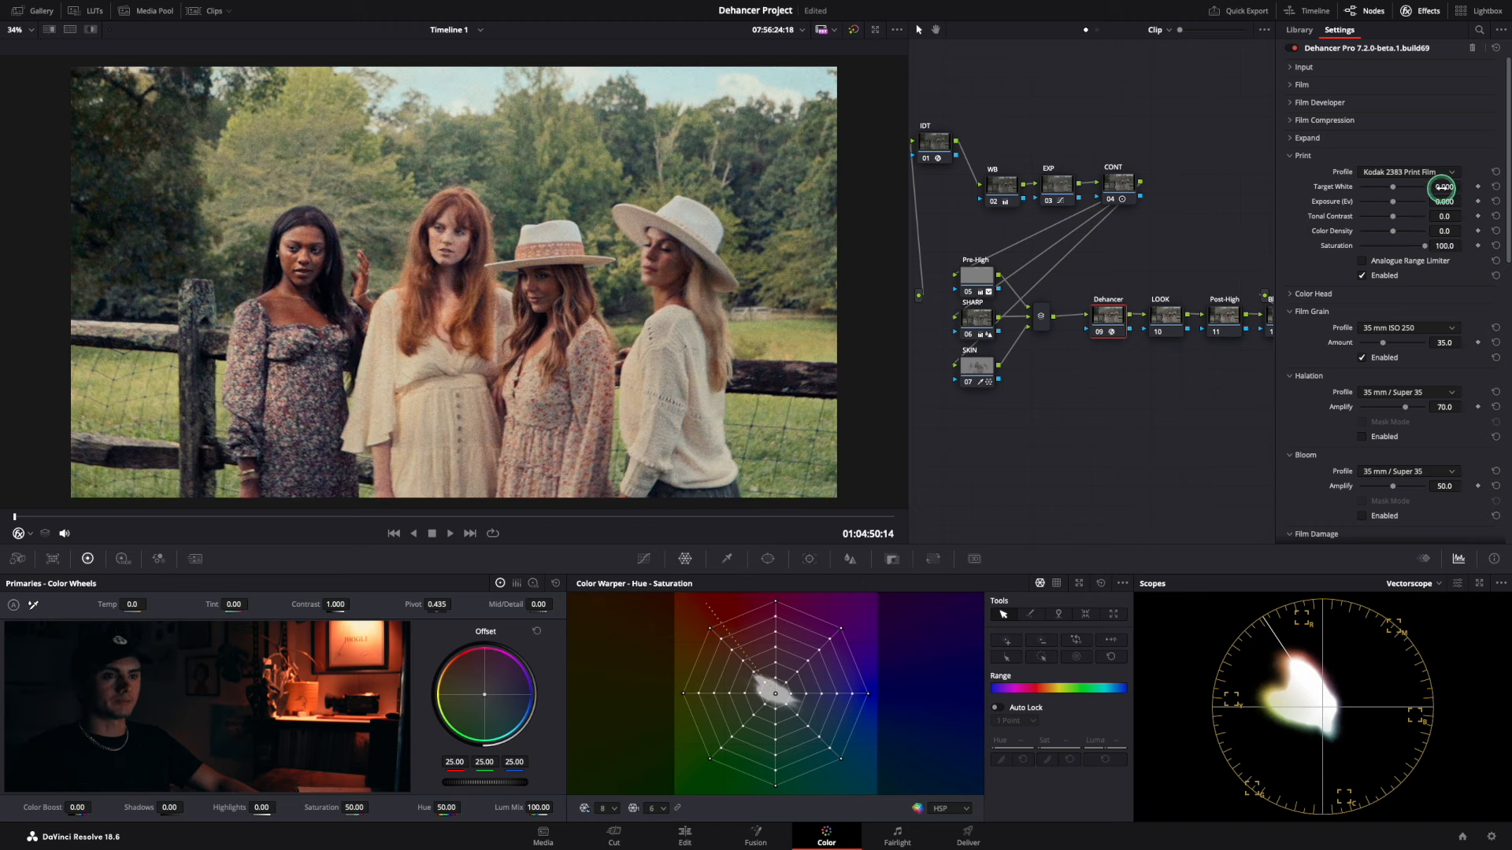
drag(1444, 187, 1374, 187)
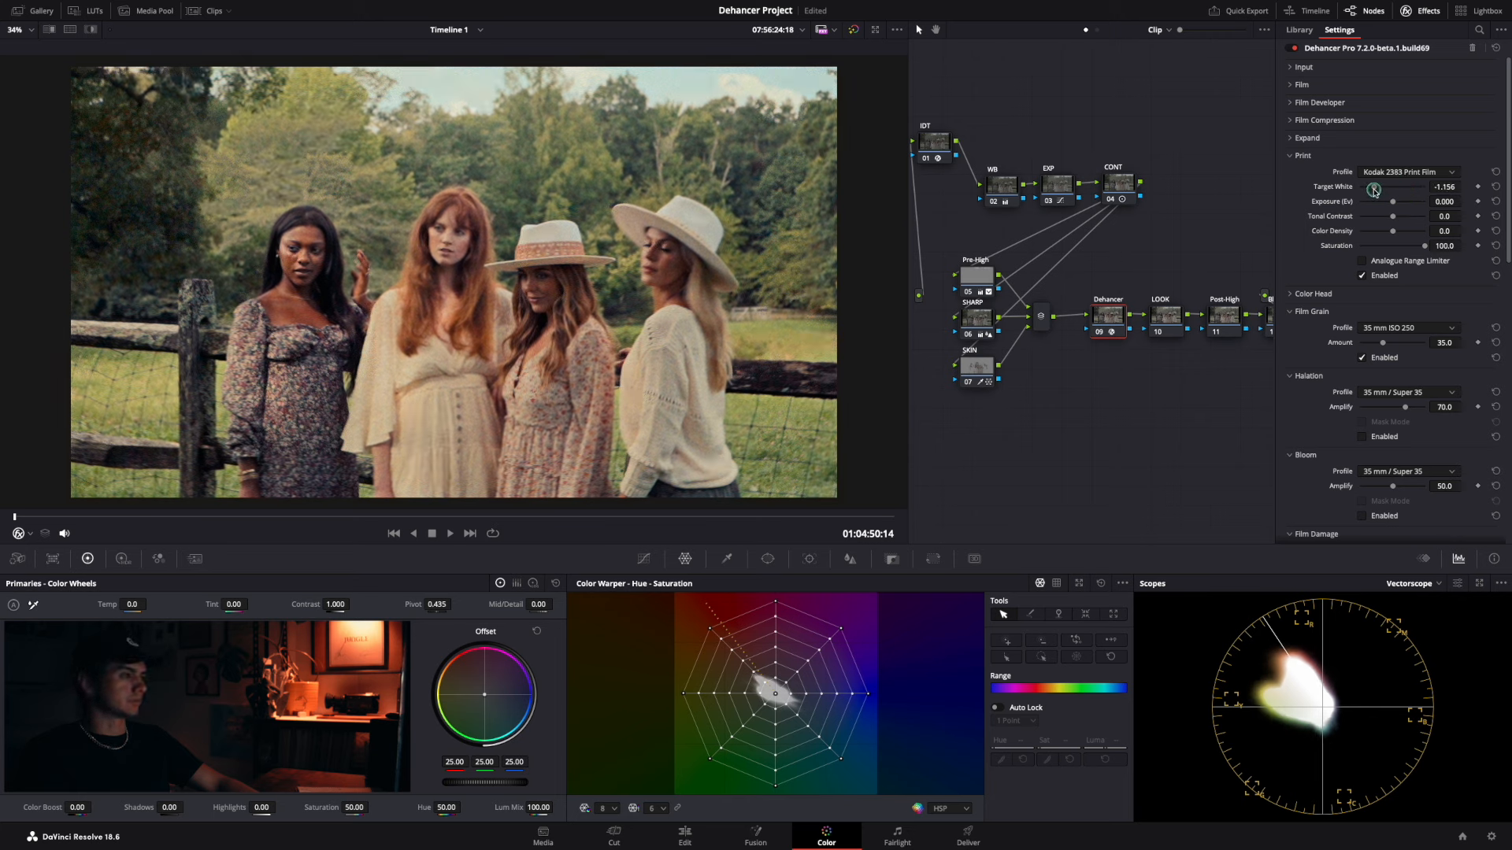
drag(1375, 189, 1400, 193)
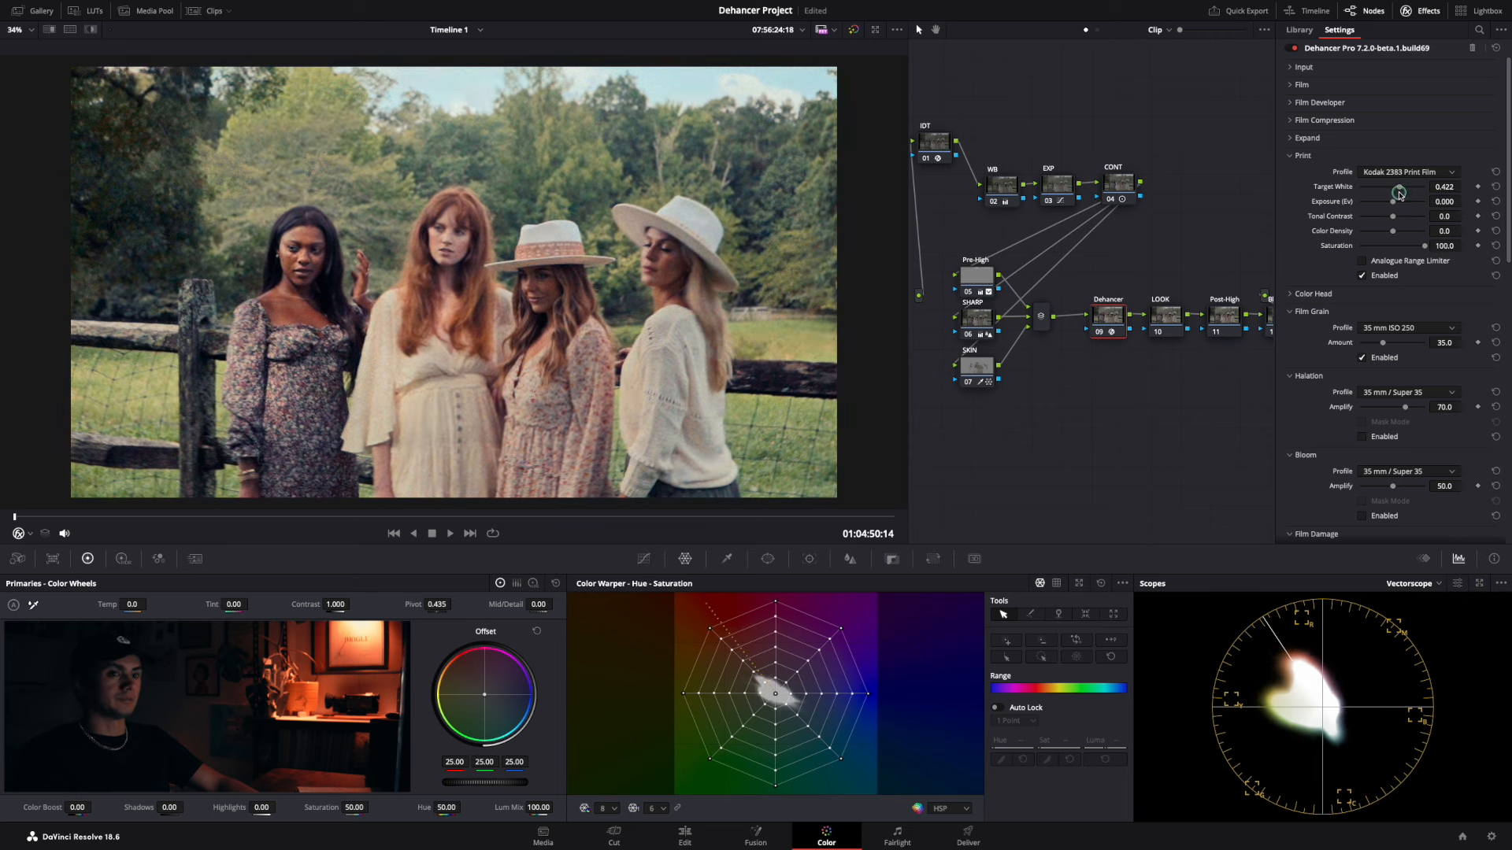
drag(1400, 190, 1397, 188)
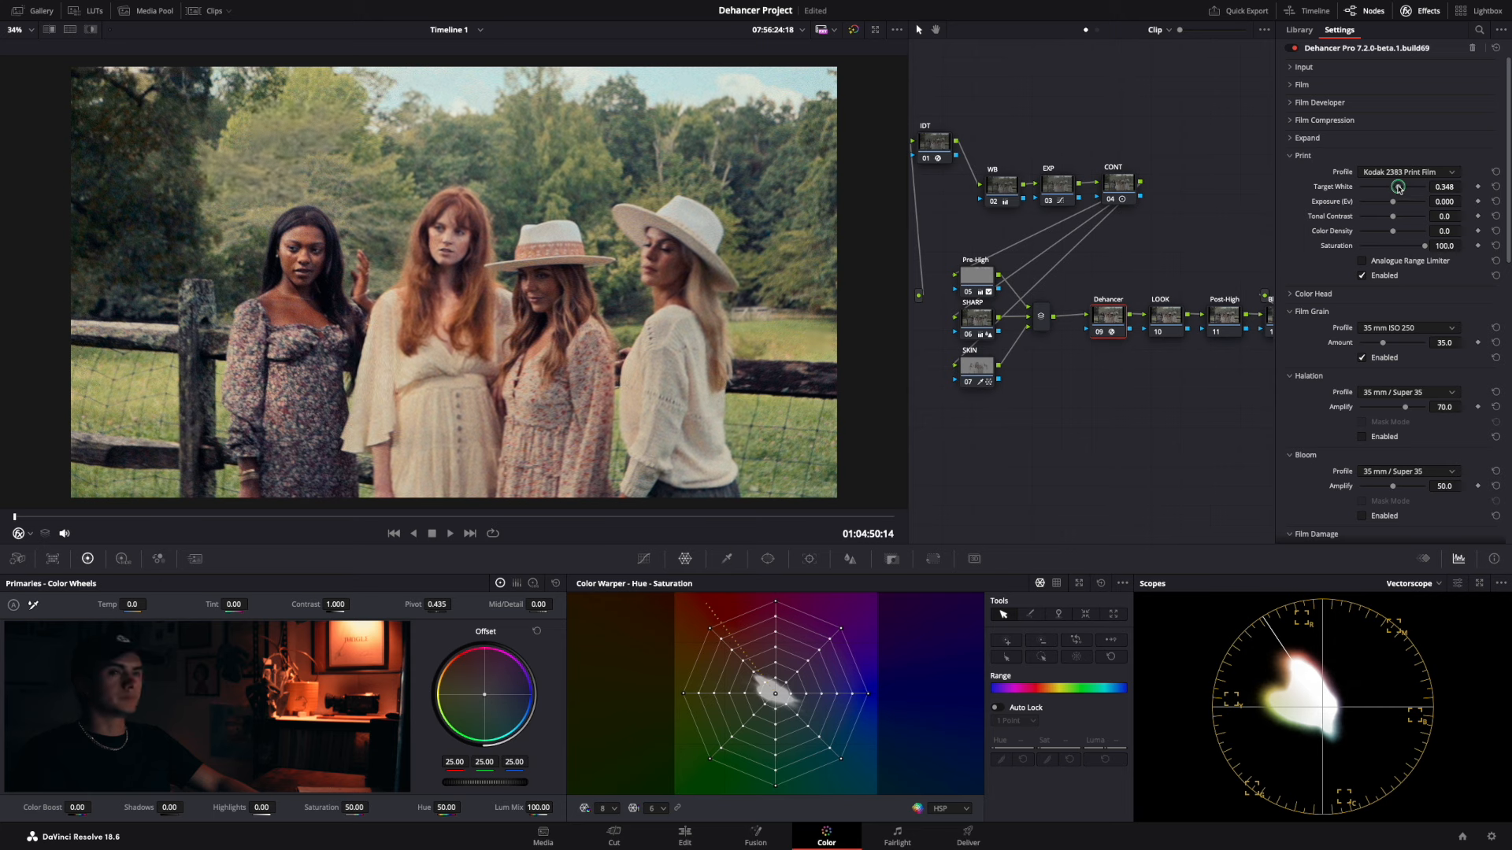
drag(1398, 186, 1383, 202)
text(24)
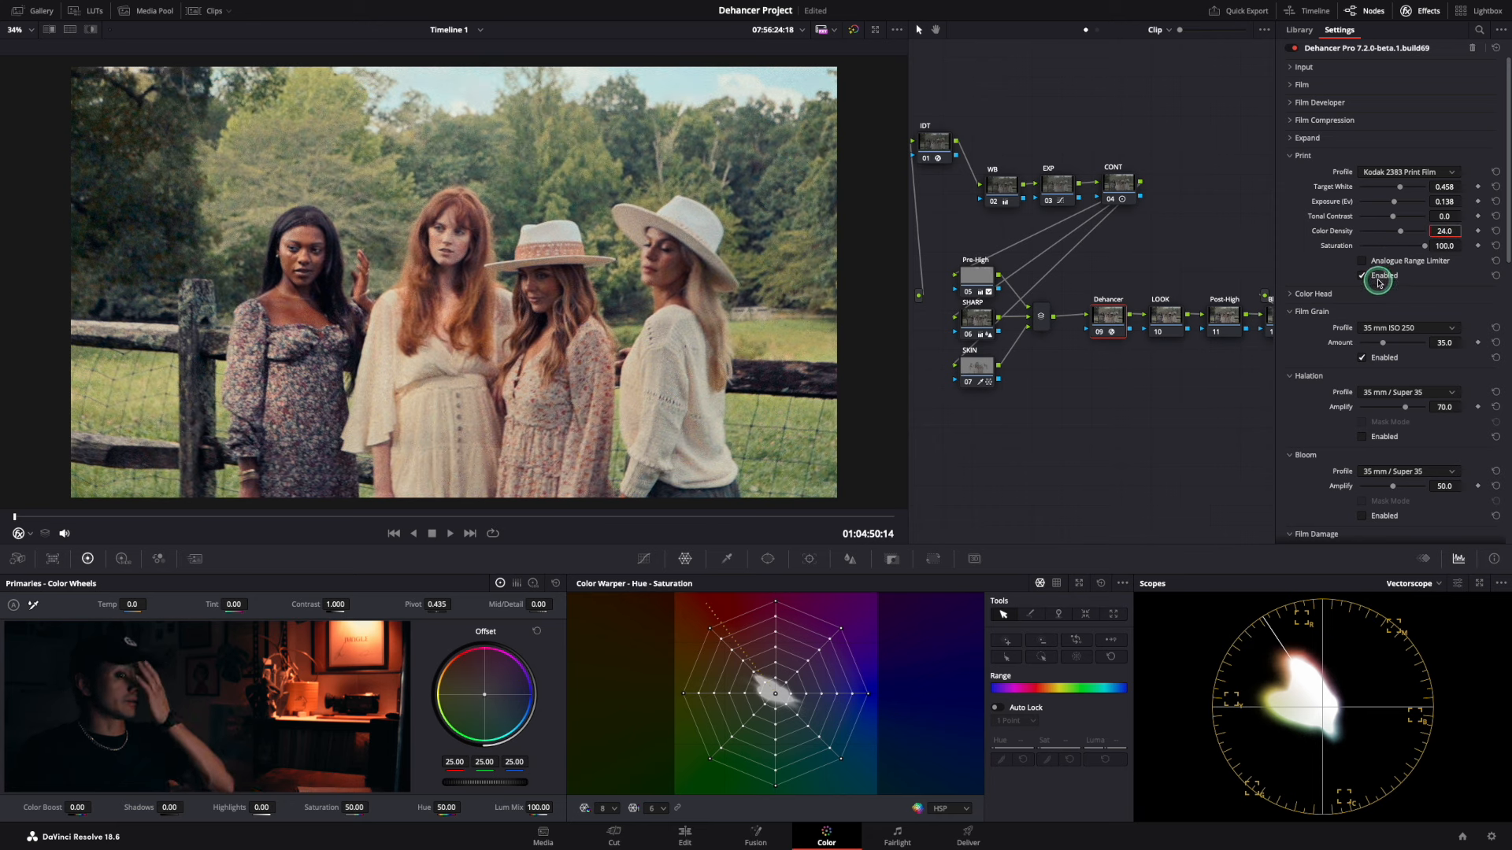
drag(1431, 230, 1427, 230)
text(36)
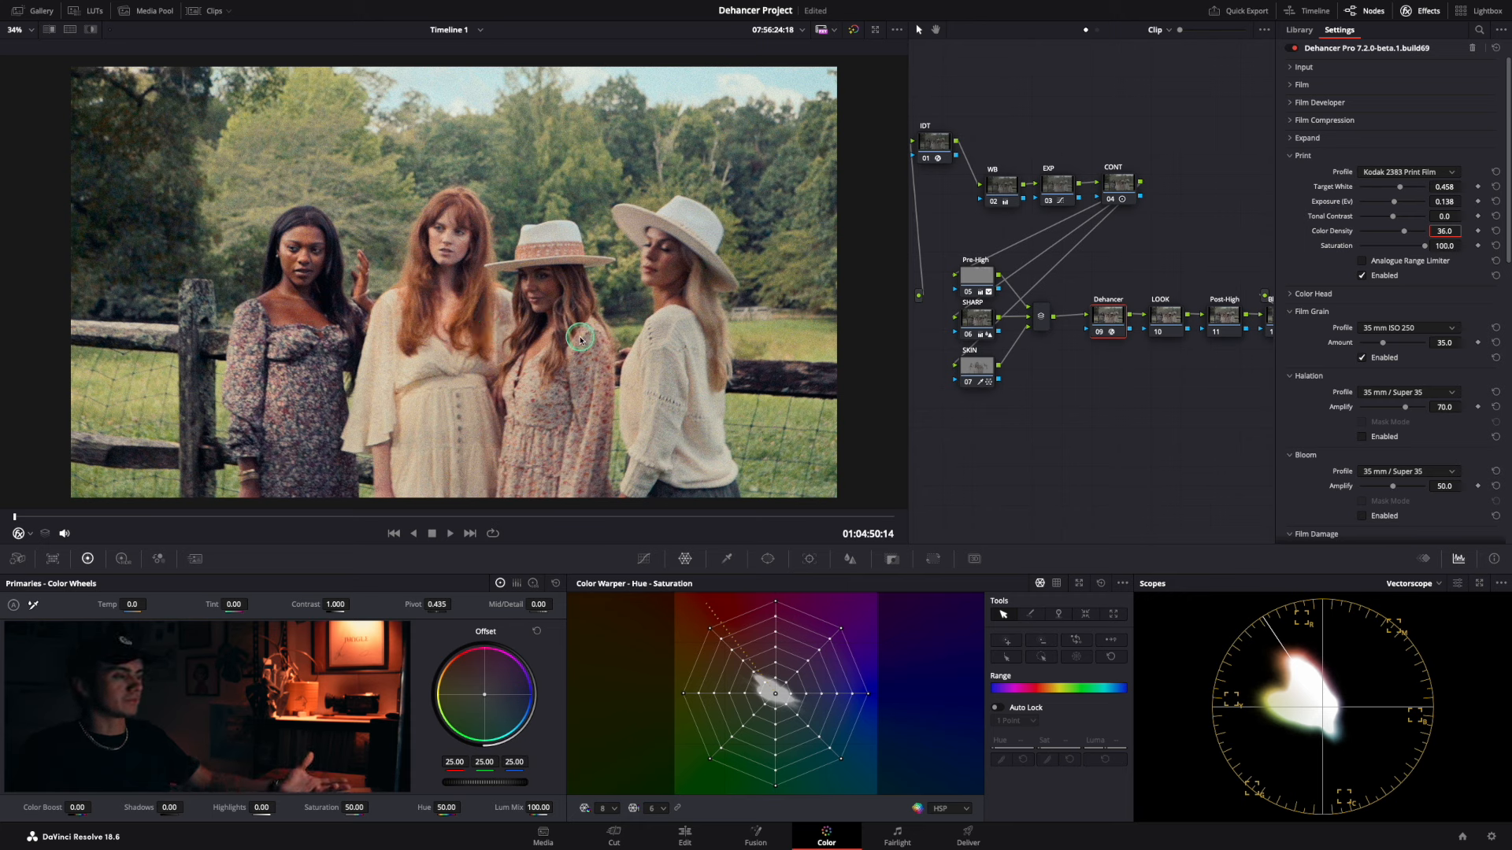
drag(1406, 231, 1442, 231)
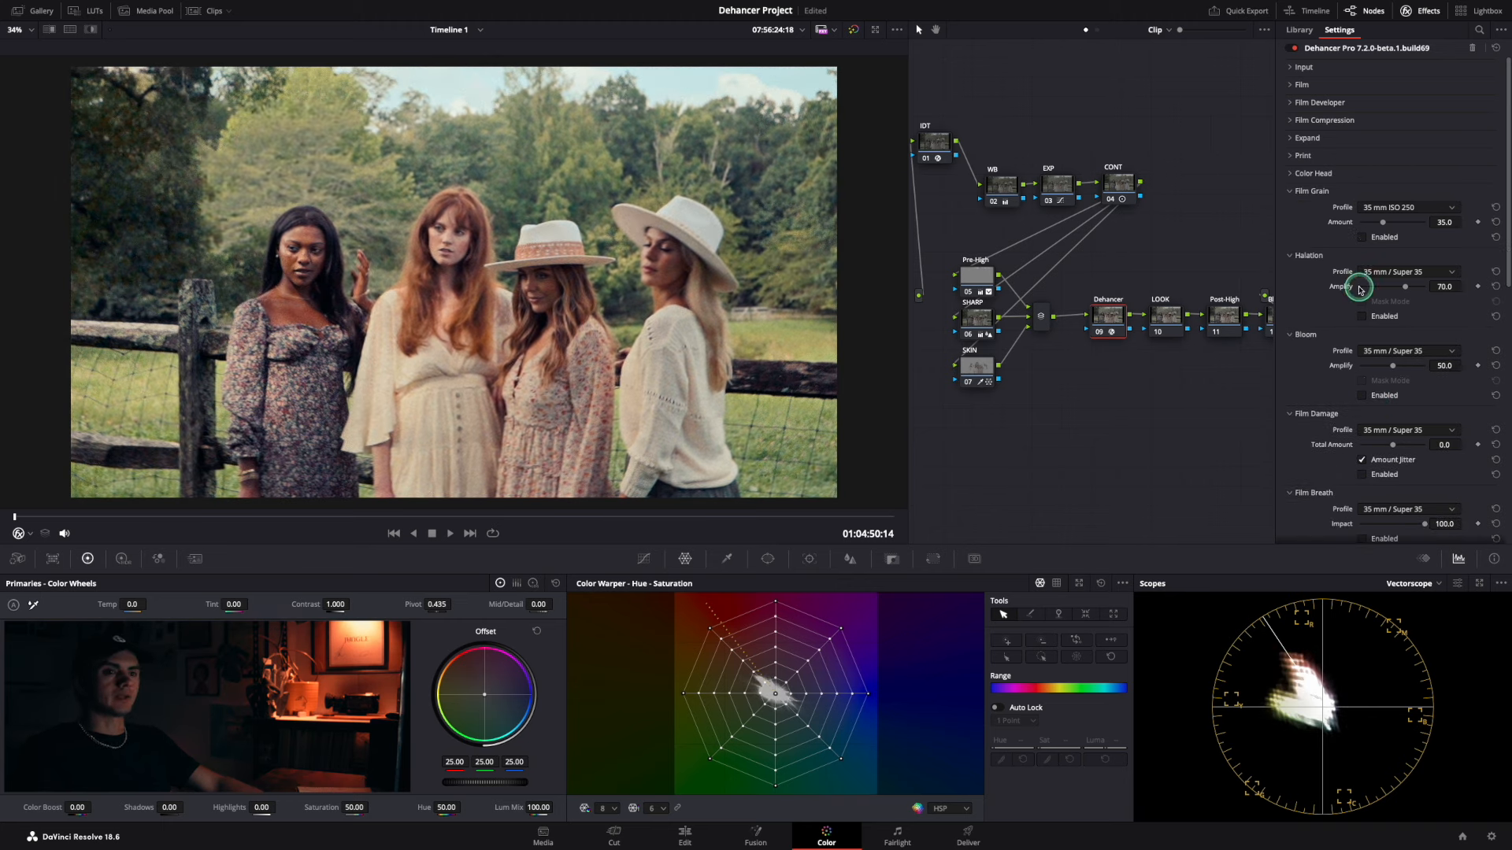
Enable the Dehancer Color Head and settle its yellow–blue balance at 0.4.
click(1313, 172)
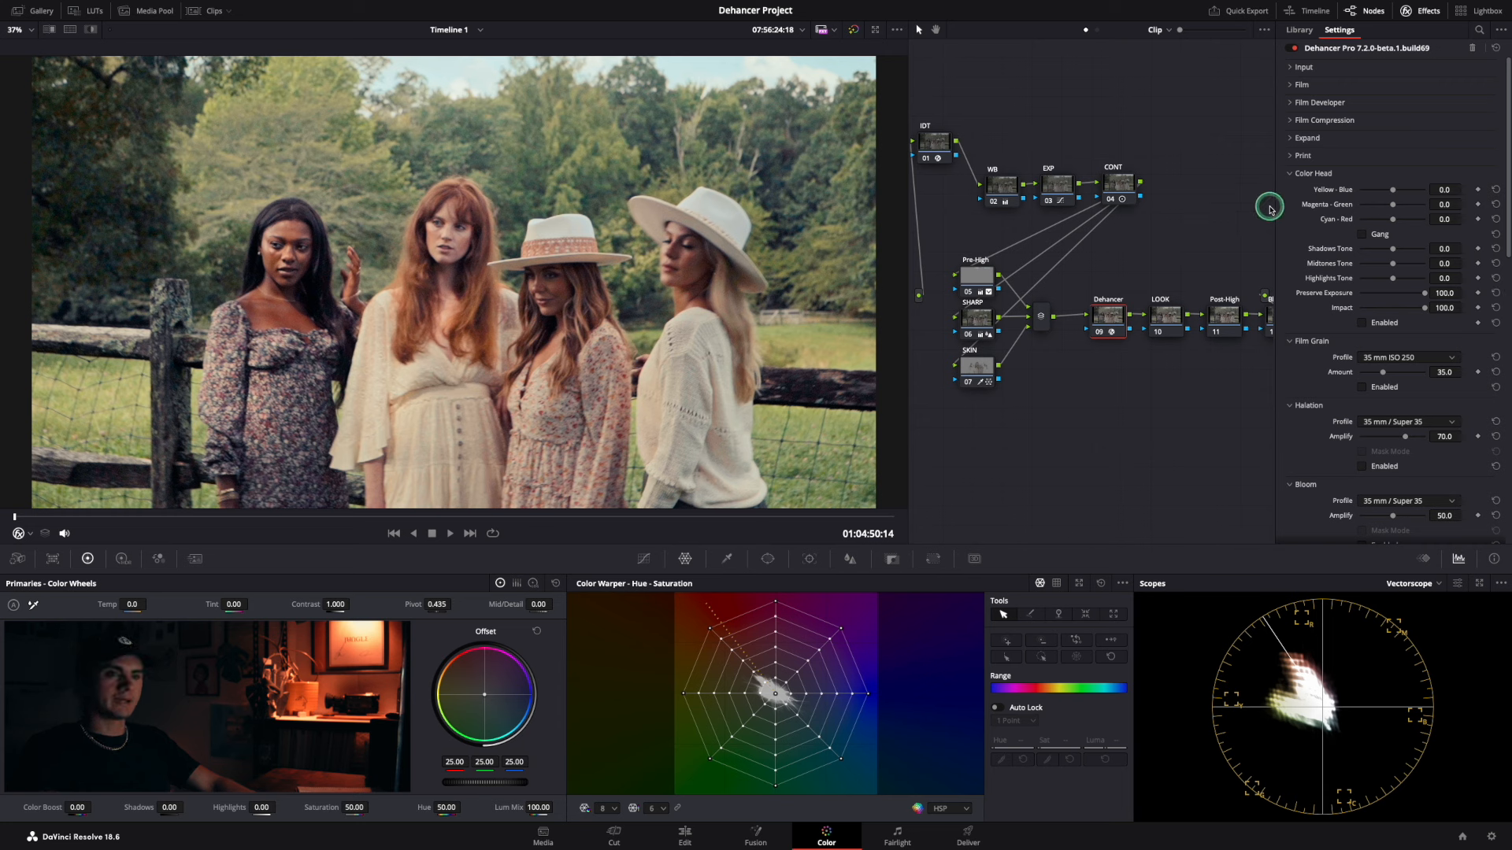
mouse_move(1357, 196)
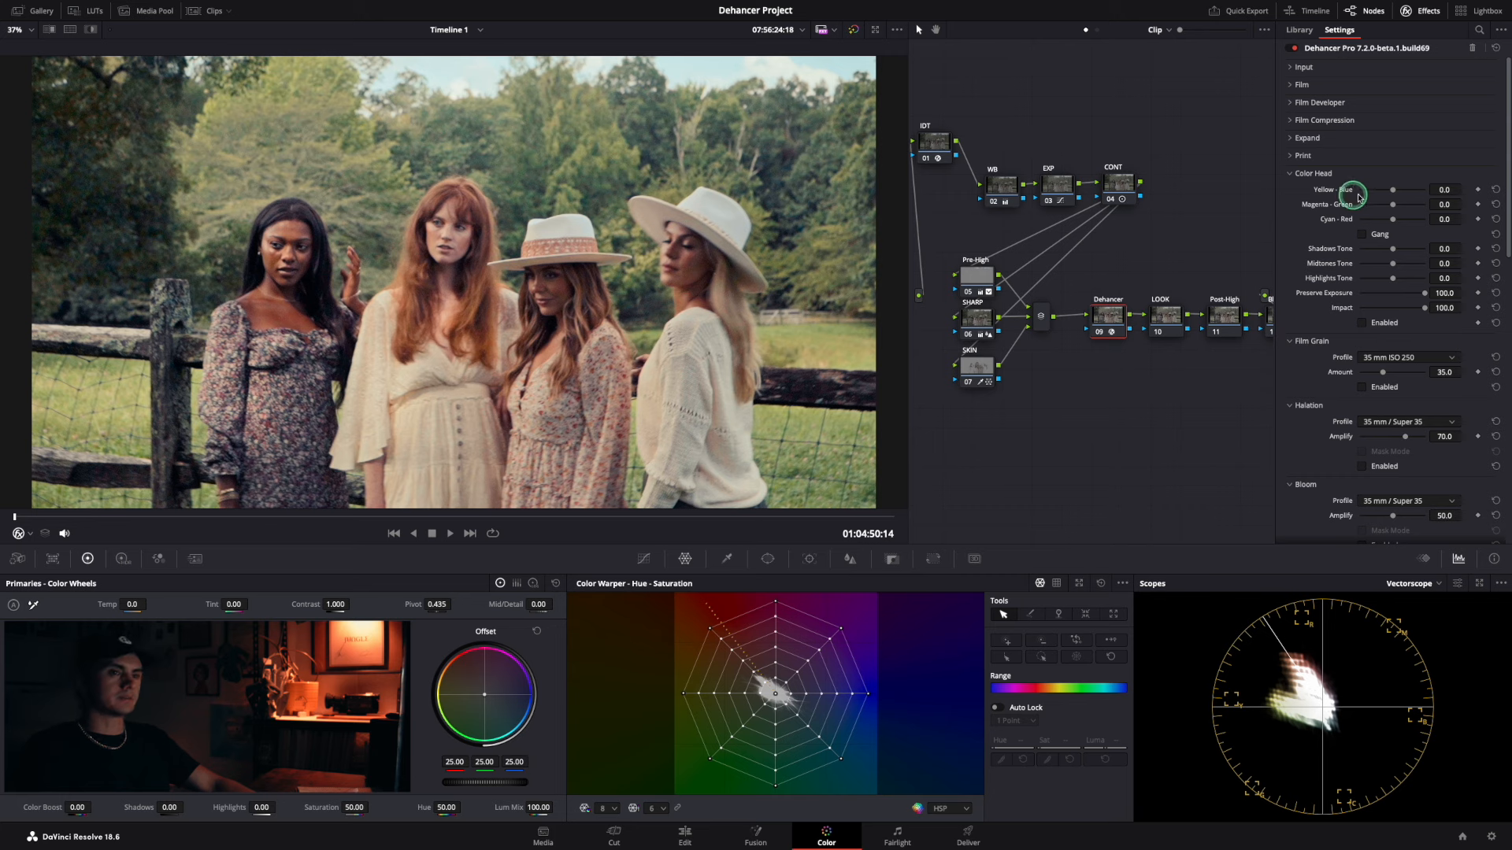
mouse_move(1348, 258)
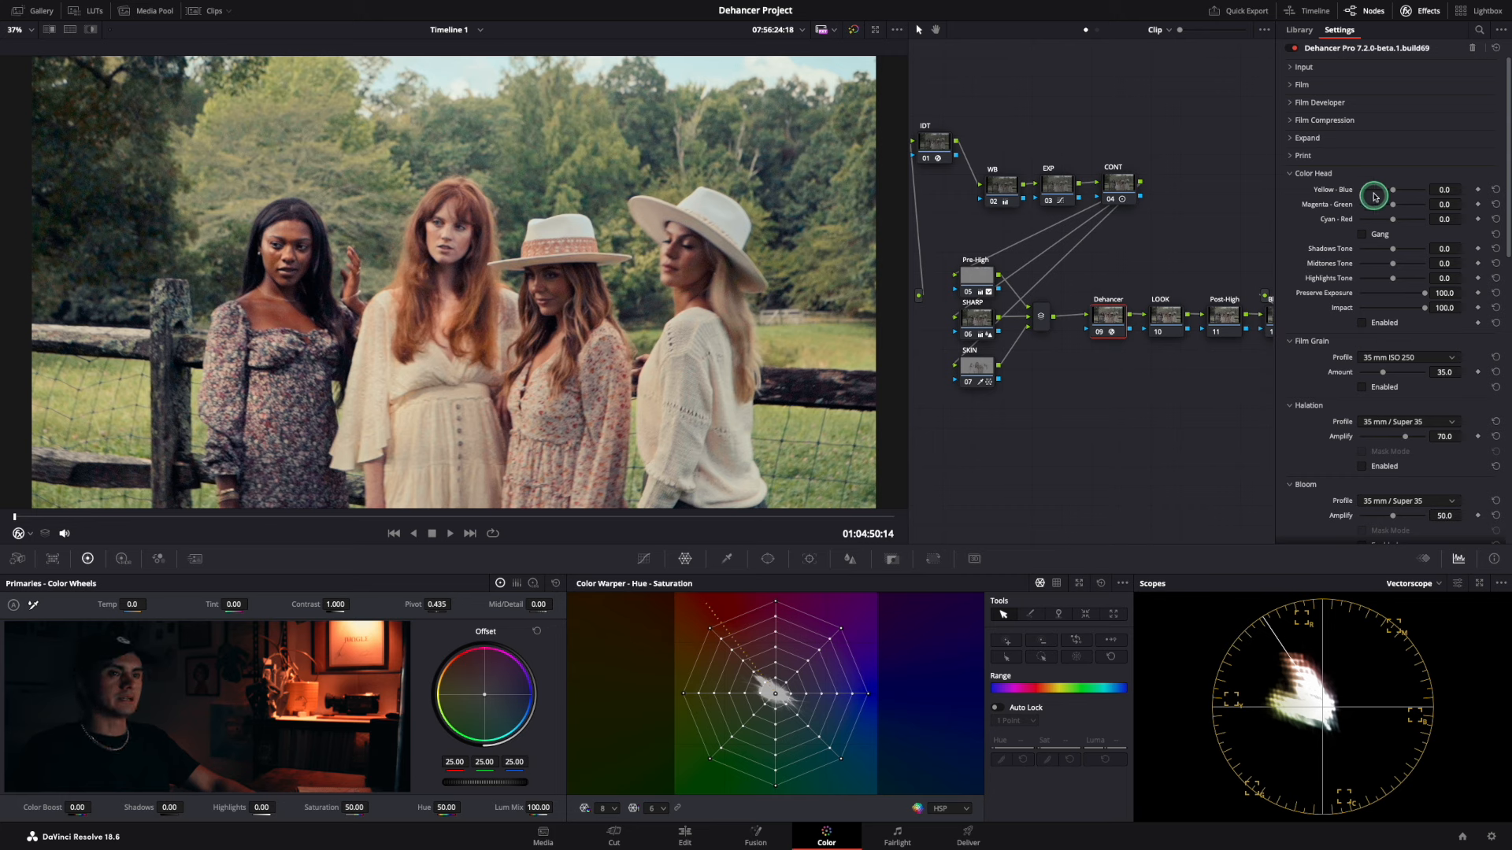
drag(1374, 195, 1374, 194)
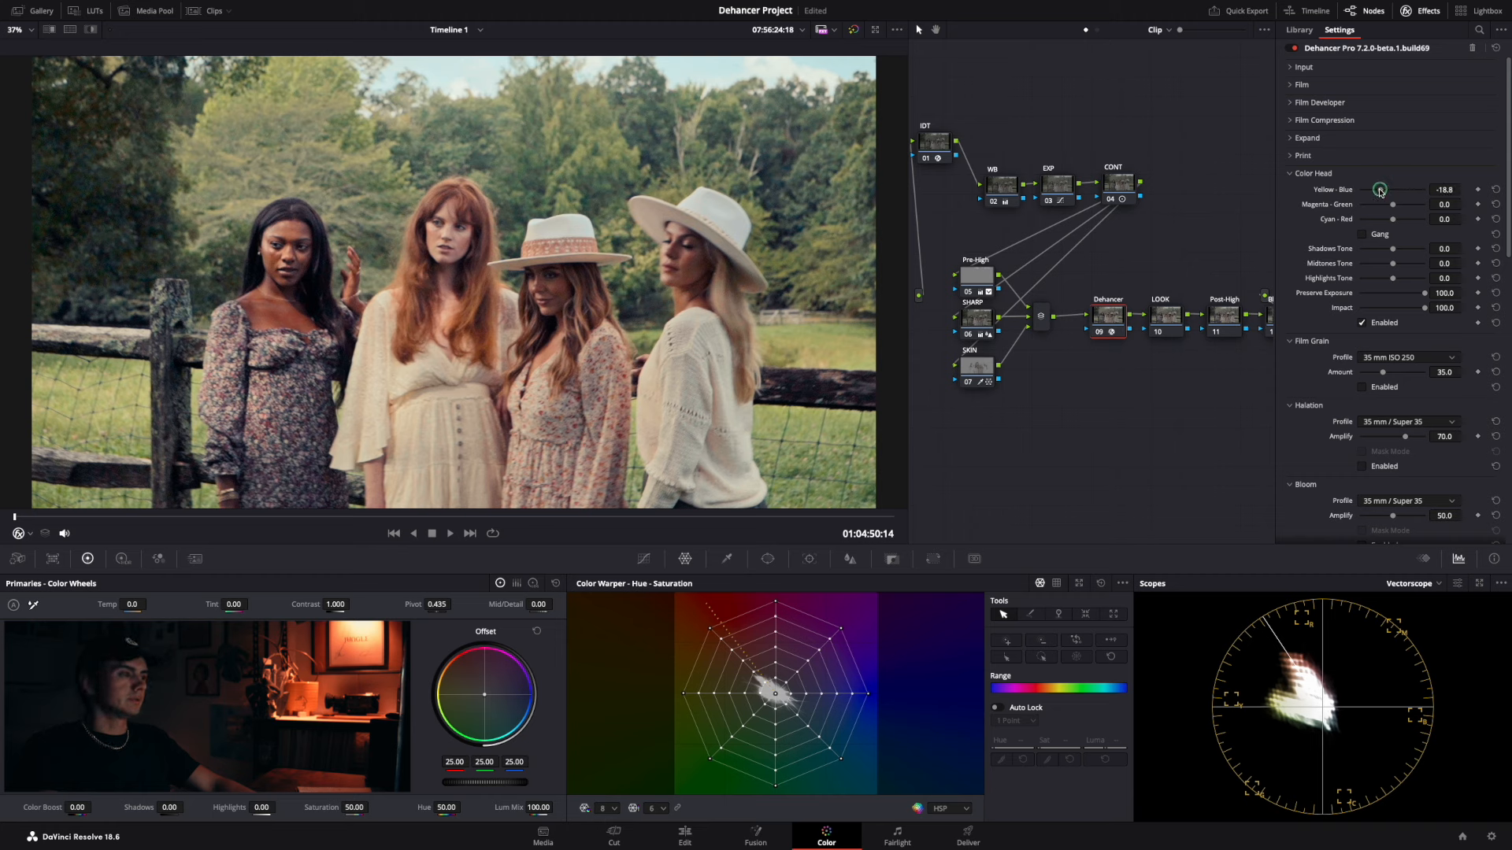
drag(1380, 190, 1383, 190)
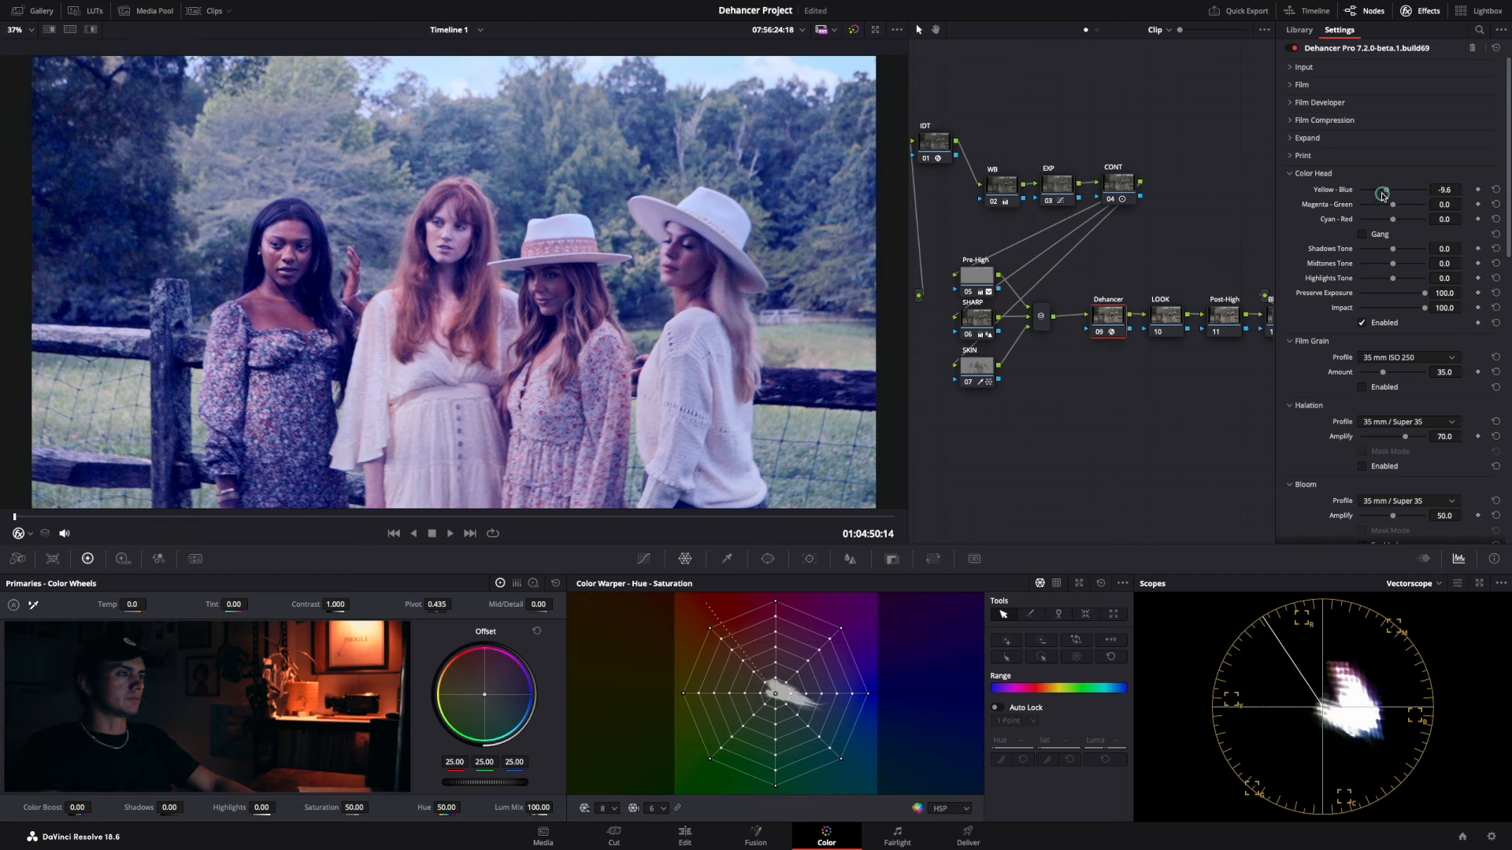
drag(1380, 190, 1400, 189)
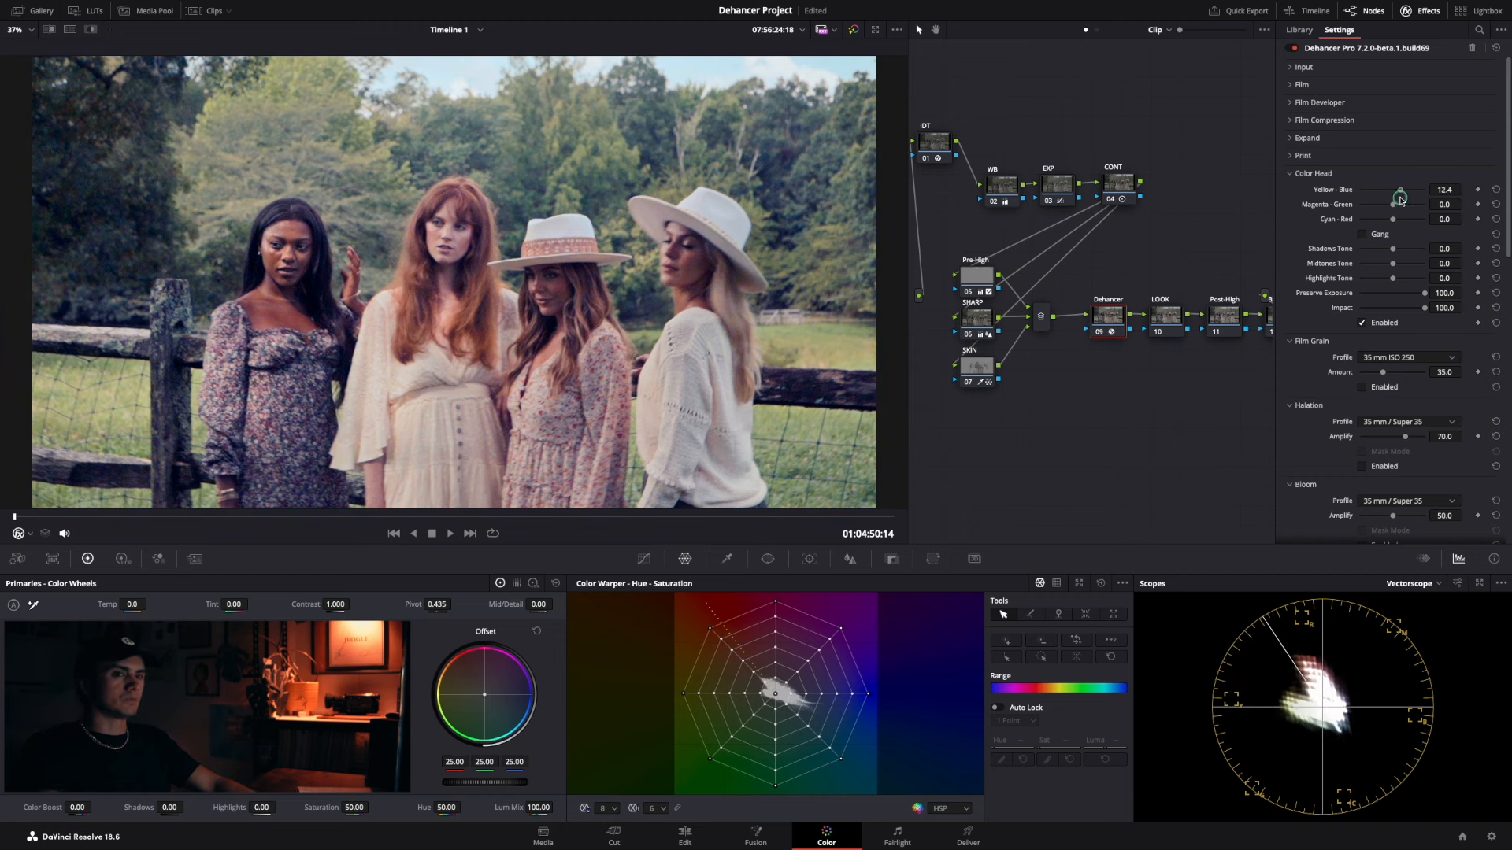
drag(1401, 189, 1348, 190)
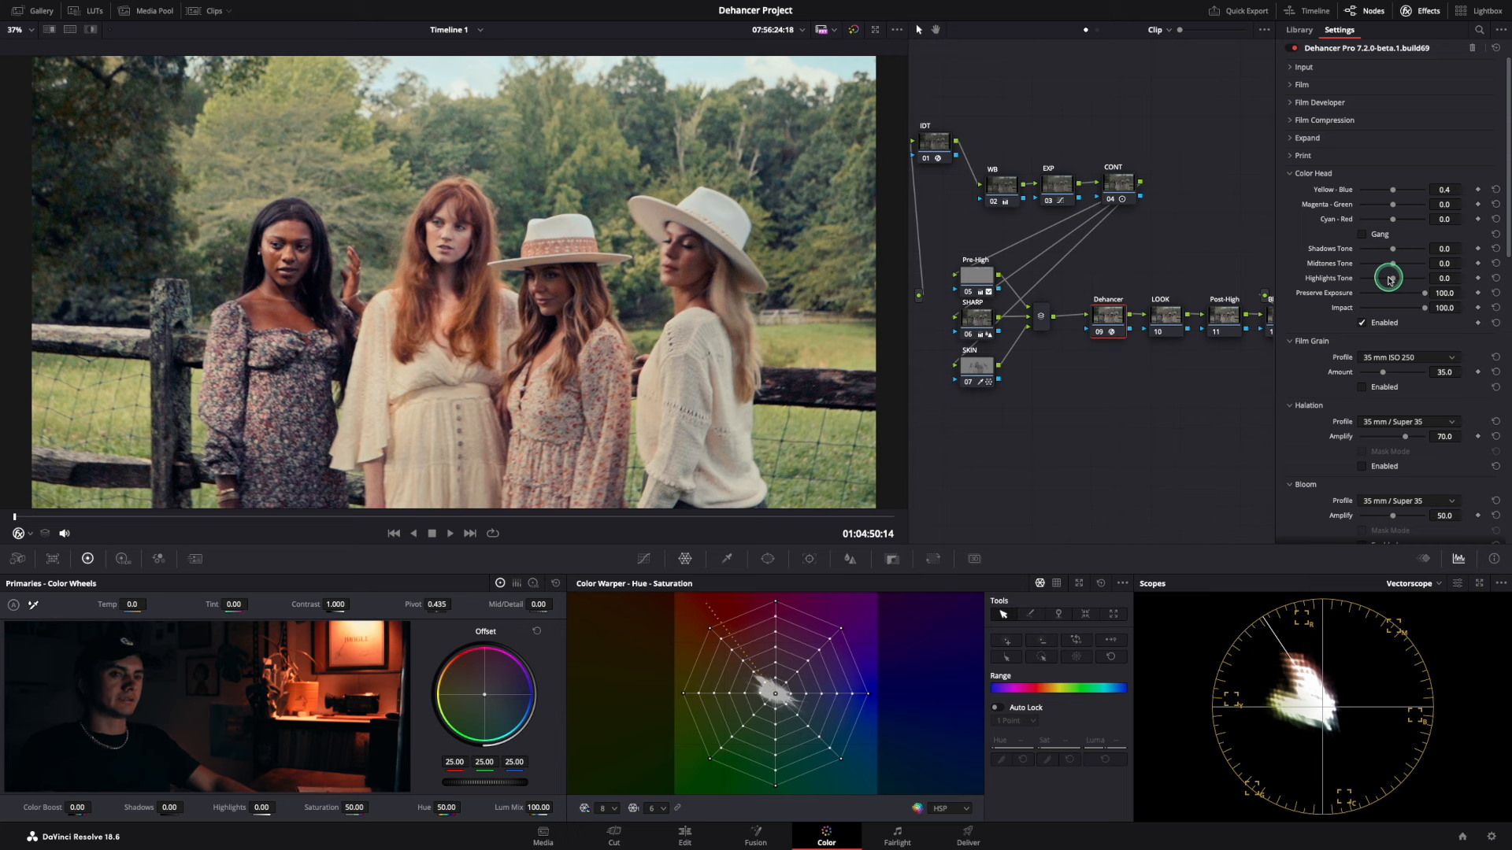
click(1298, 29)
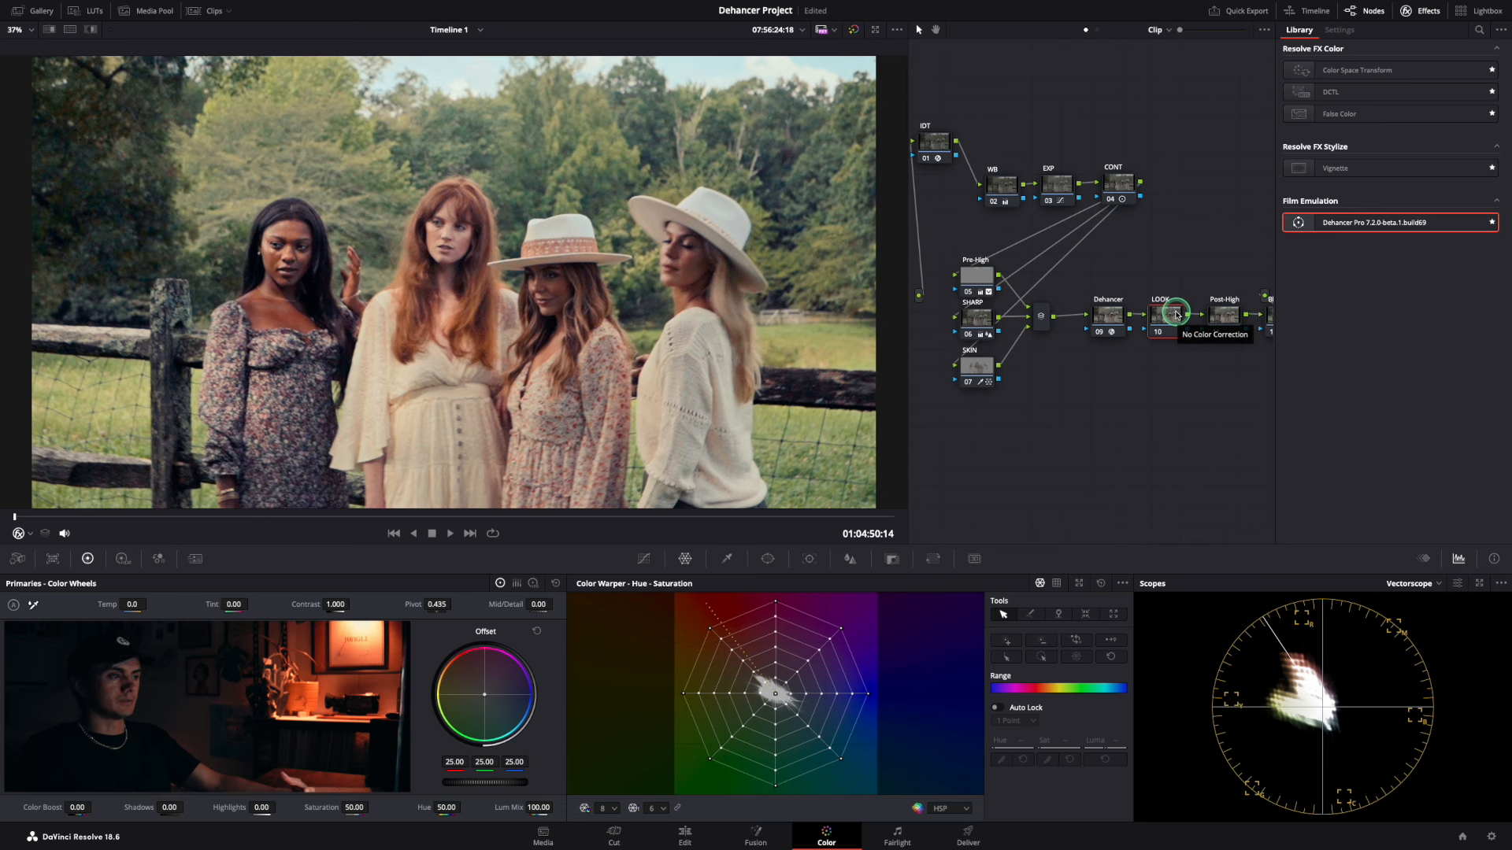
Bring the Dehancer Pro settings panel back into view.
click(1339, 29)
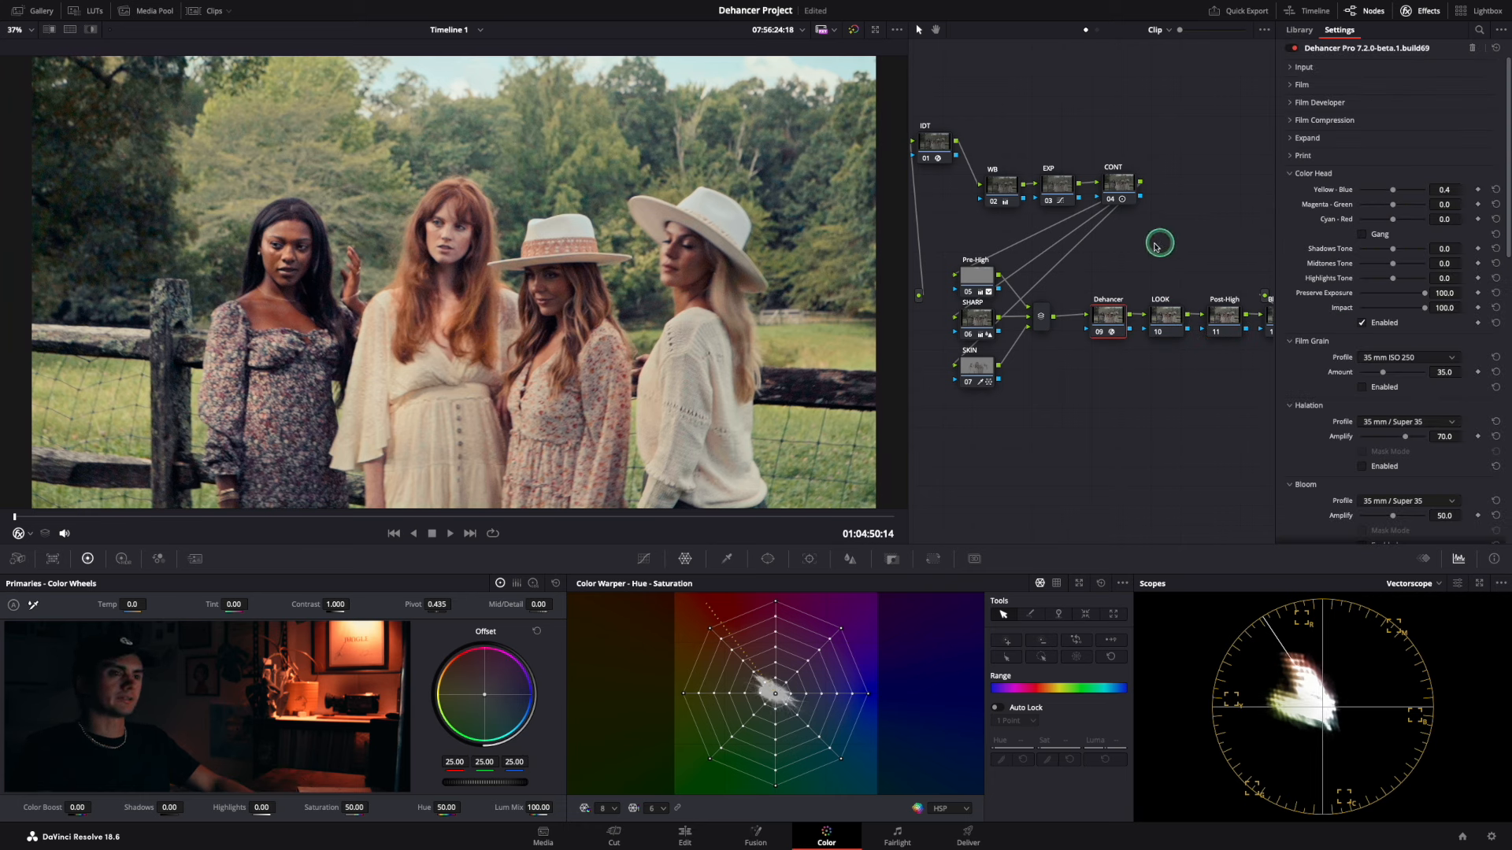
mouse_move(1078, 202)
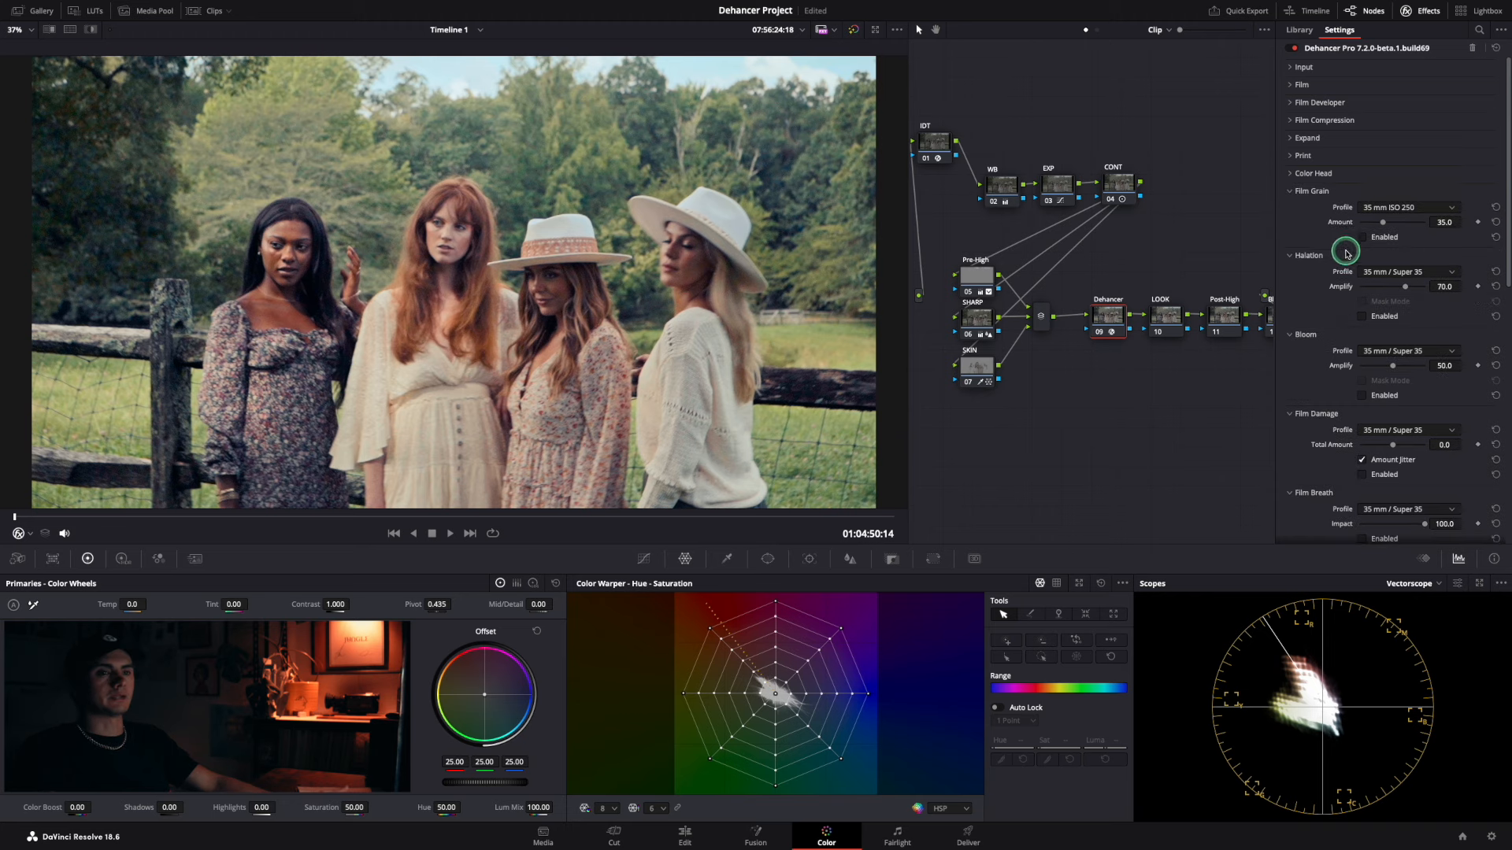
mouse_move(1354, 283)
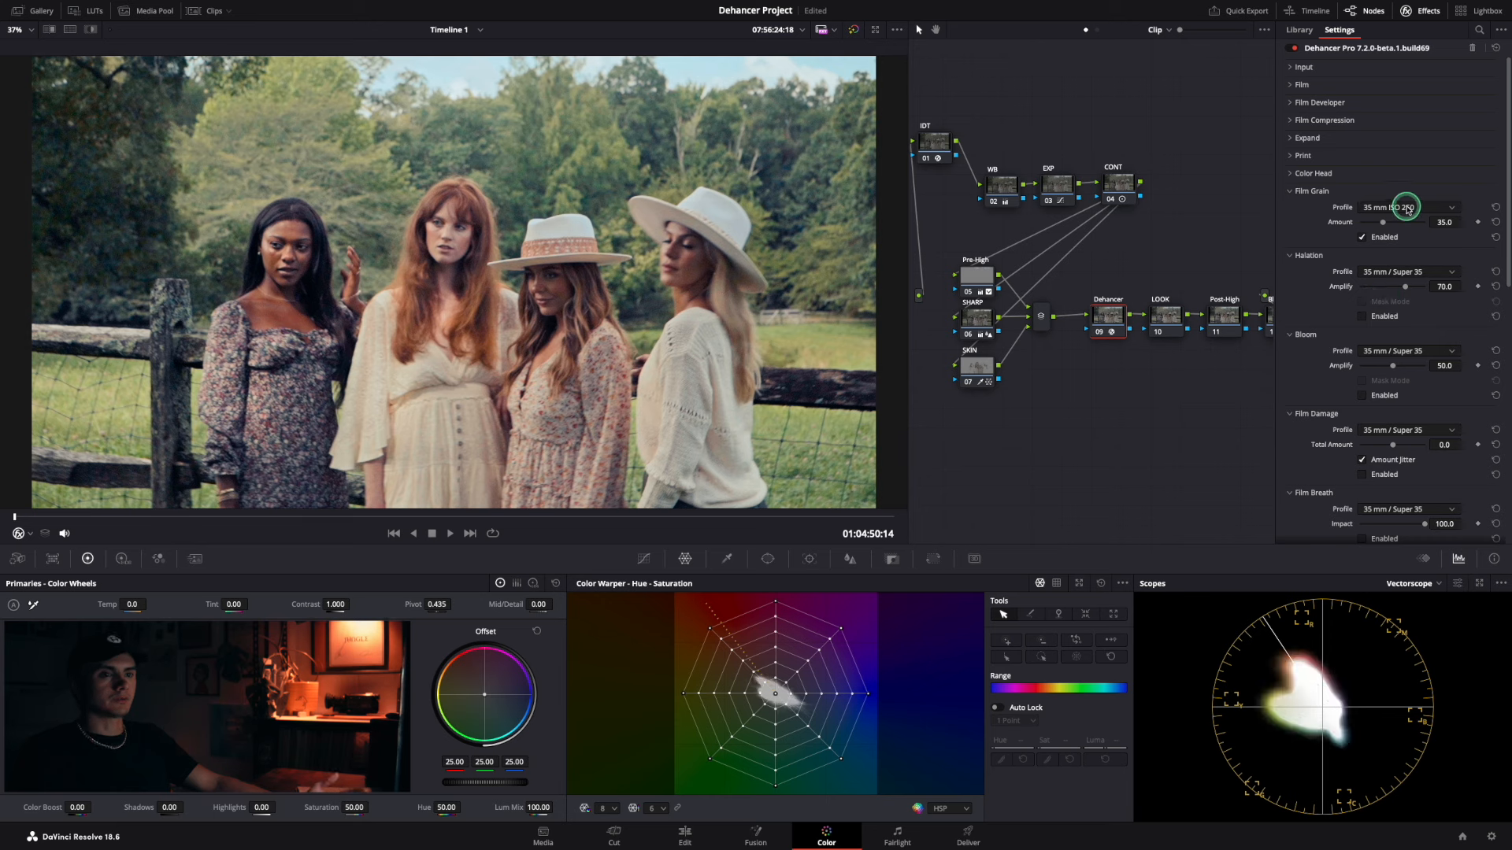
Switch film grain to the 8 mm ISO 50 profile and adjust the grain amount.
click(1405, 207)
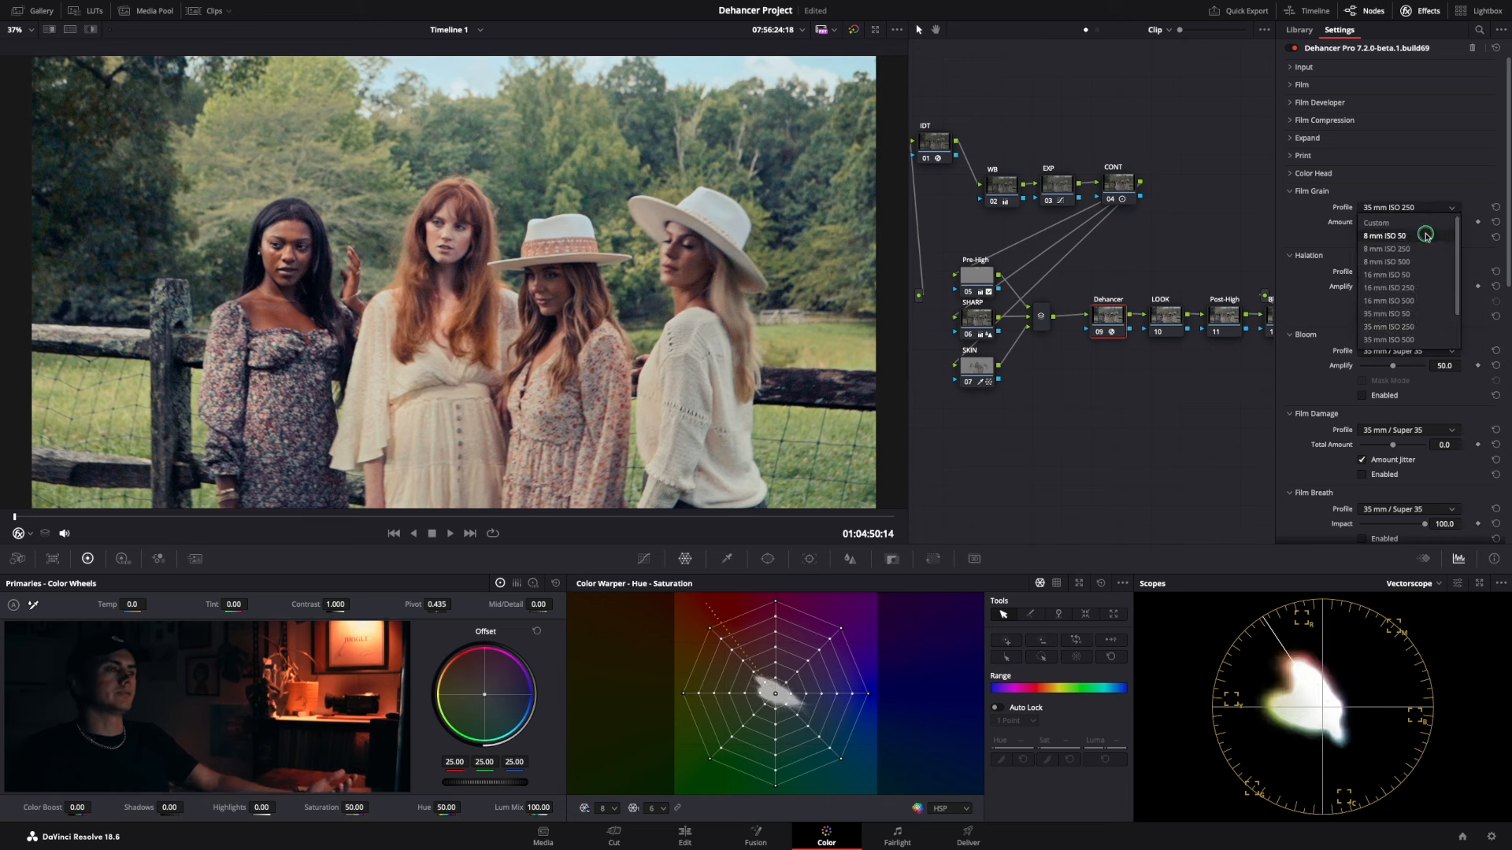
click(1386, 235)
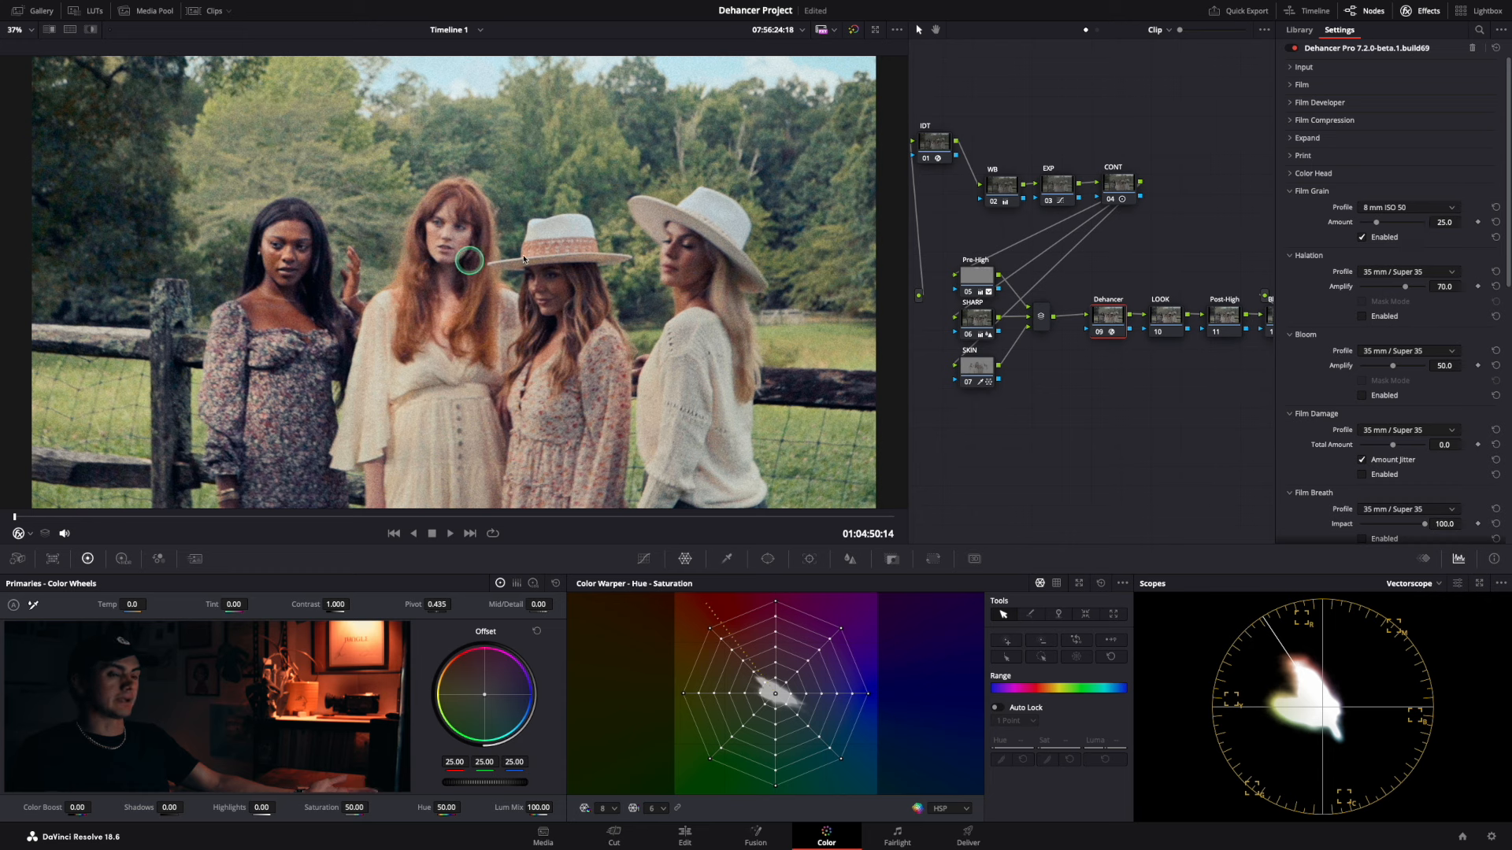
drag(1427, 222, 1447, 222)
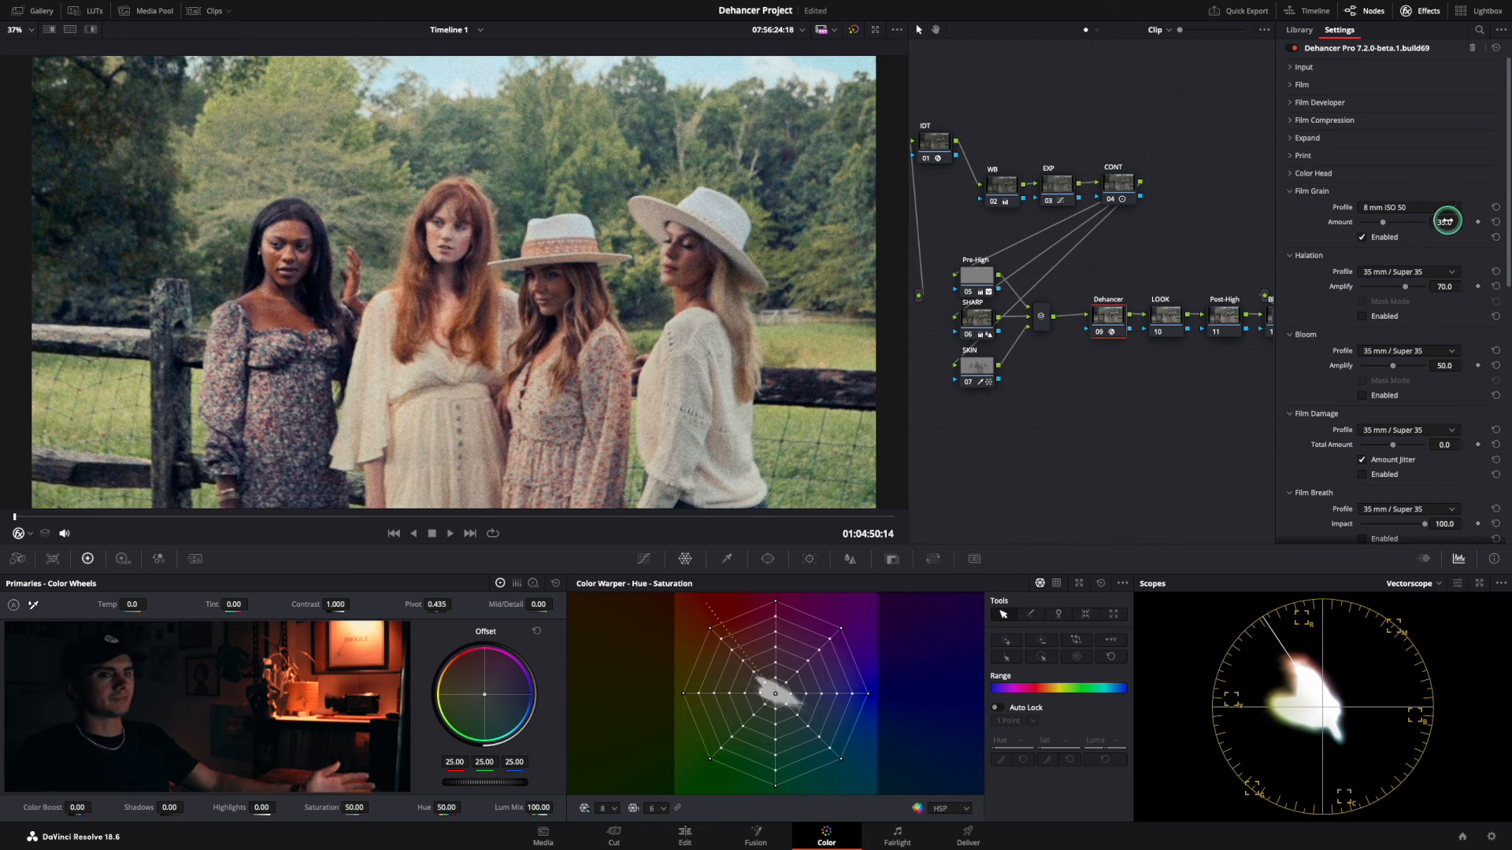
click(1405, 207)
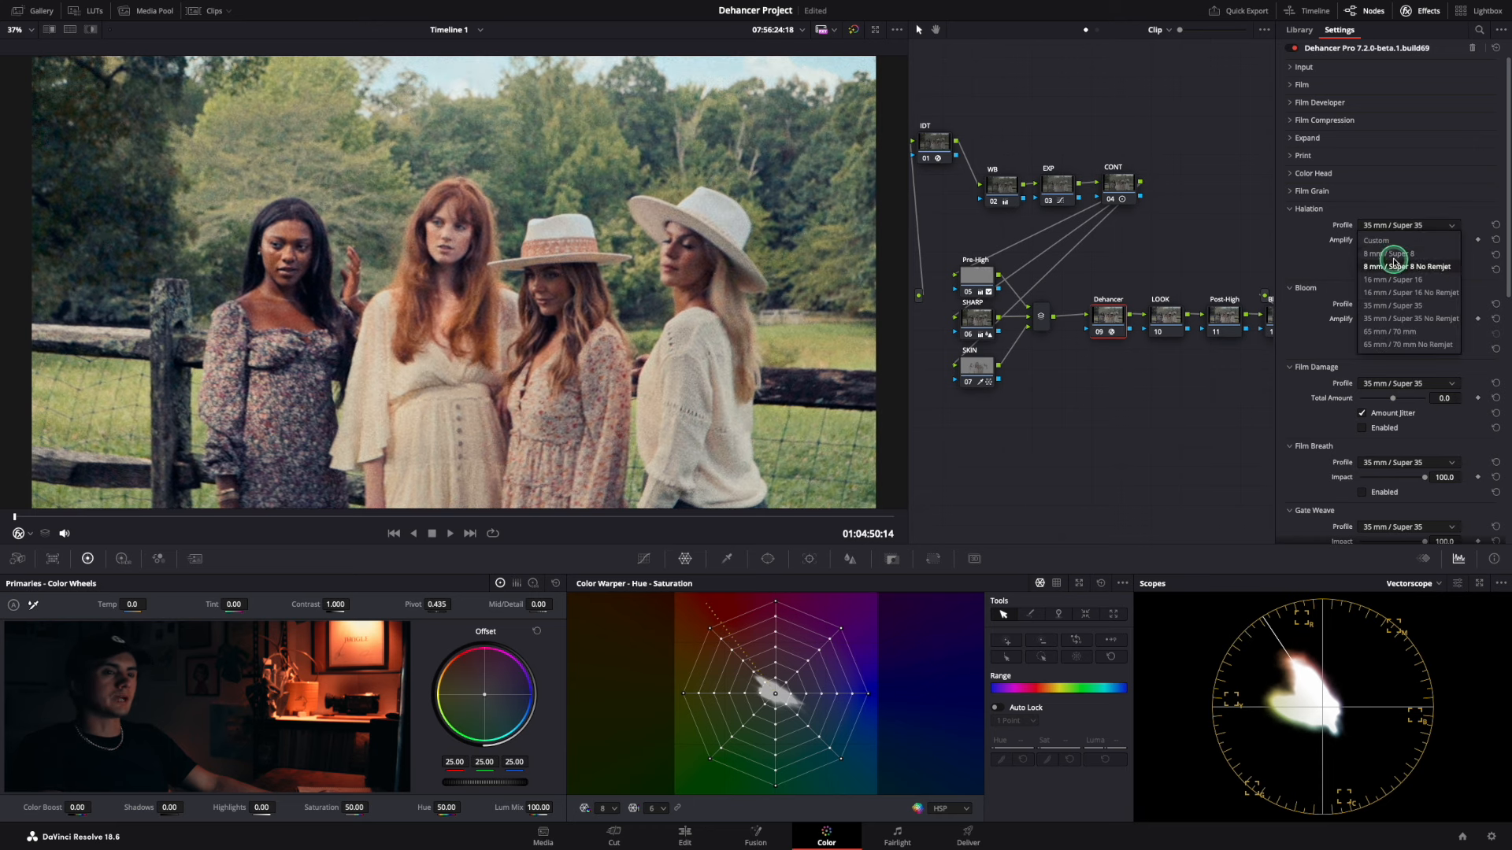
Enable halation on the plain 8 mm / Super 8 profile after trying No Remjet.
click(1383, 253)
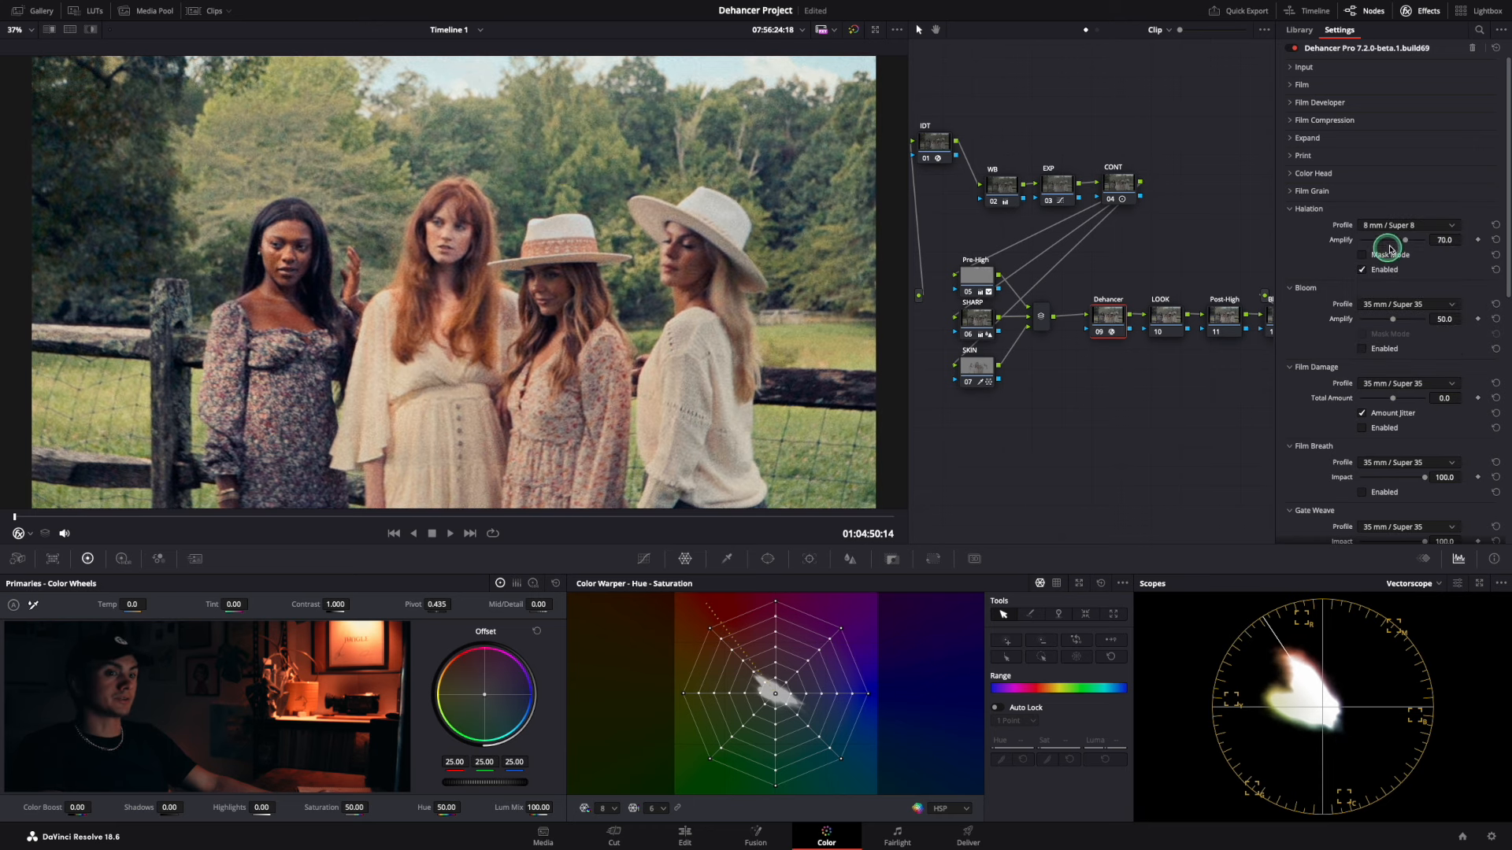
click(1406, 225)
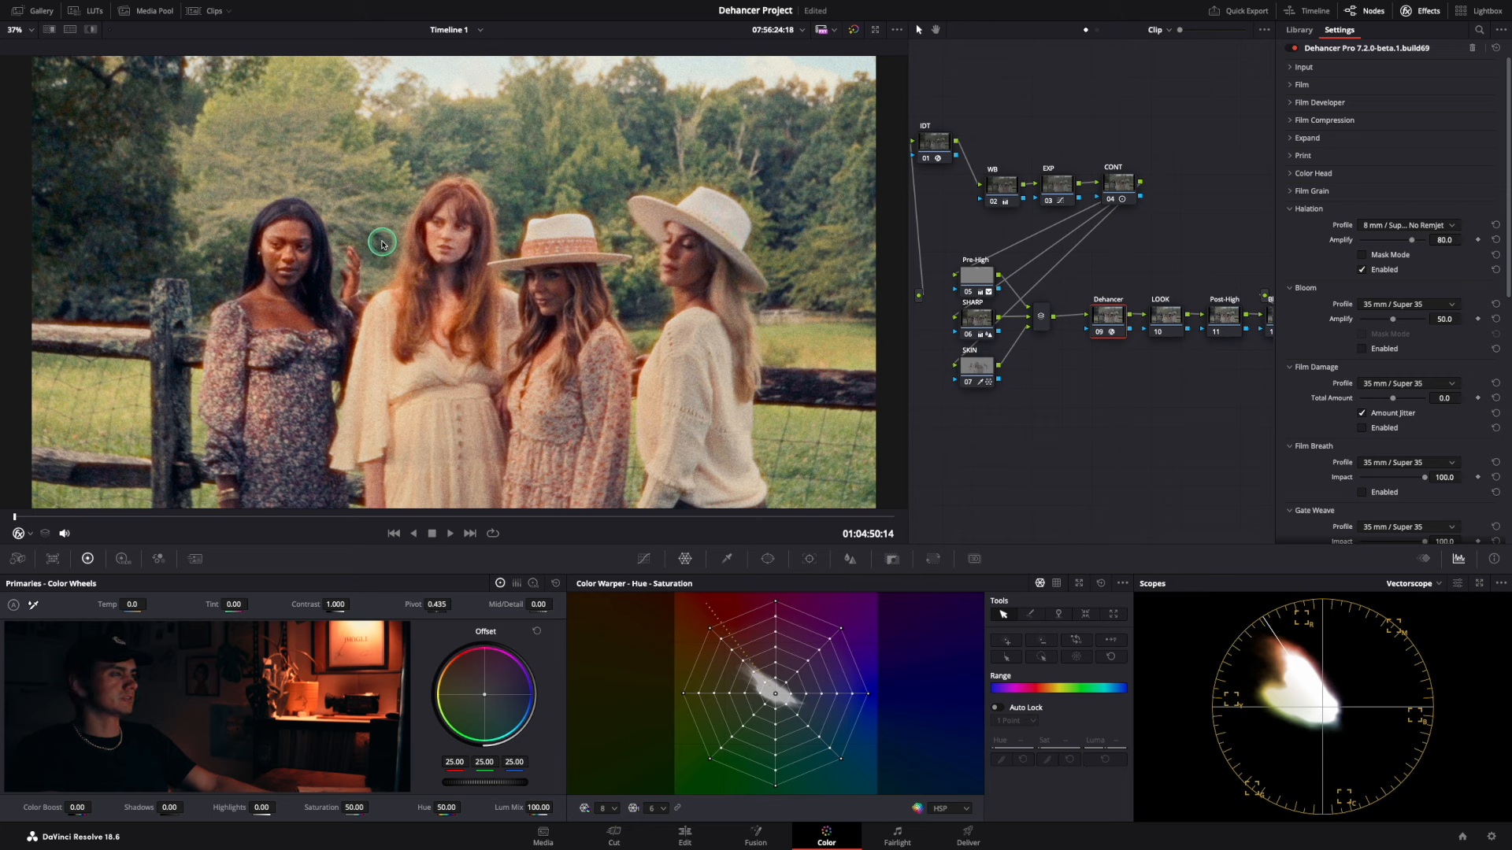
click(1361, 270)
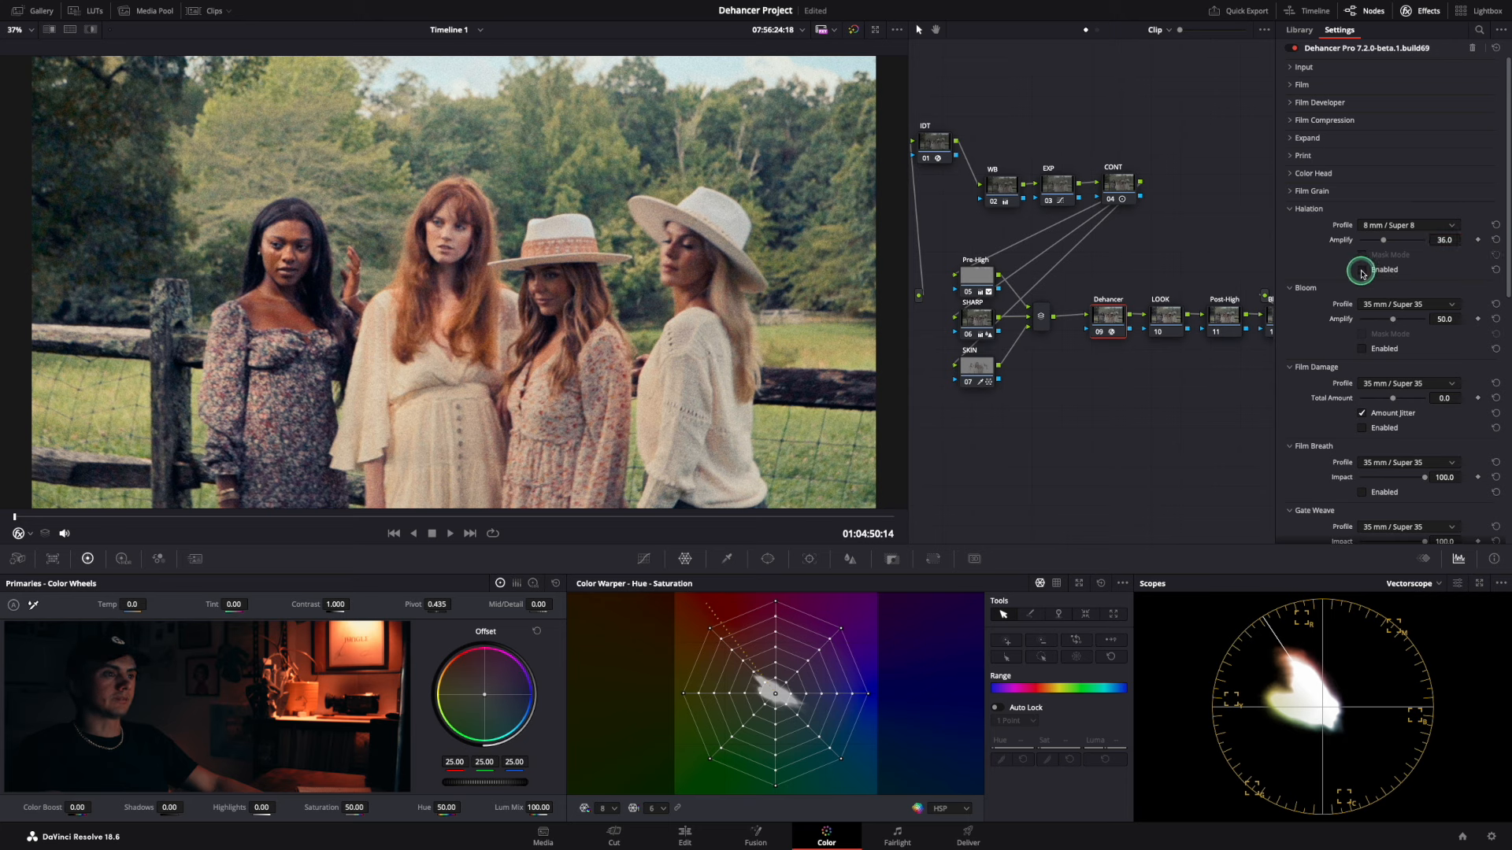
click(1363, 271)
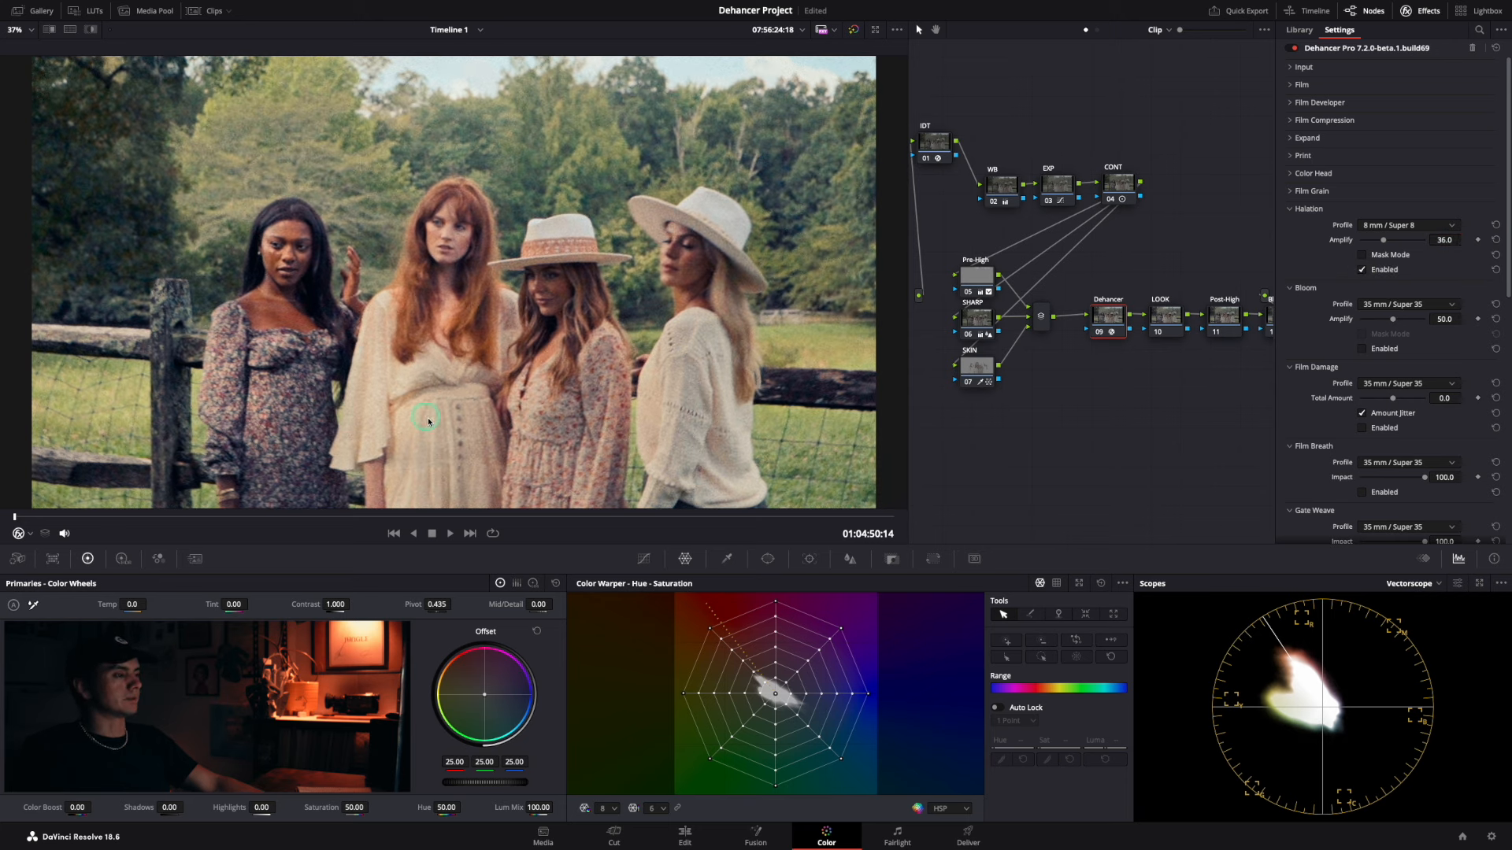
mouse_move(533, 168)
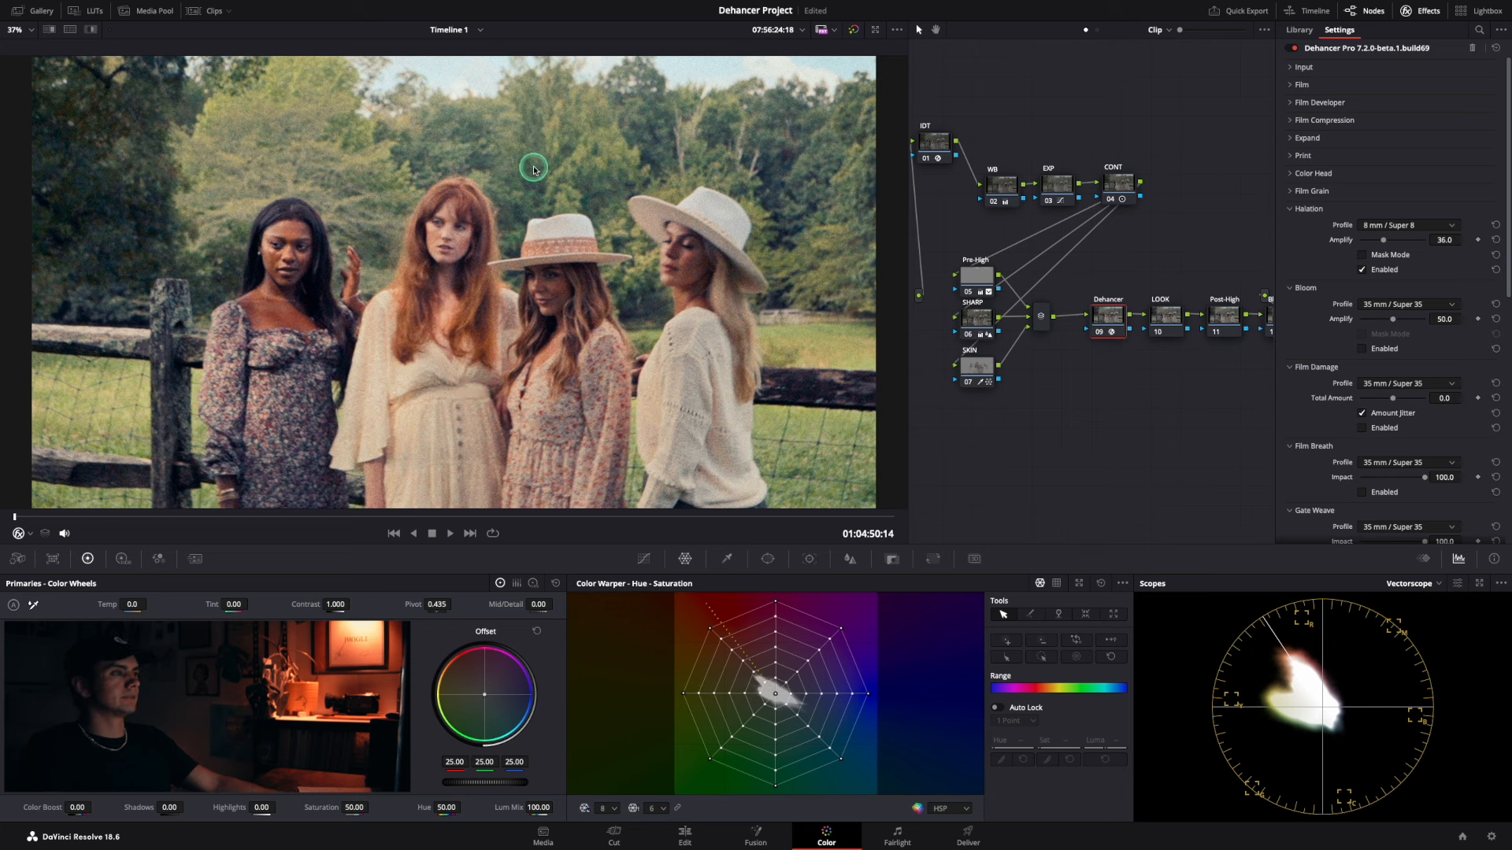
mouse_move(428, 105)
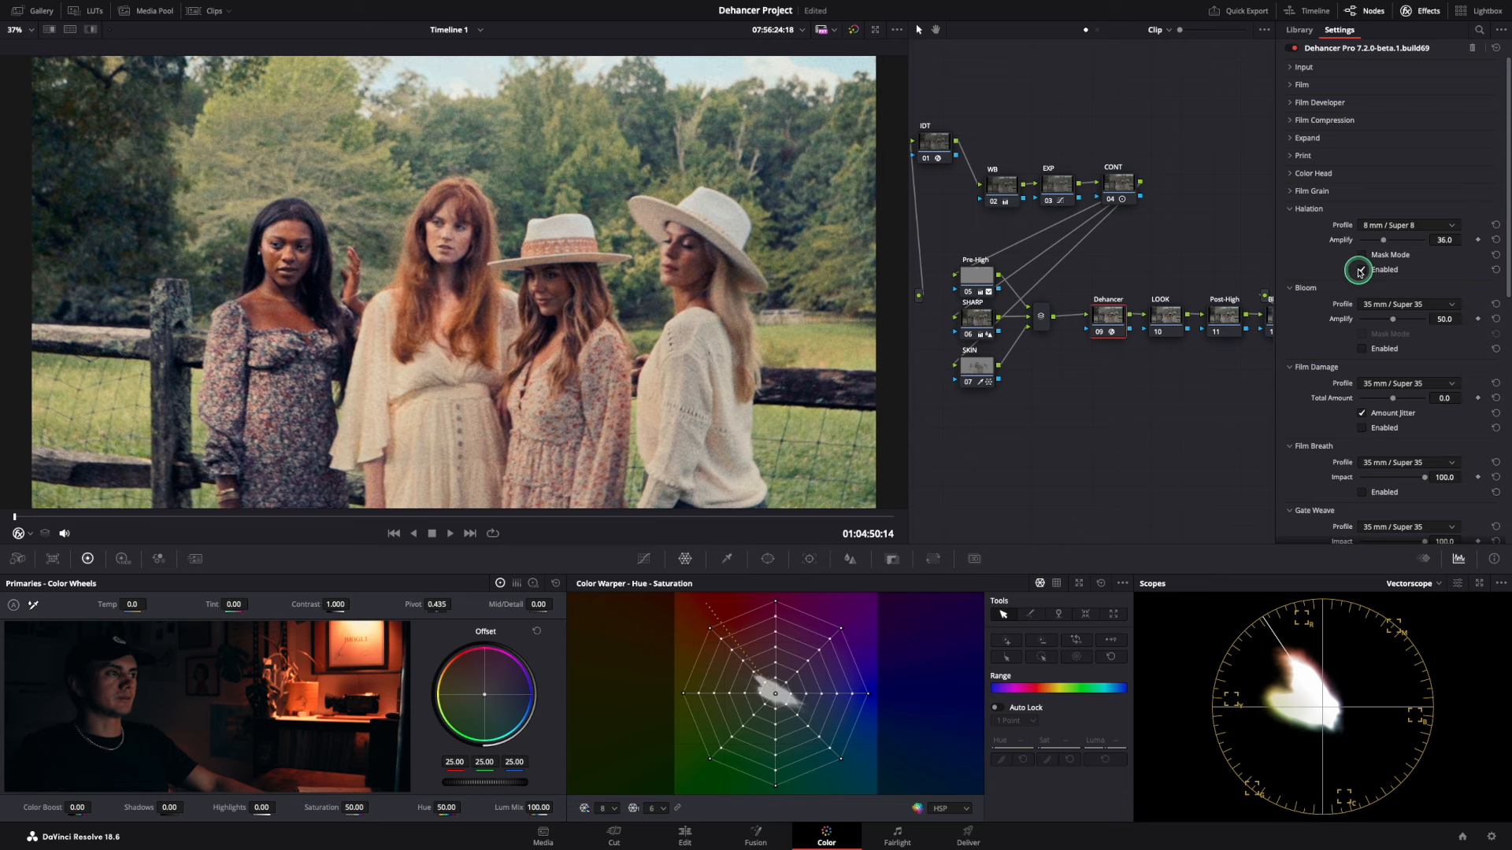
click(1406, 242)
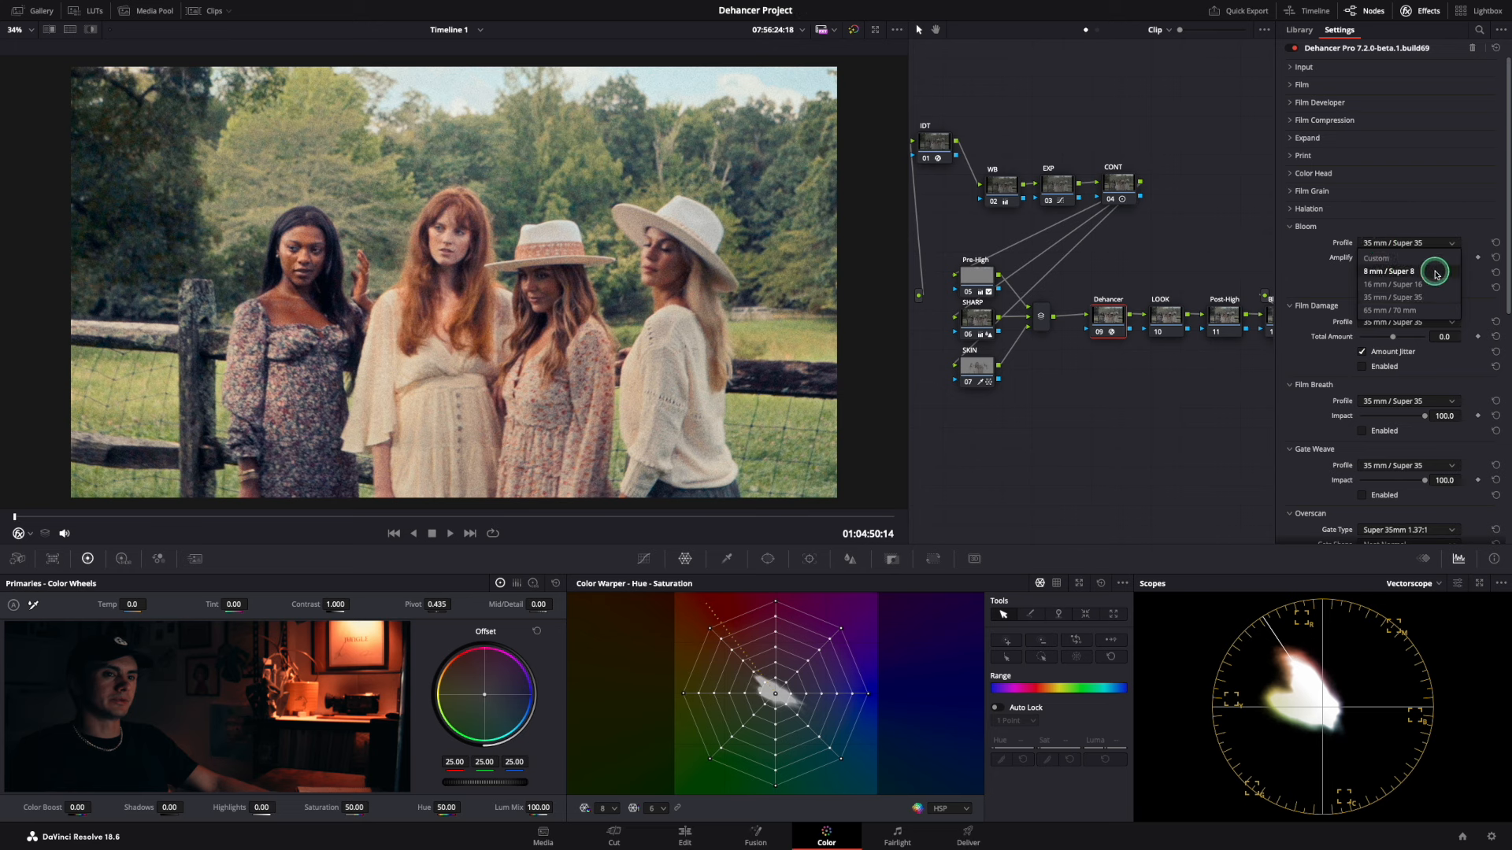
Set the bloom profile to 8 mm / Super 8 and enable bloom.
click(1392, 271)
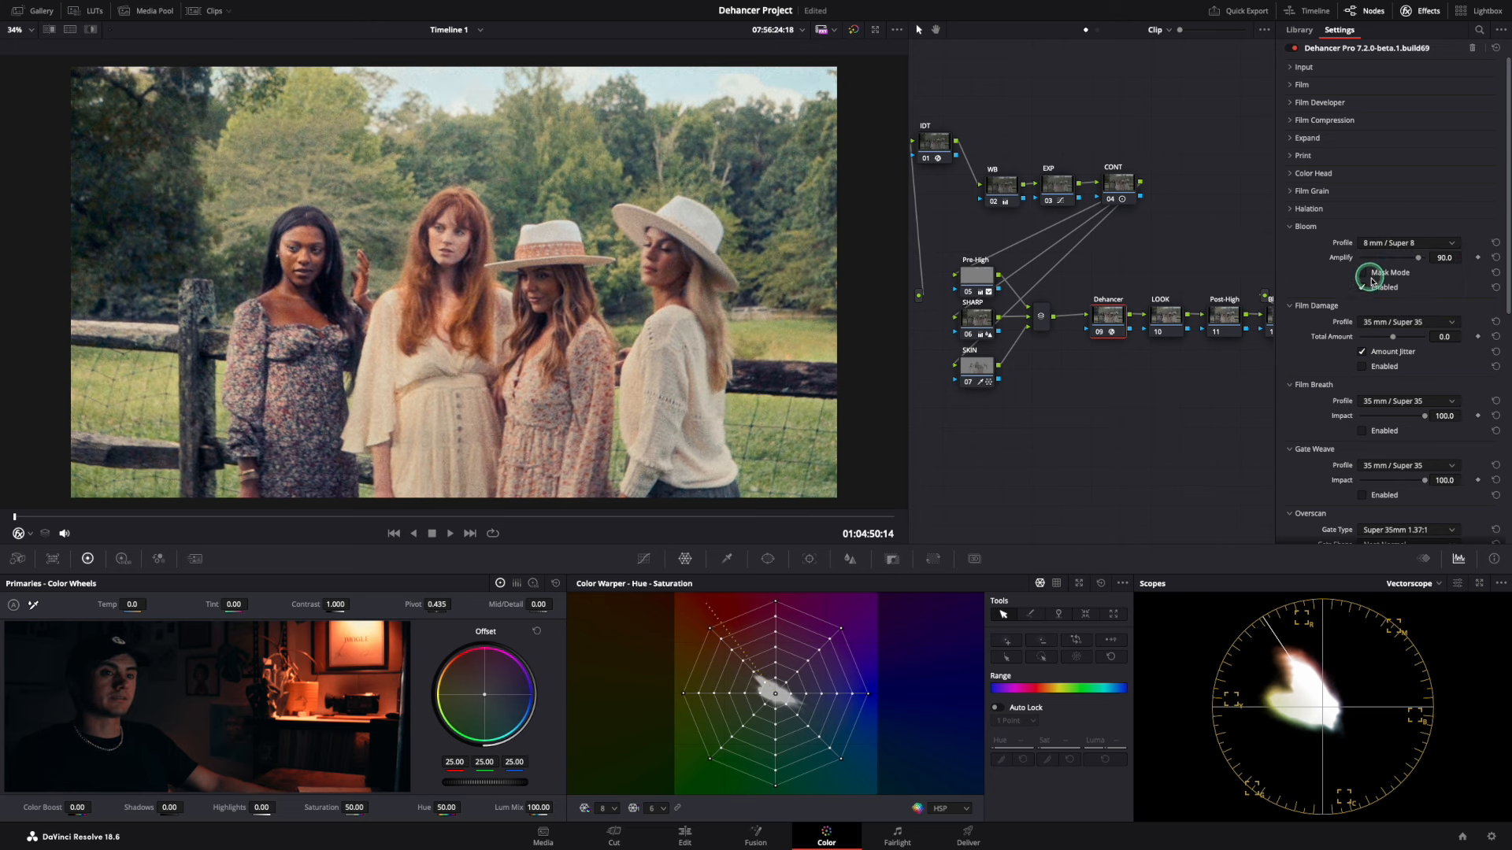
click(1407, 242)
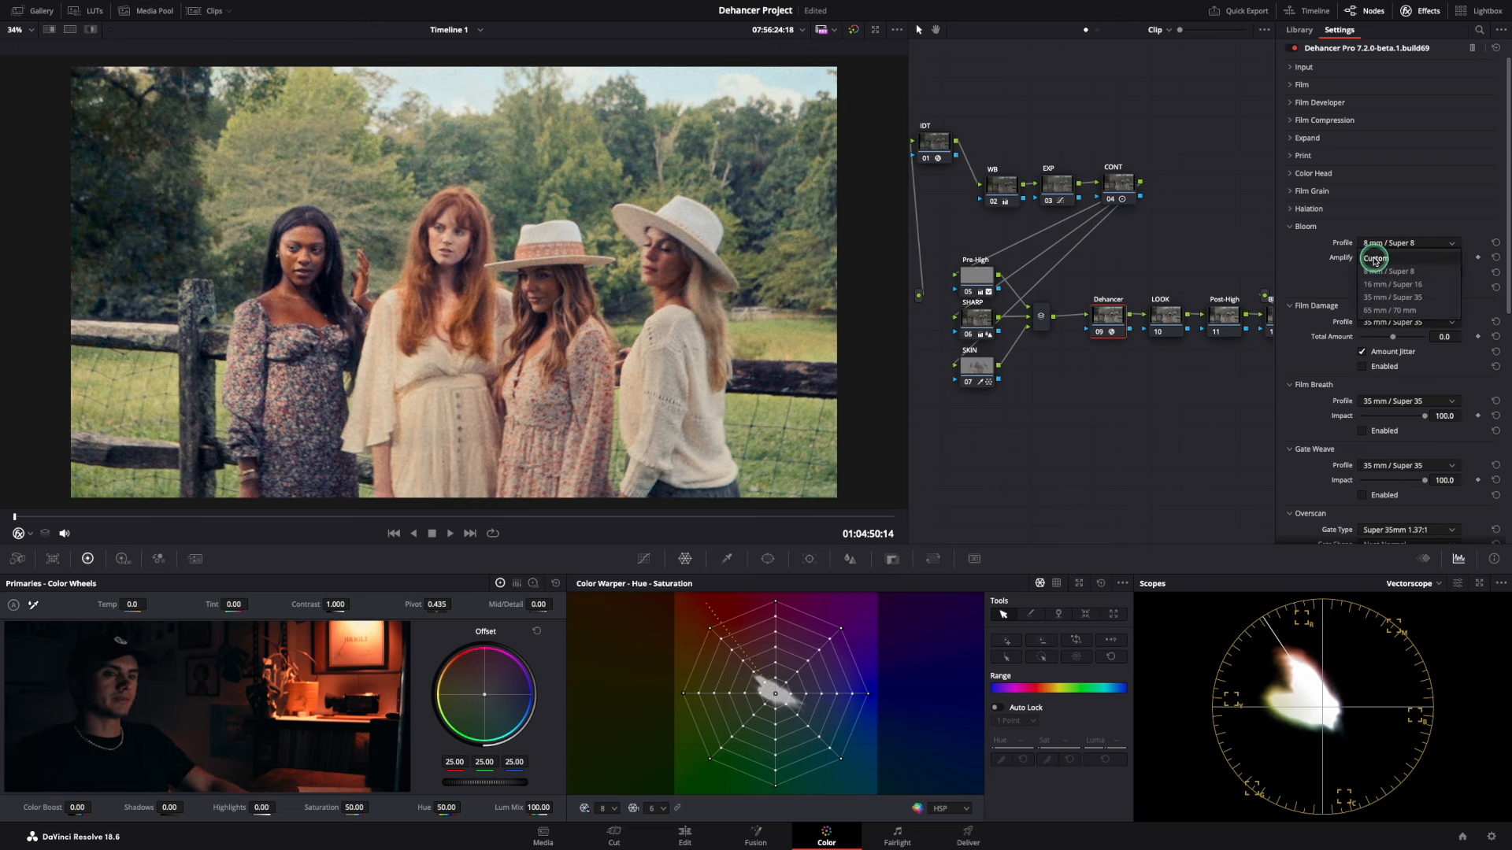
click(1386, 271)
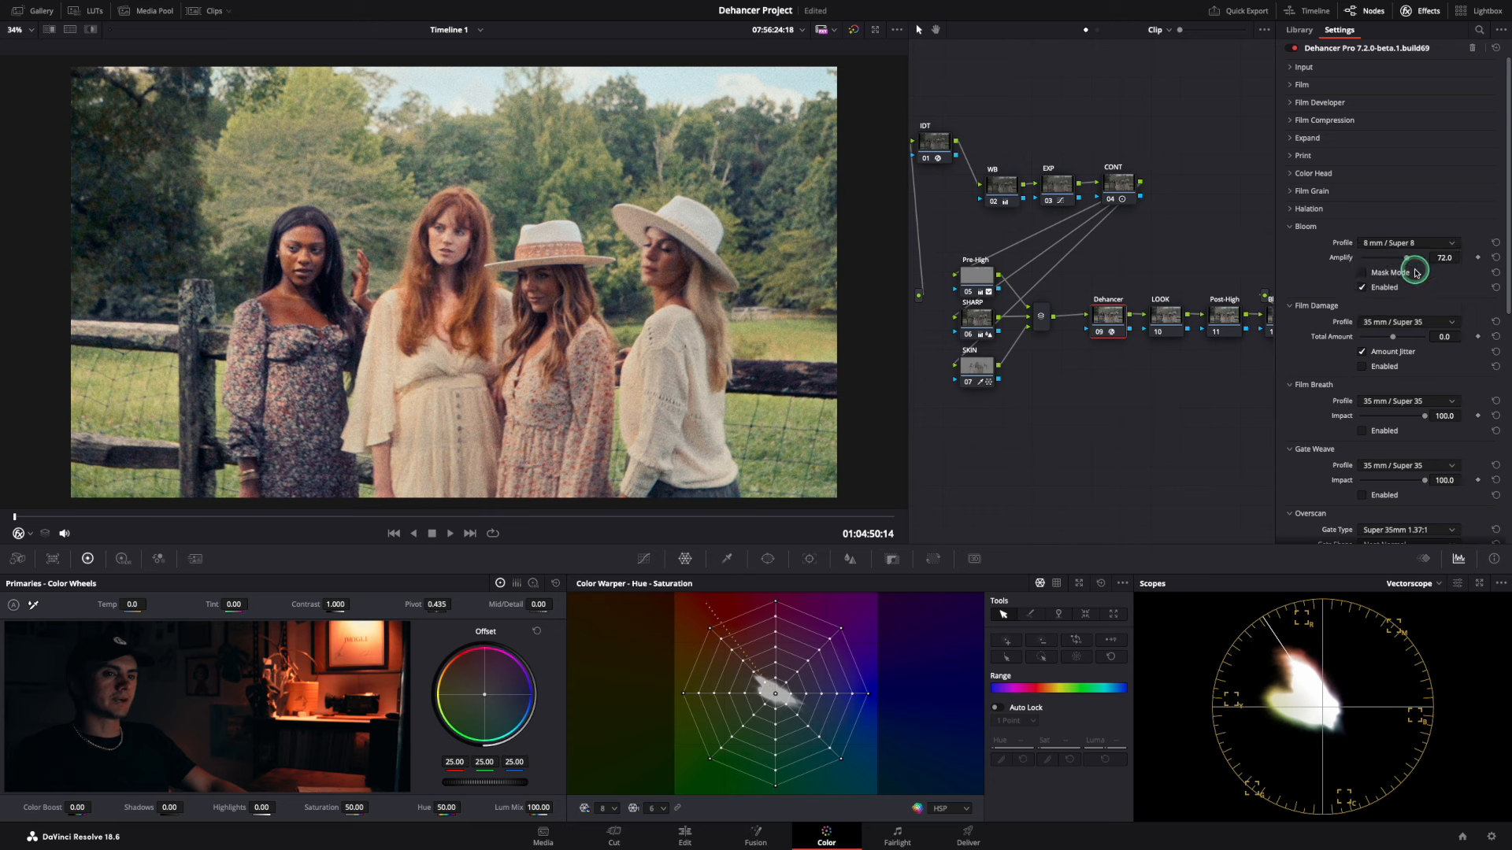
click(1406, 241)
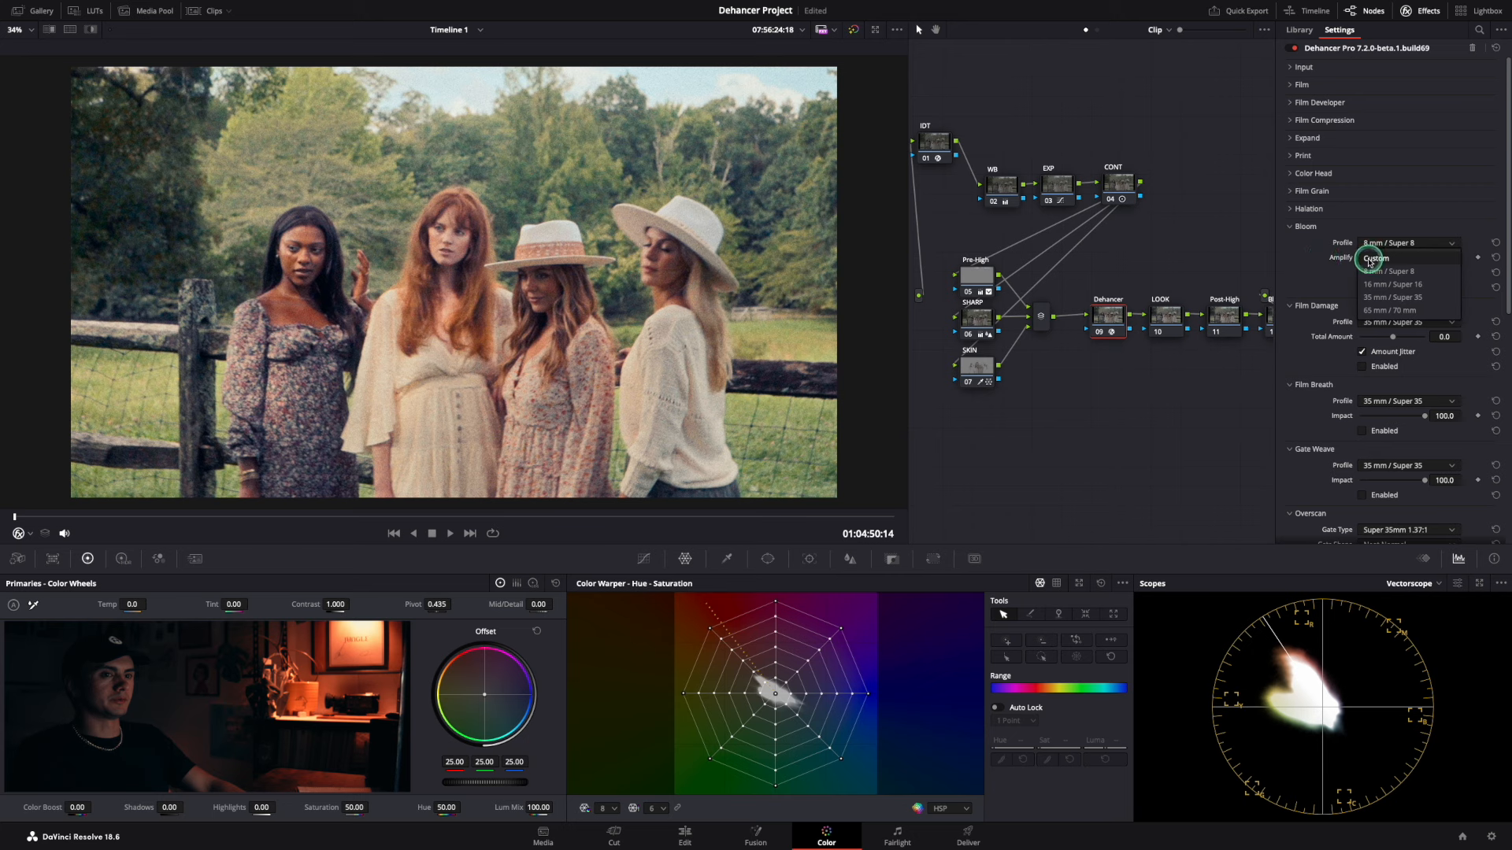
click(1393, 310)
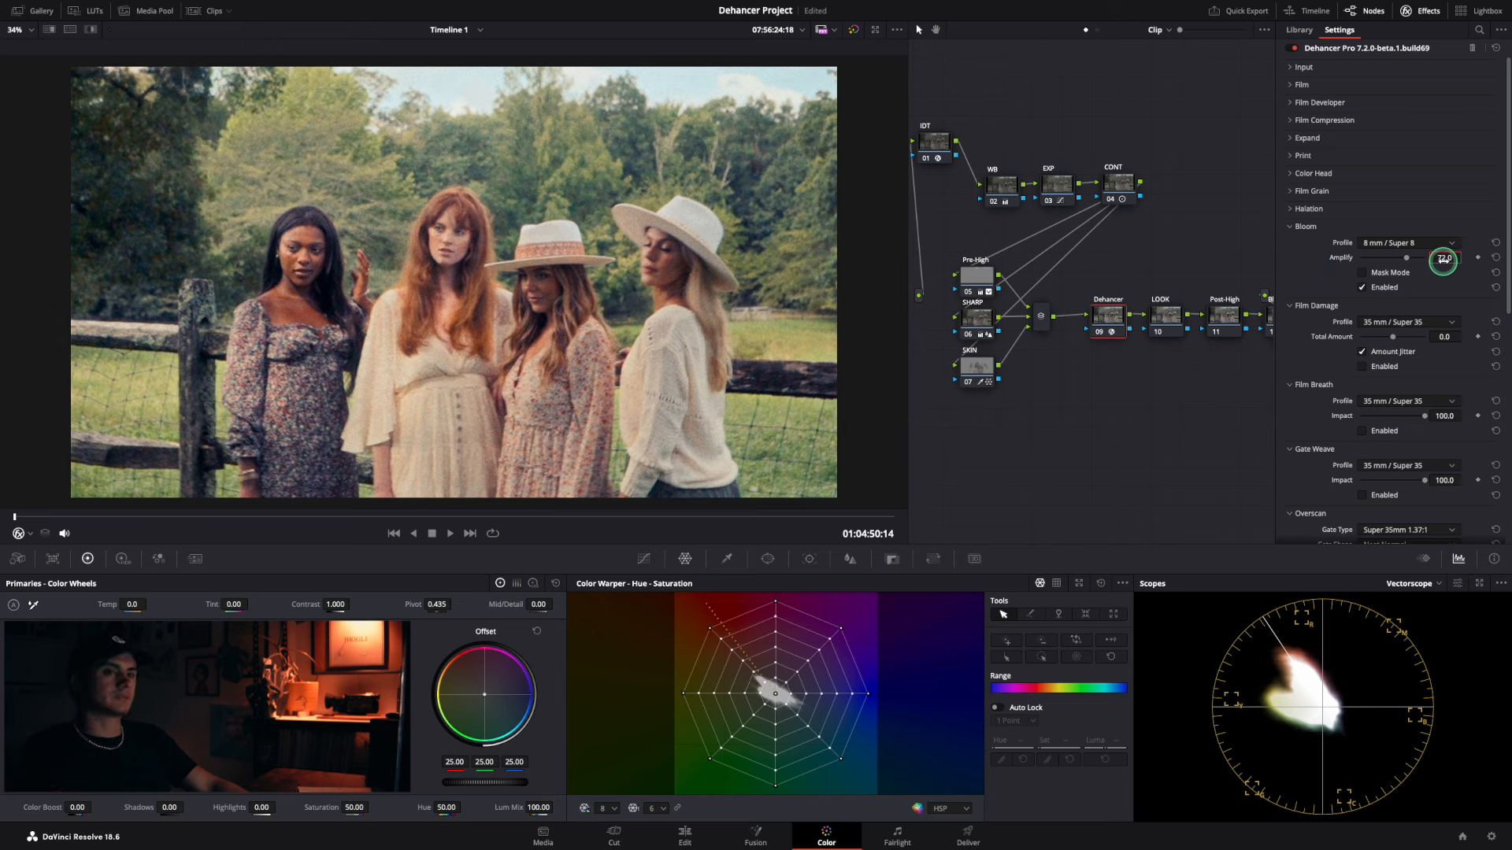
Set film damage to 8 mm / Super 8 with total amount 9.
click(1292, 226)
text(18)
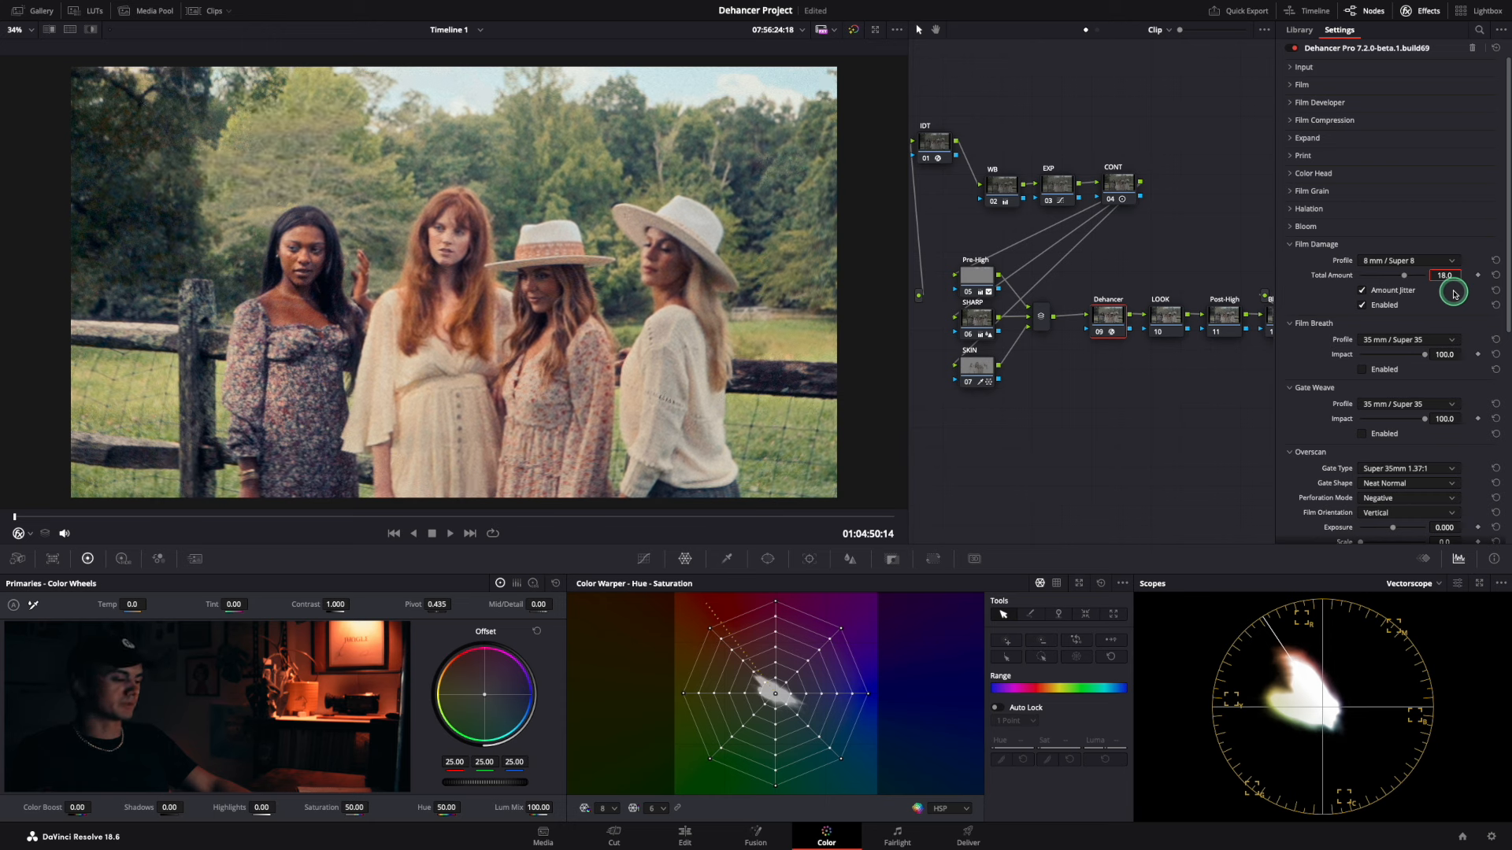
drag(1453, 293, 1436, 309)
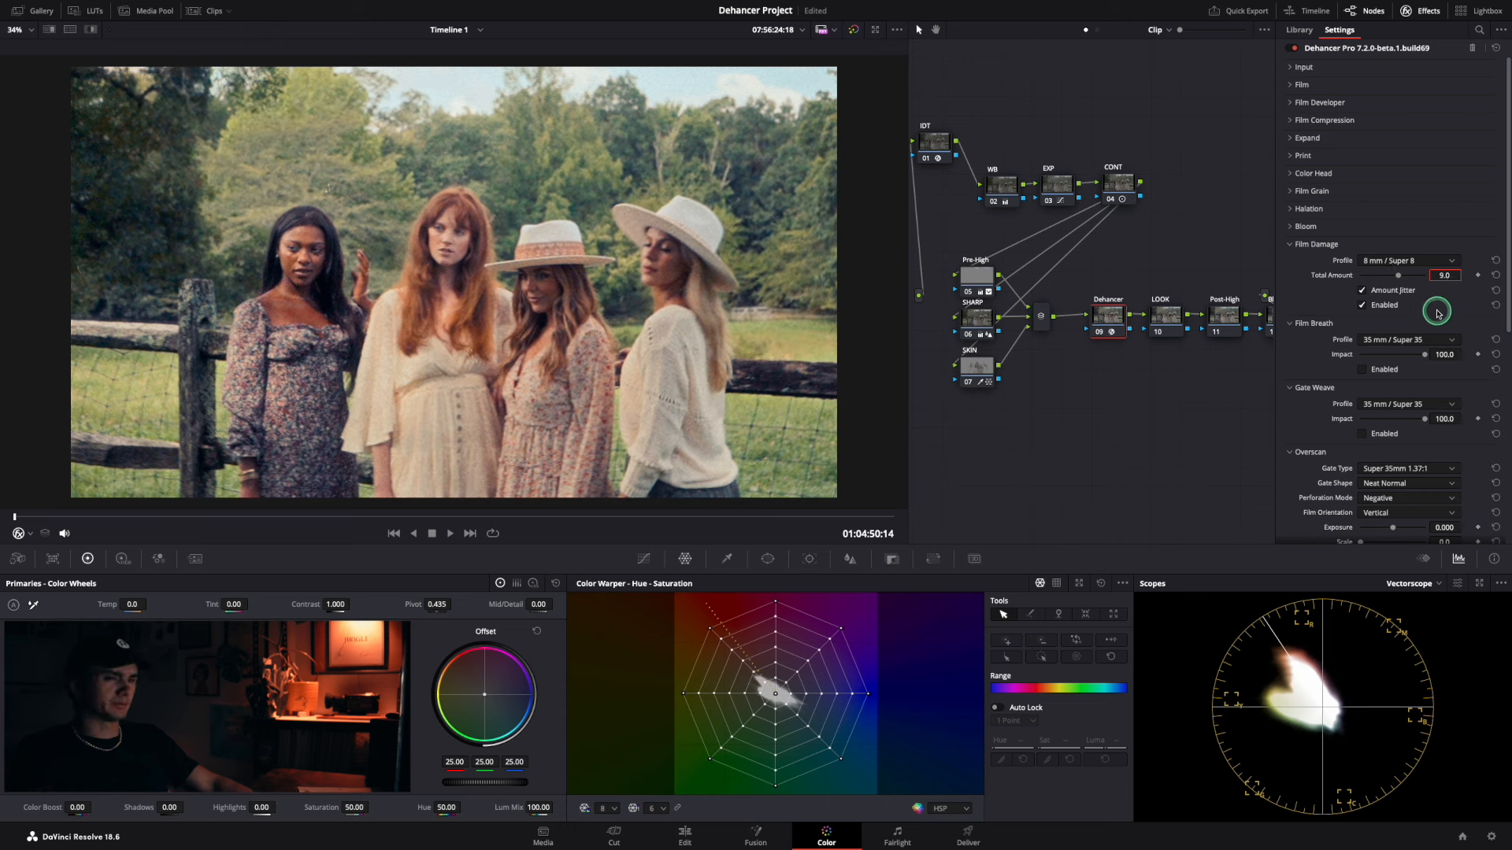
click(1314, 244)
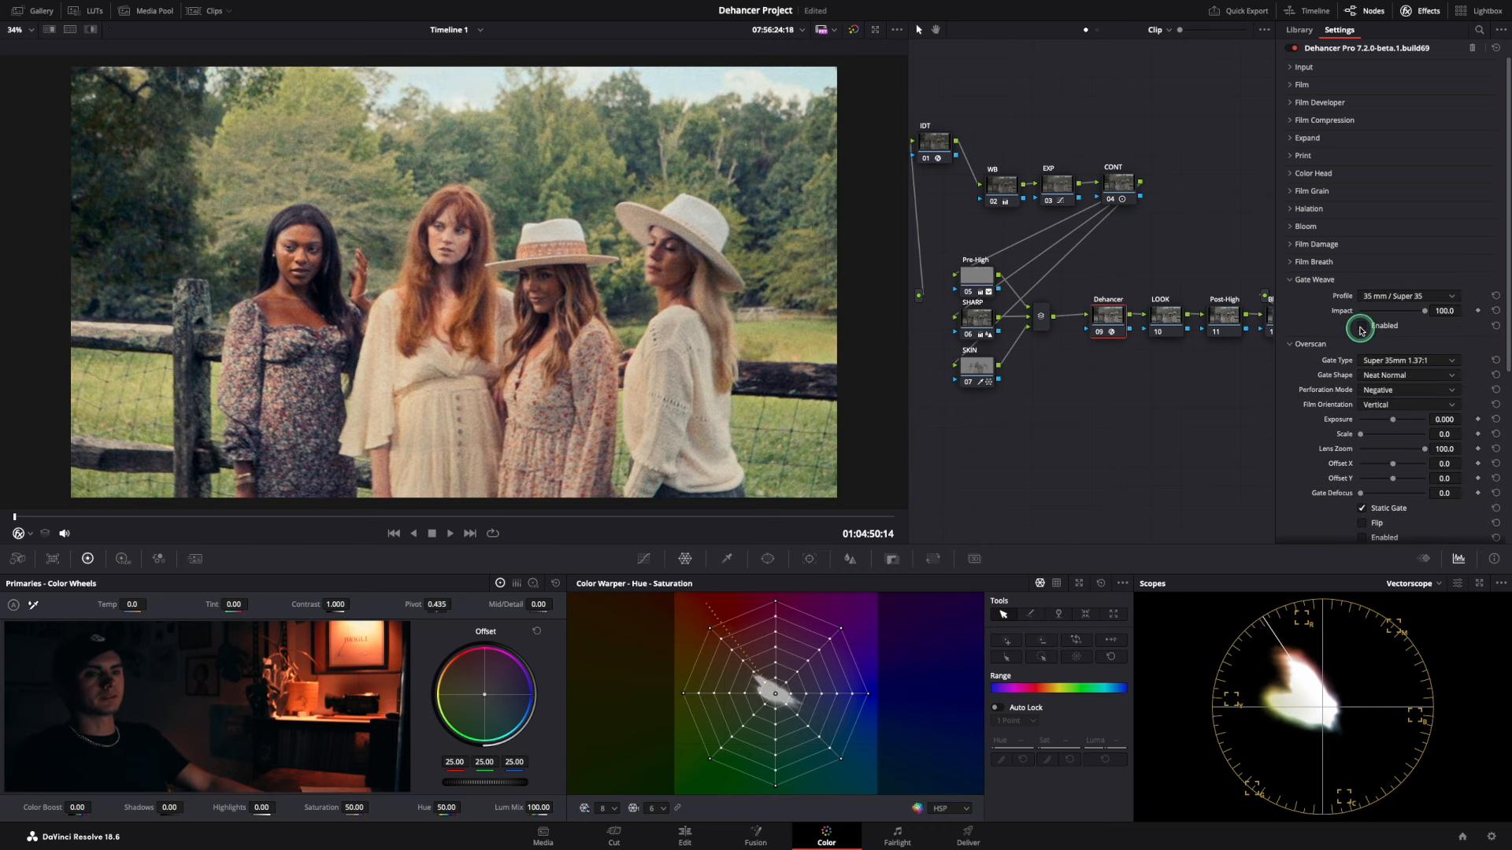
Enable the overscan film gate, trying 65mm and 16mm before settling on Super 8mm 1.33:1.
click(1292, 279)
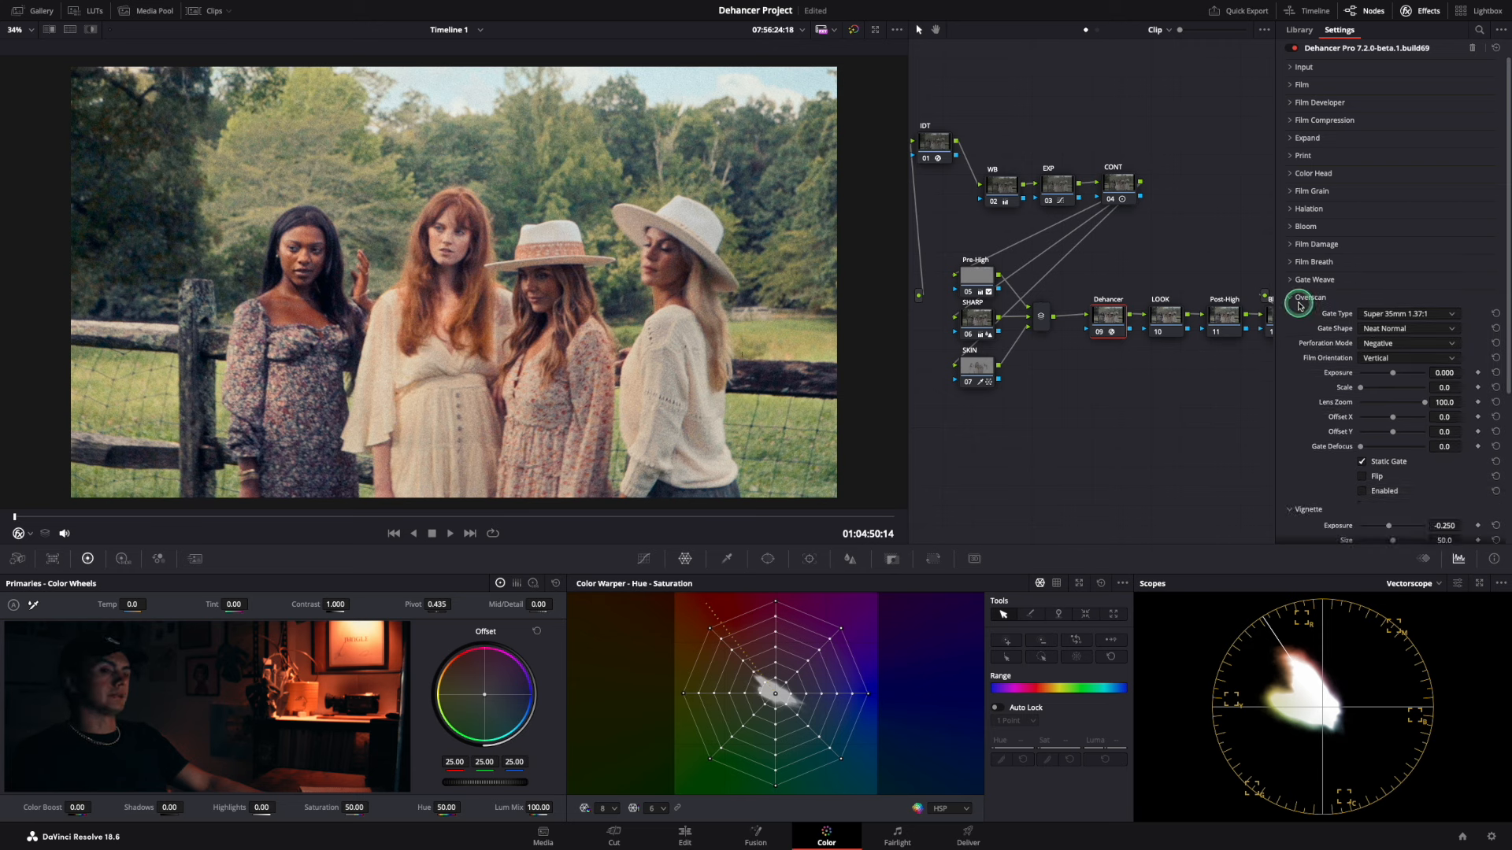
click(1408, 314)
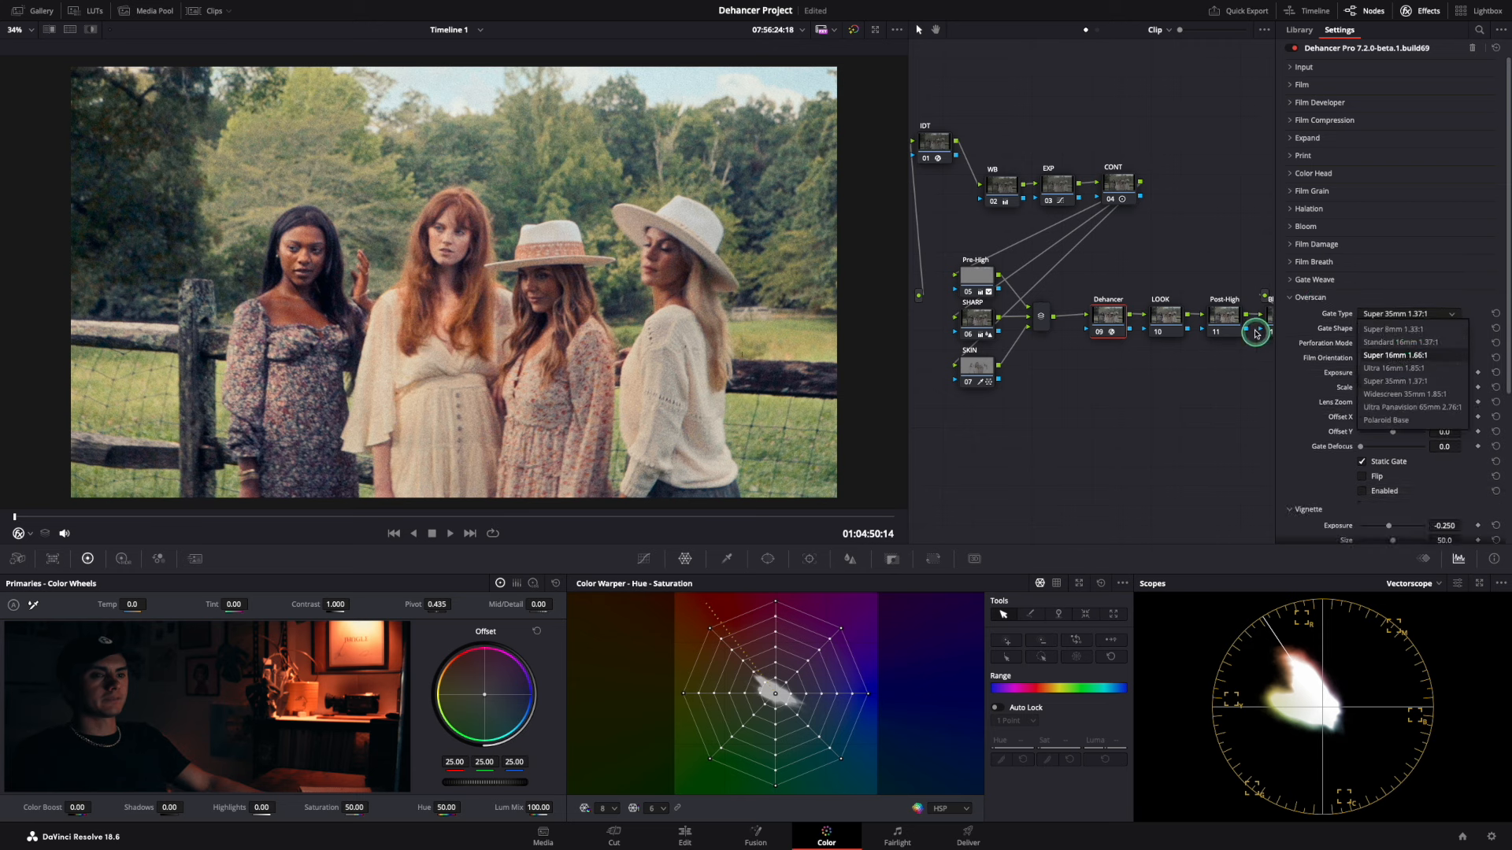
click(1392, 330)
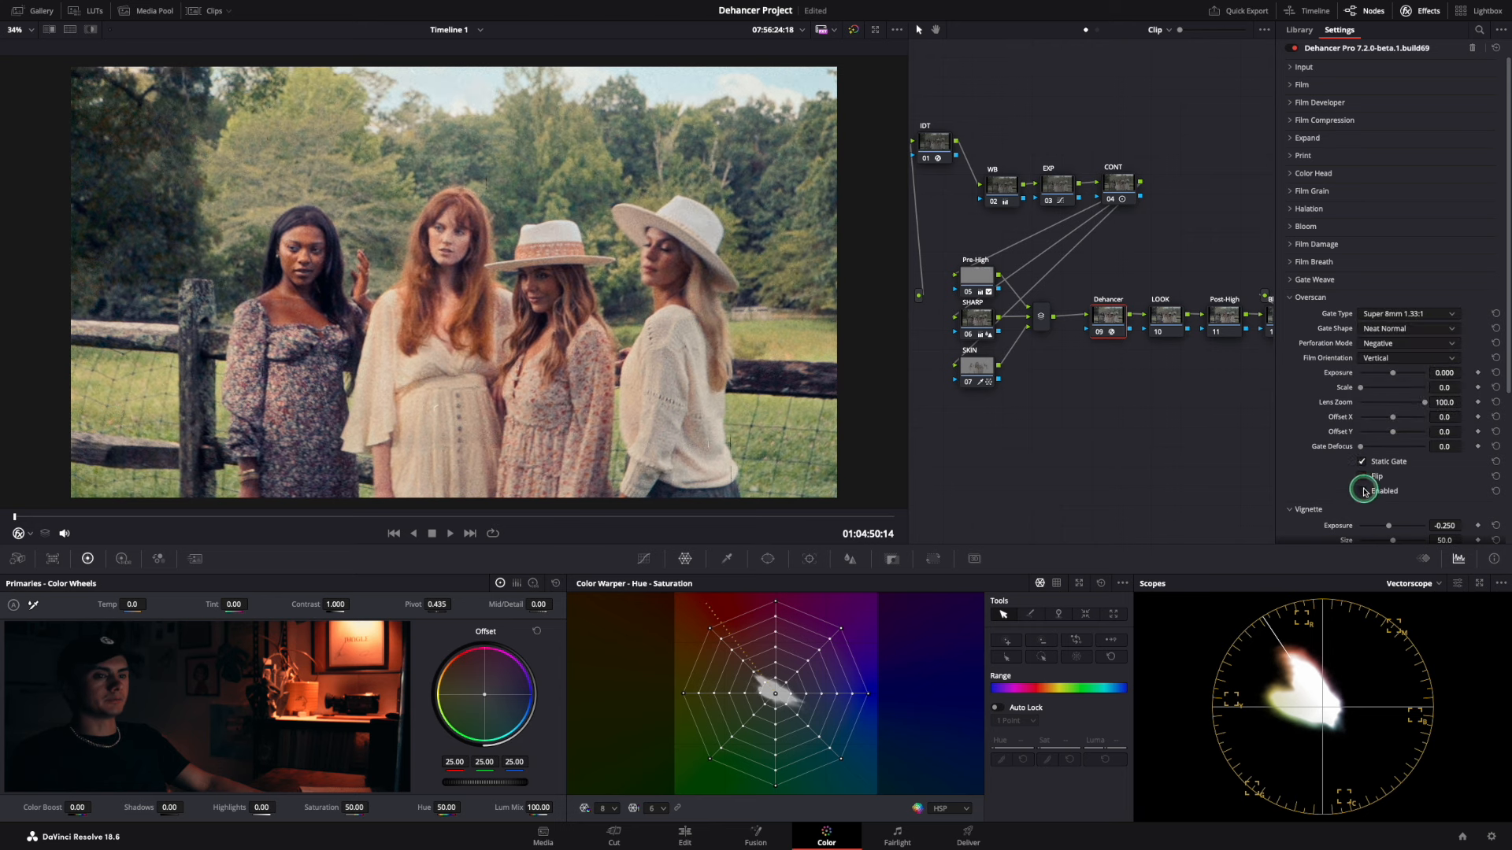
click(1361, 491)
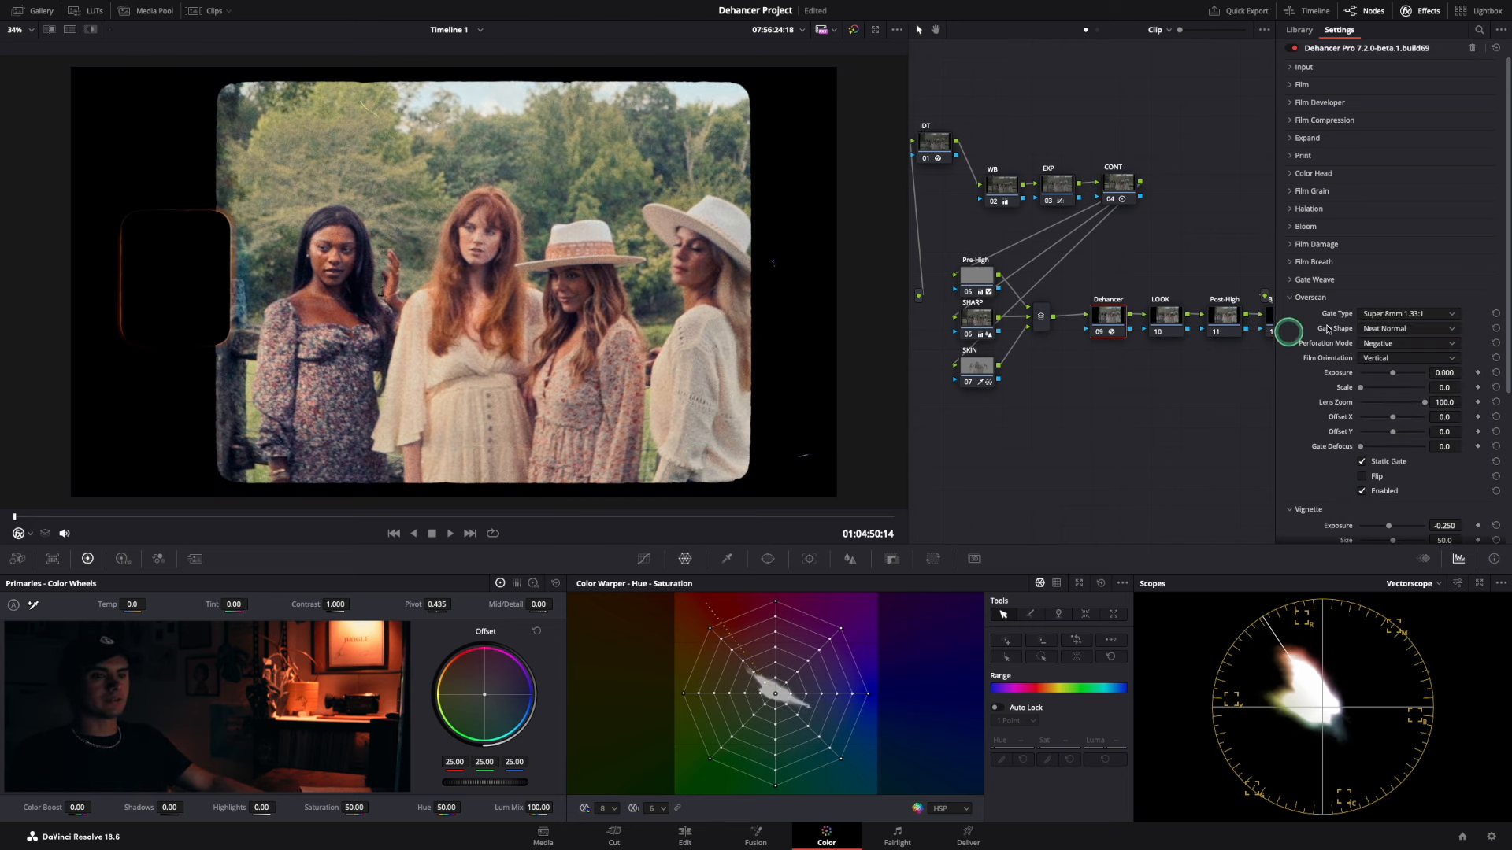
click(1408, 313)
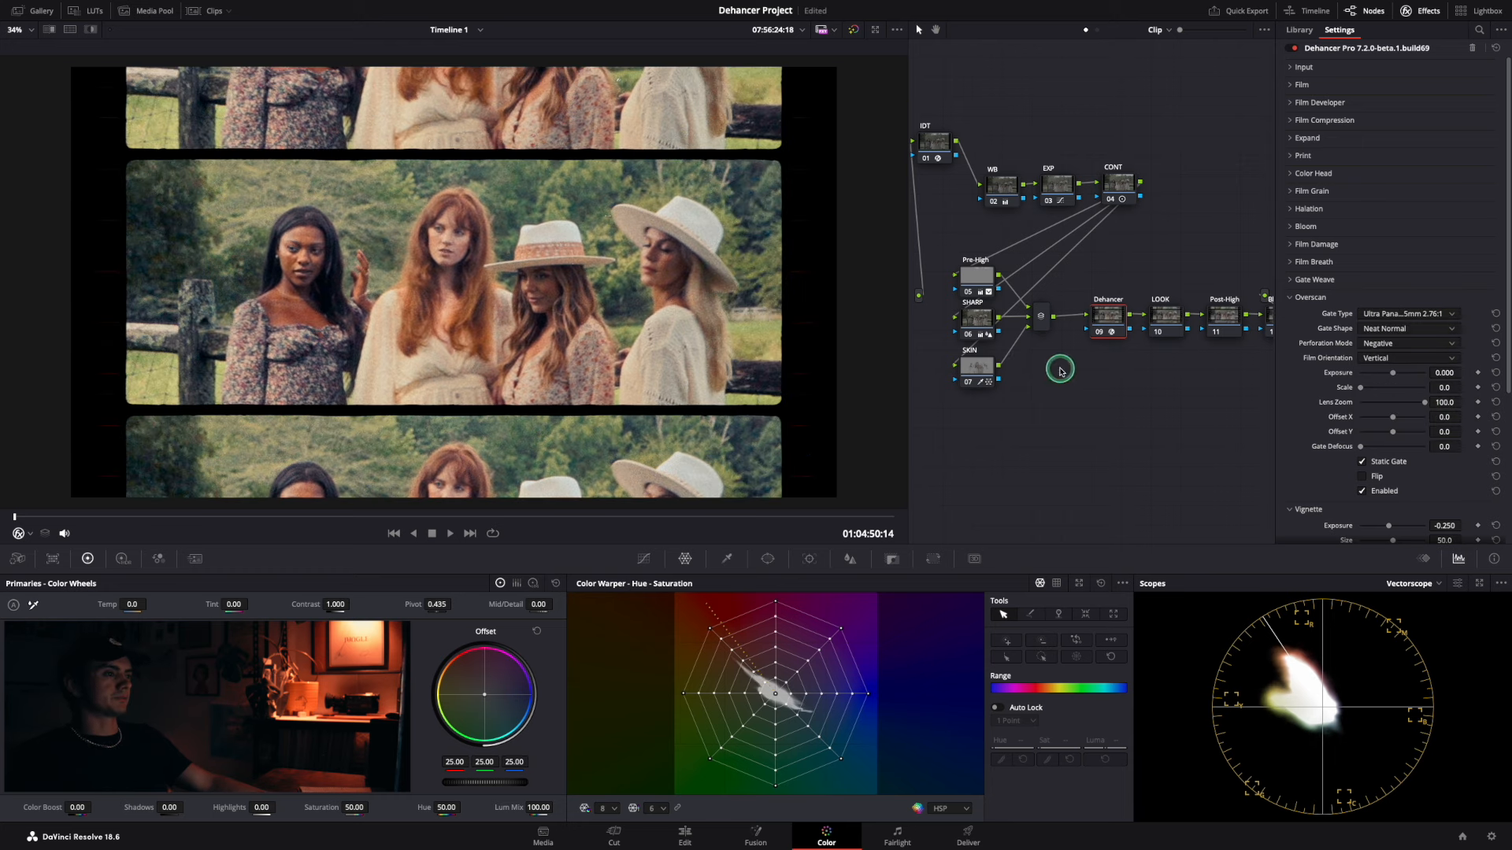
mouse_move(773, 186)
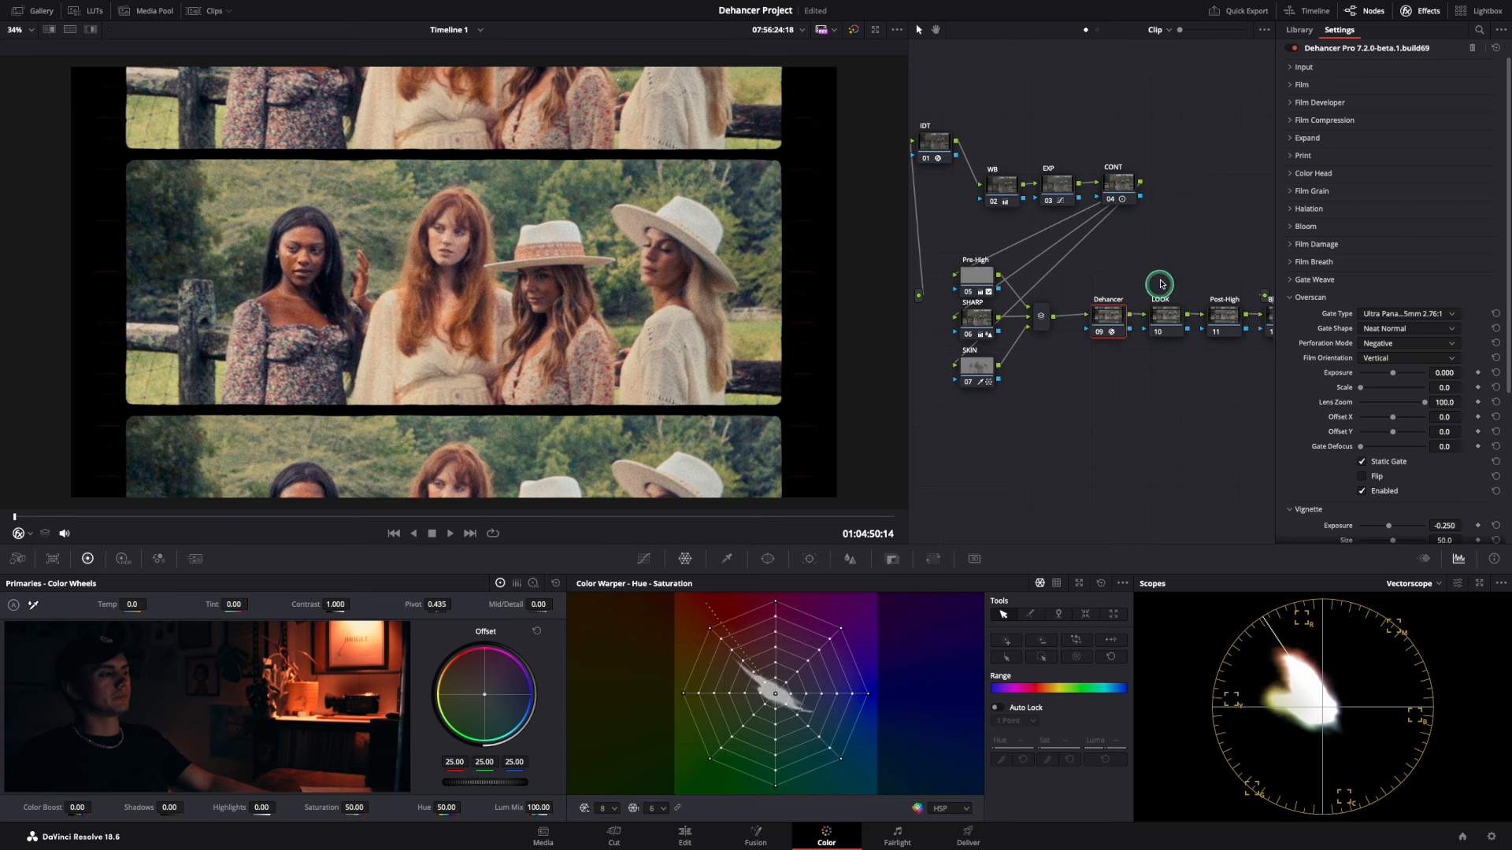
click(1408, 313)
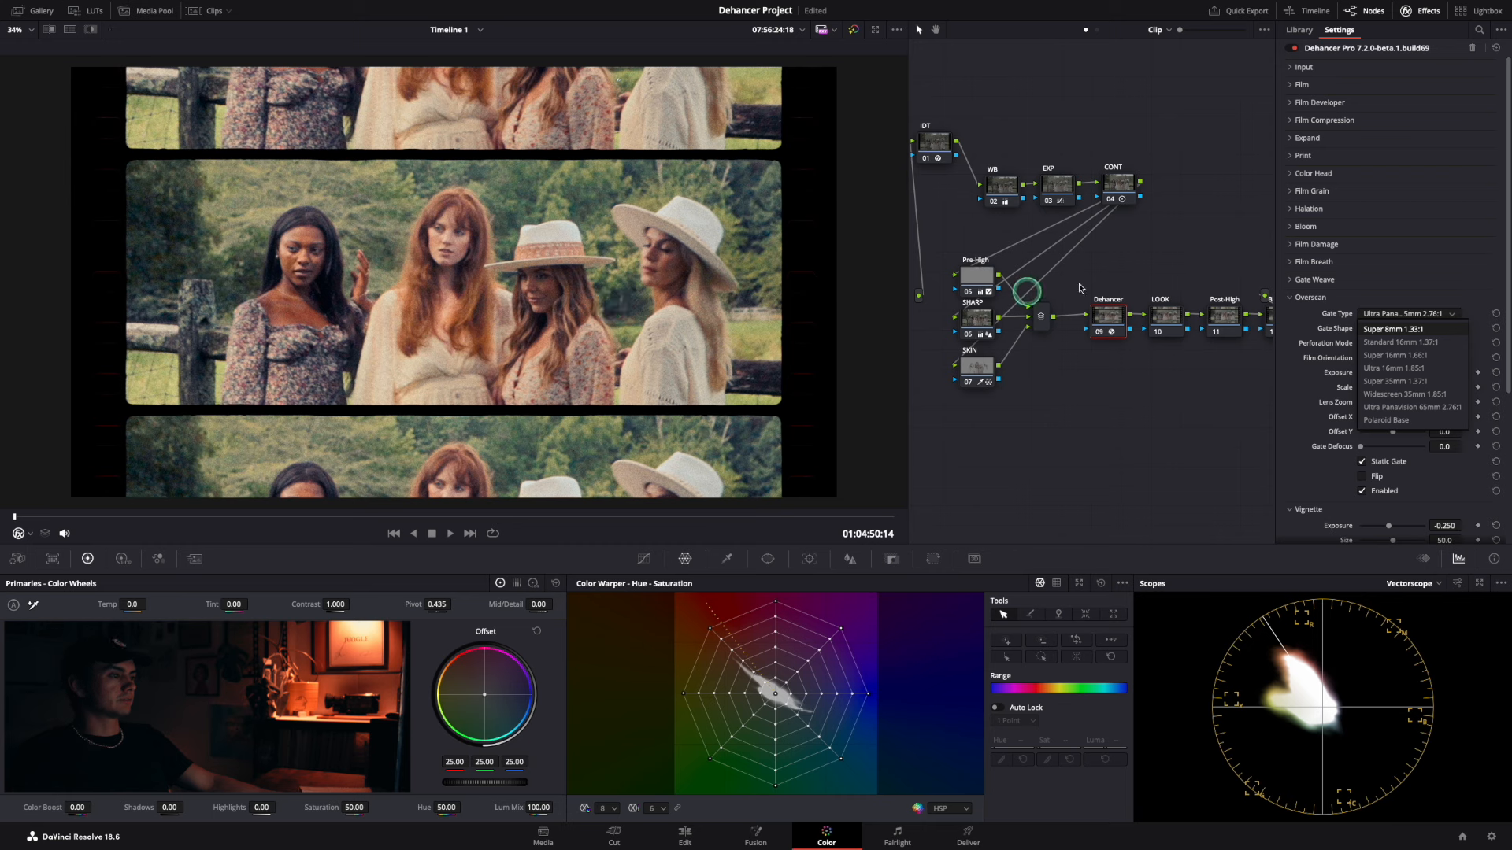
click(1400, 343)
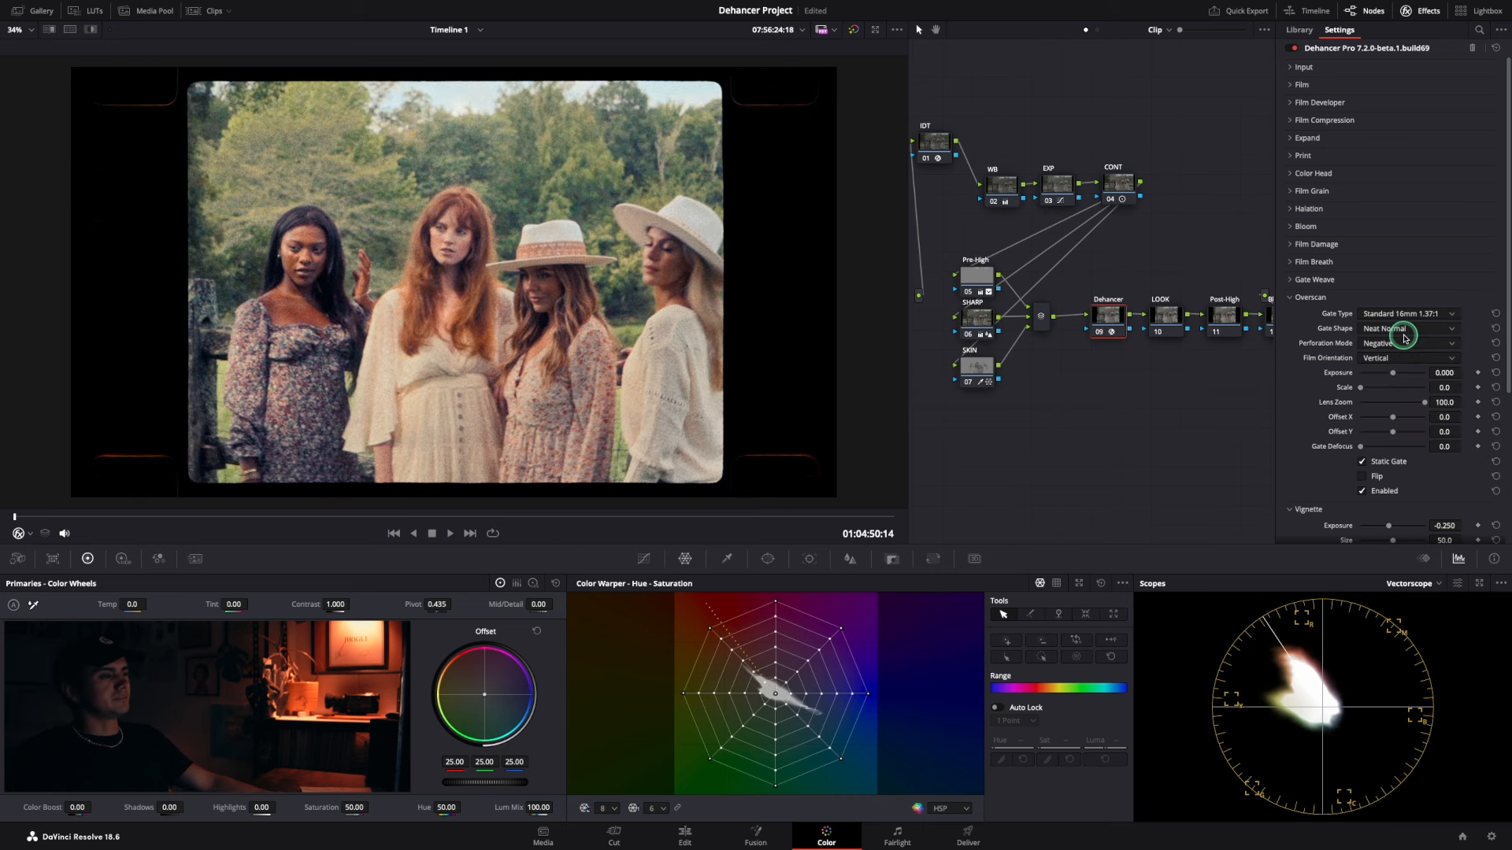
click(1408, 313)
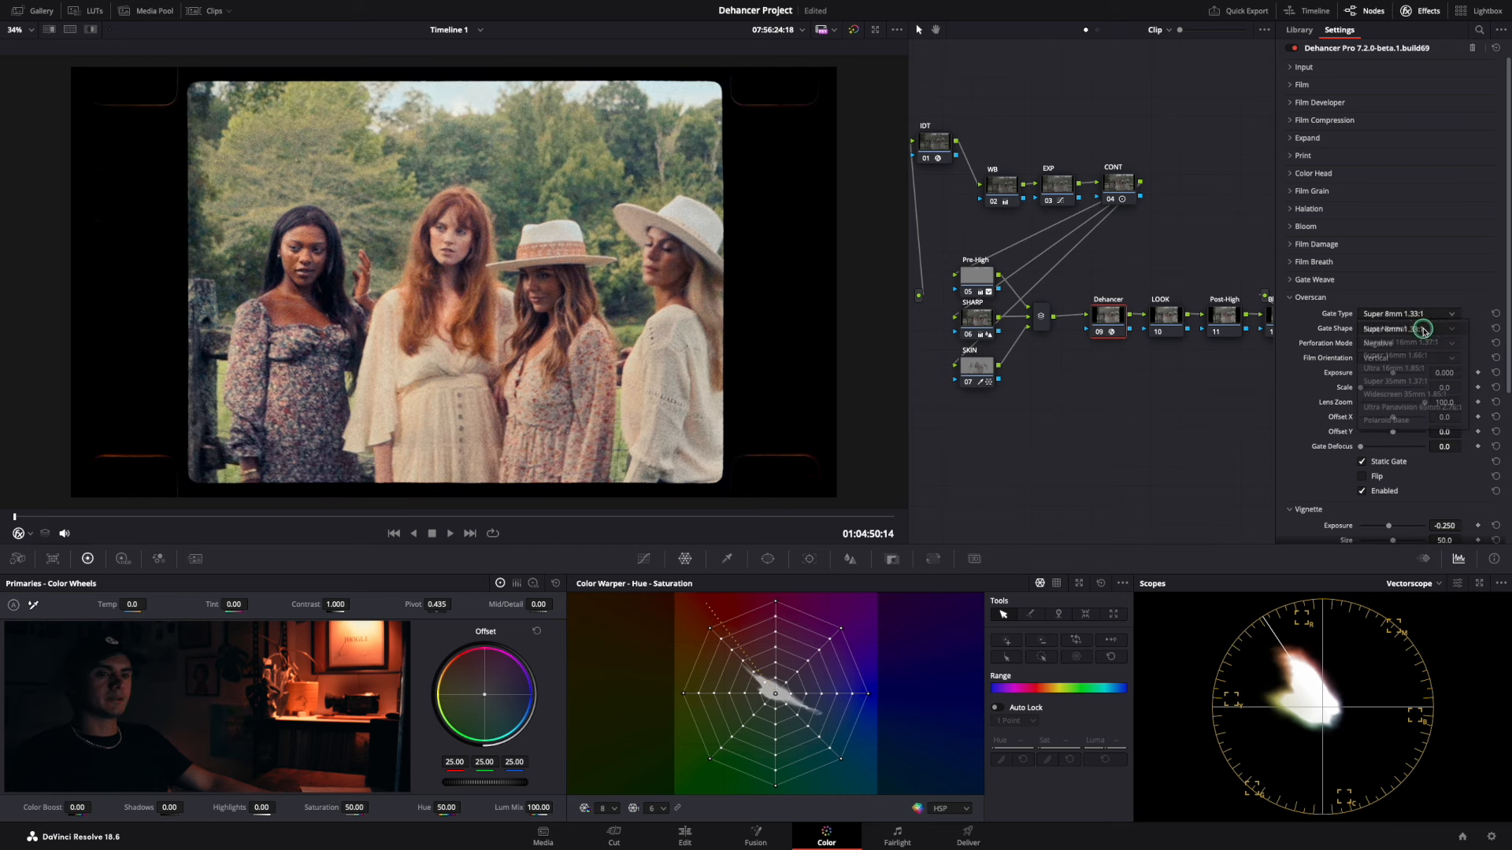
click(1386, 328)
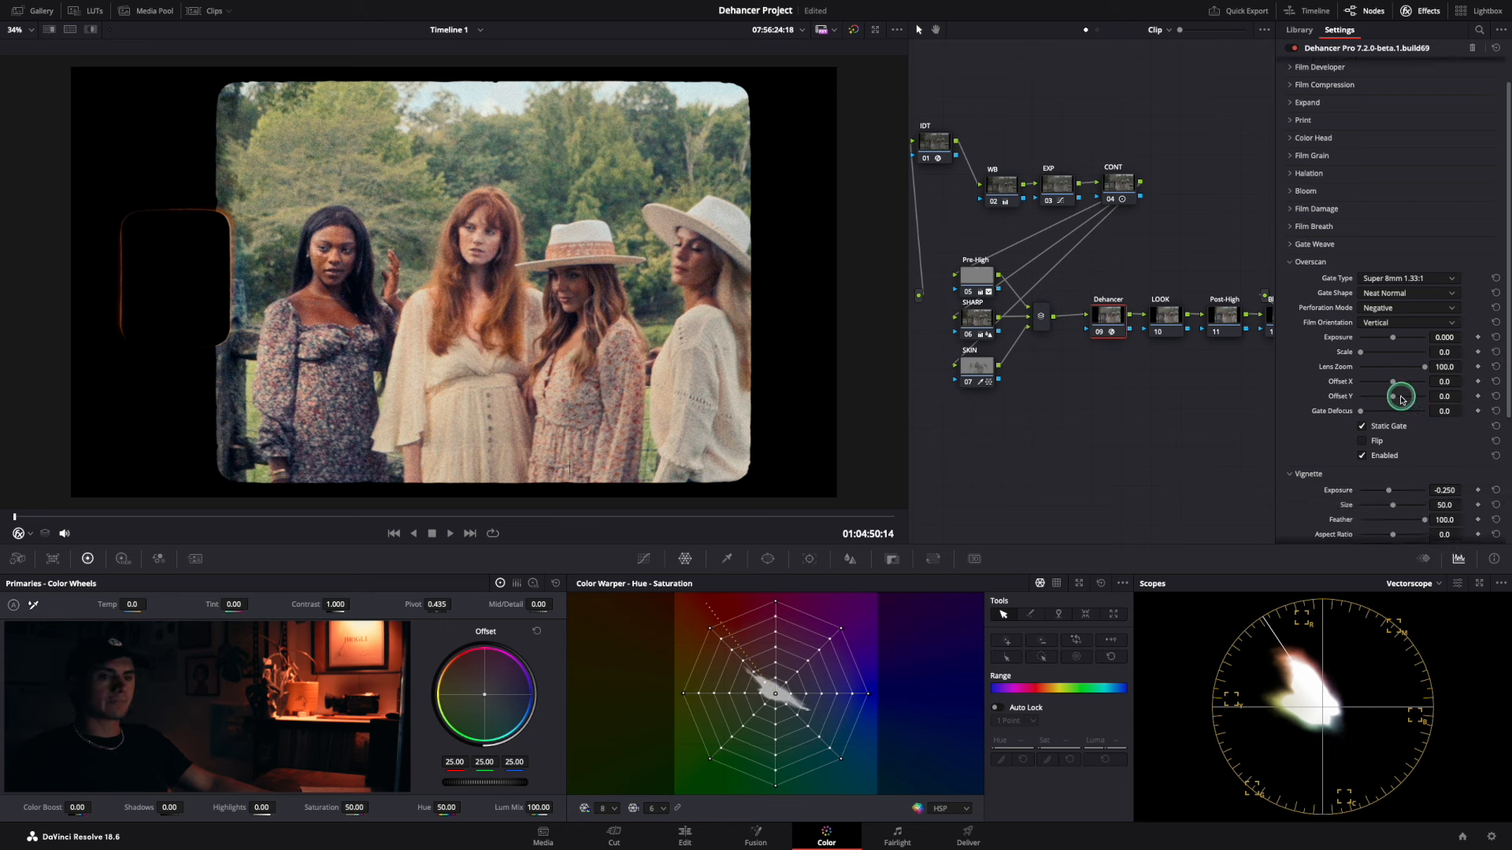
Shift the Super 8mm gate sideways with Offset X around -87.2.
scroll(down, 3)
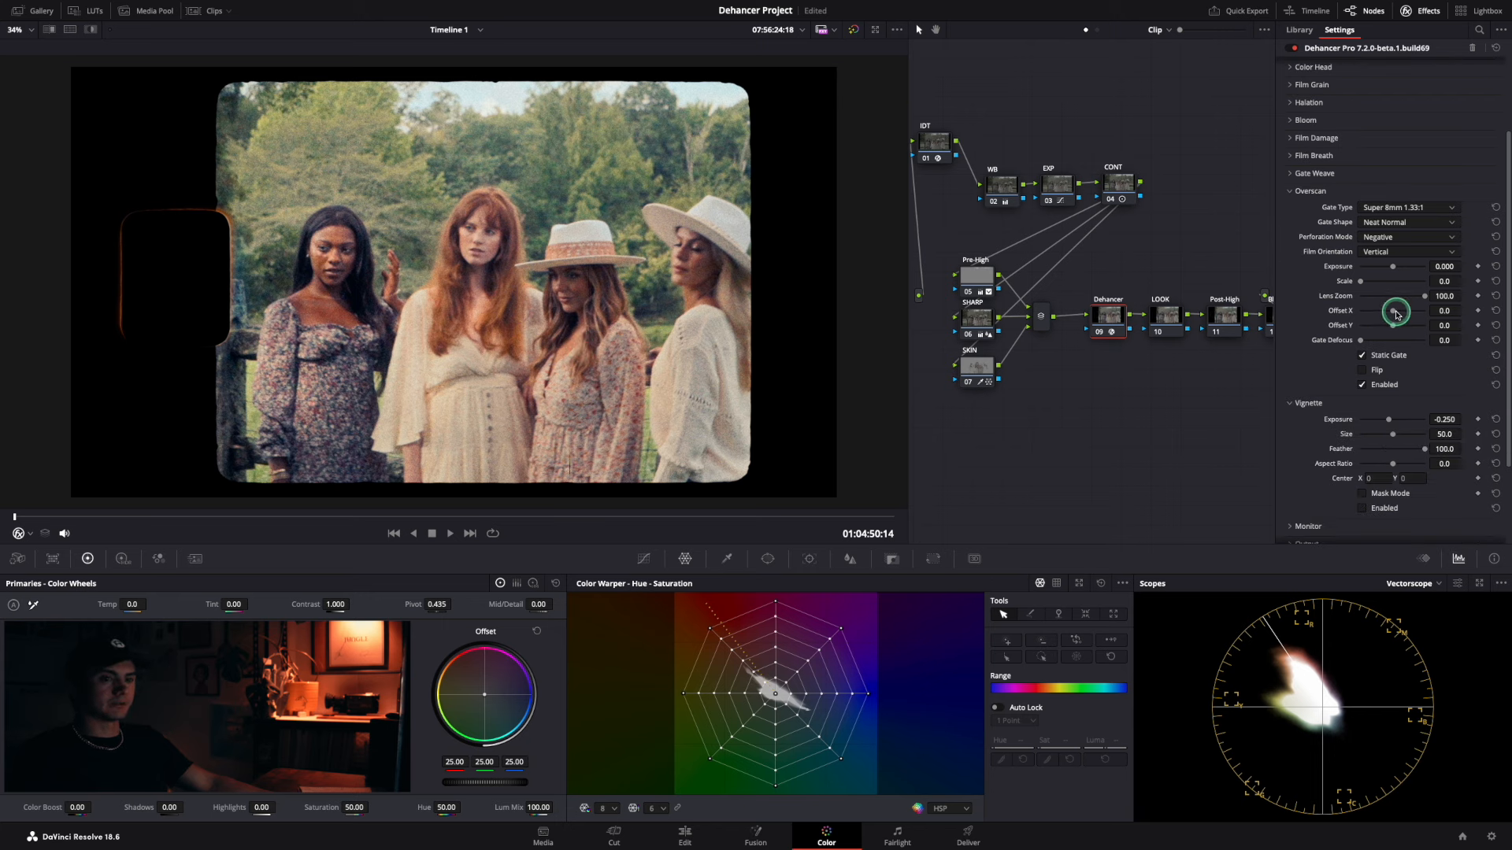
drag(1396, 310, 1362, 311)
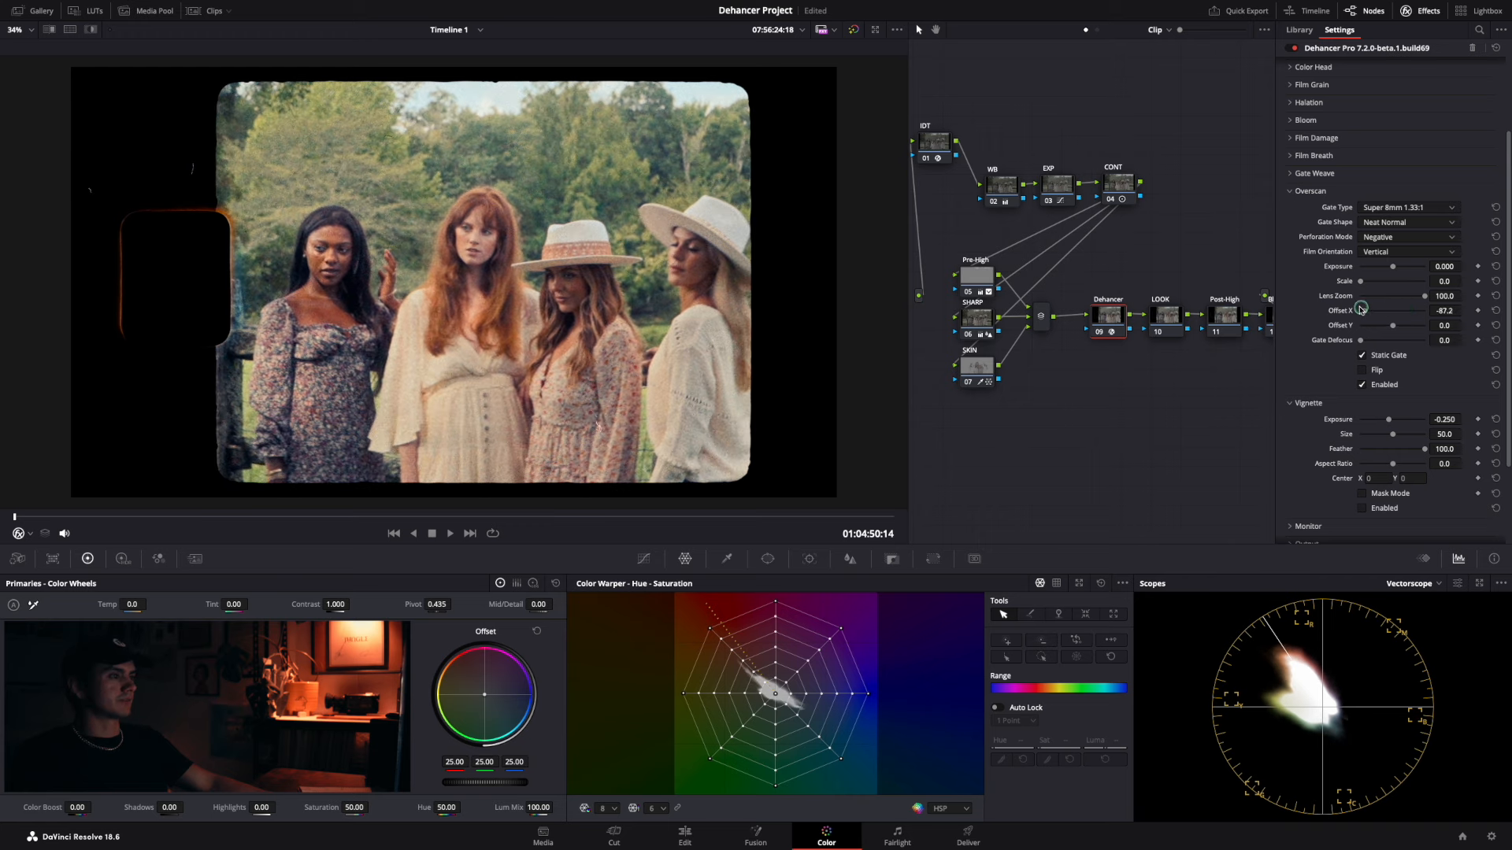
drag(1361, 309, 1418, 310)
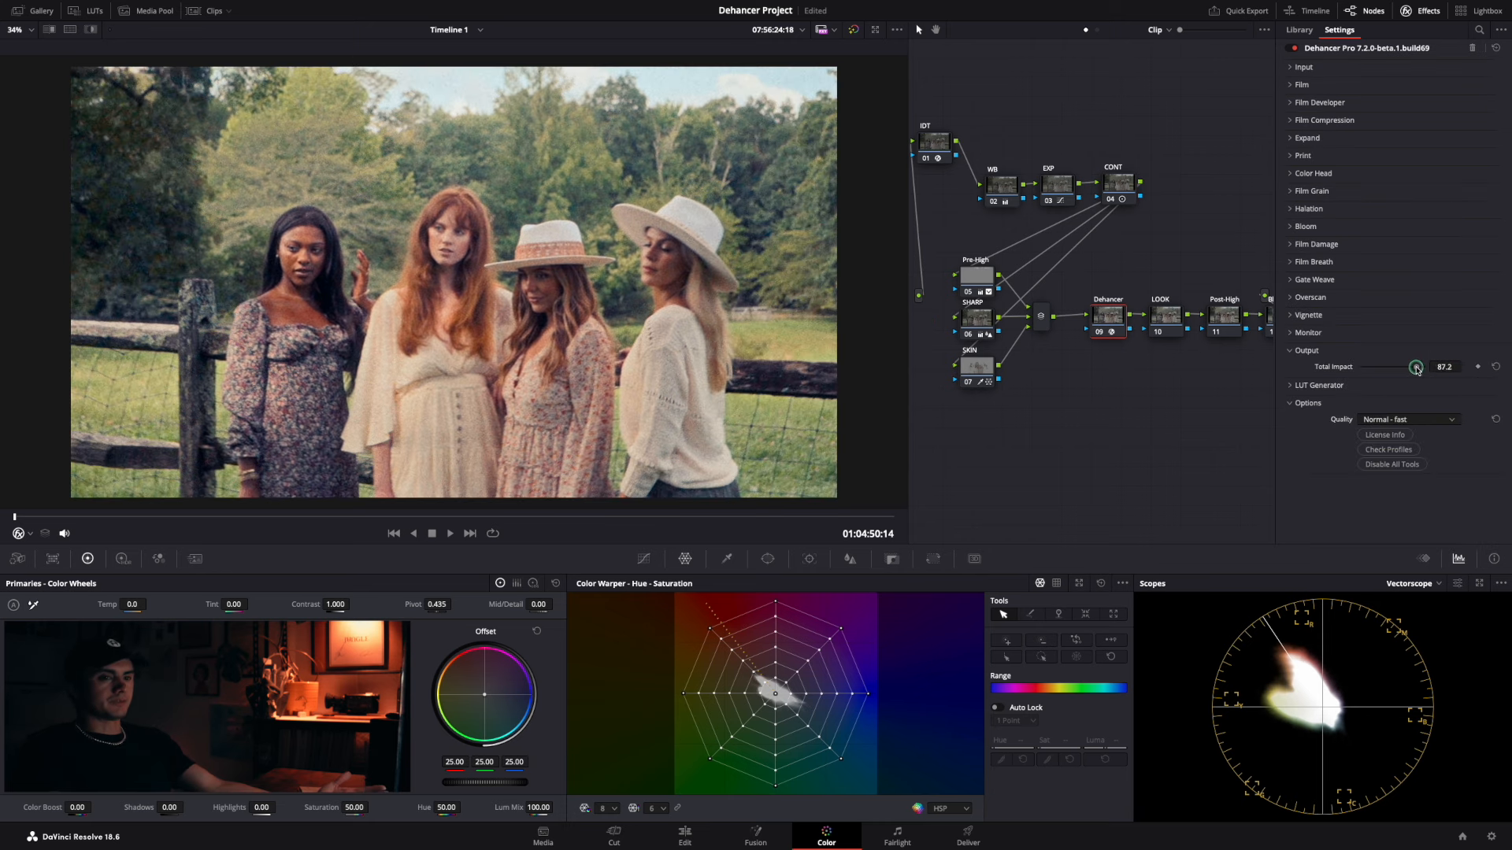
Ease Dehancer's Total Impact from 87.2 down to 65.2.
drag(1416, 367, 1402, 366)
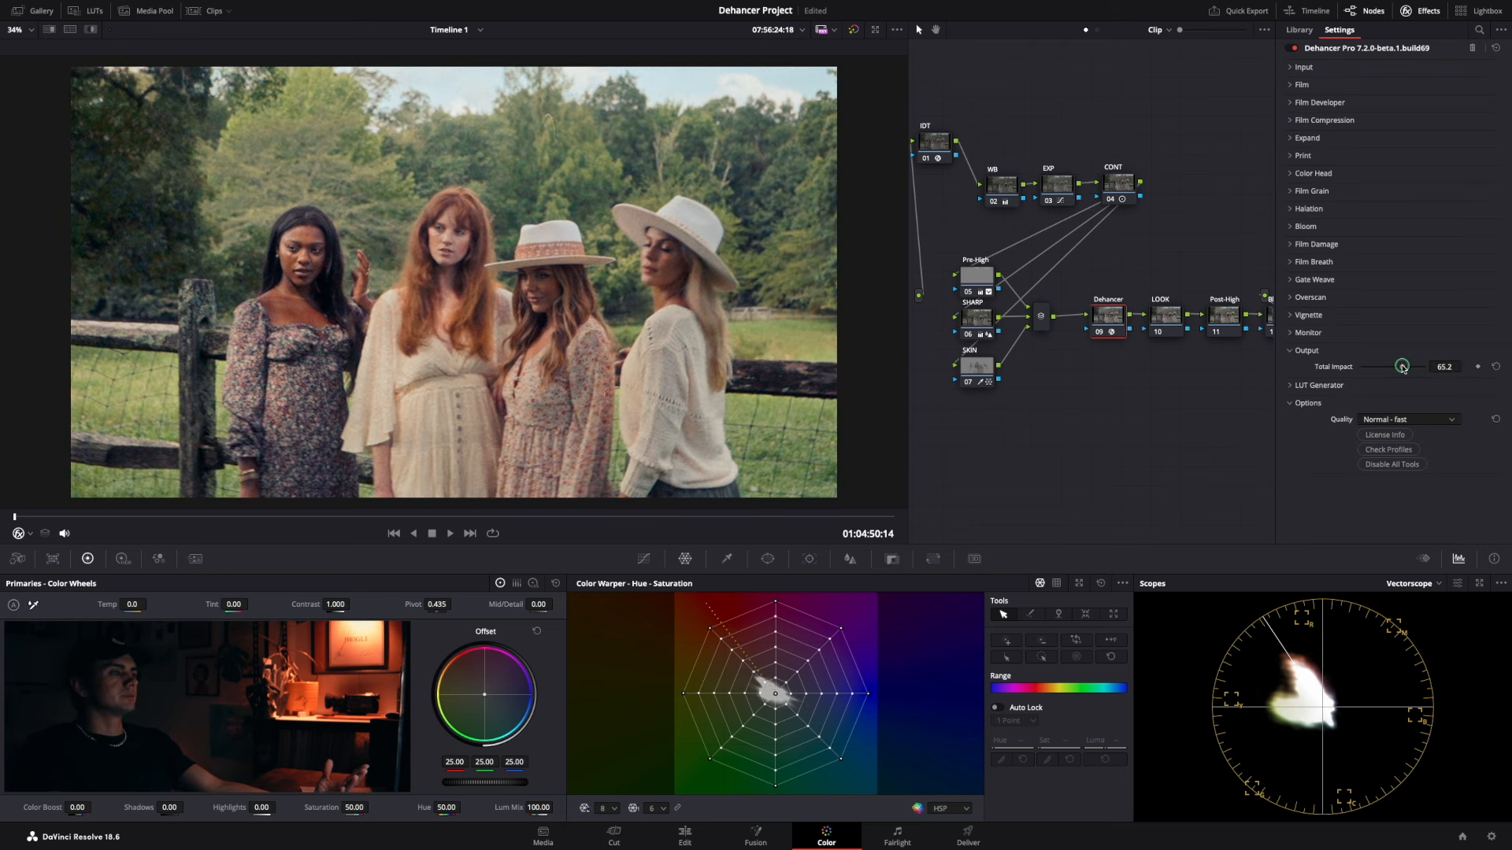
drag(1403, 366, 1422, 366)
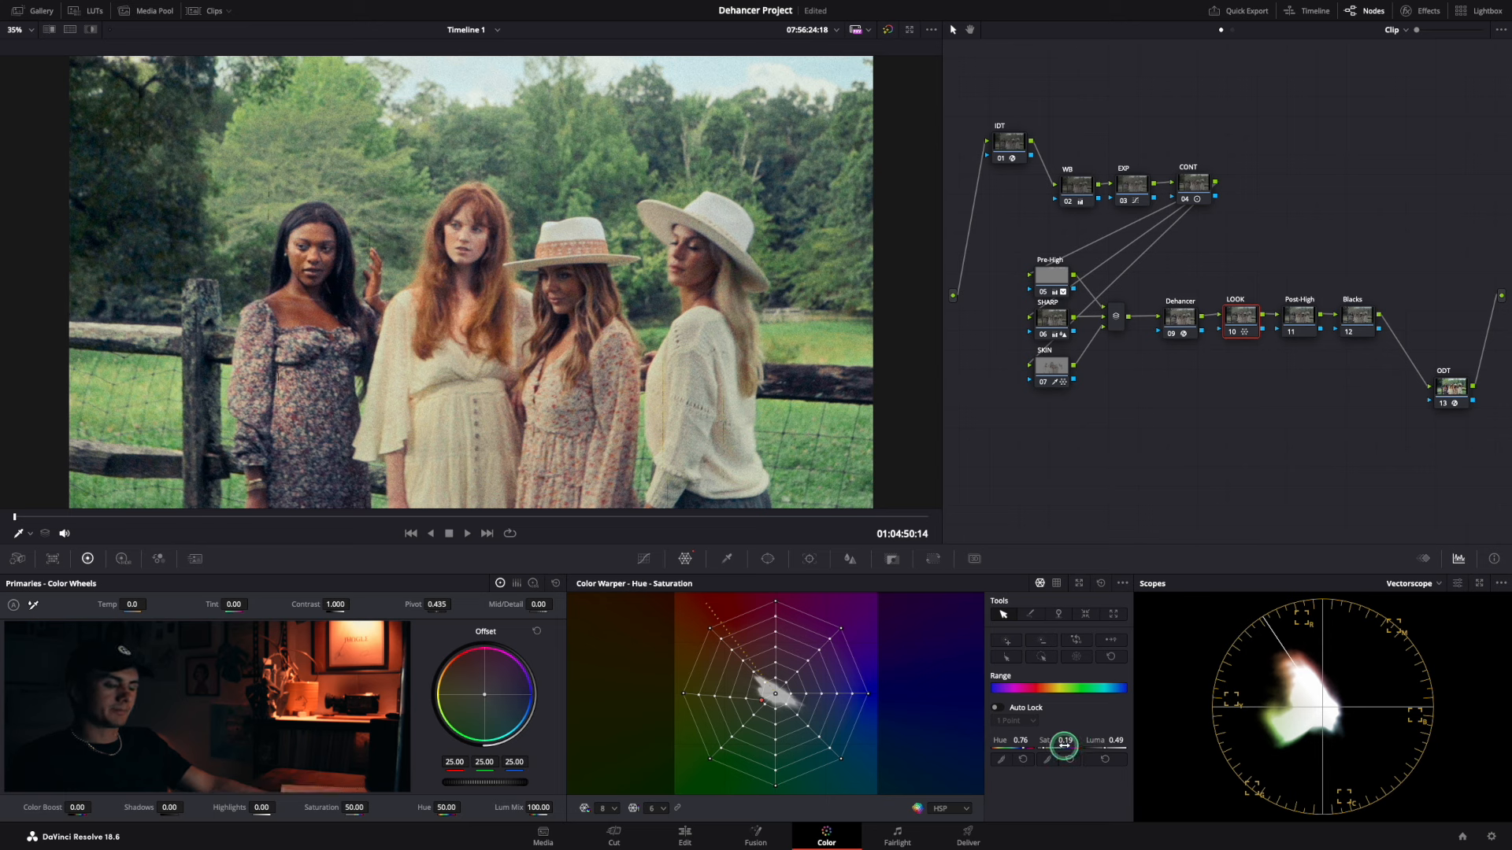
Select the LOOK node and sample the floral dress colour in Color Warper.
drag(1063, 743, 980, 754)
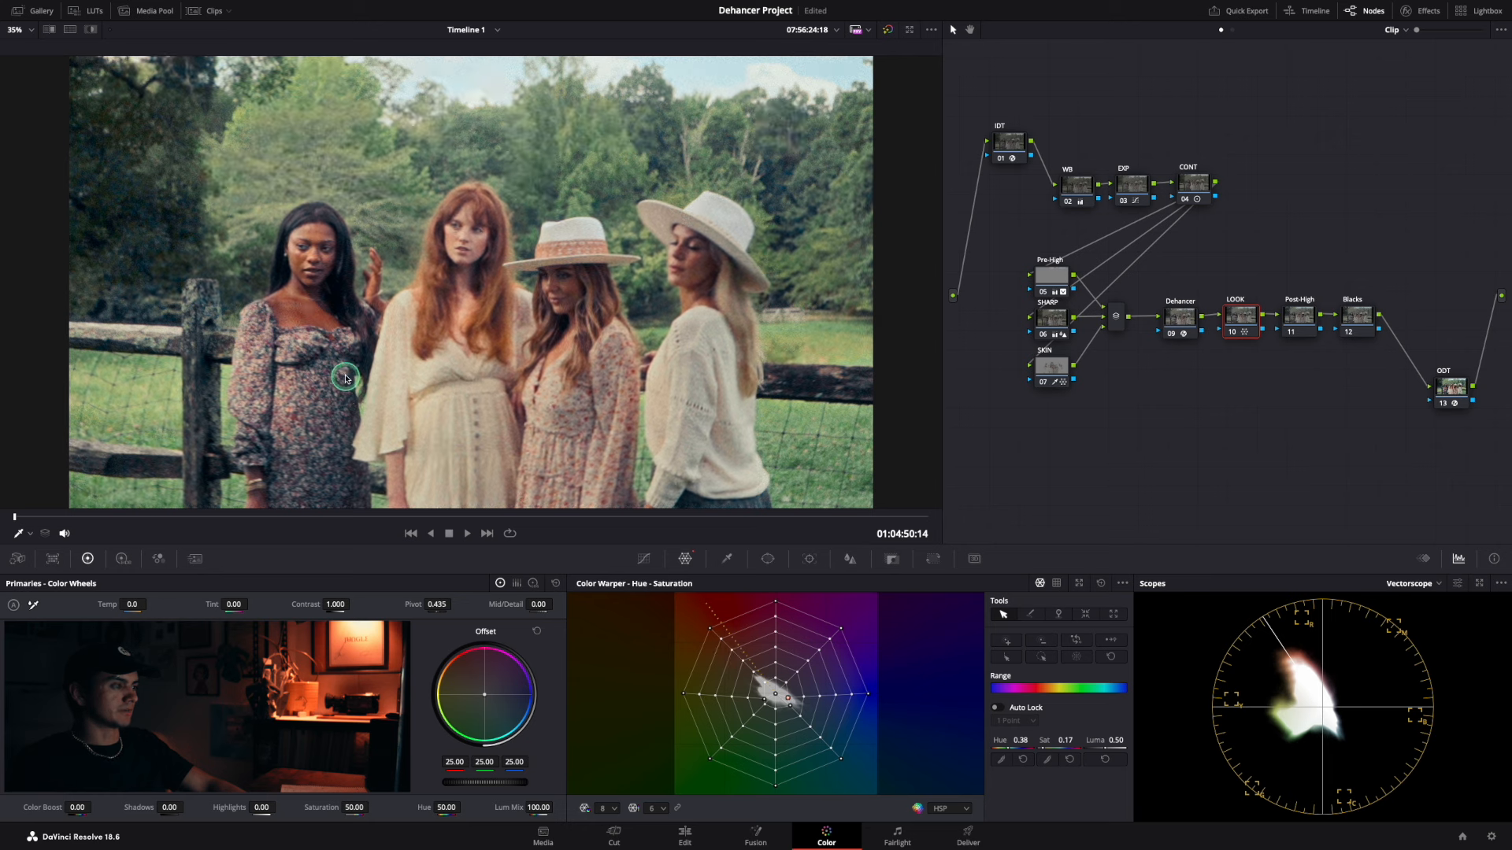
click(1297, 314)
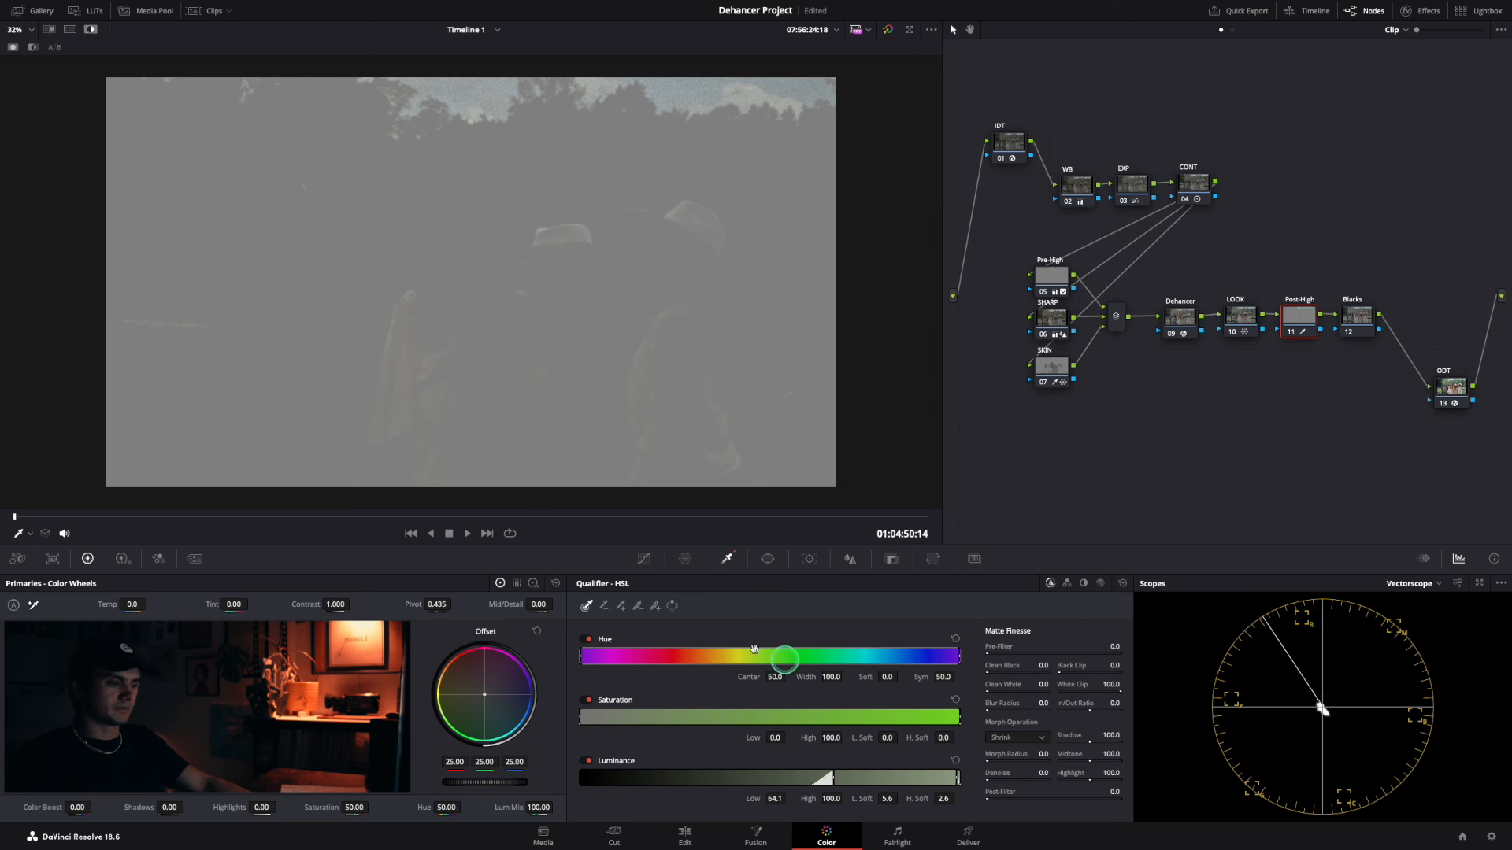
Open Post-High's hue–saturation warp and drag the highlight point to shift highlight colours.
click(685, 559)
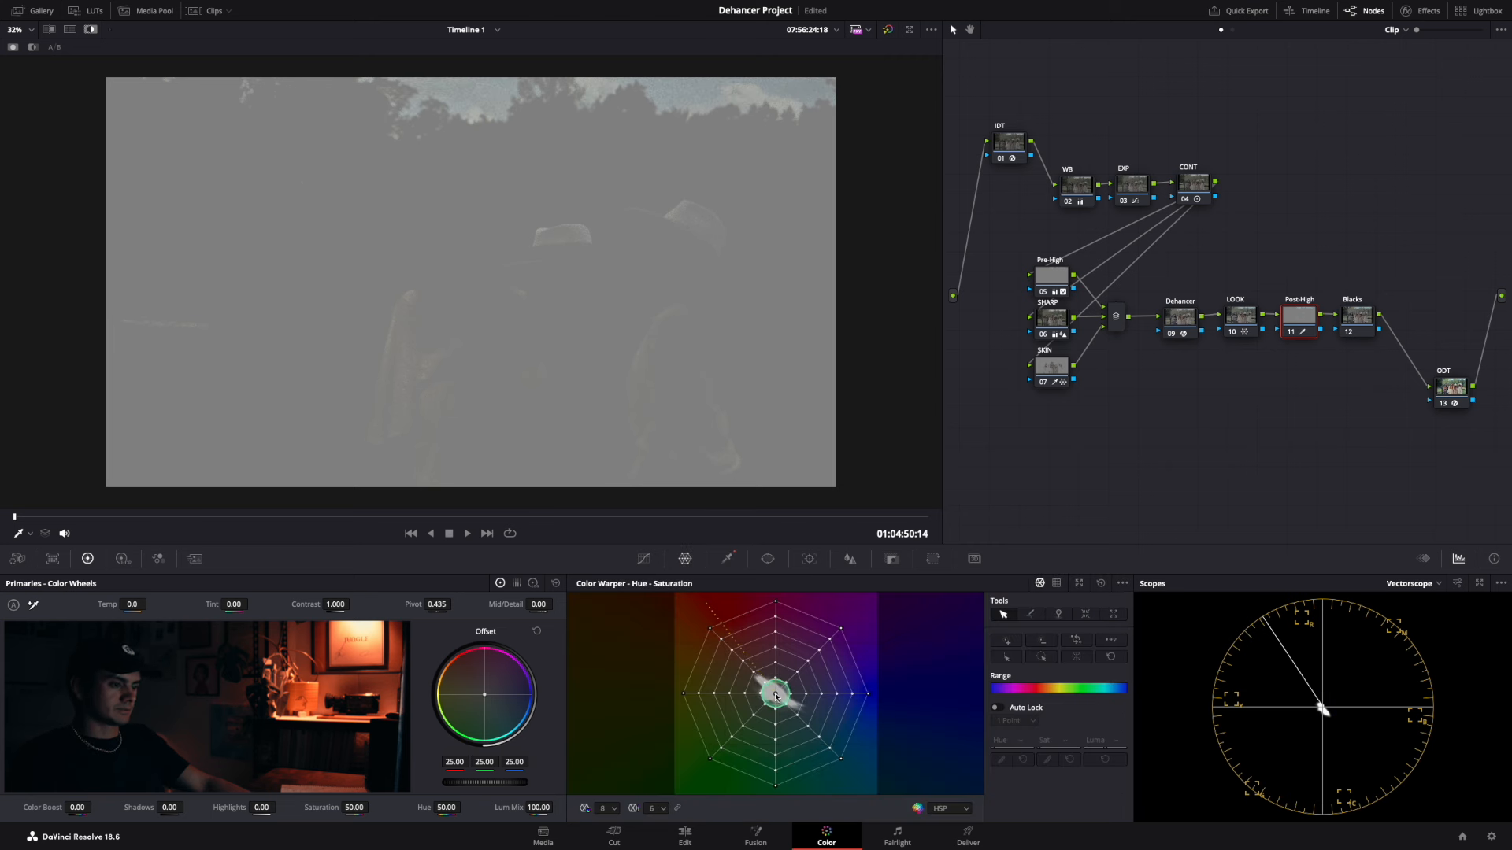
drag(777, 694, 776, 701)
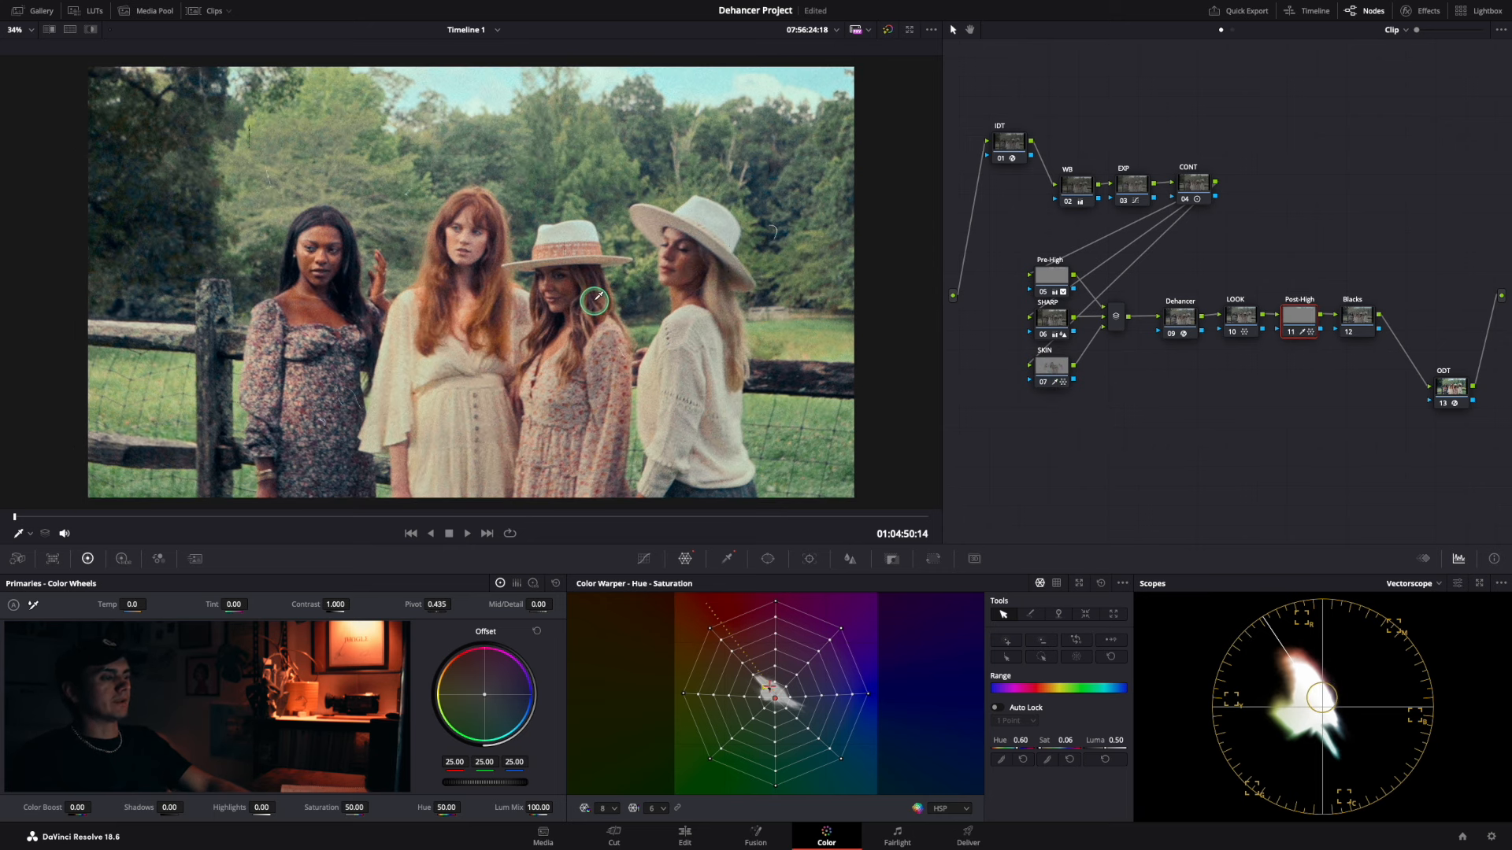
mouse_move(903, 269)
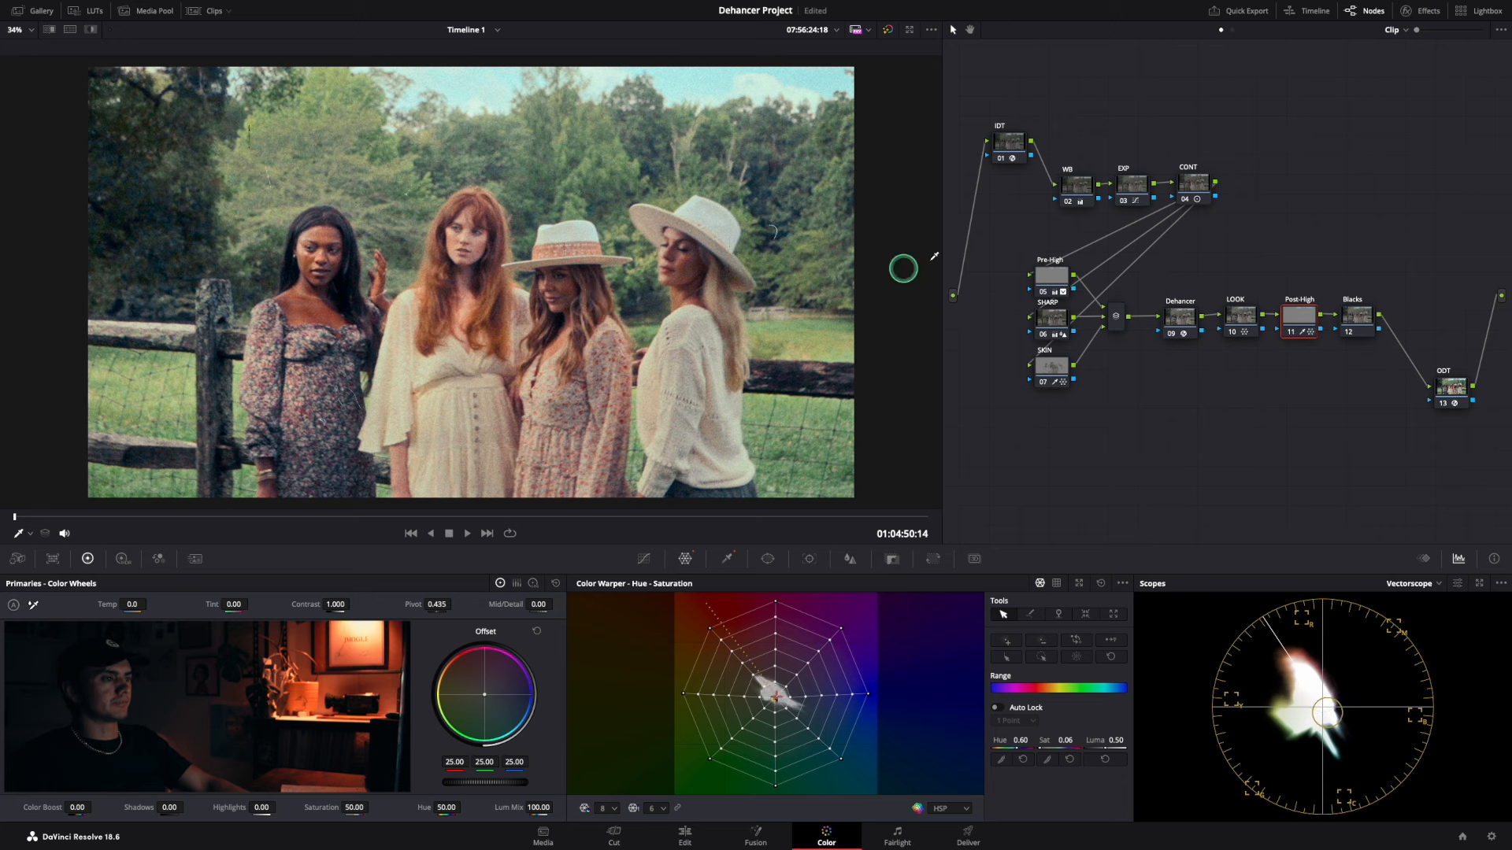
mouse_move(899, 189)
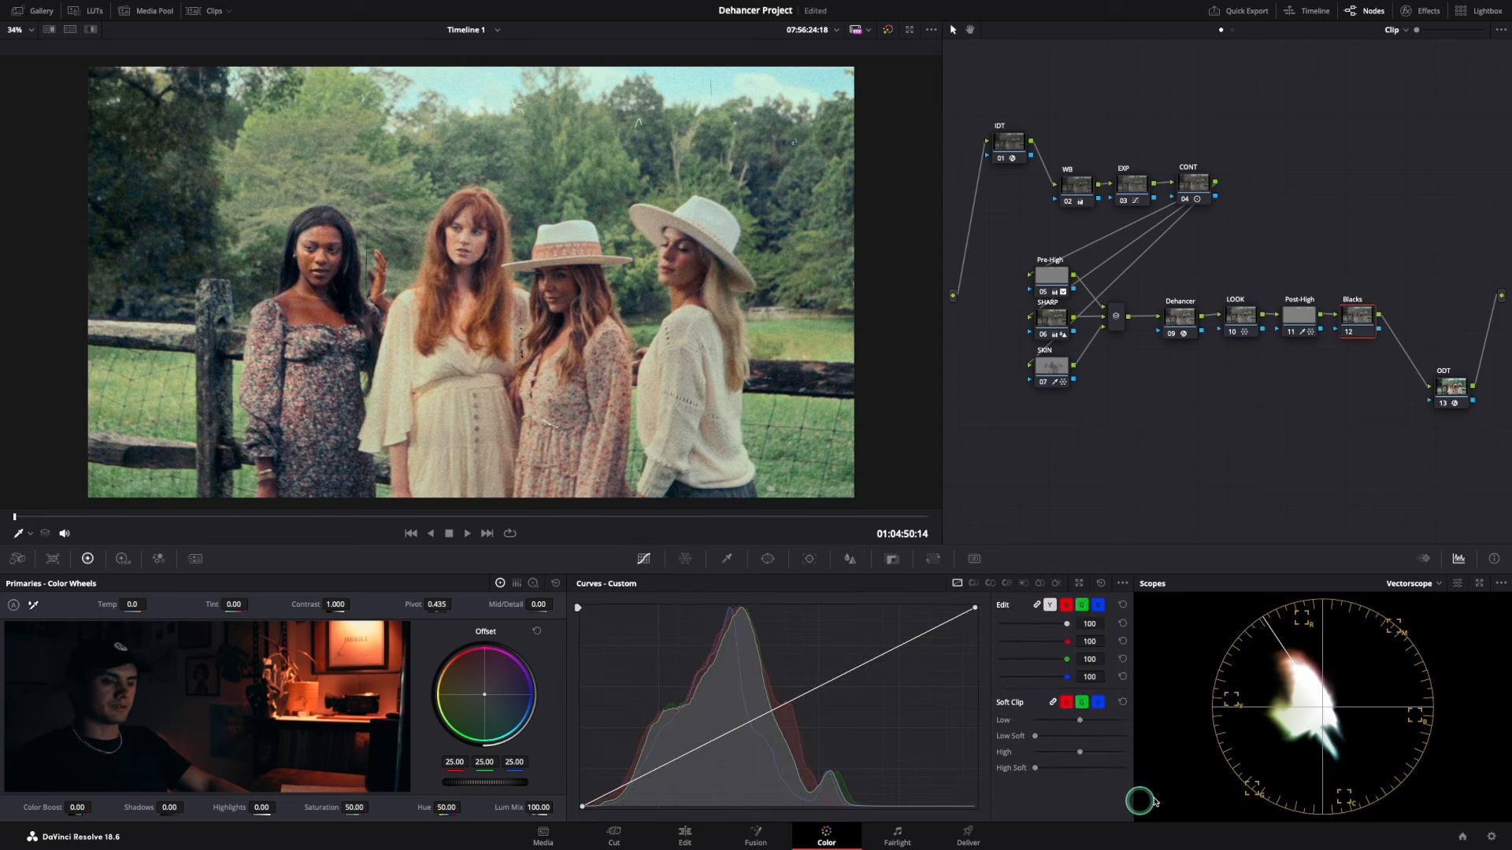
Raise Soft Clip Low on the Blacks node's custom curve, then bypass the node to compare.
click(1409, 582)
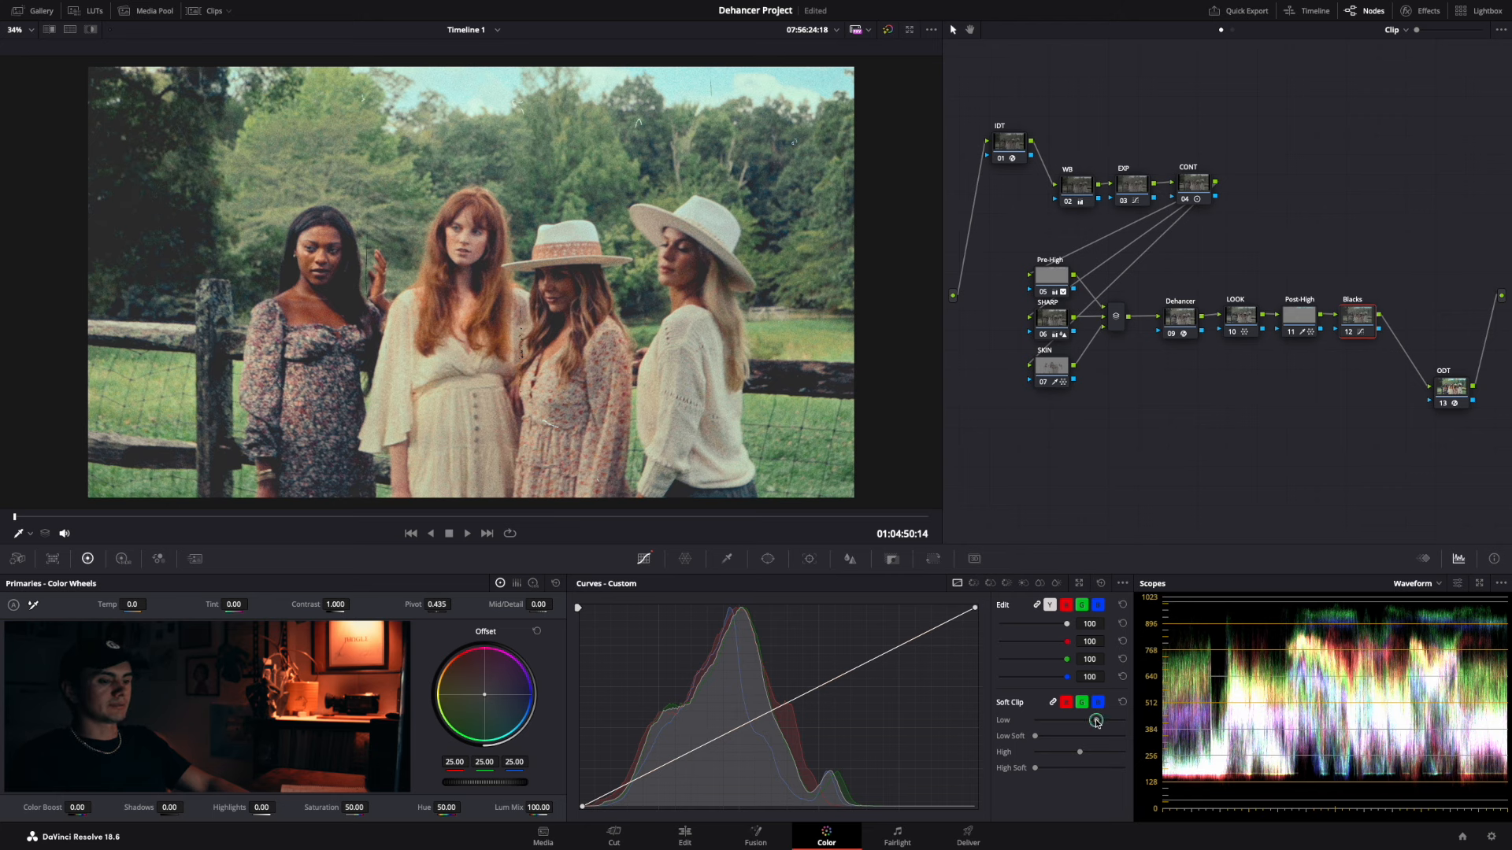
click(1082, 702)
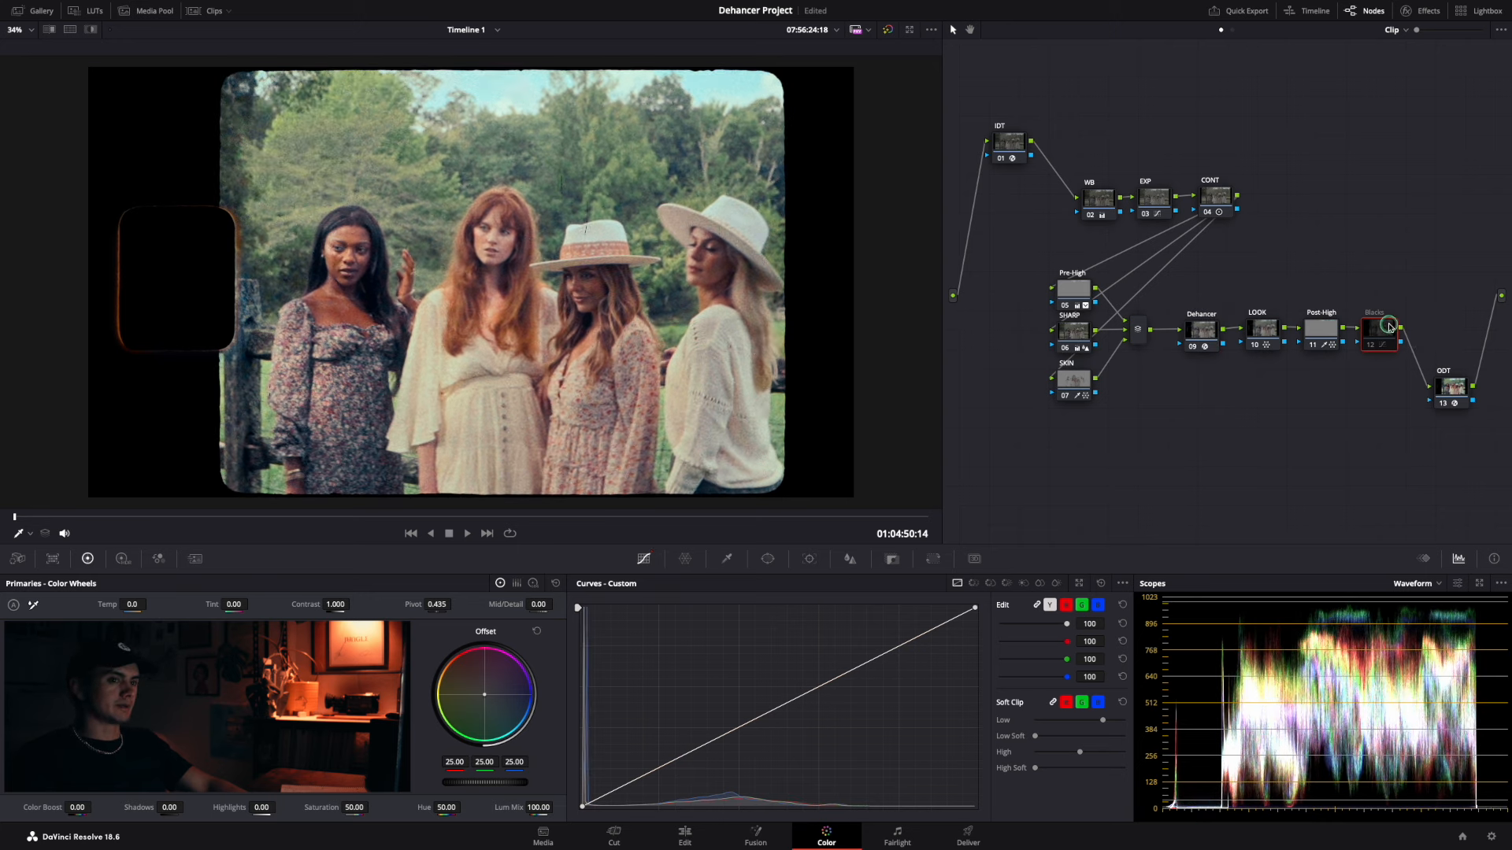
click(1389, 326)
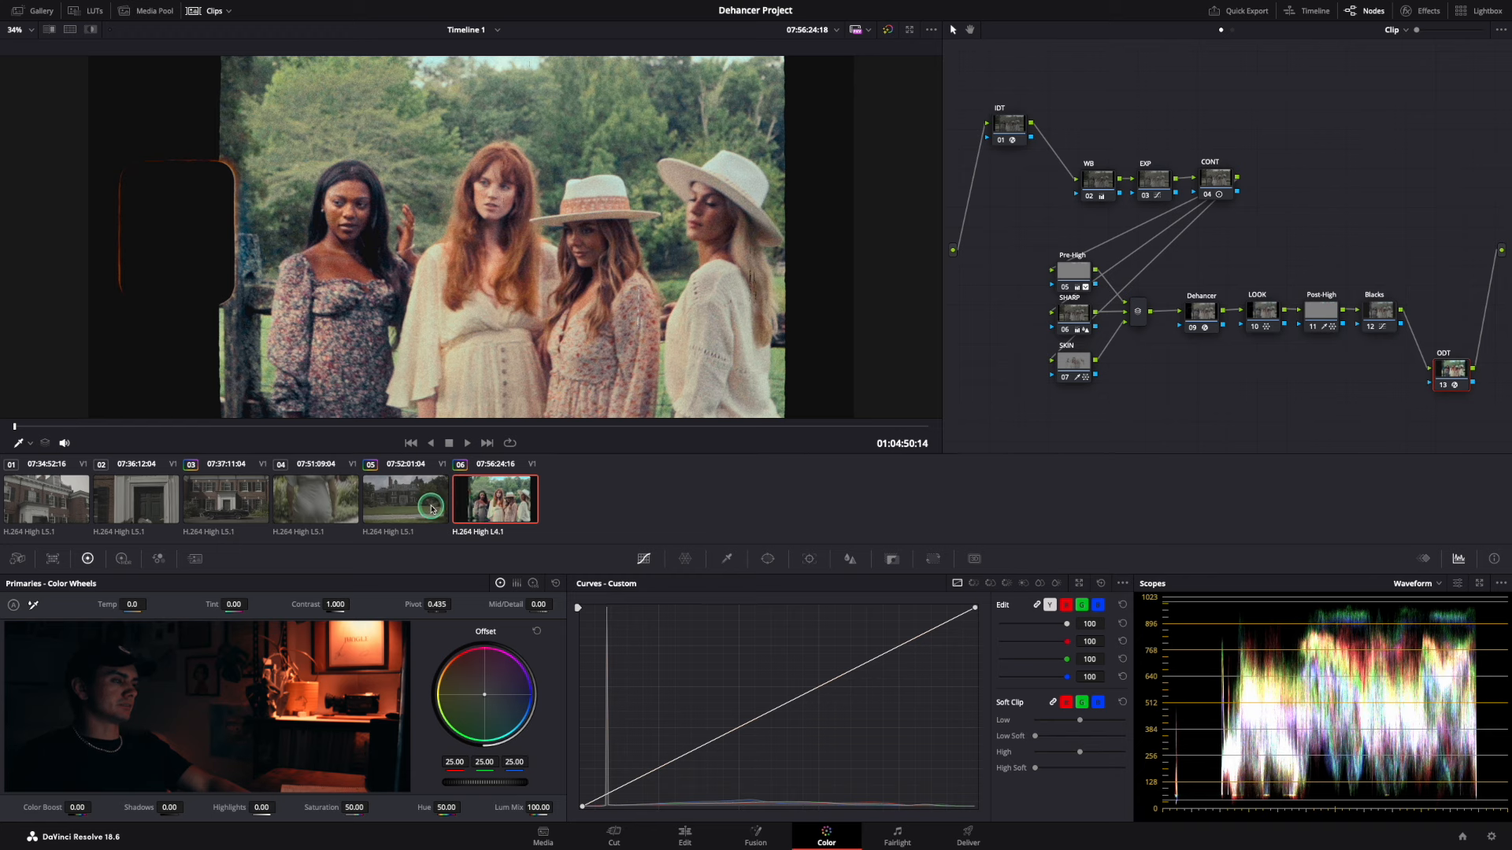
Review clips 05 and 04, scrubbing through the red-haired woman's garden shot.
click(405, 499)
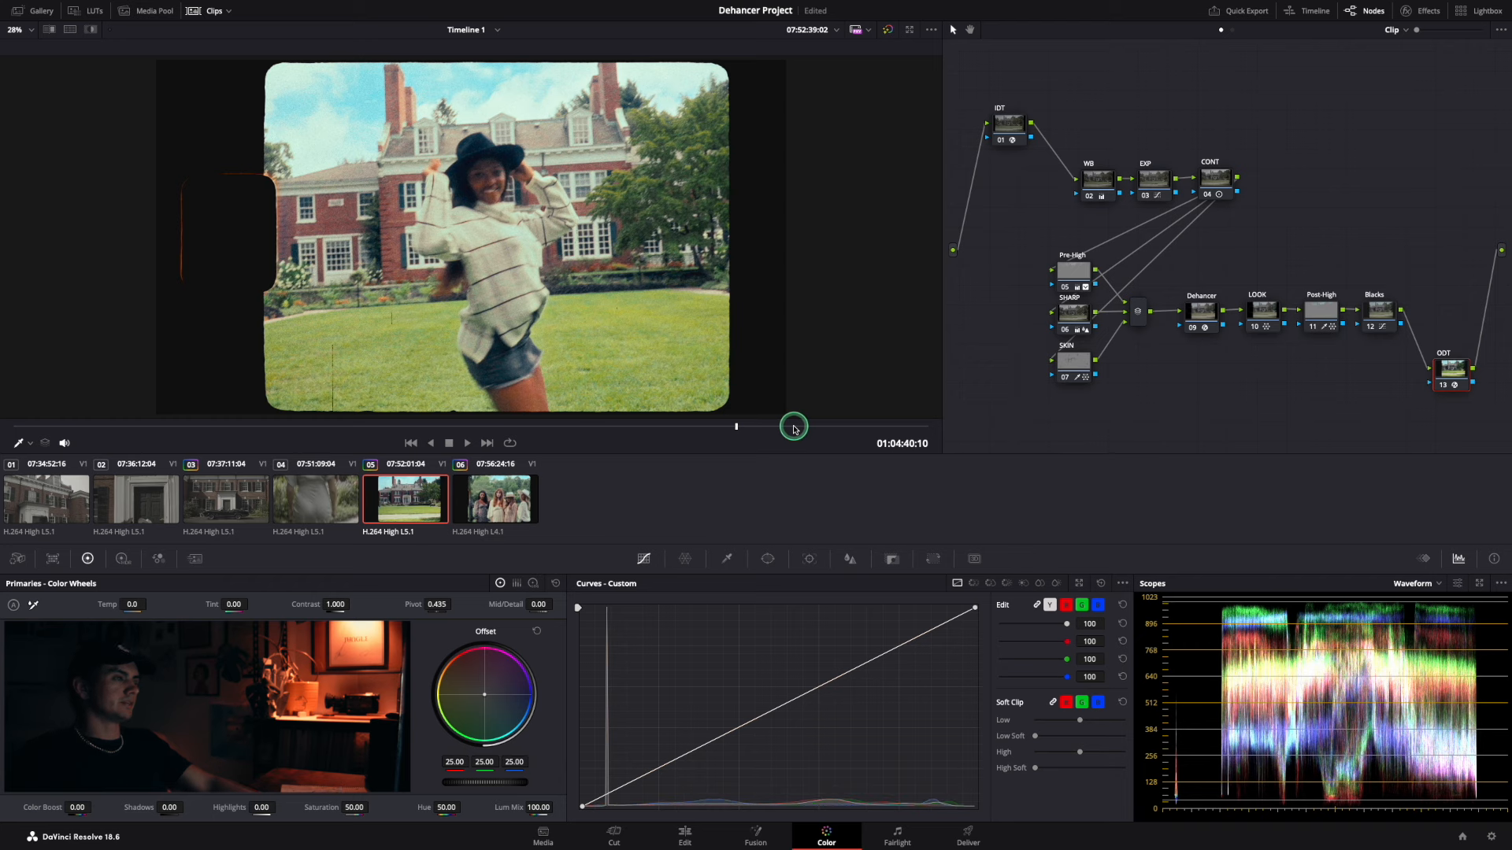
click(317, 499)
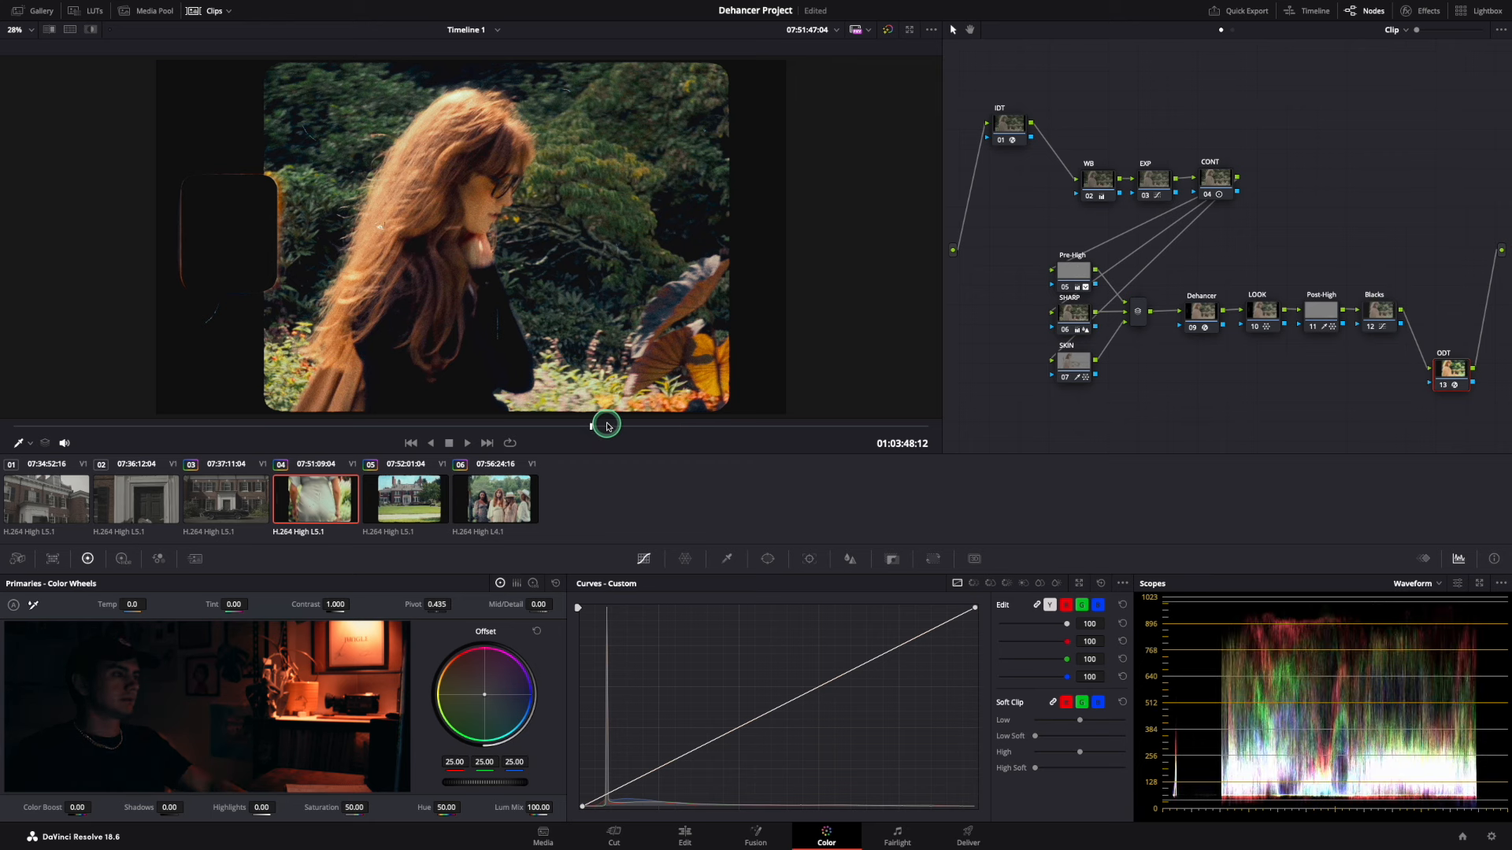
drag(605, 425, 789, 425)
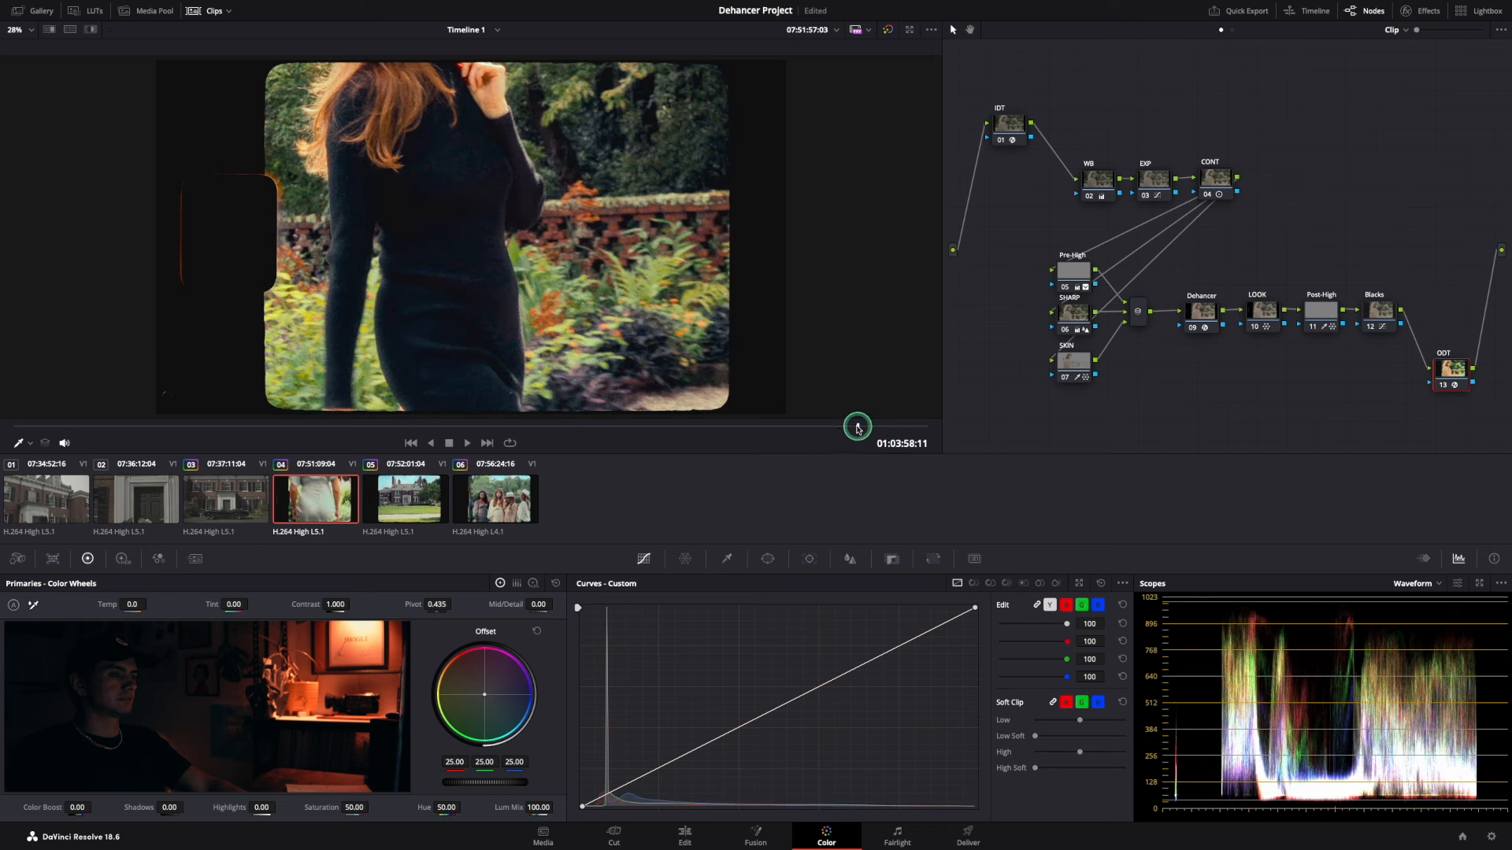
drag(856, 425, 787, 426)
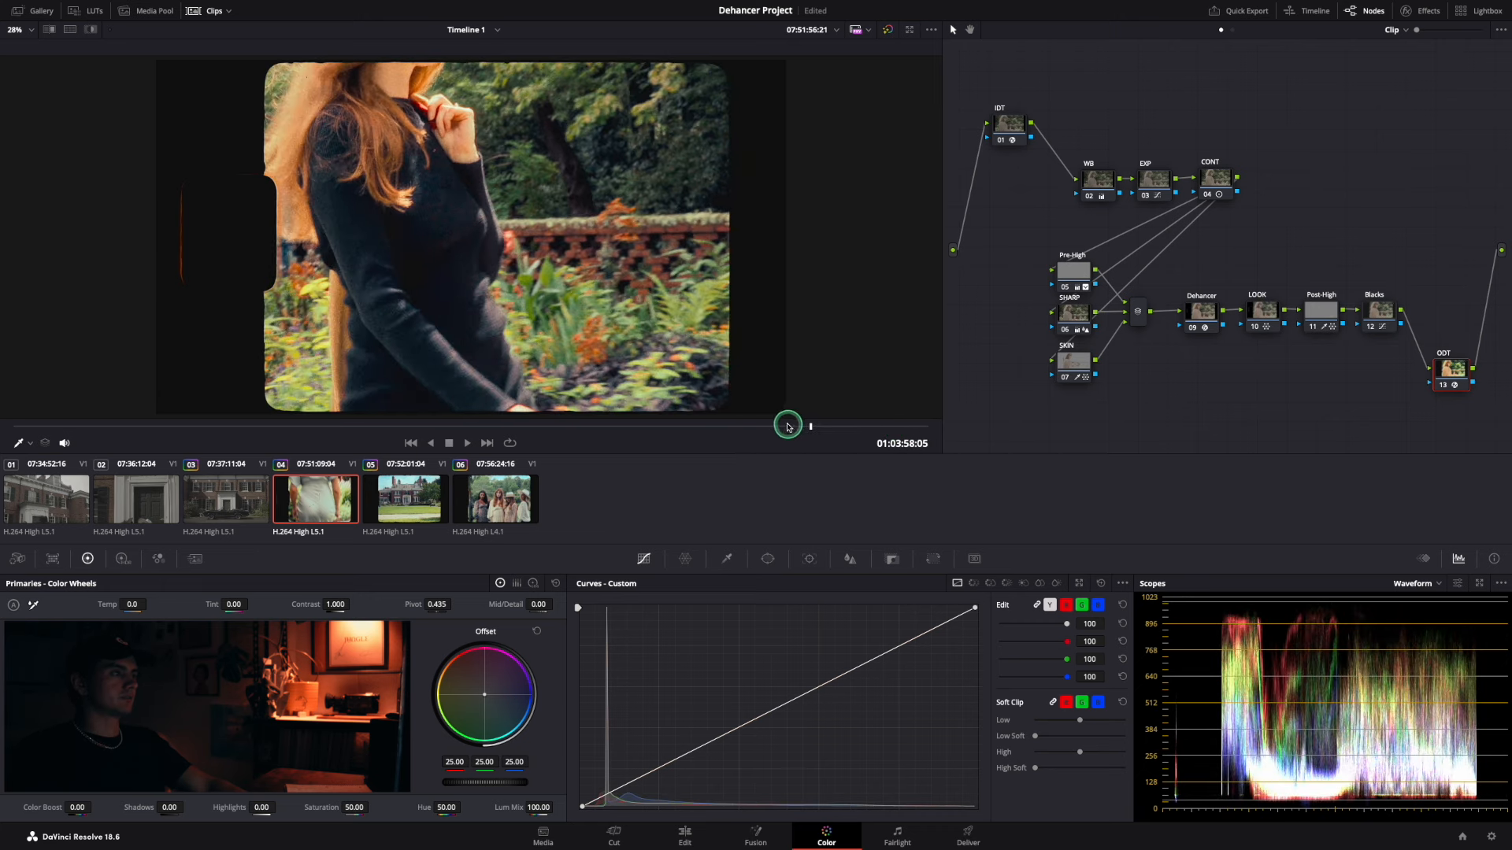
drag(788, 425, 783, 425)
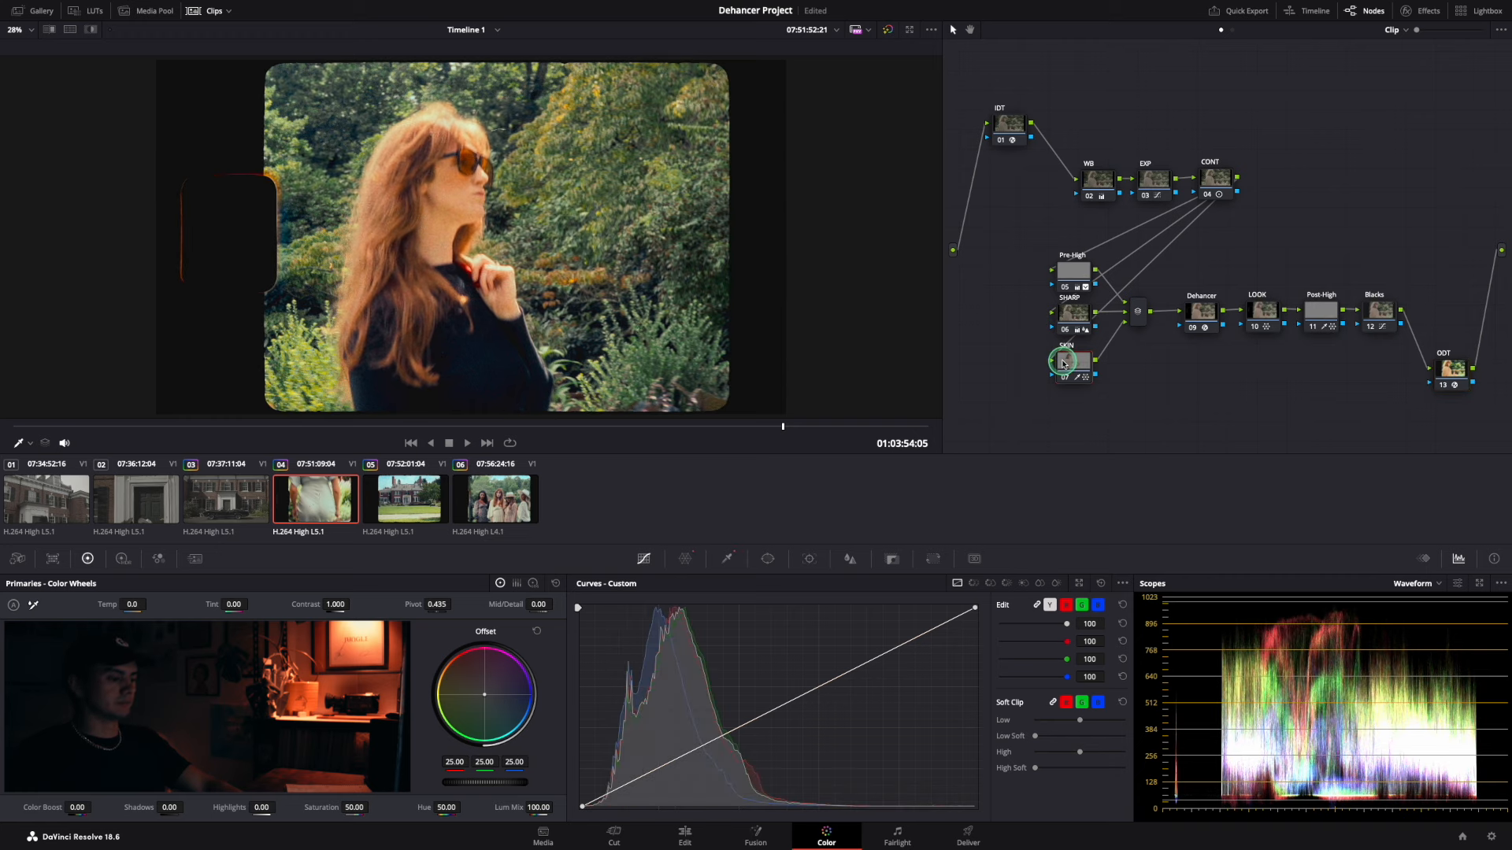
click(225, 498)
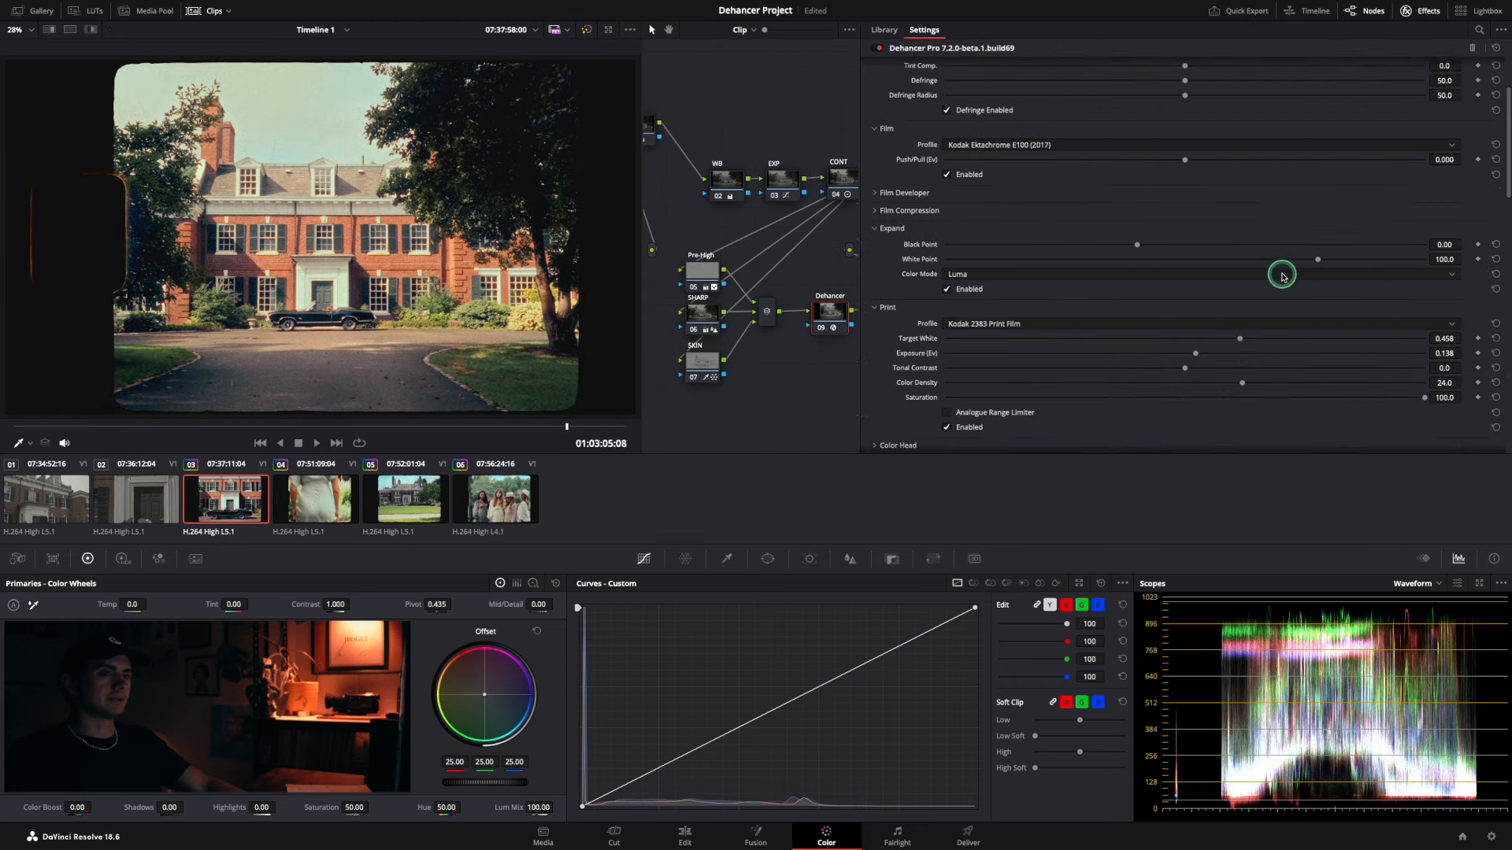
Check clip 03's Dehancer options and Key palette, then move to the young man's clip.
scroll(down, 3)
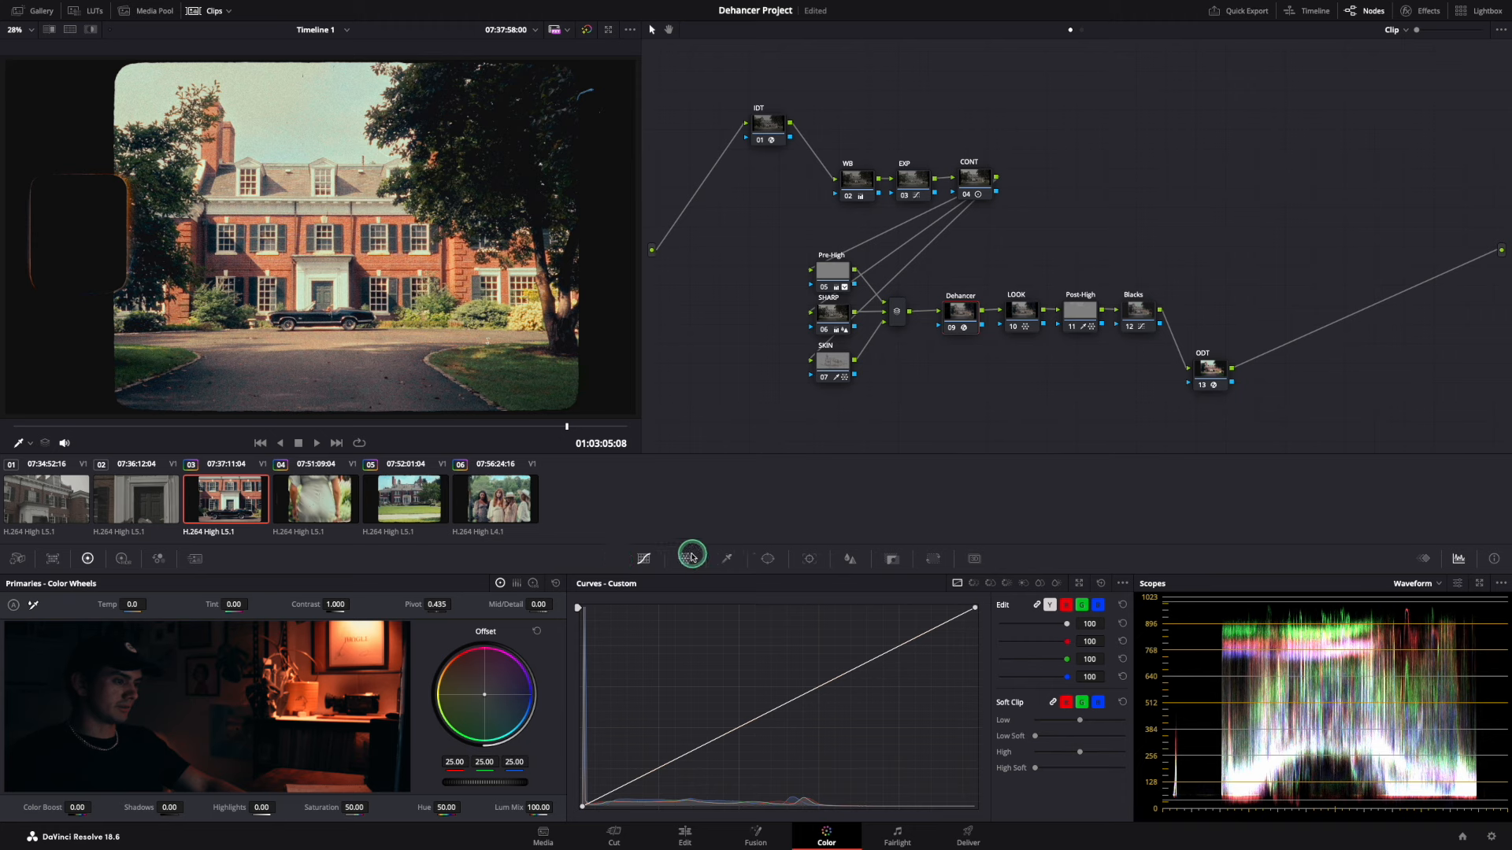
click(885, 559)
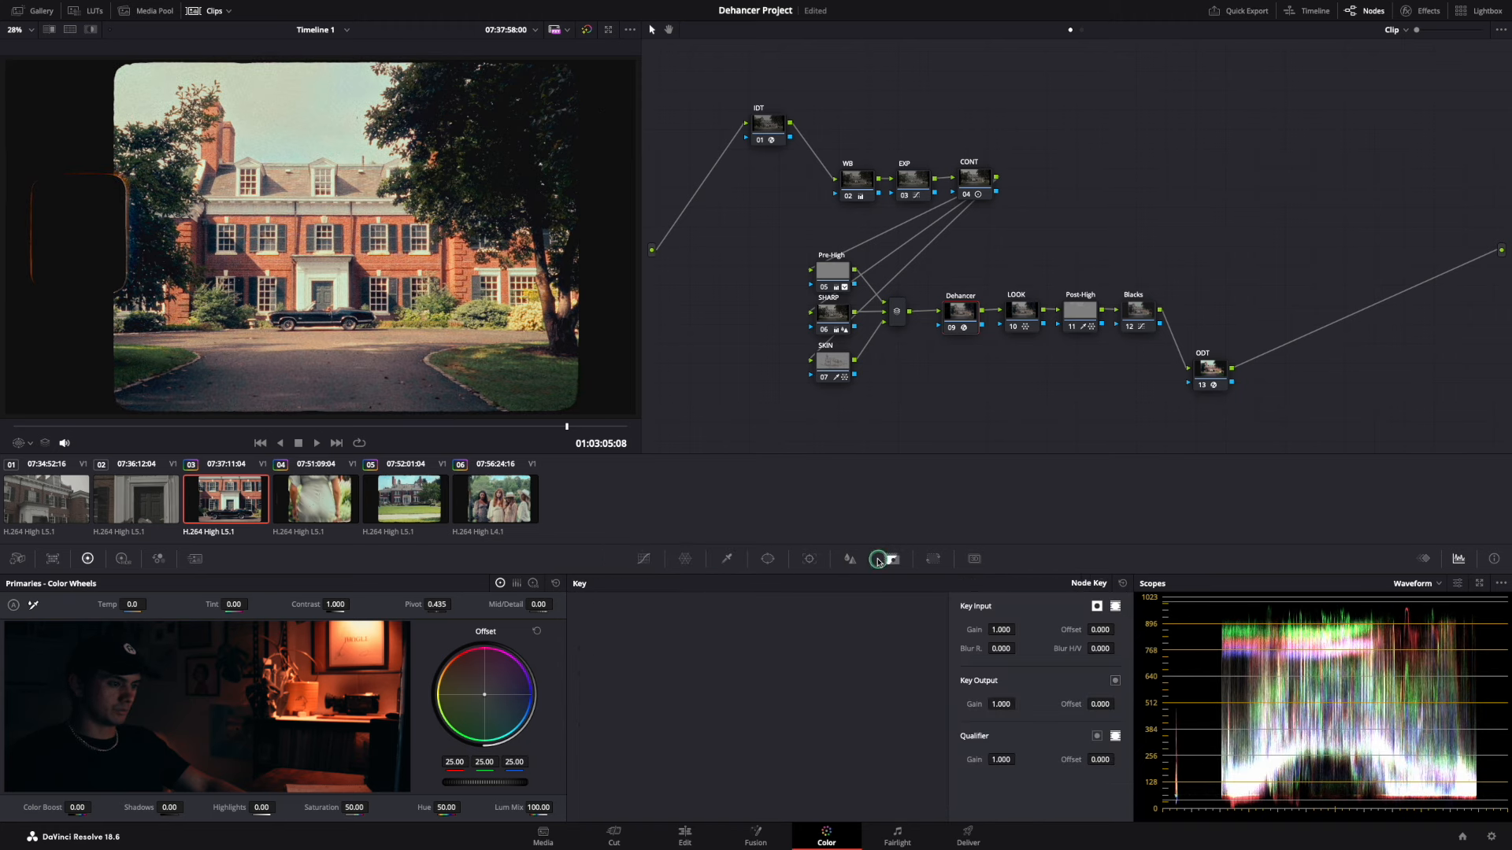
click(645, 559)
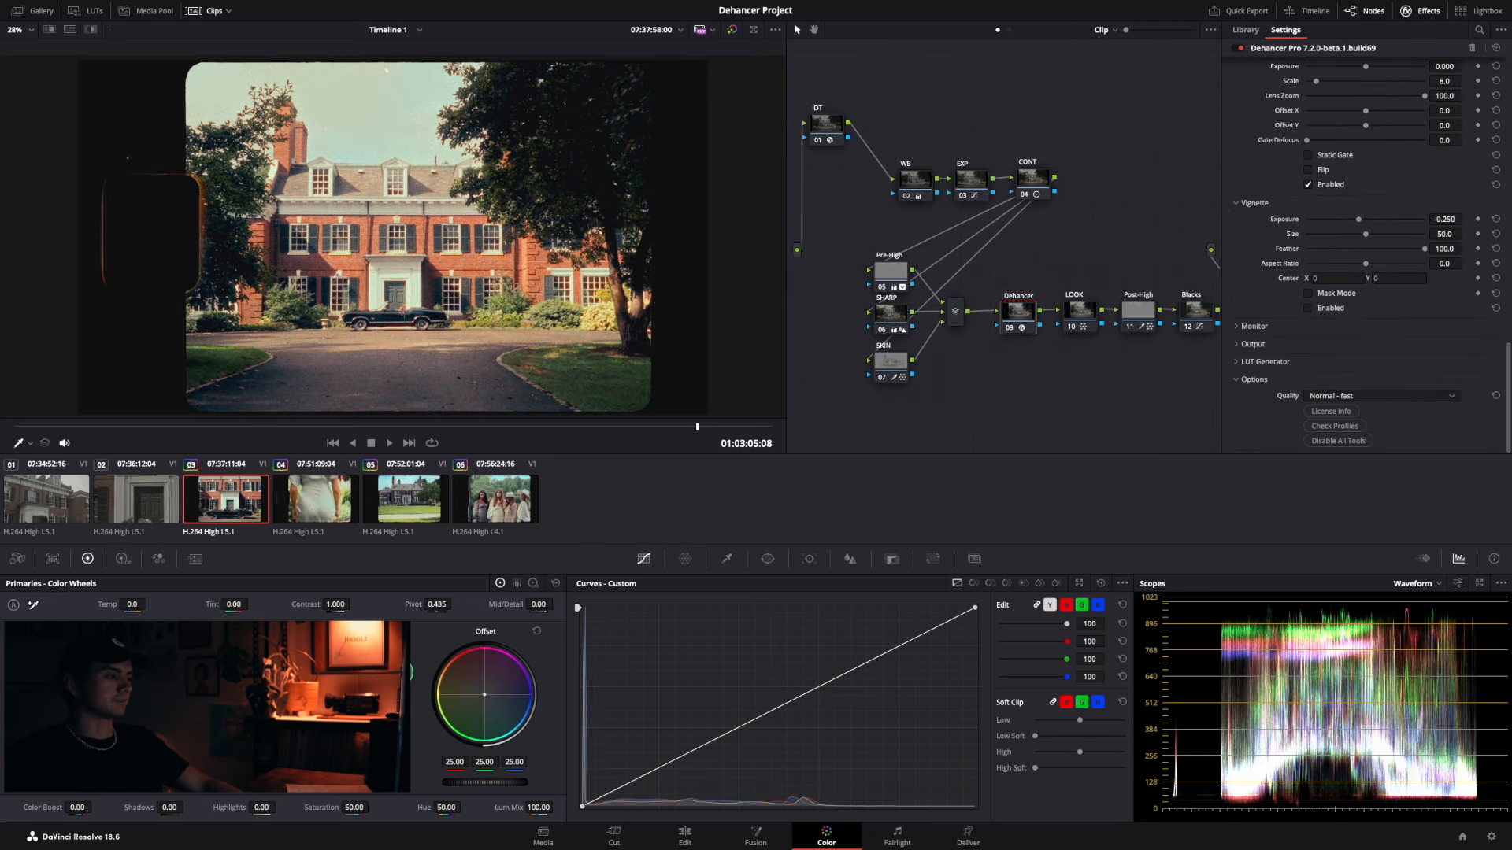
click(137, 499)
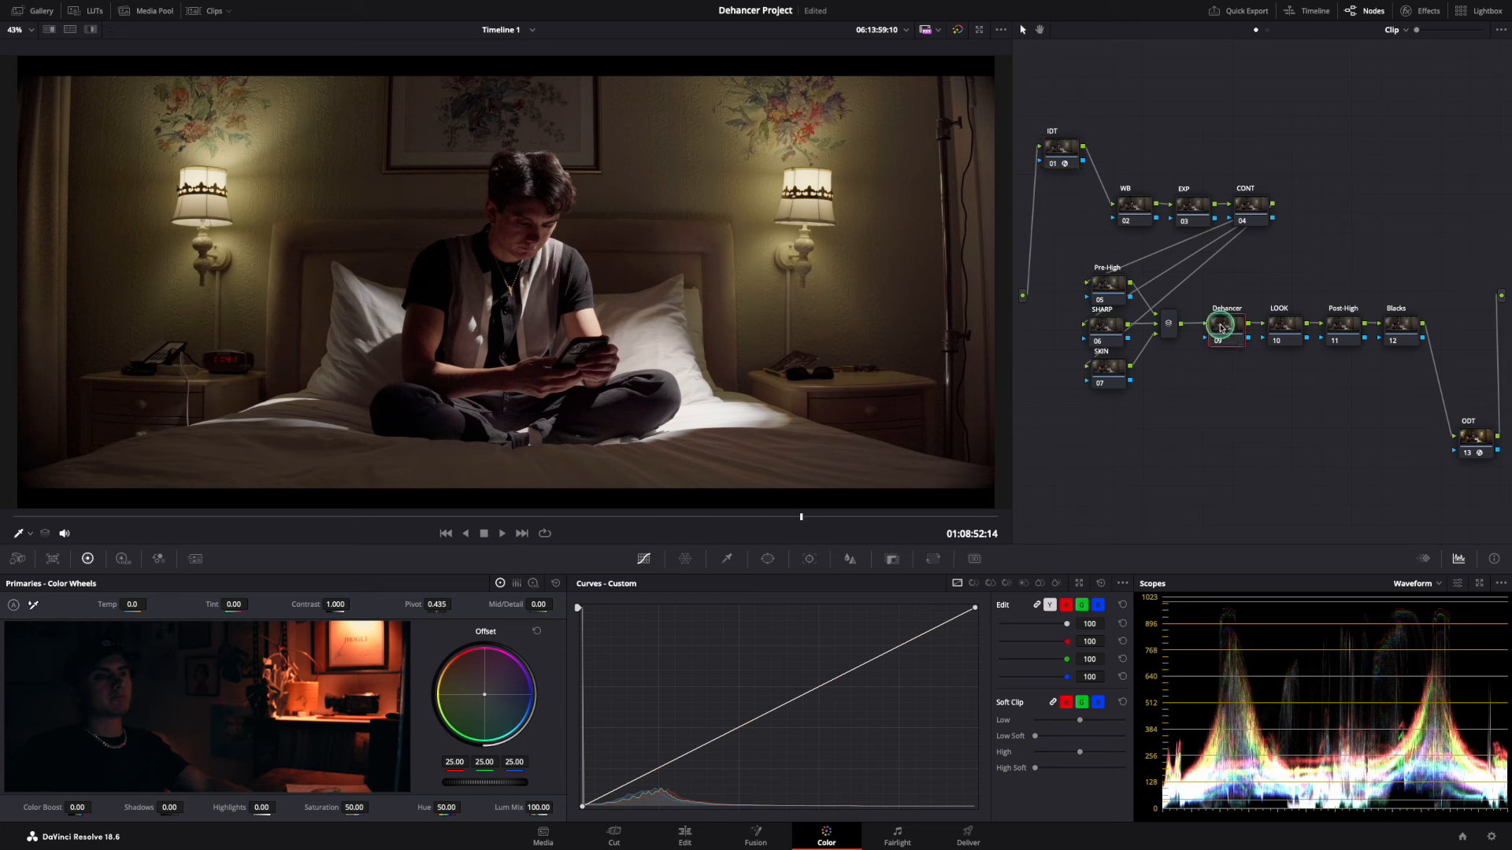
mouse_move(1219, 324)
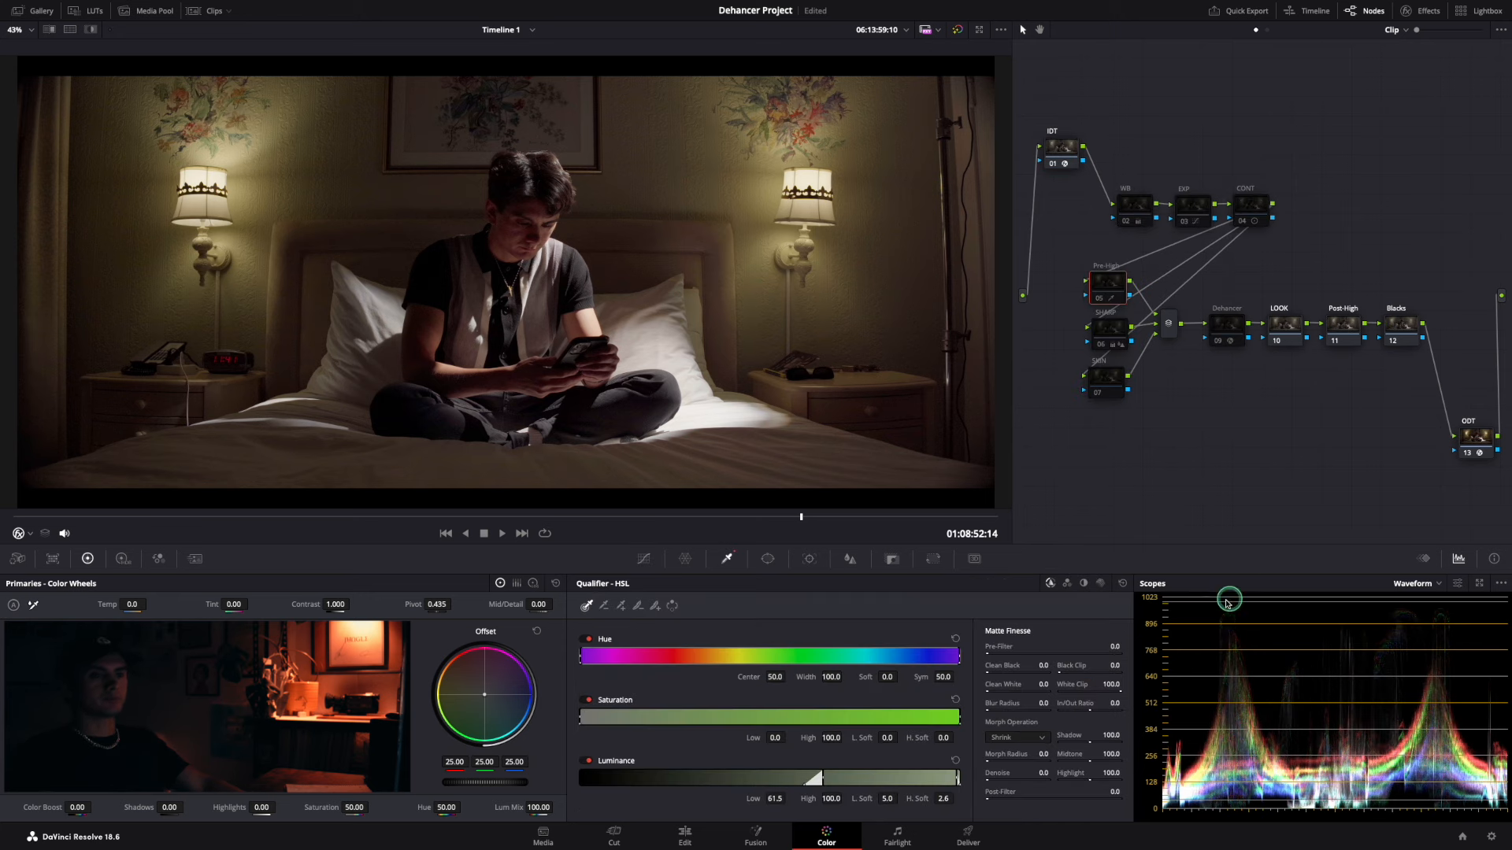
Step through the bedroom clip's nodes, landing on the EXP exposure node.
click(1134, 203)
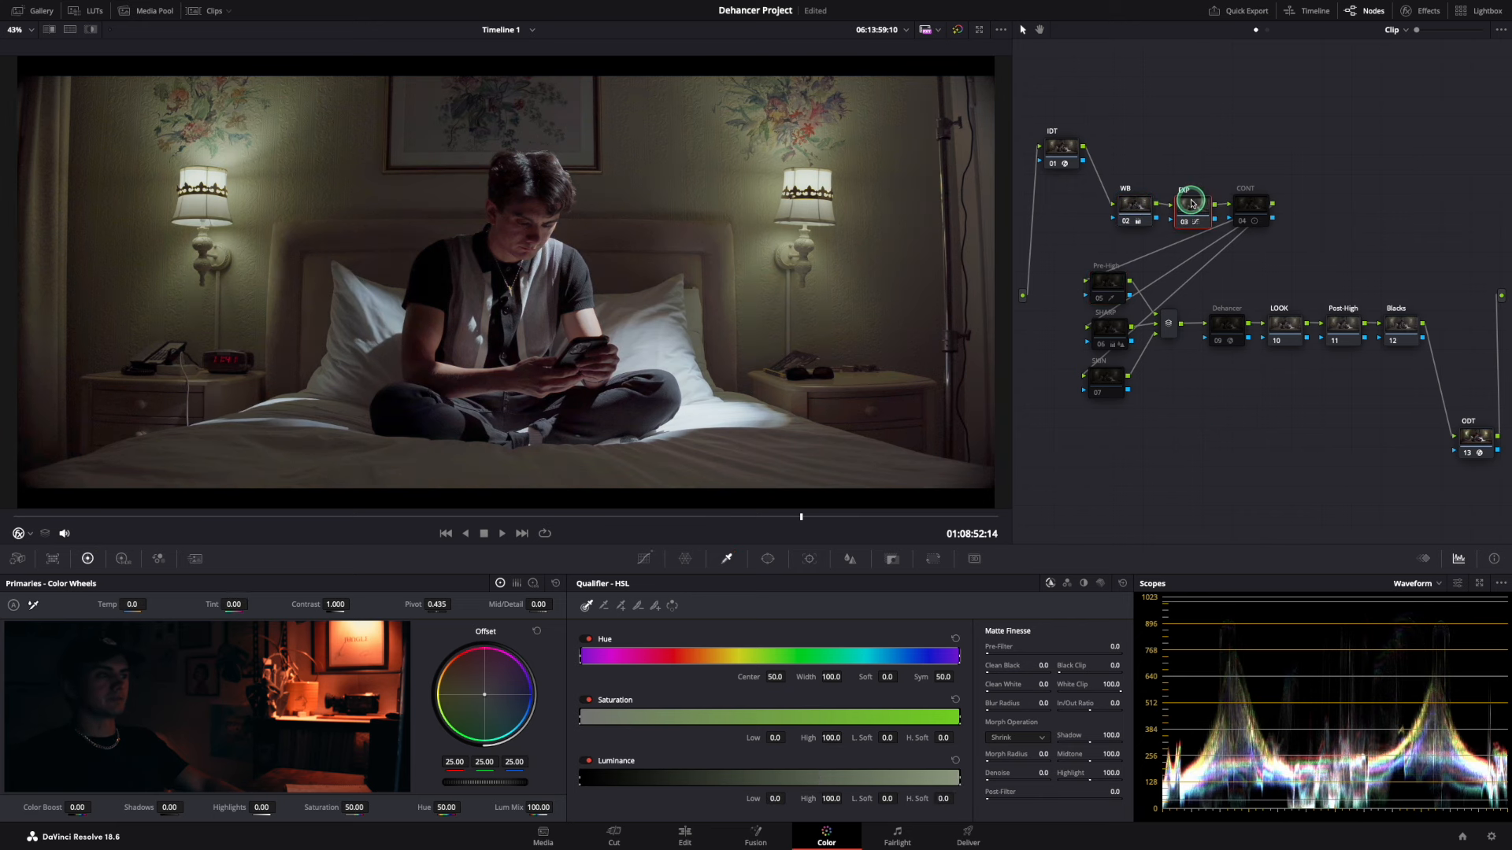
click(1250, 203)
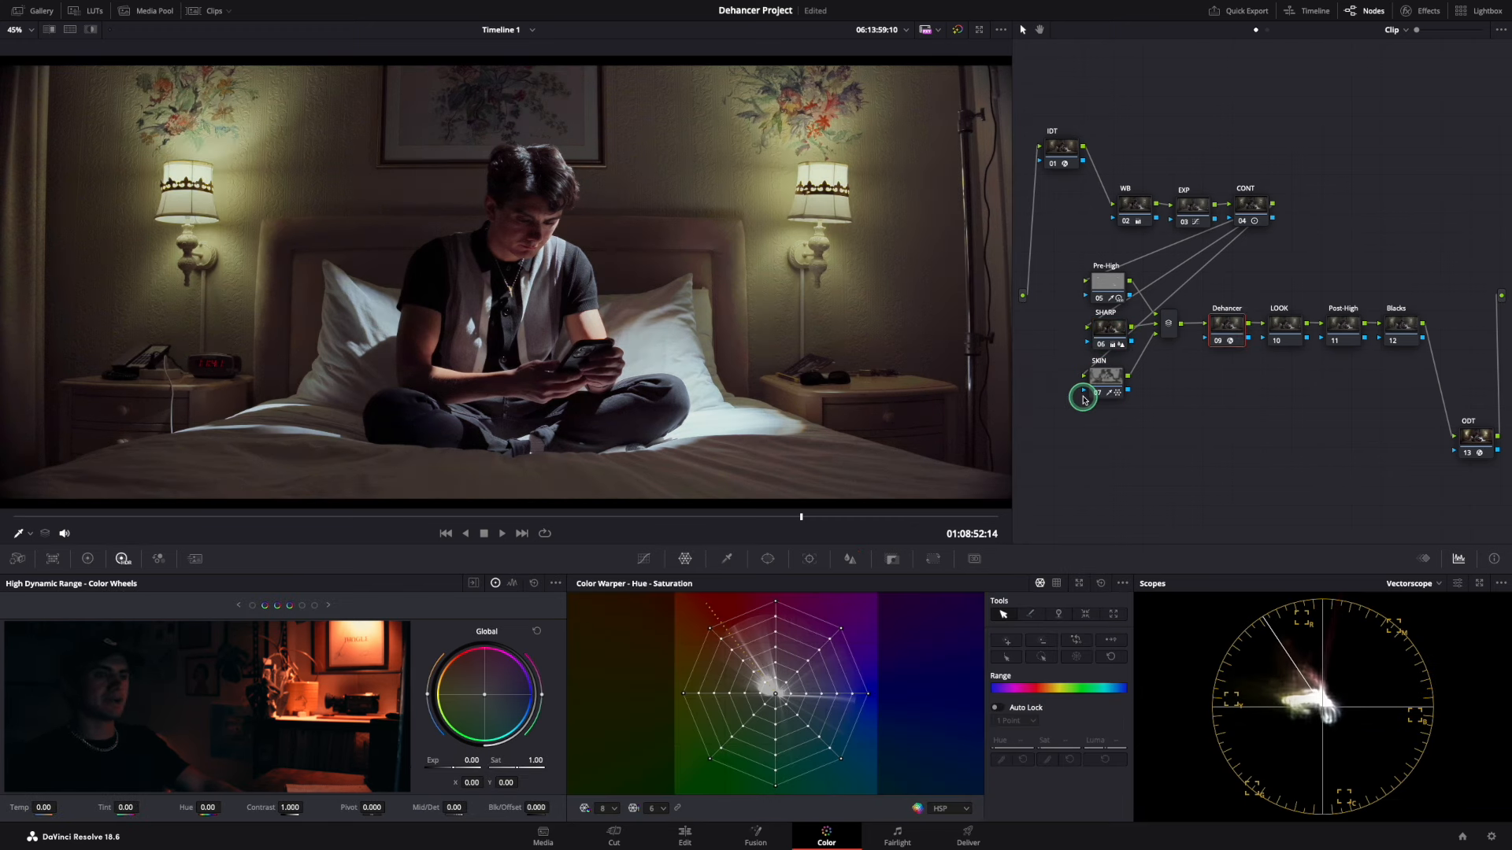
mouse_move(1392, 232)
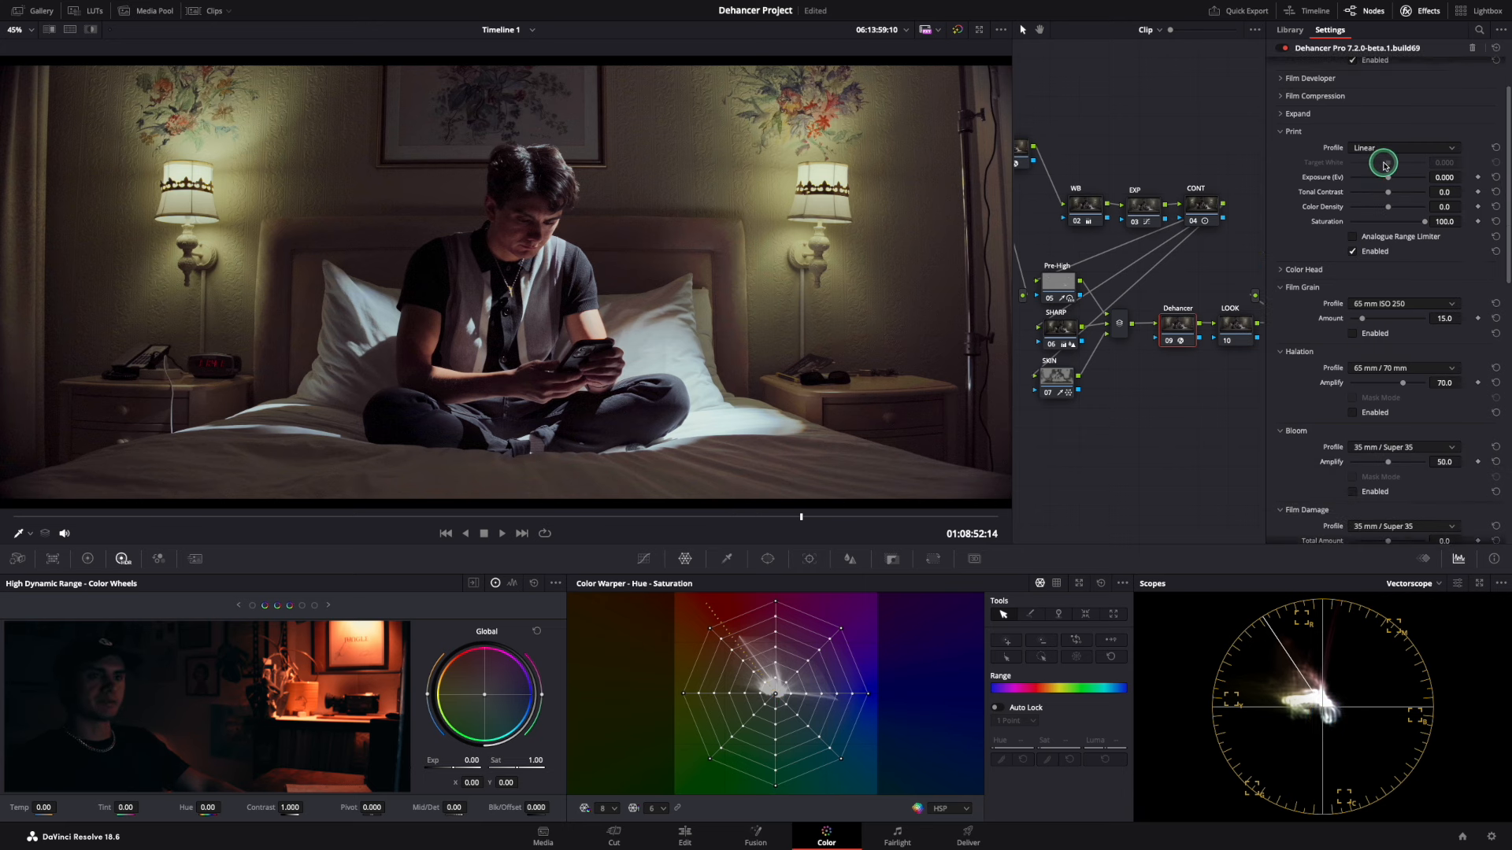
Compare Fujifilm 3513 and Kodak 2383 print film profiles in Dehancer.
click(1406, 183)
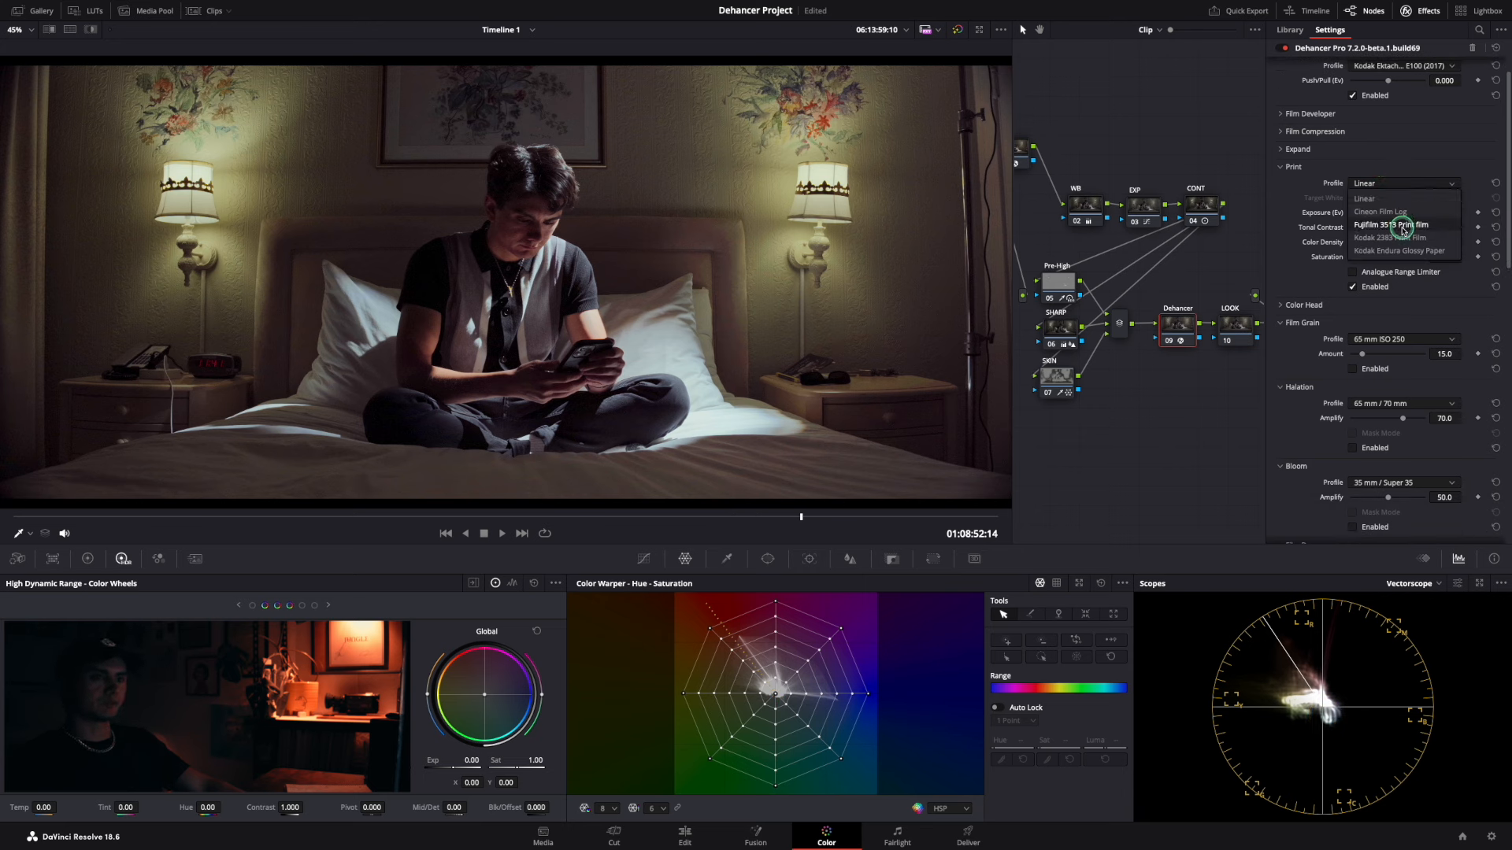
click(1391, 224)
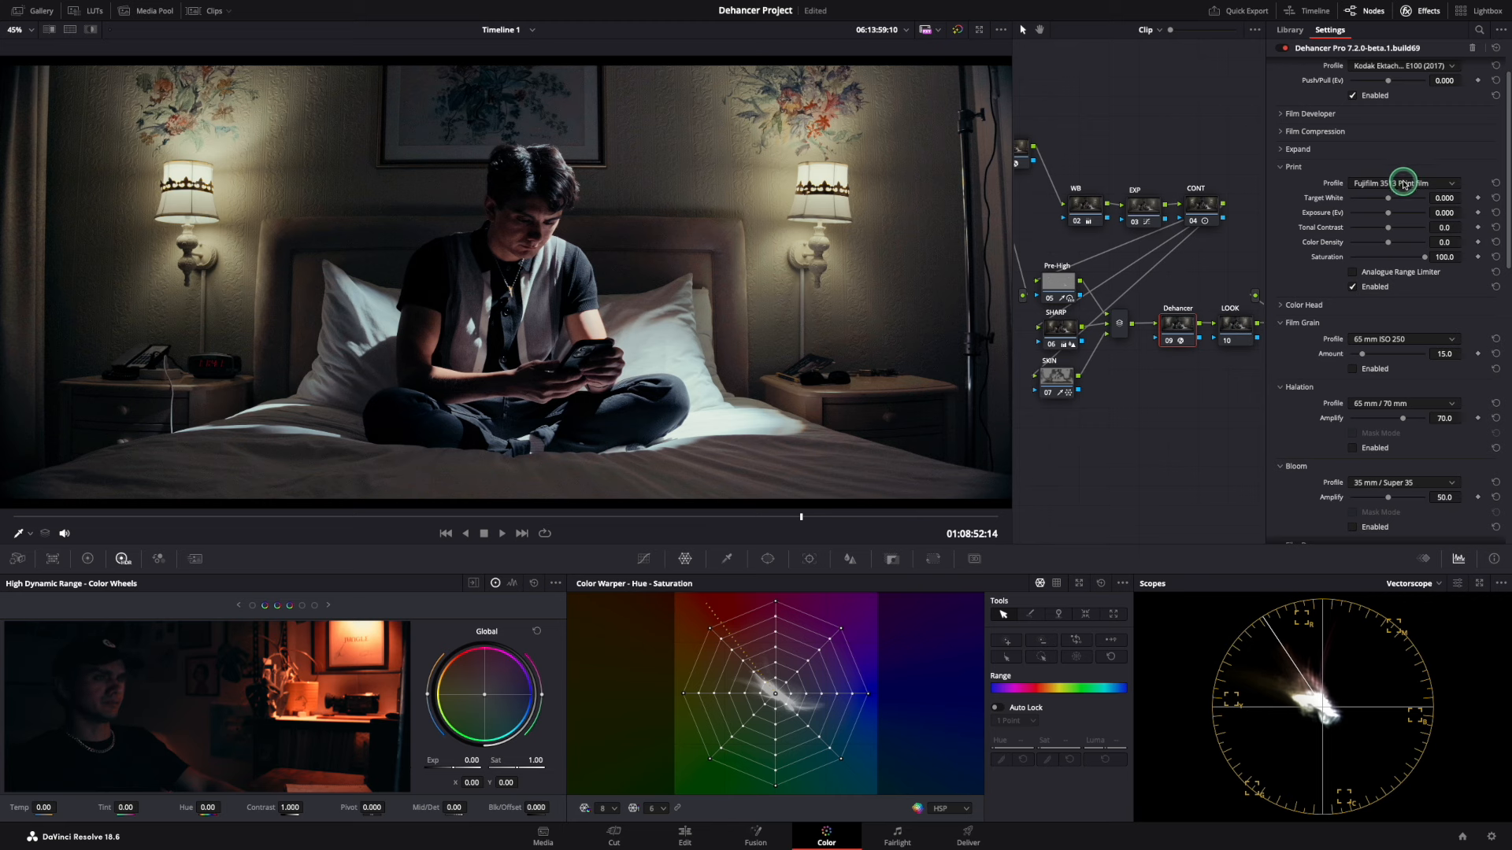
click(1403, 183)
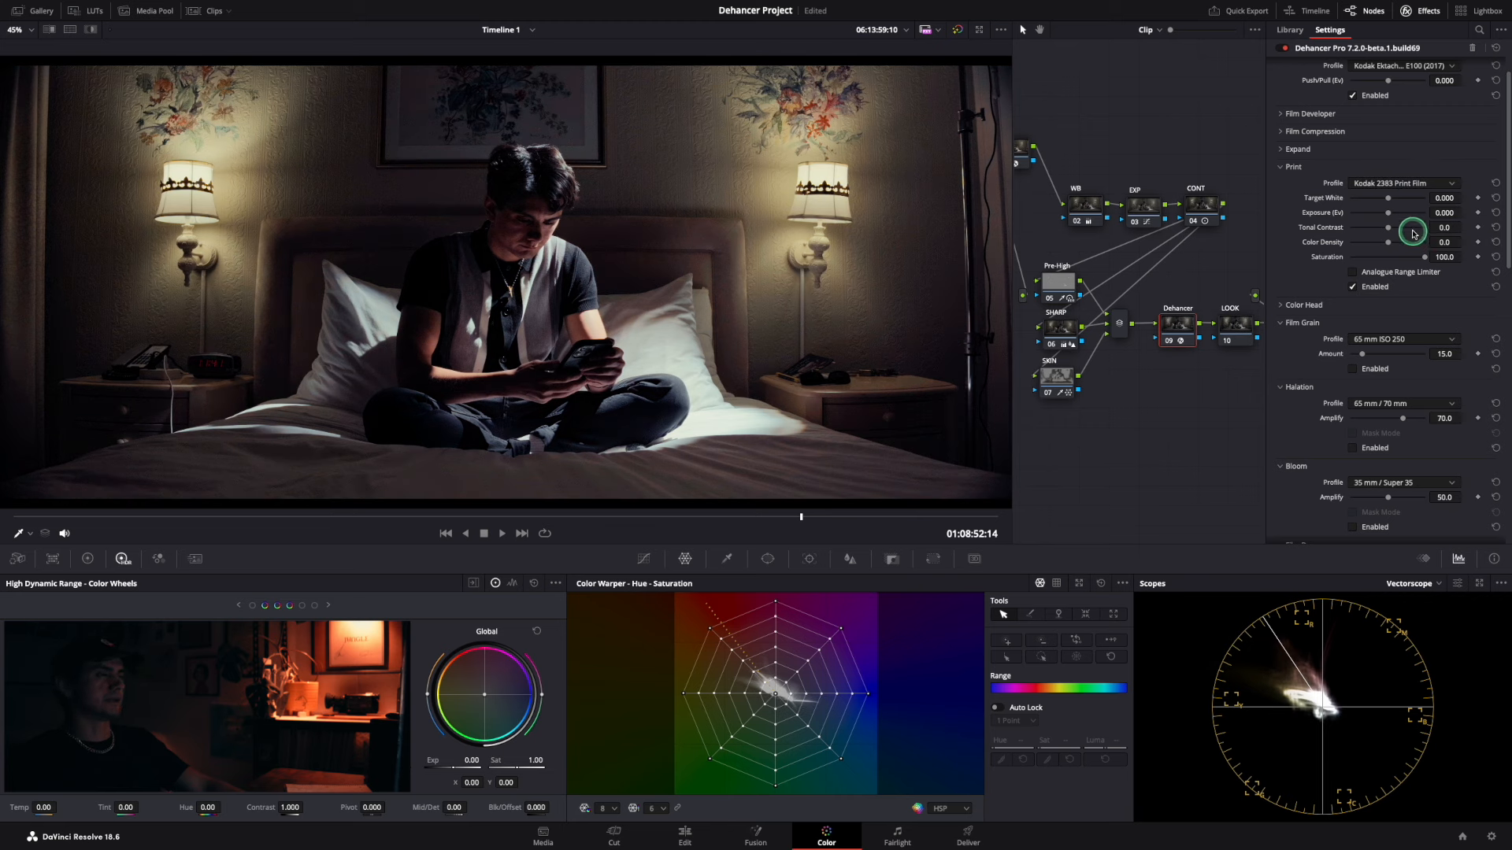
click(1403, 183)
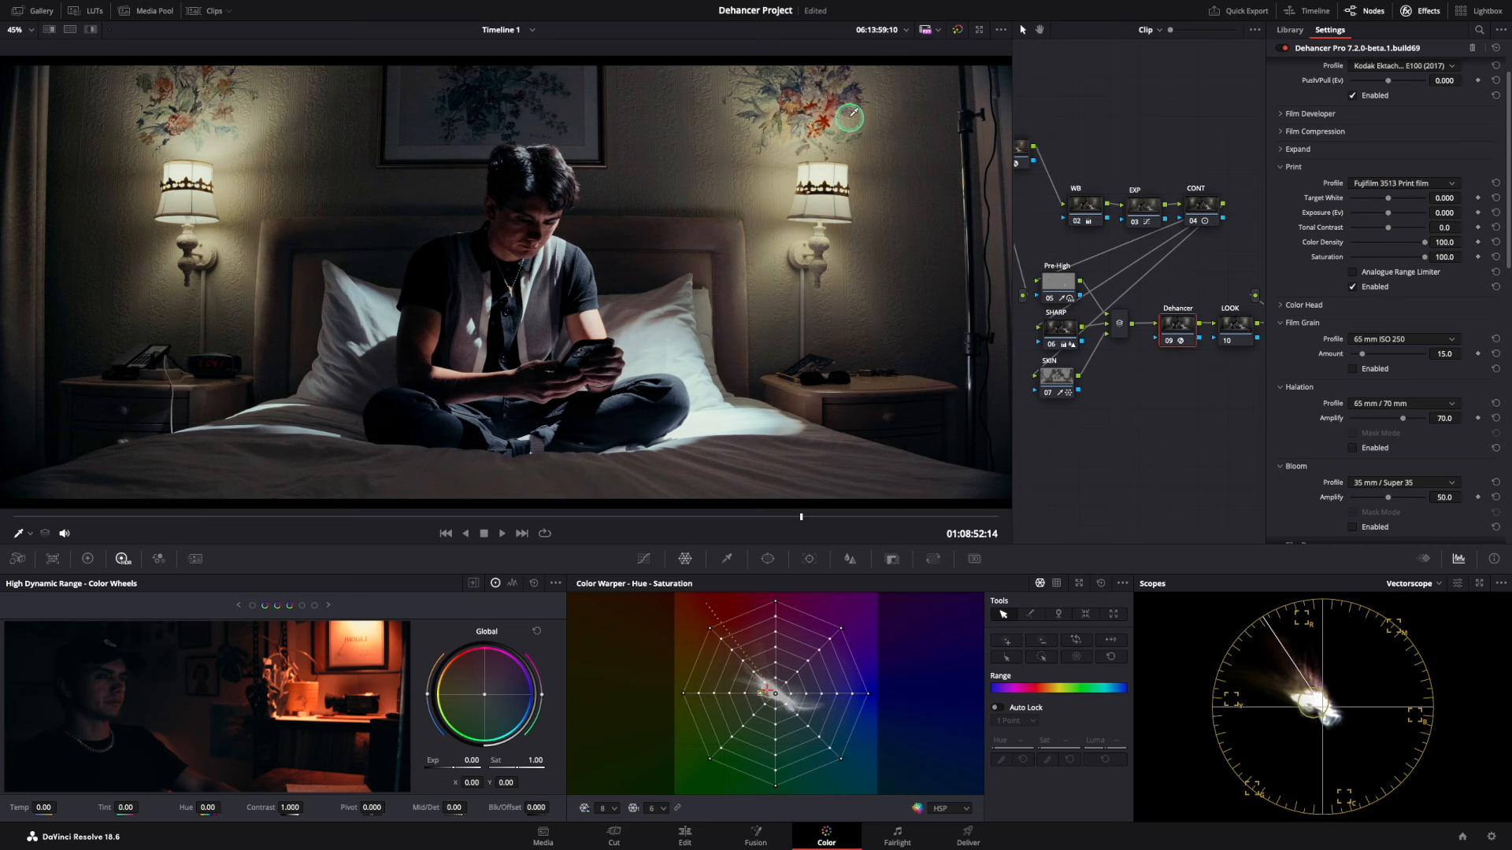
Set print target white to about 0.816 and Color Head midtones to 10.4.
drag(1360, 197, 1399, 198)
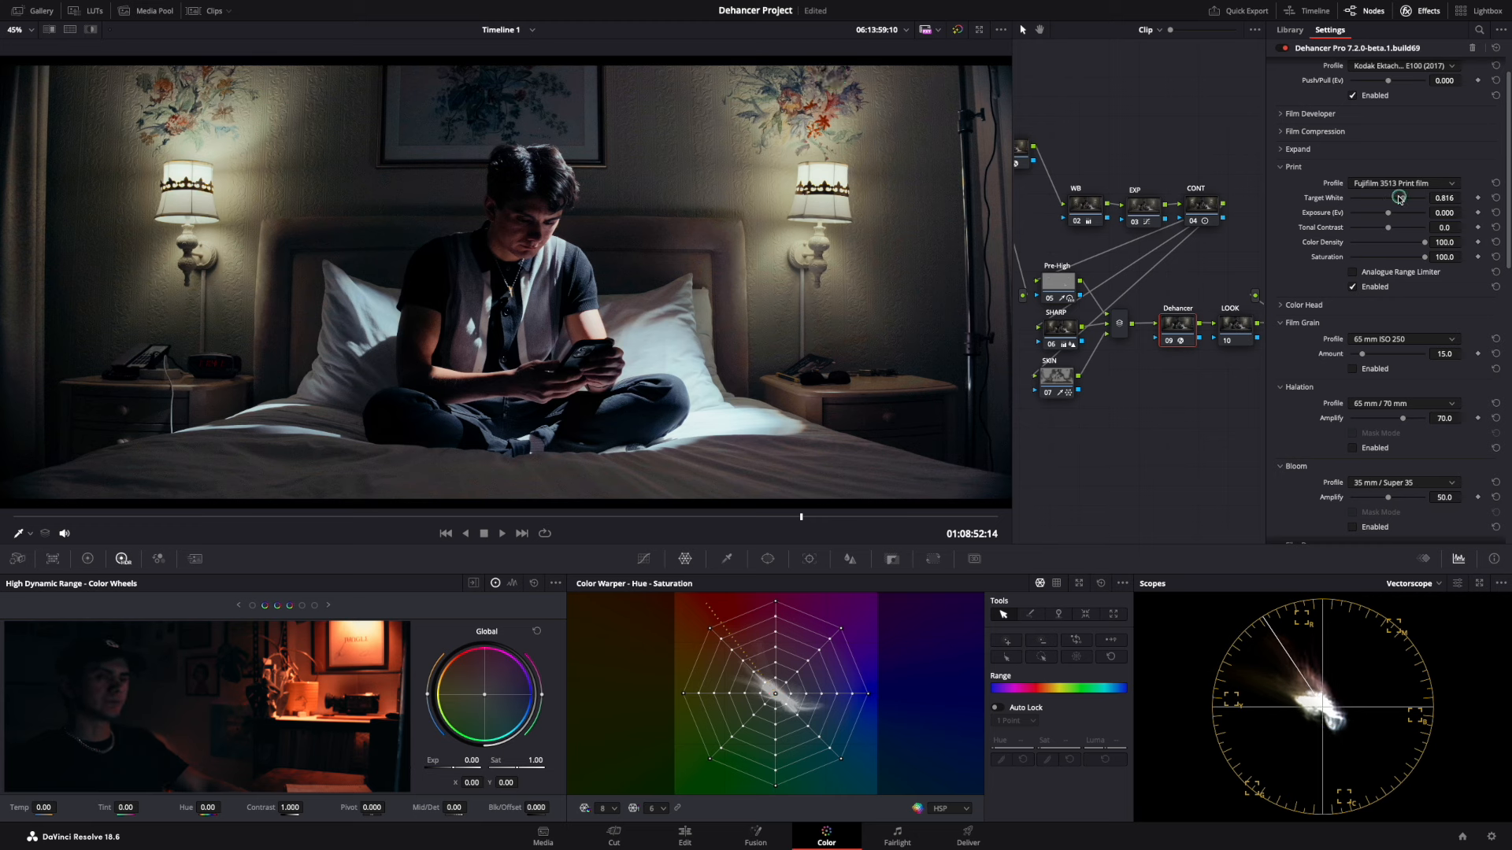
drag(1408, 197, 1394, 197)
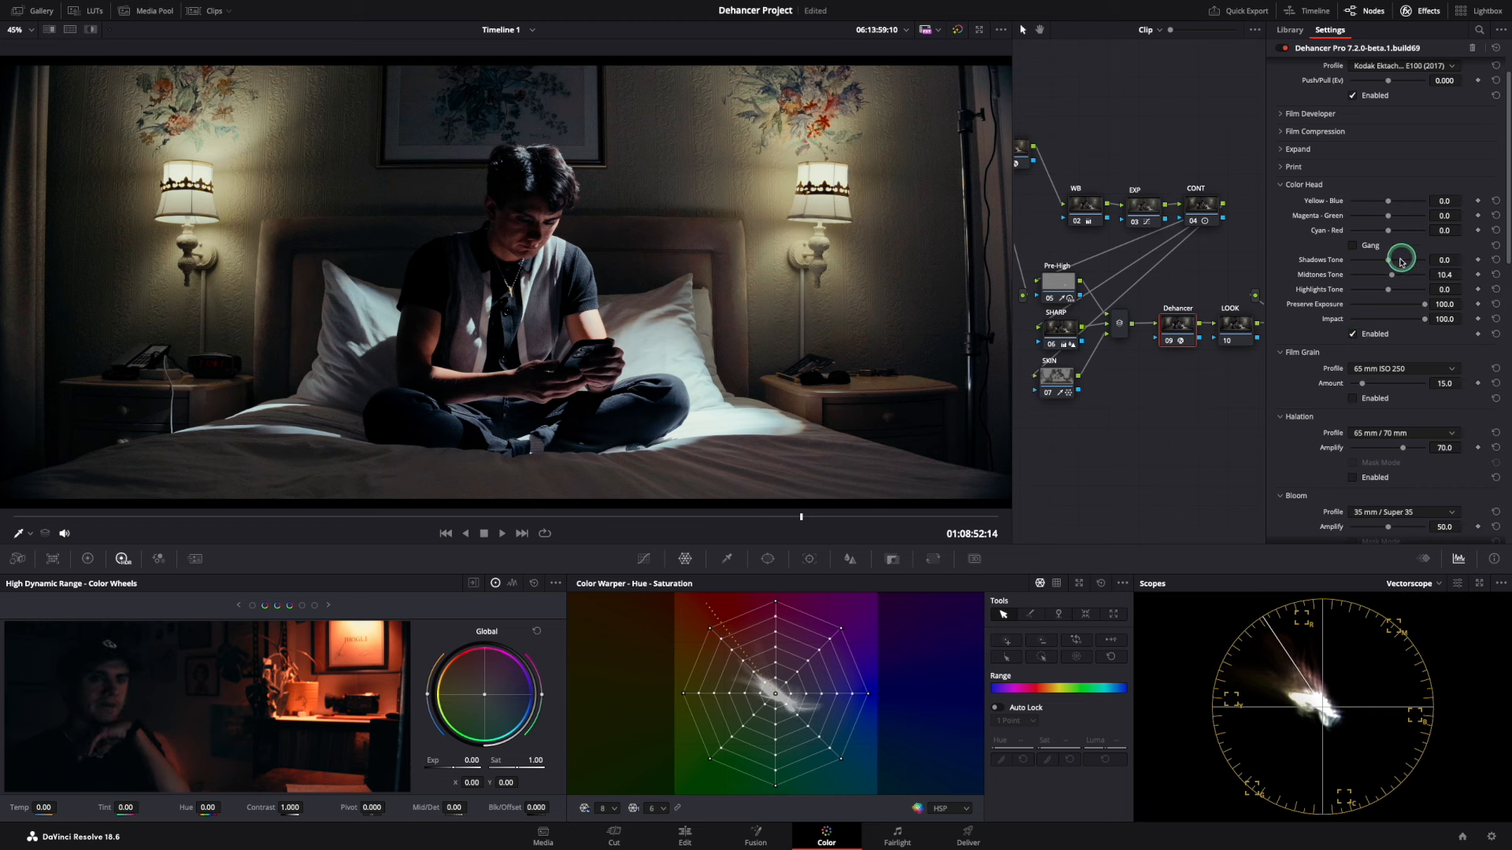
drag(1404, 258, 1447, 258)
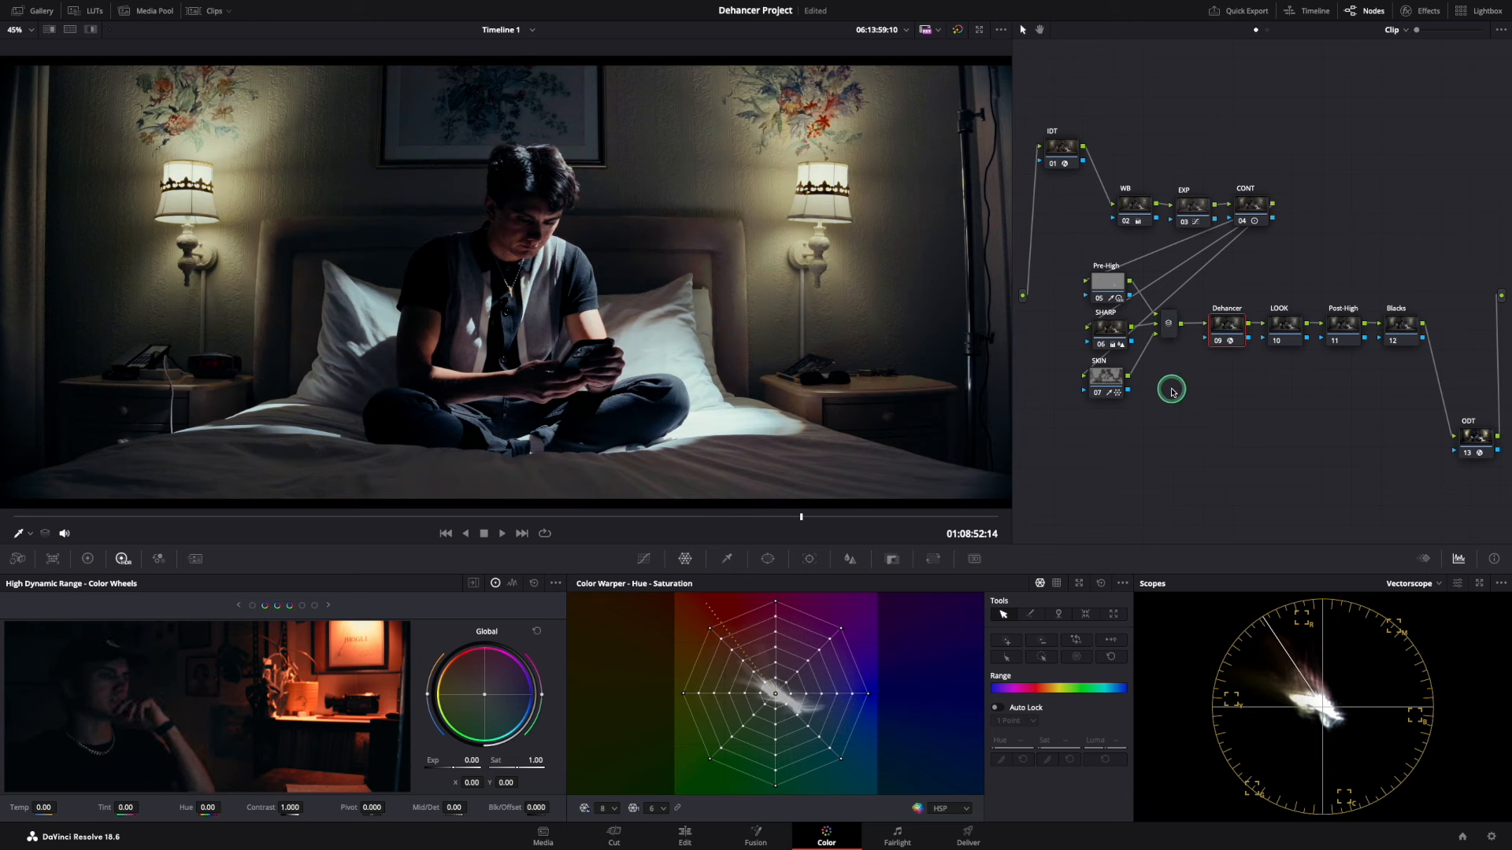
Shift the LOOK node's hue to -3.80 and return to Dehancer's settings.
click(1283, 323)
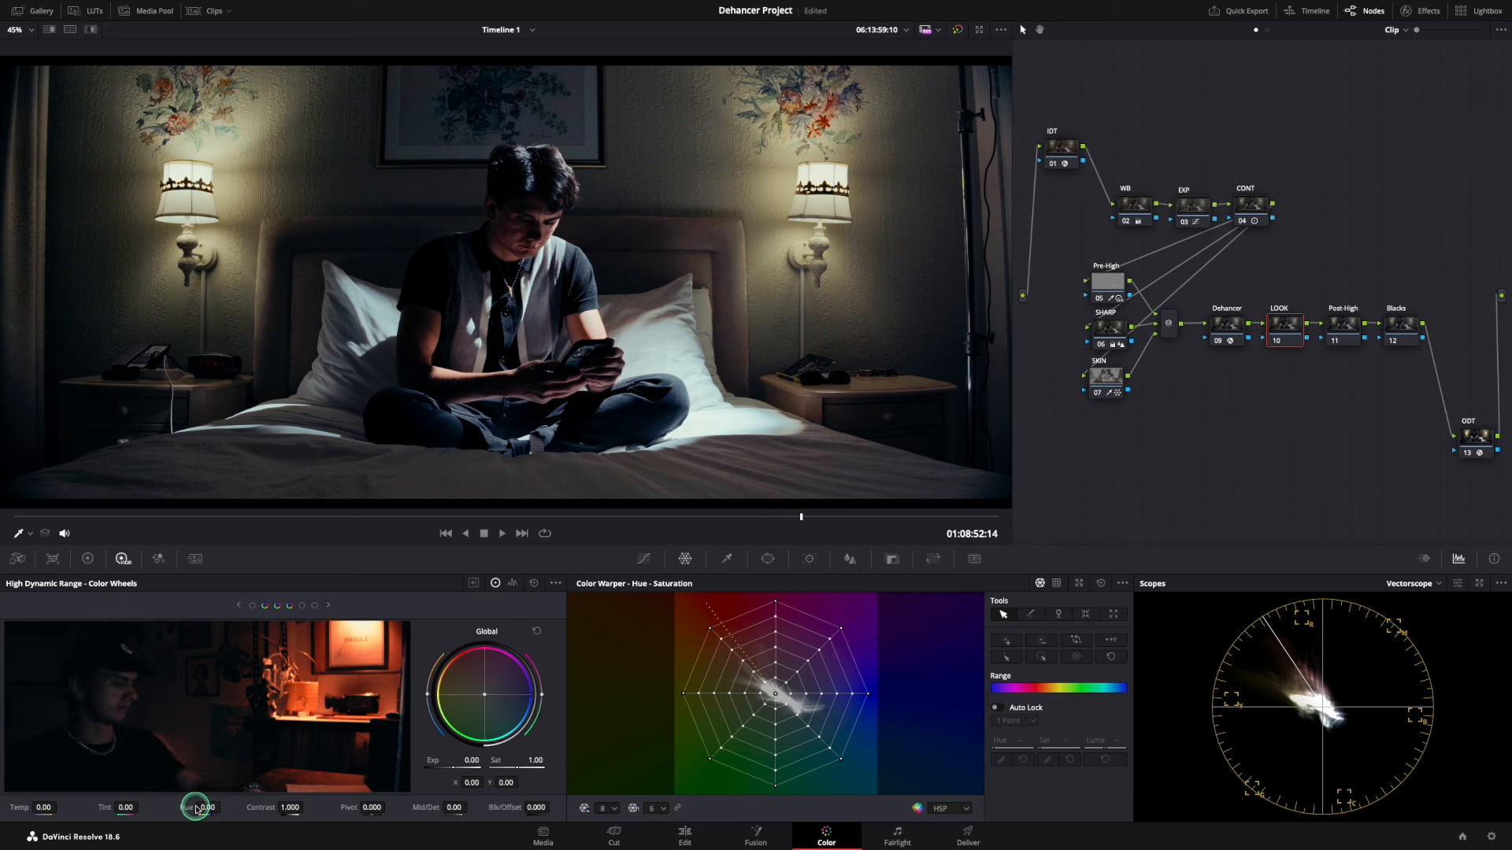
drag(198, 807, 183, 808)
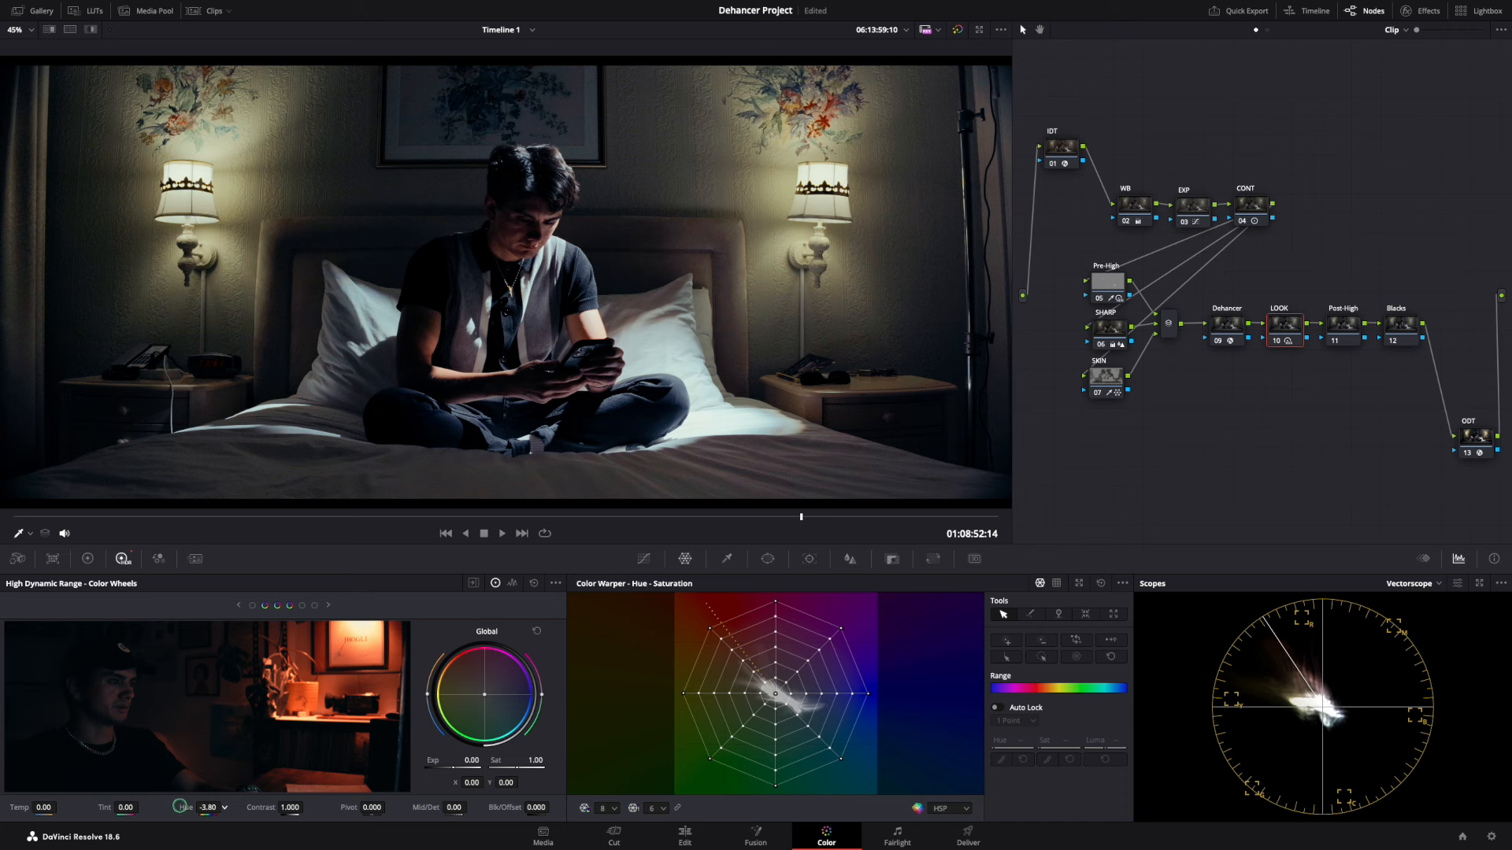
click(1328, 29)
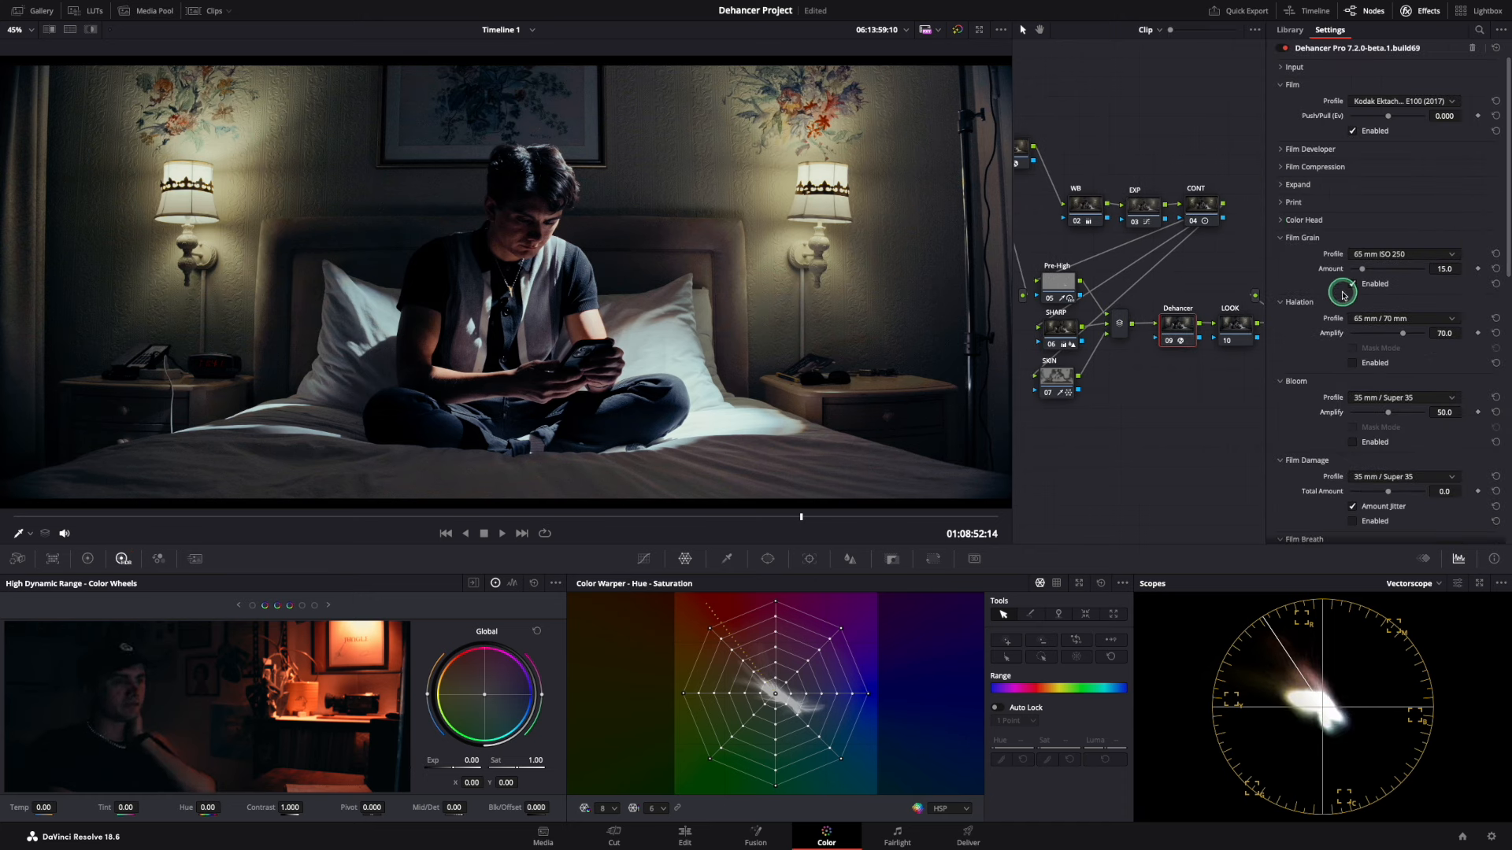
Try 65 mm ISO 500 grain, keep 65 mm ISO 250, and raise halation to 100.
click(1403, 254)
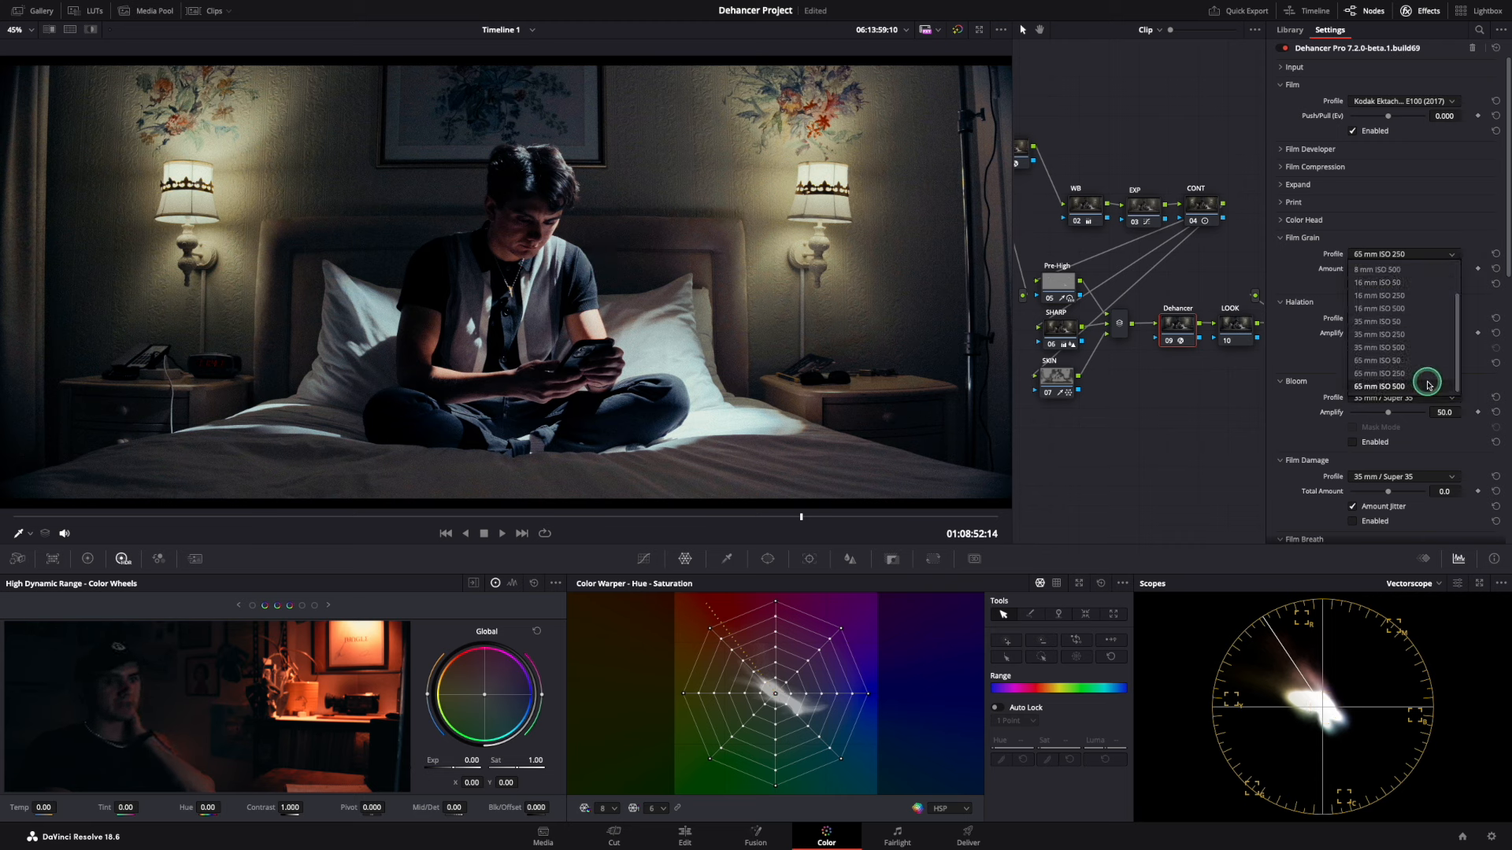
click(1378, 387)
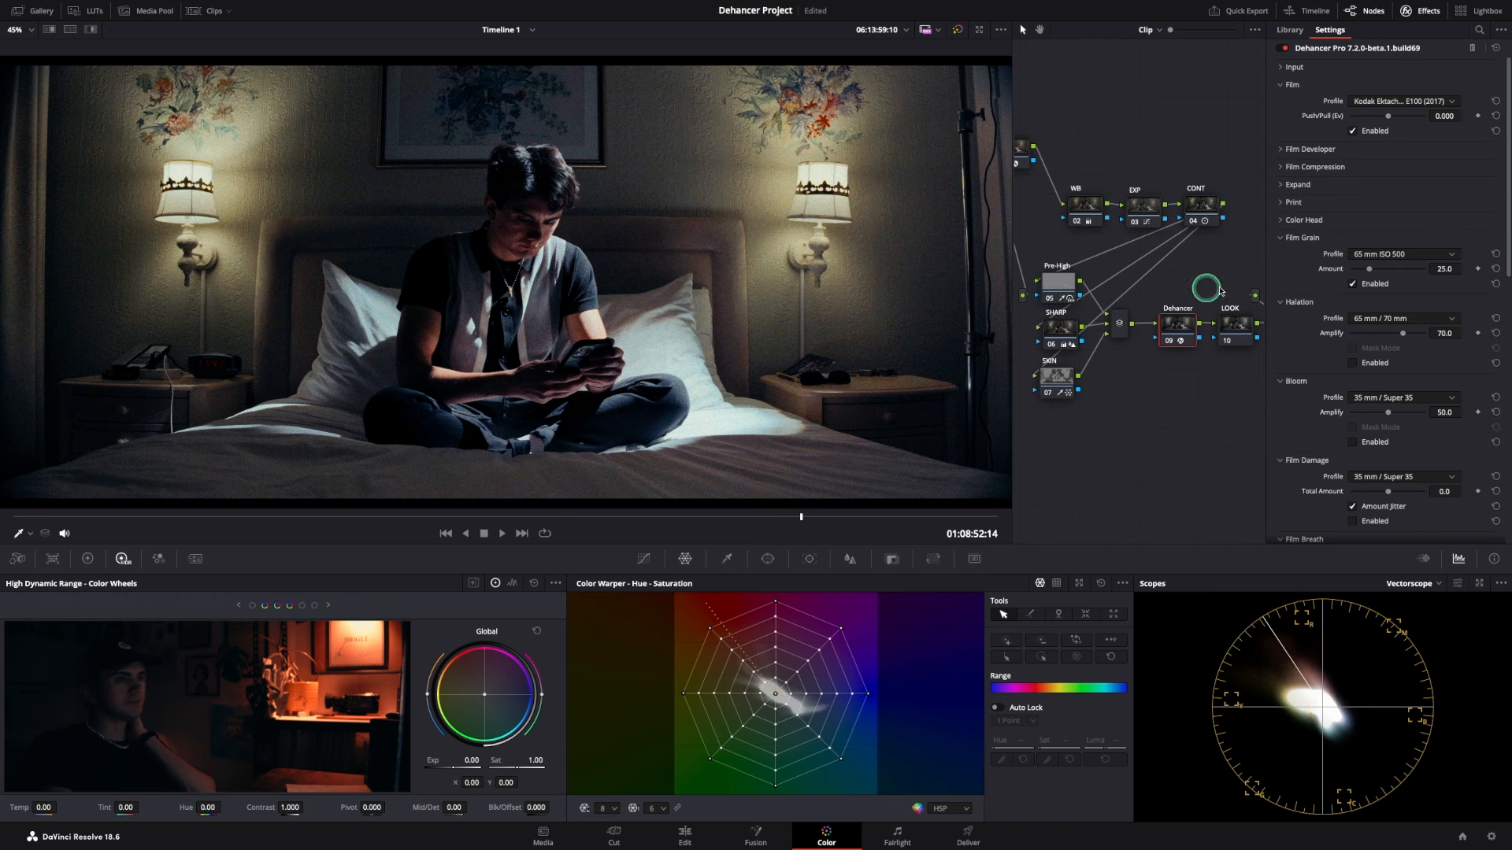
click(1444, 254)
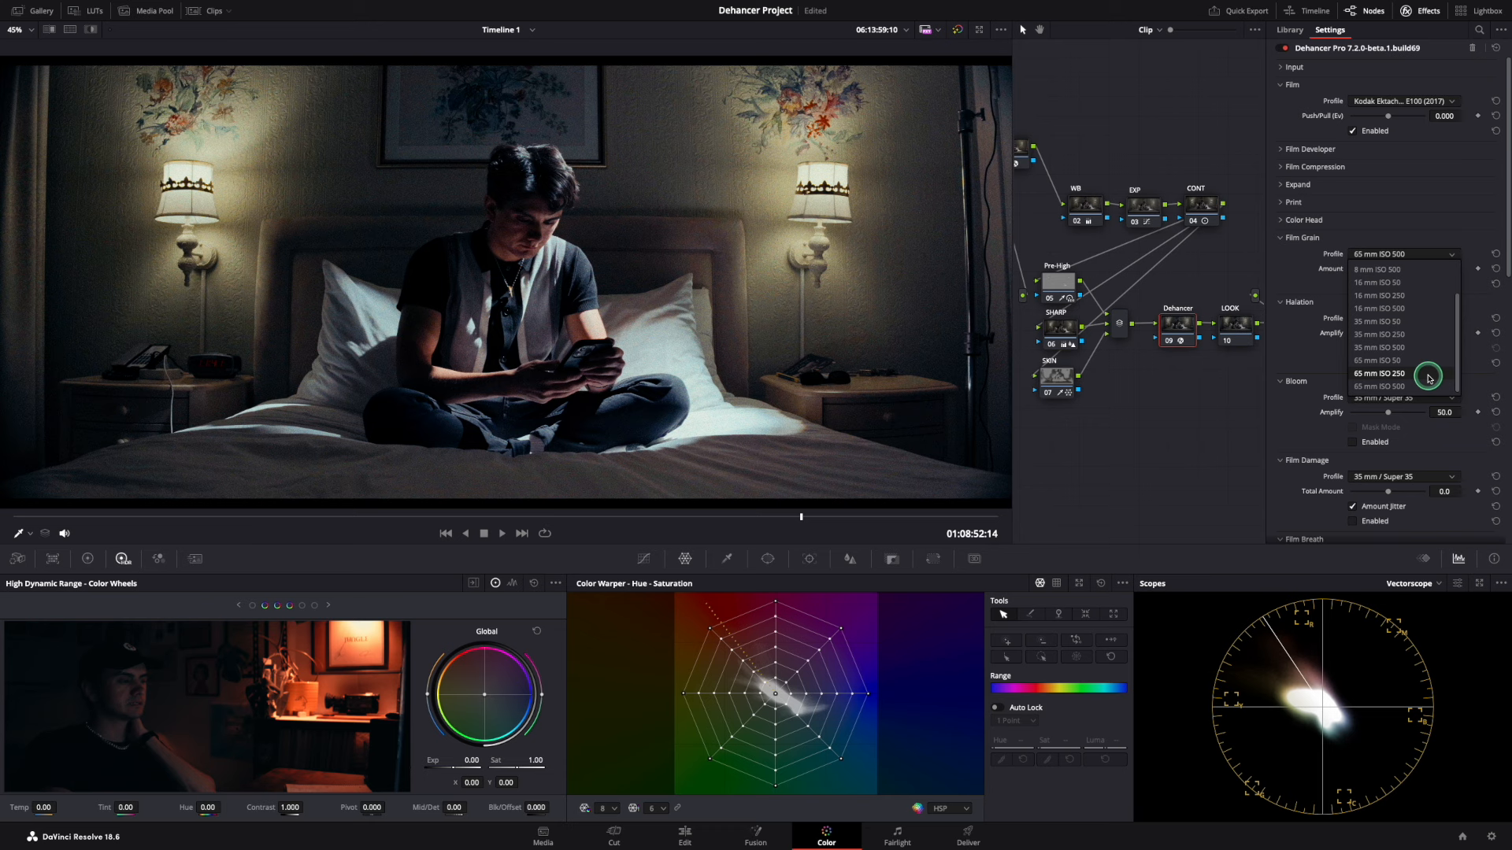
click(1379, 373)
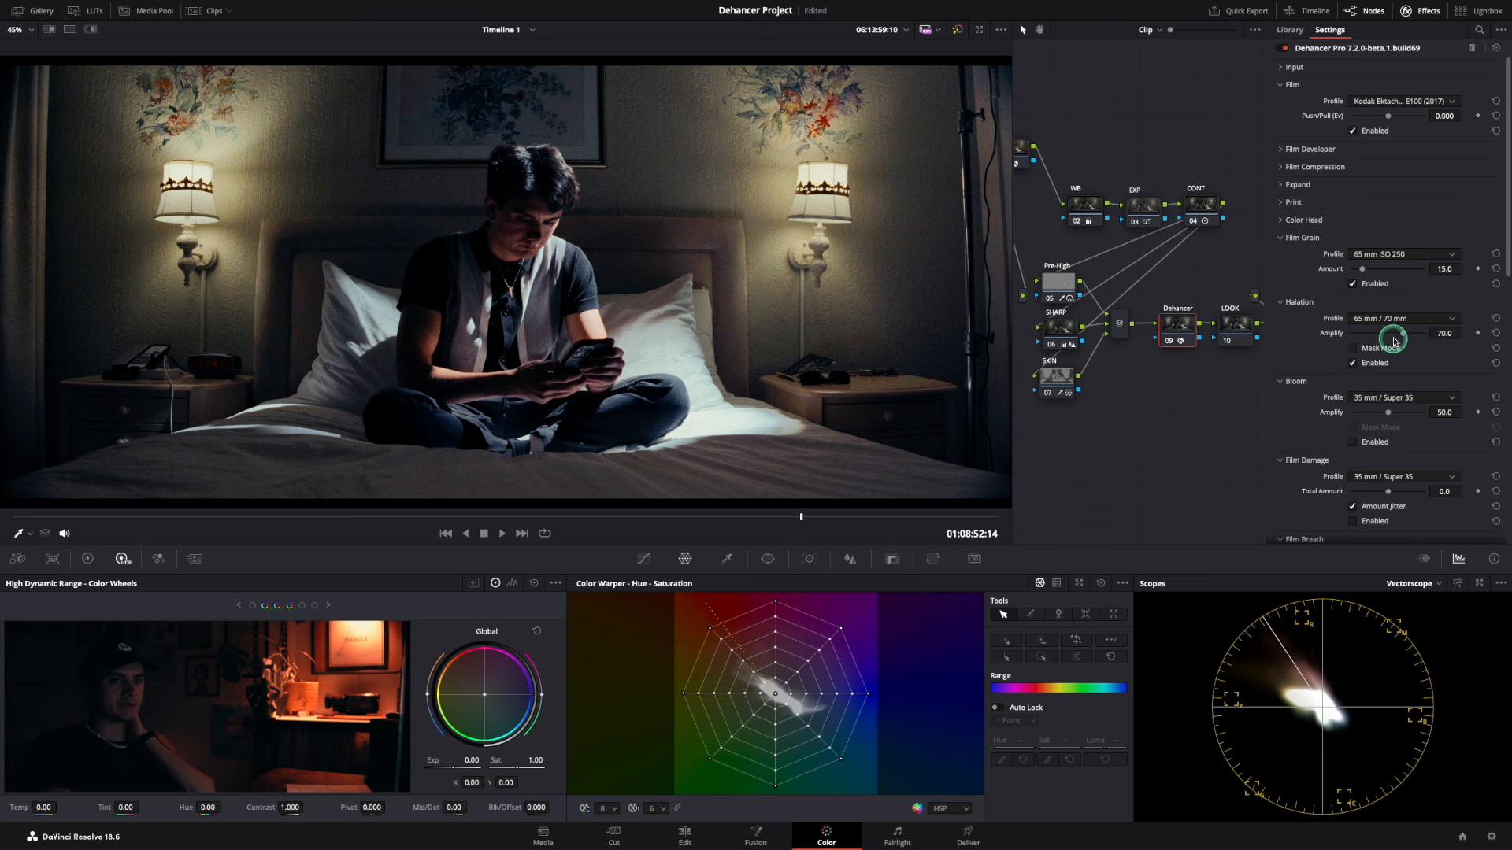
drag(1392, 332, 1436, 333)
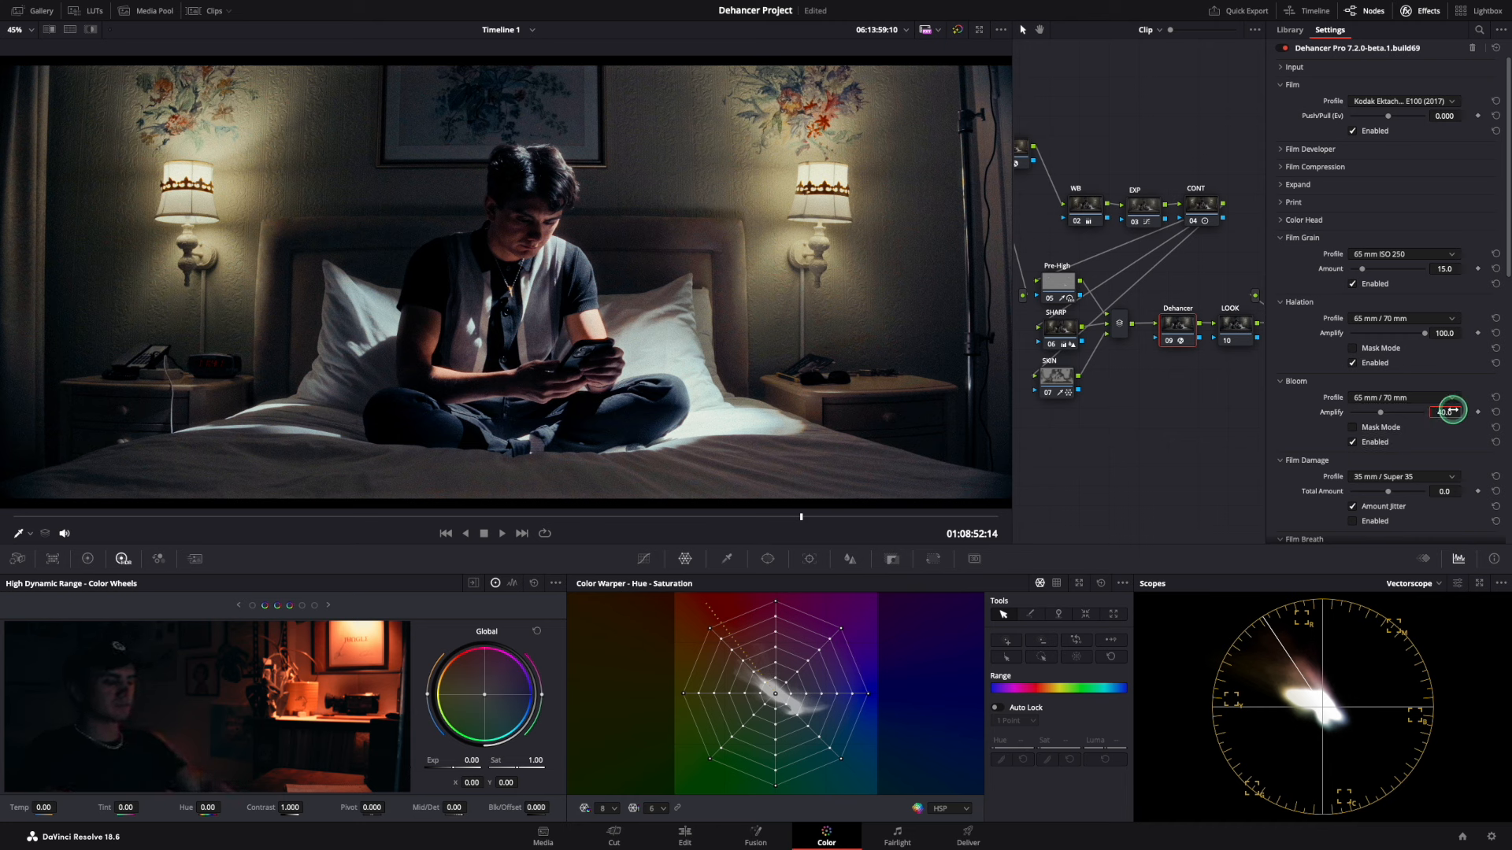
Scroll through Bloom, Film Damage and Vignette settings, then exit to the node tree.
scroll(down, 3)
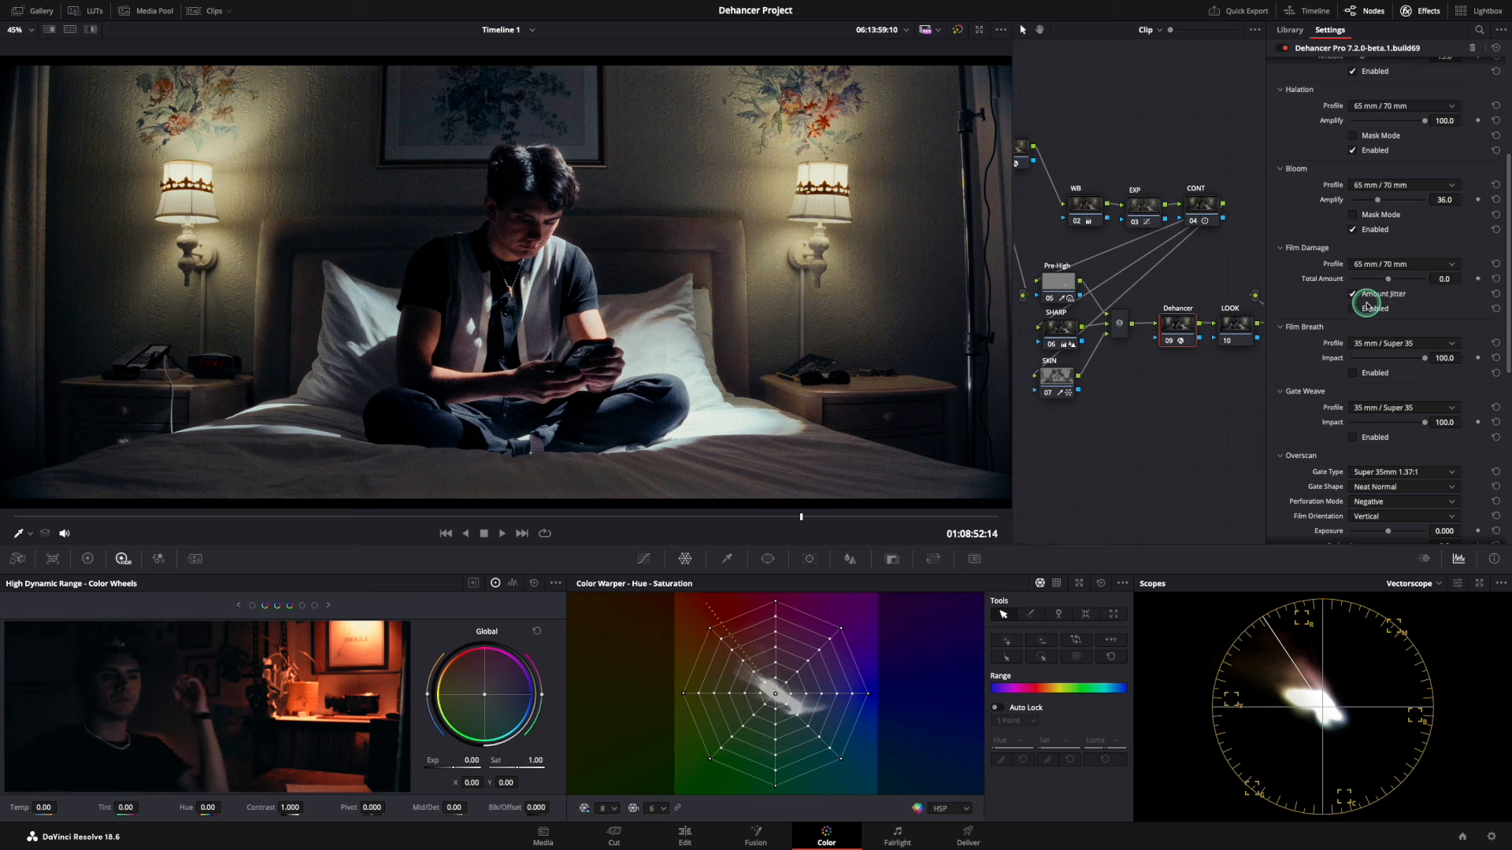
scroll(down, 3)
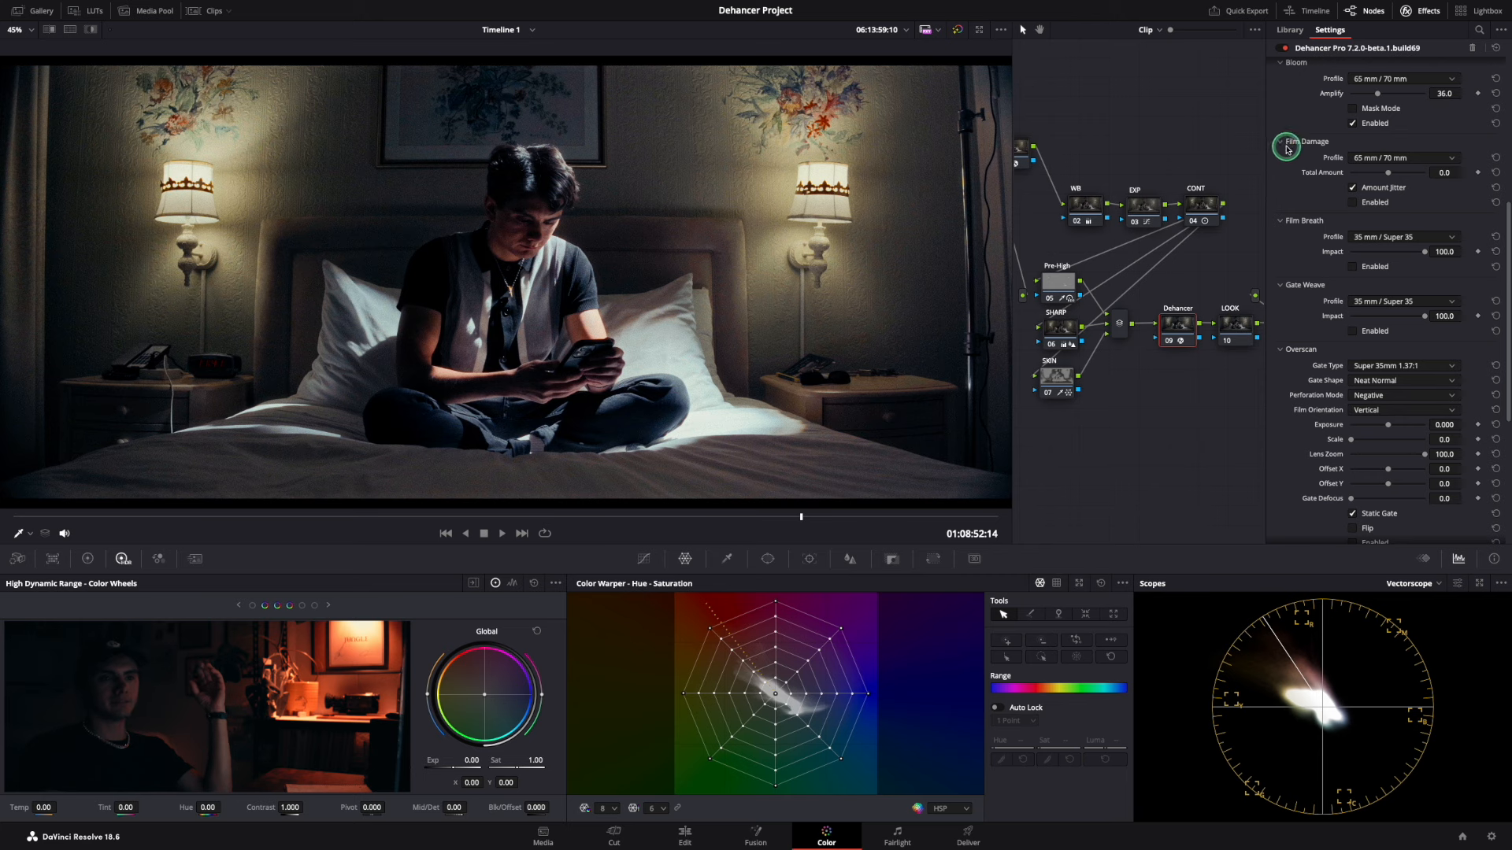
mouse_move(1288, 349)
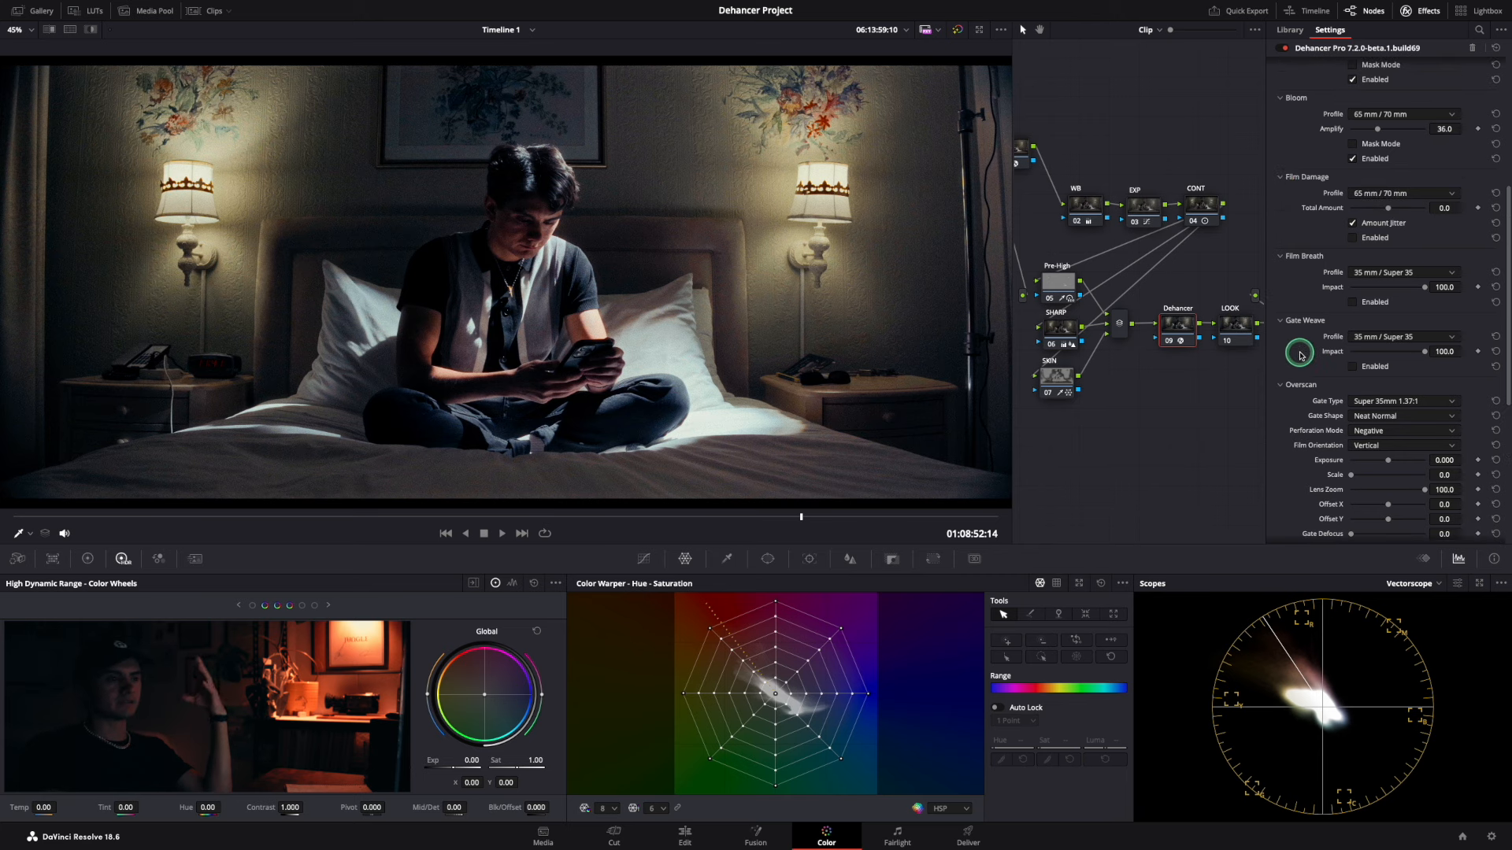
mouse_move(1298, 352)
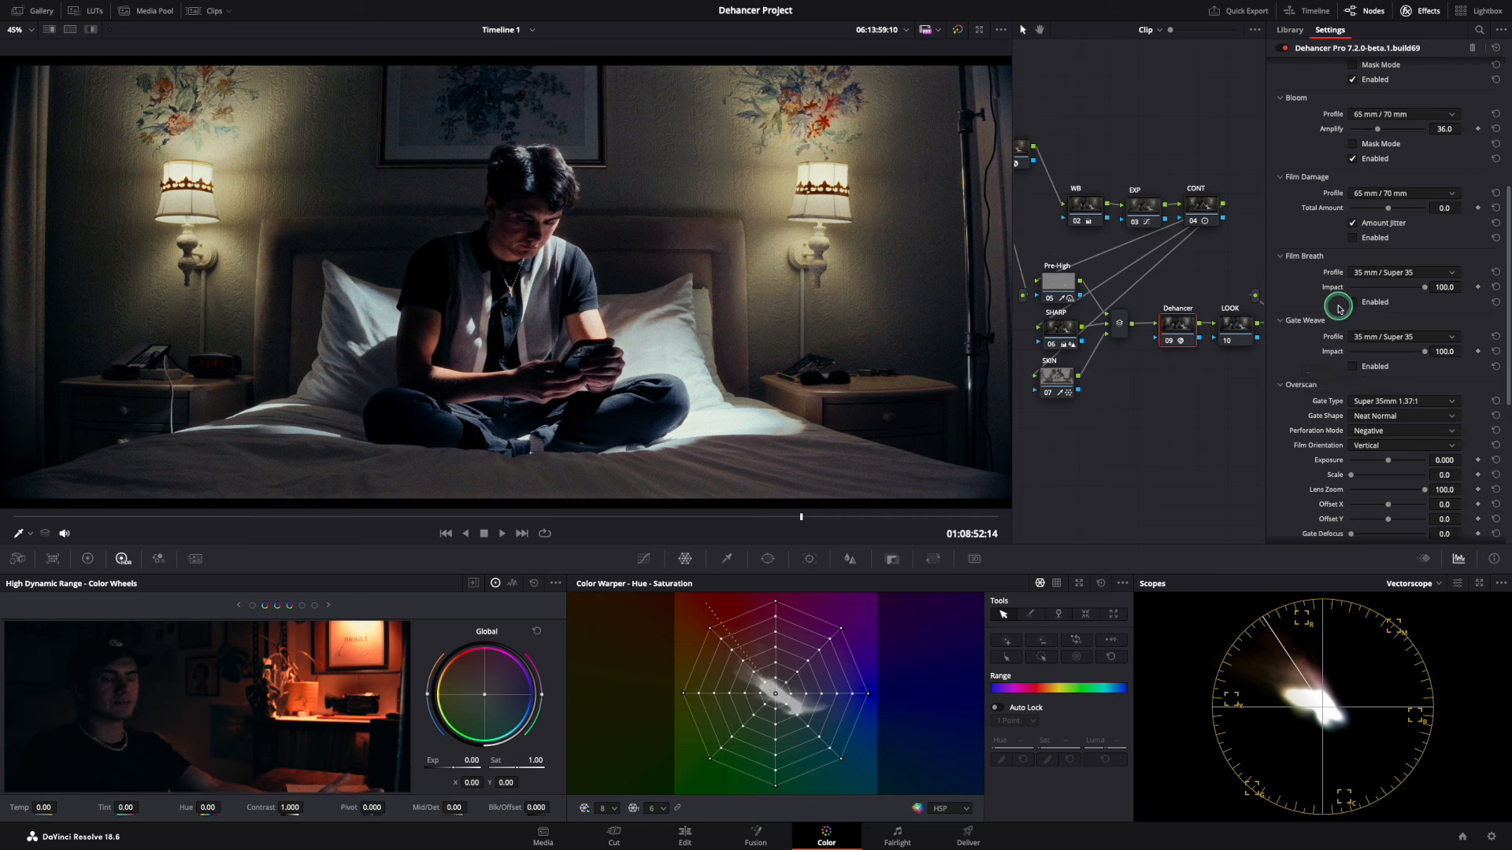
mouse_move(1332, 287)
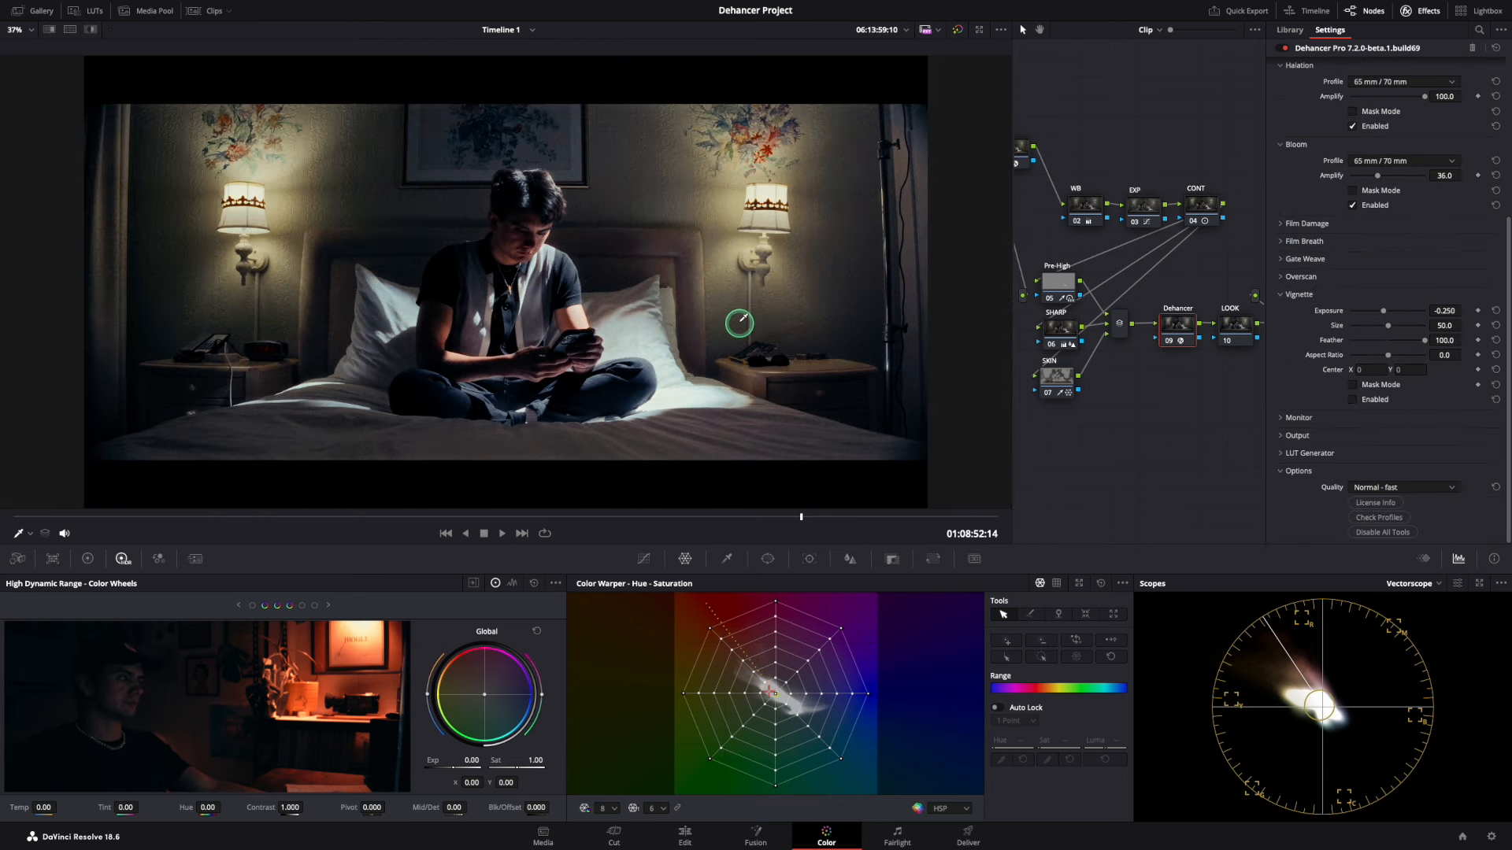
mouse_move(915, 407)
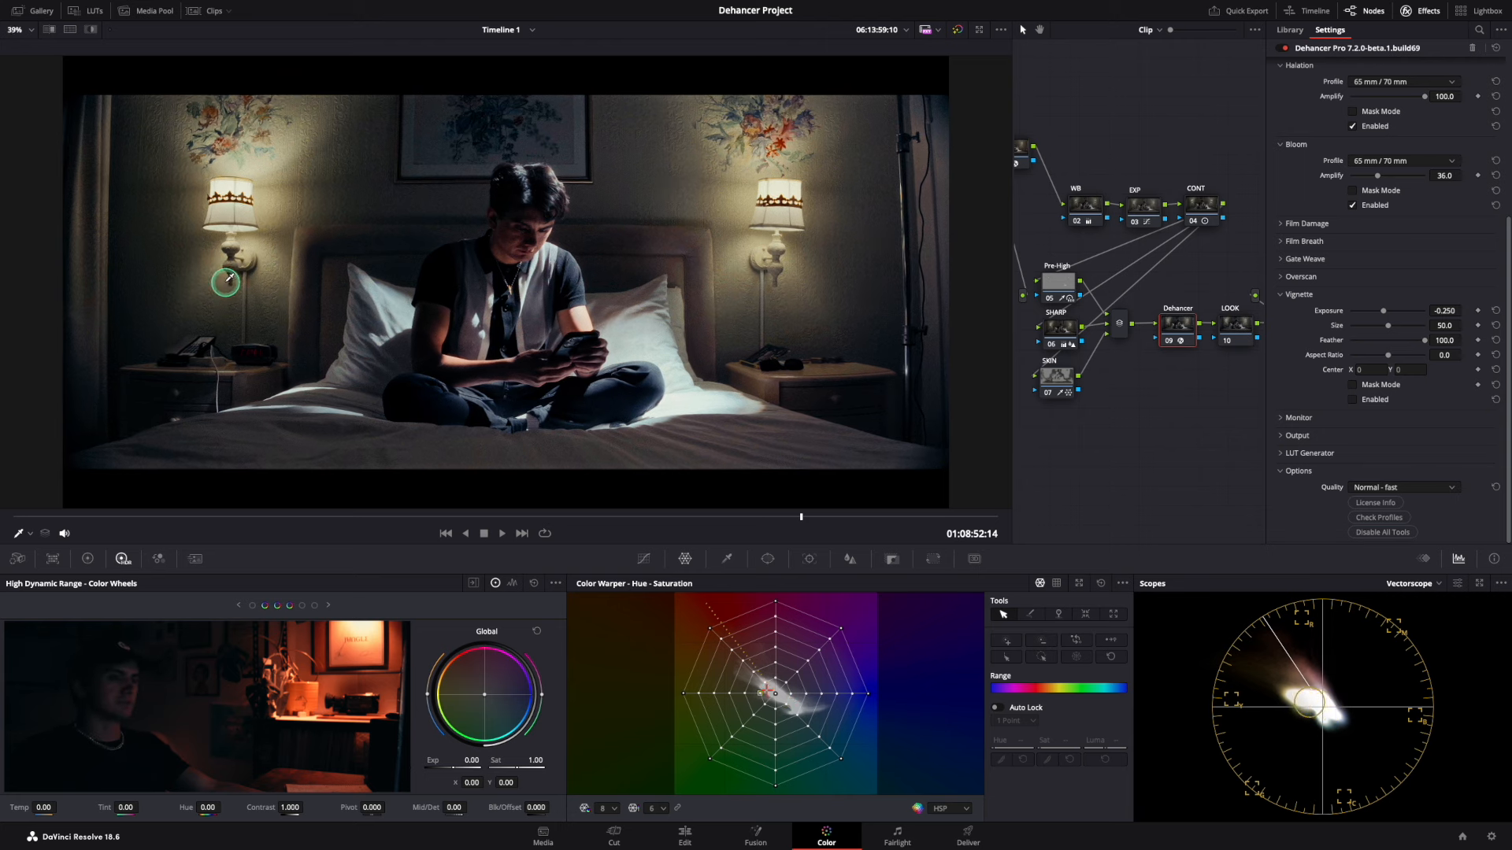
click(14, 30)
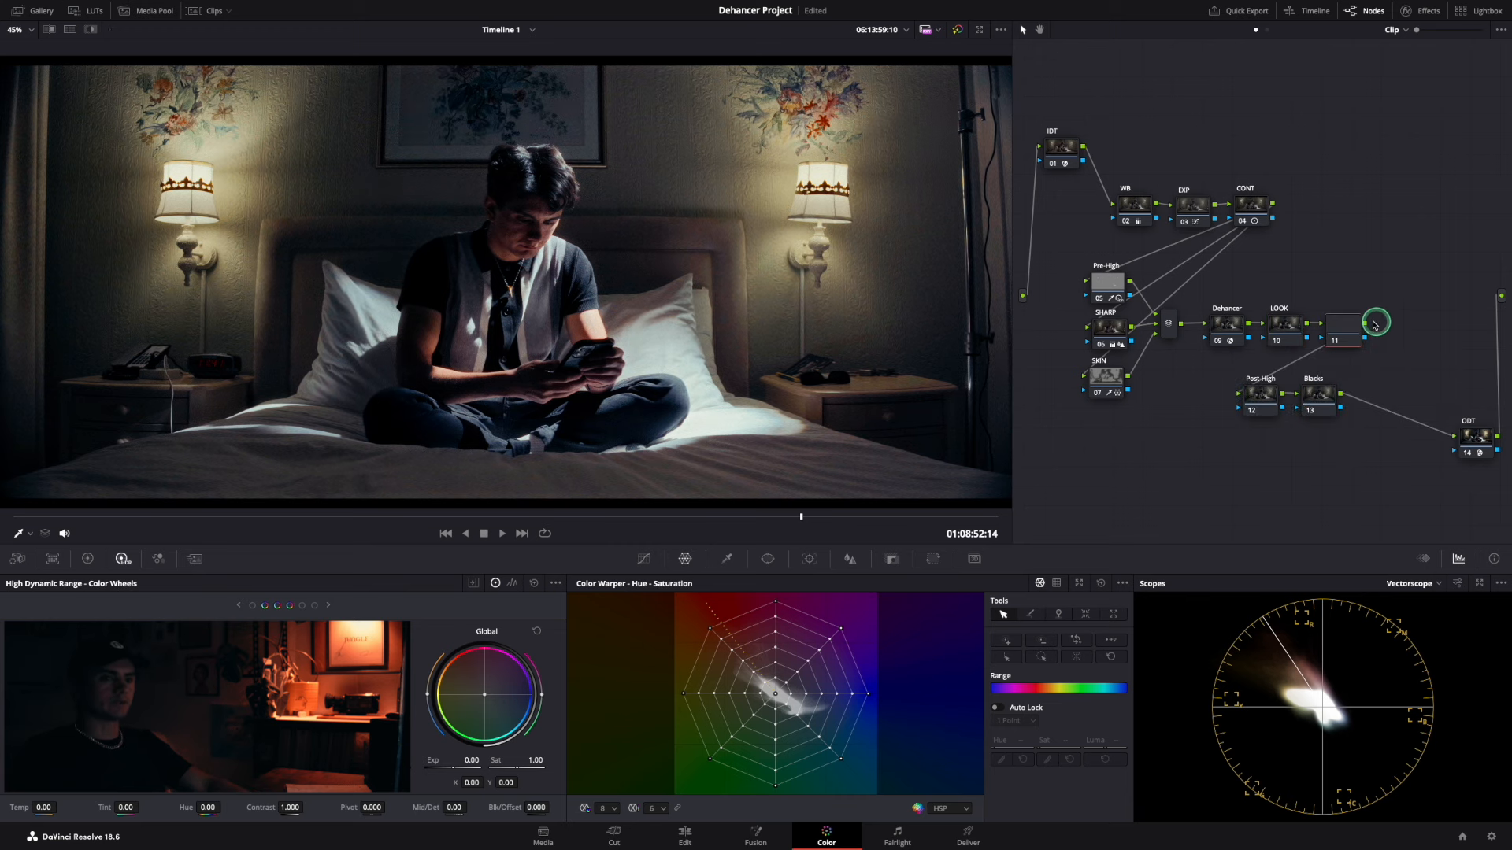
Label node 11 GRADIENT and warp LOOK's wall and sheet colours toward cool cyan.
click(766, 559)
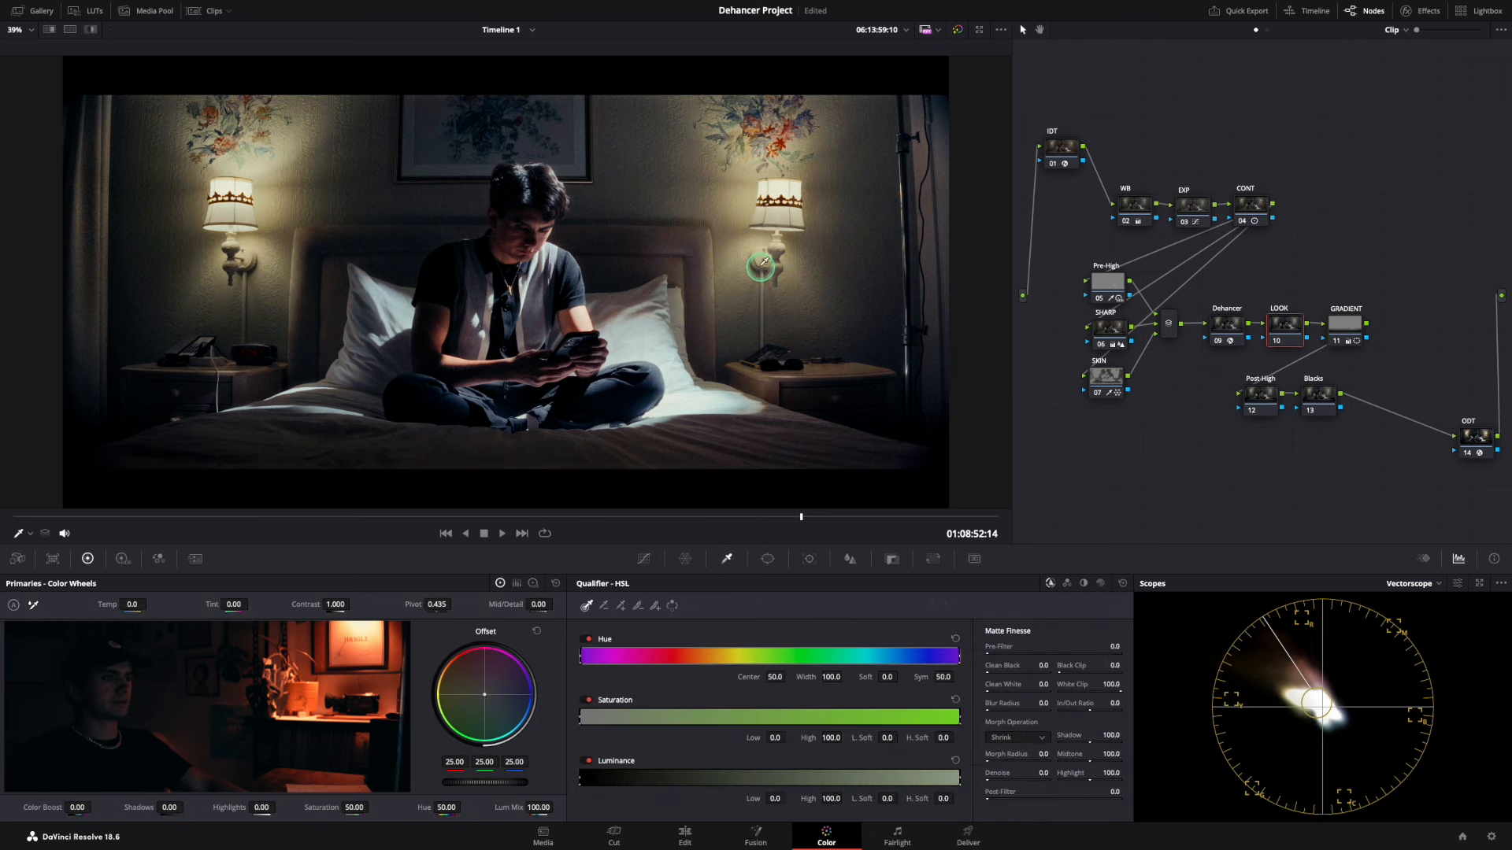
click(778, 559)
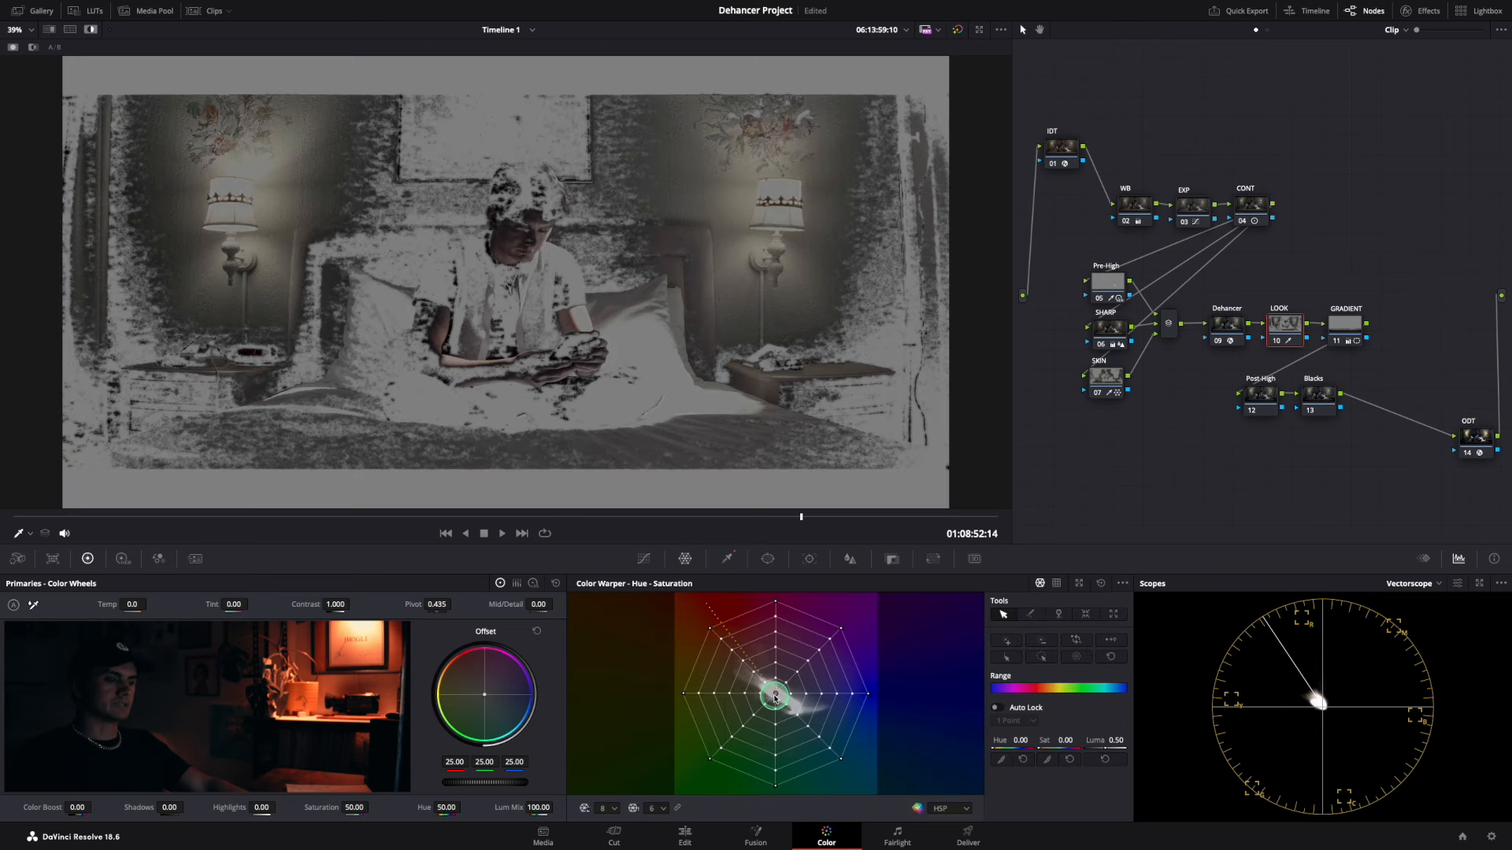
drag(776, 697, 767, 695)
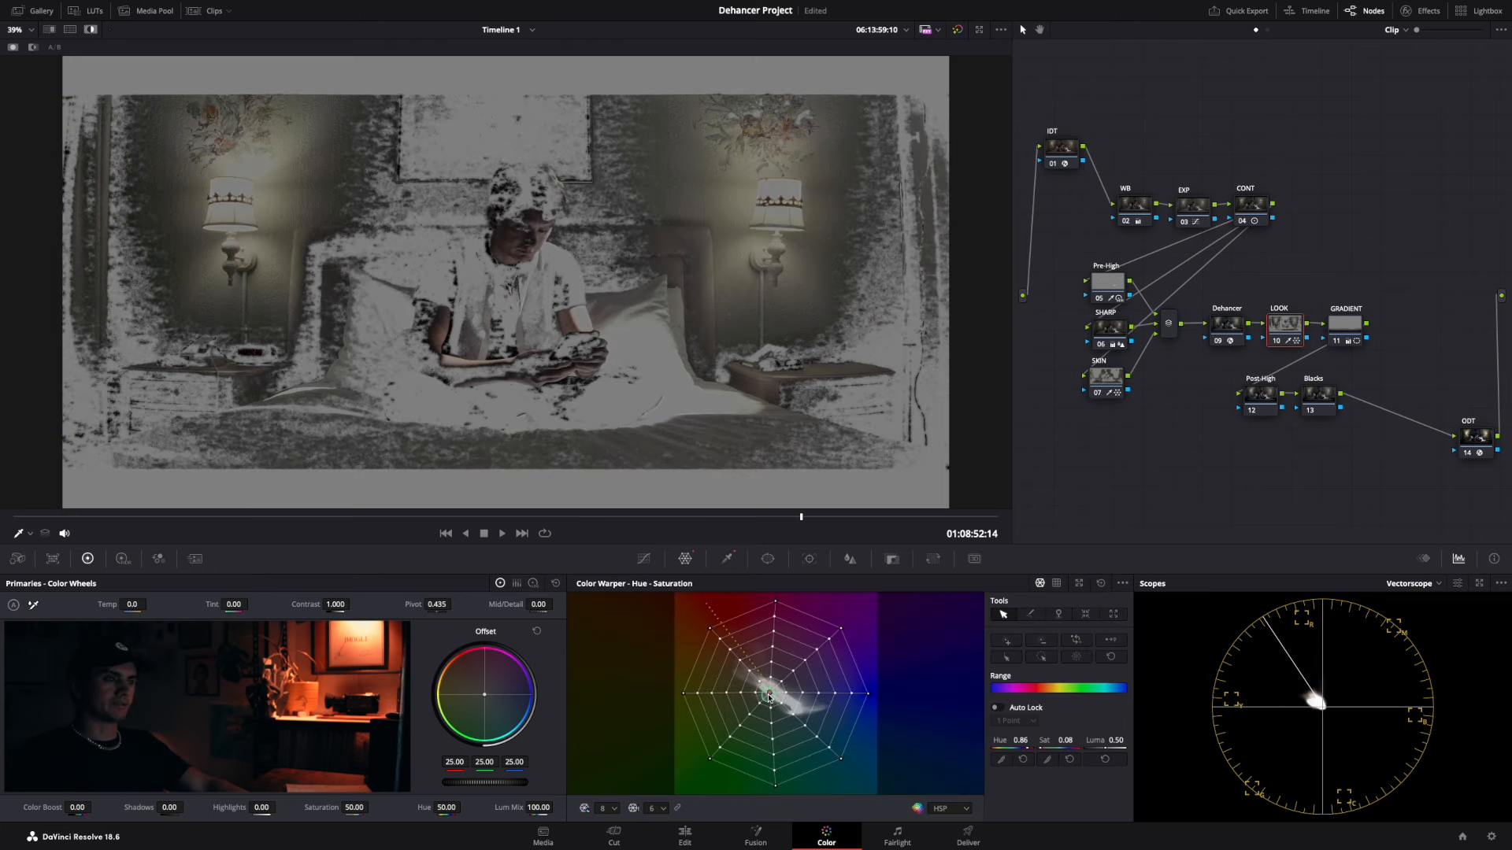
drag(762, 694, 772, 695)
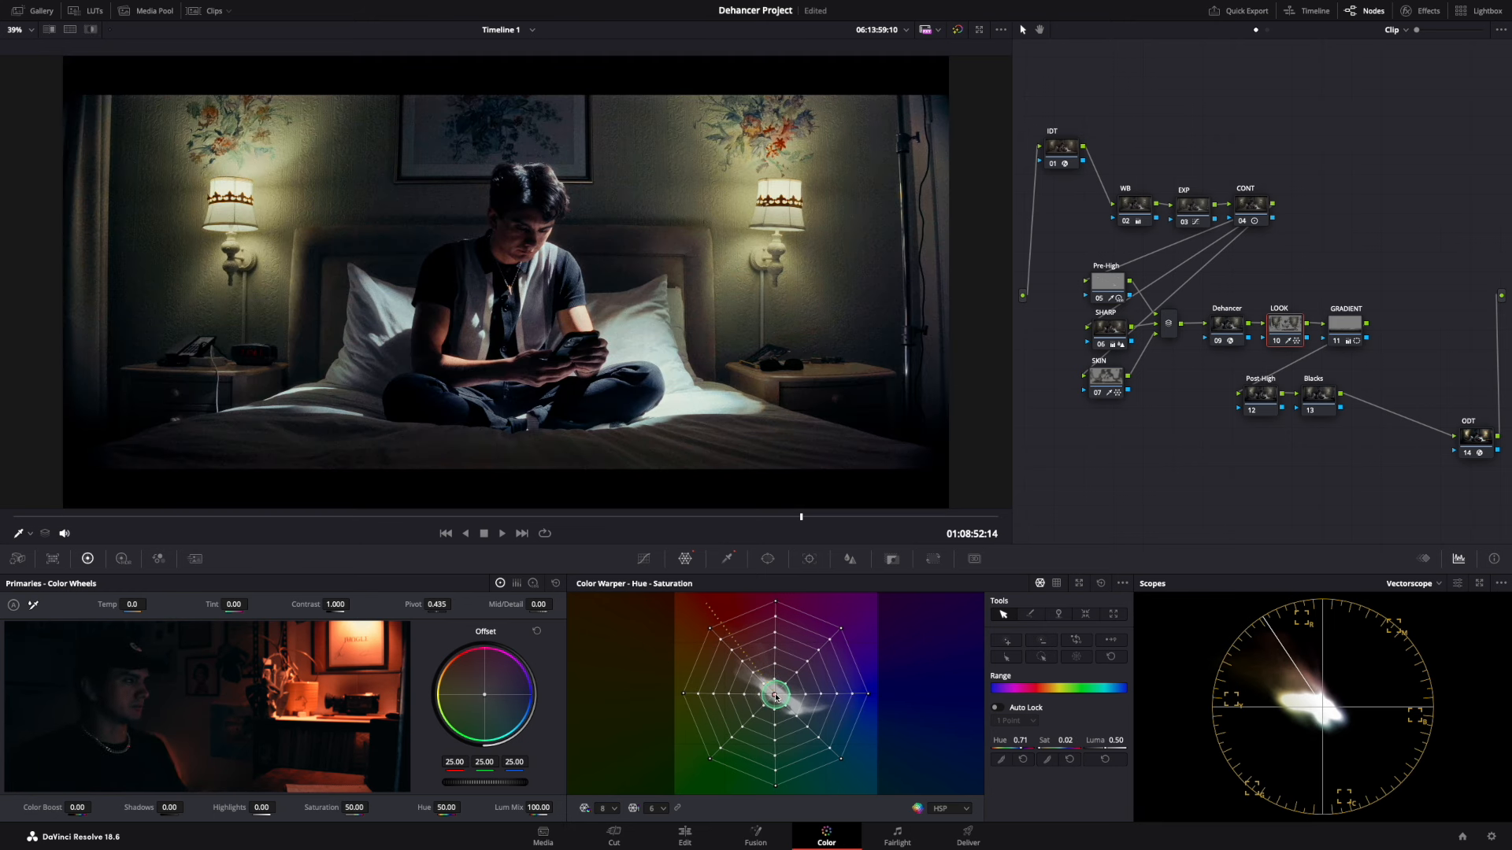
click(727, 559)
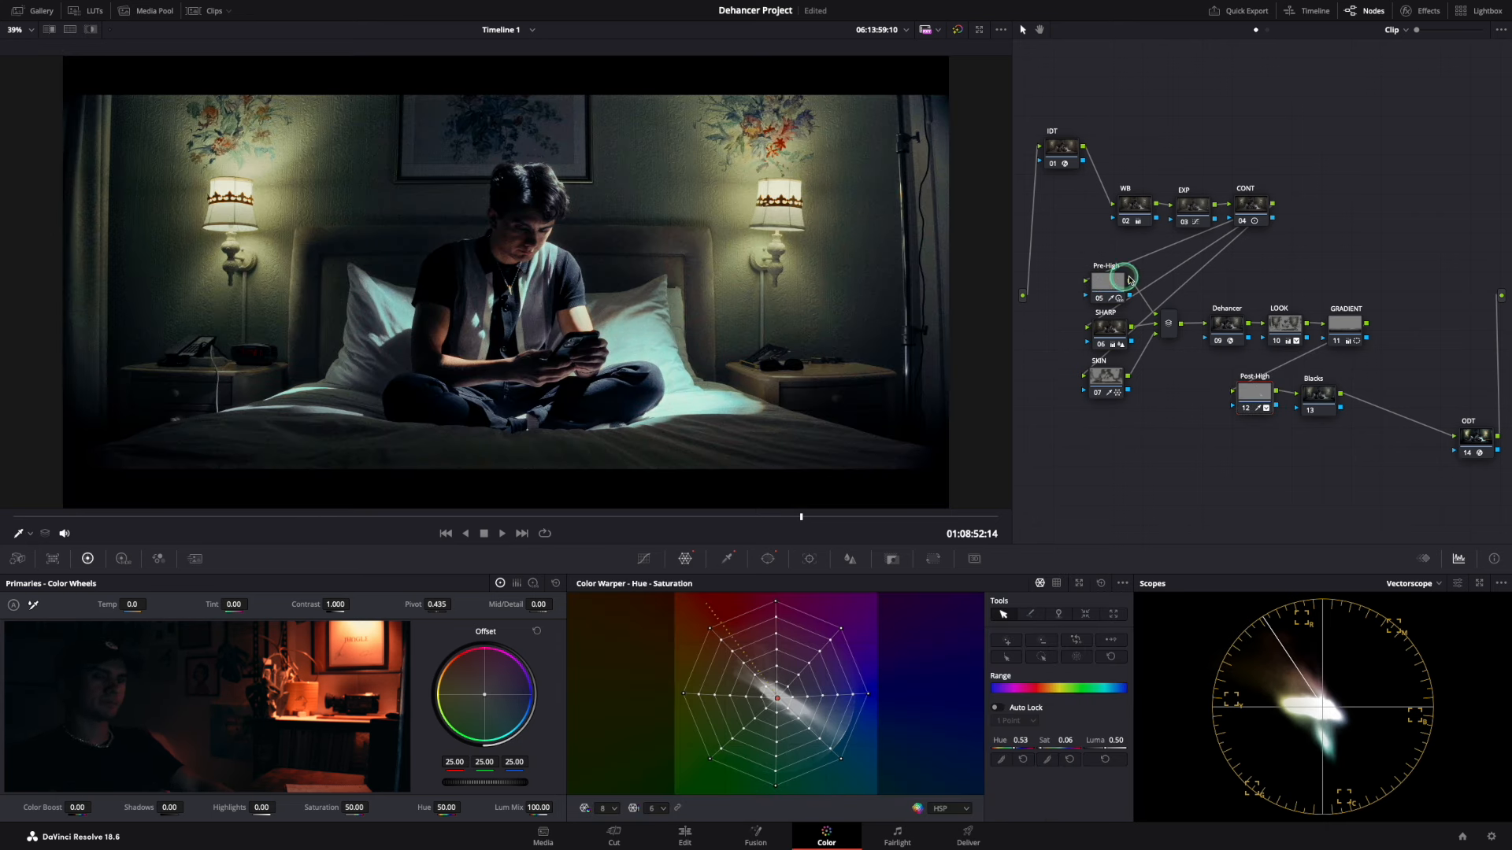
Push the offset balance slightly toward blue (saturation 53, hue 51) with the vectorscope shown.
click(644, 559)
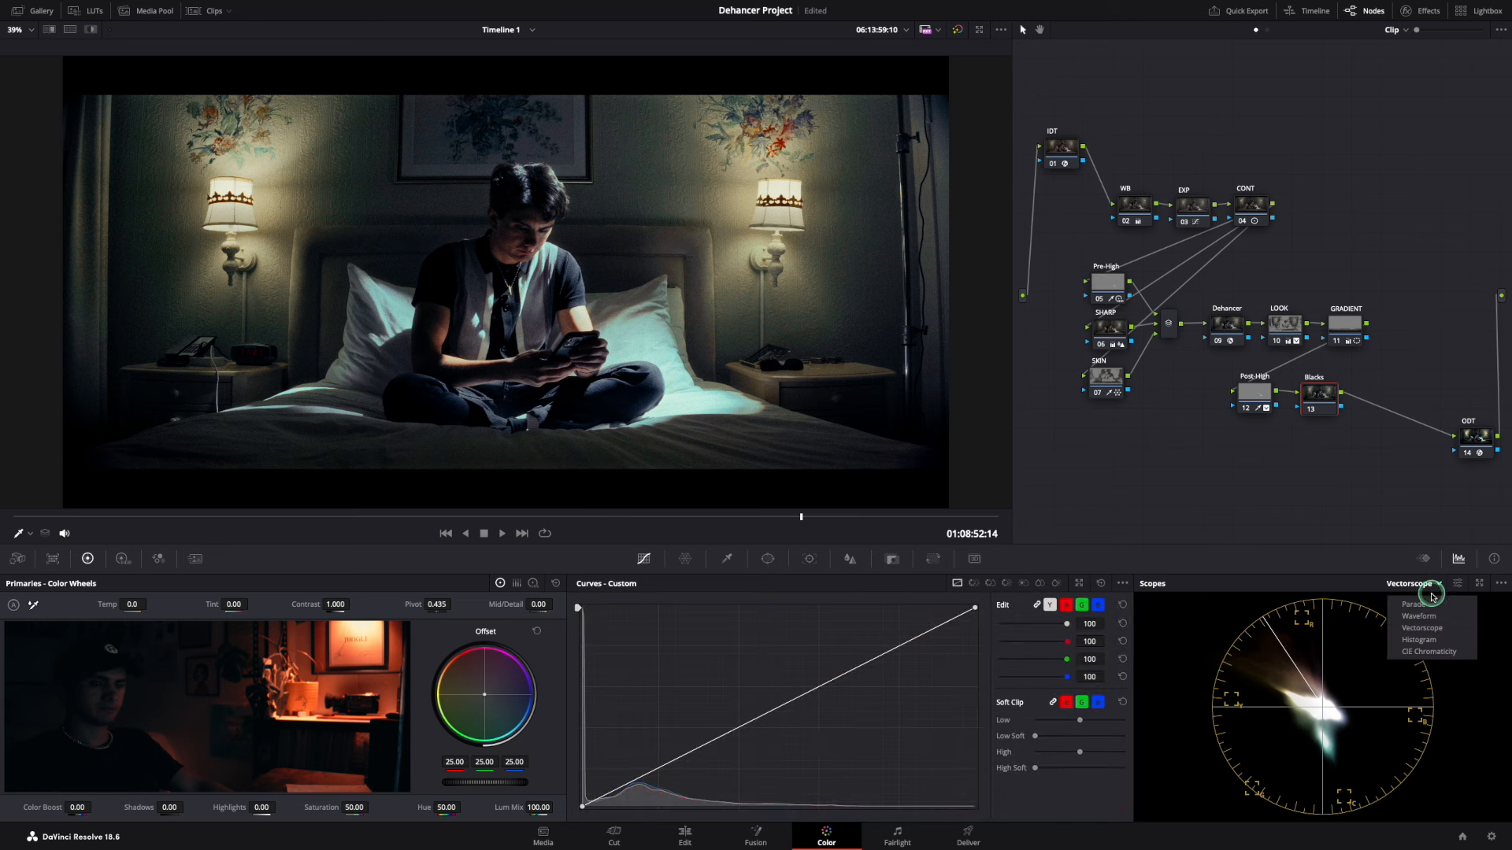
click(1418, 616)
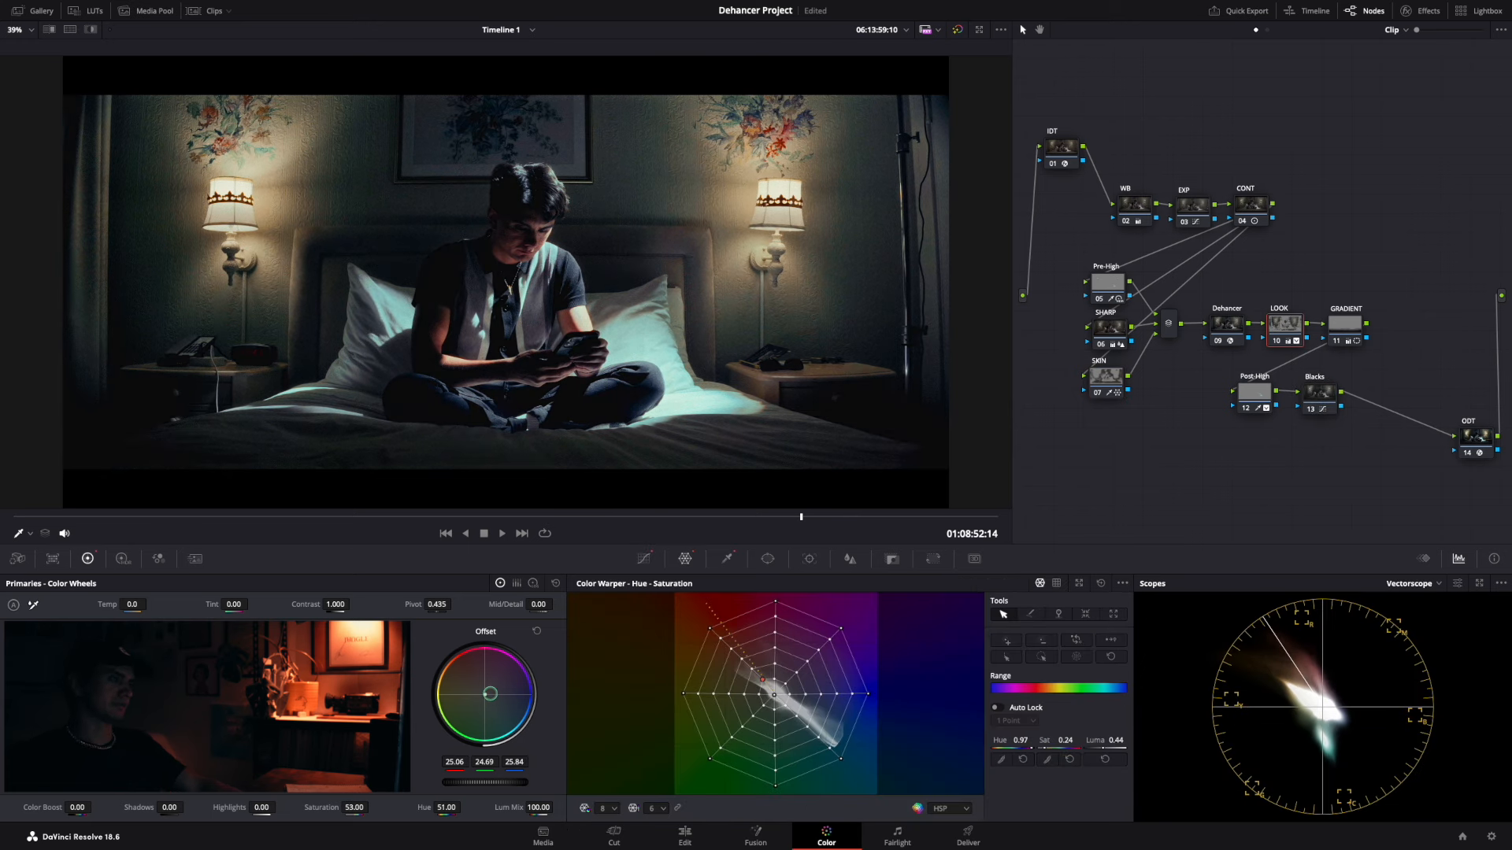
drag(490, 695, 474, 692)
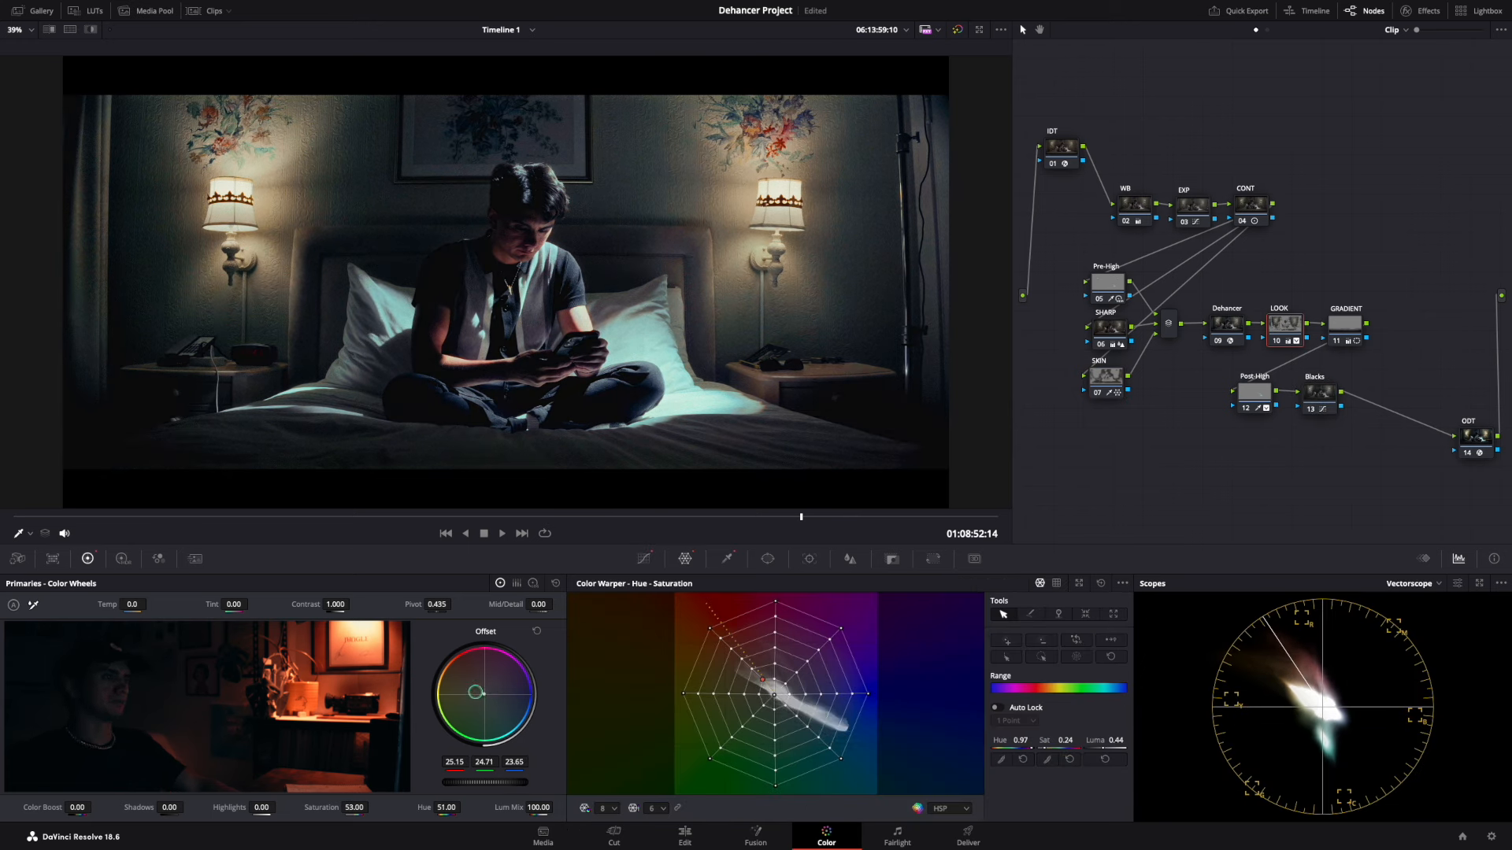
drag(474, 692, 501, 692)
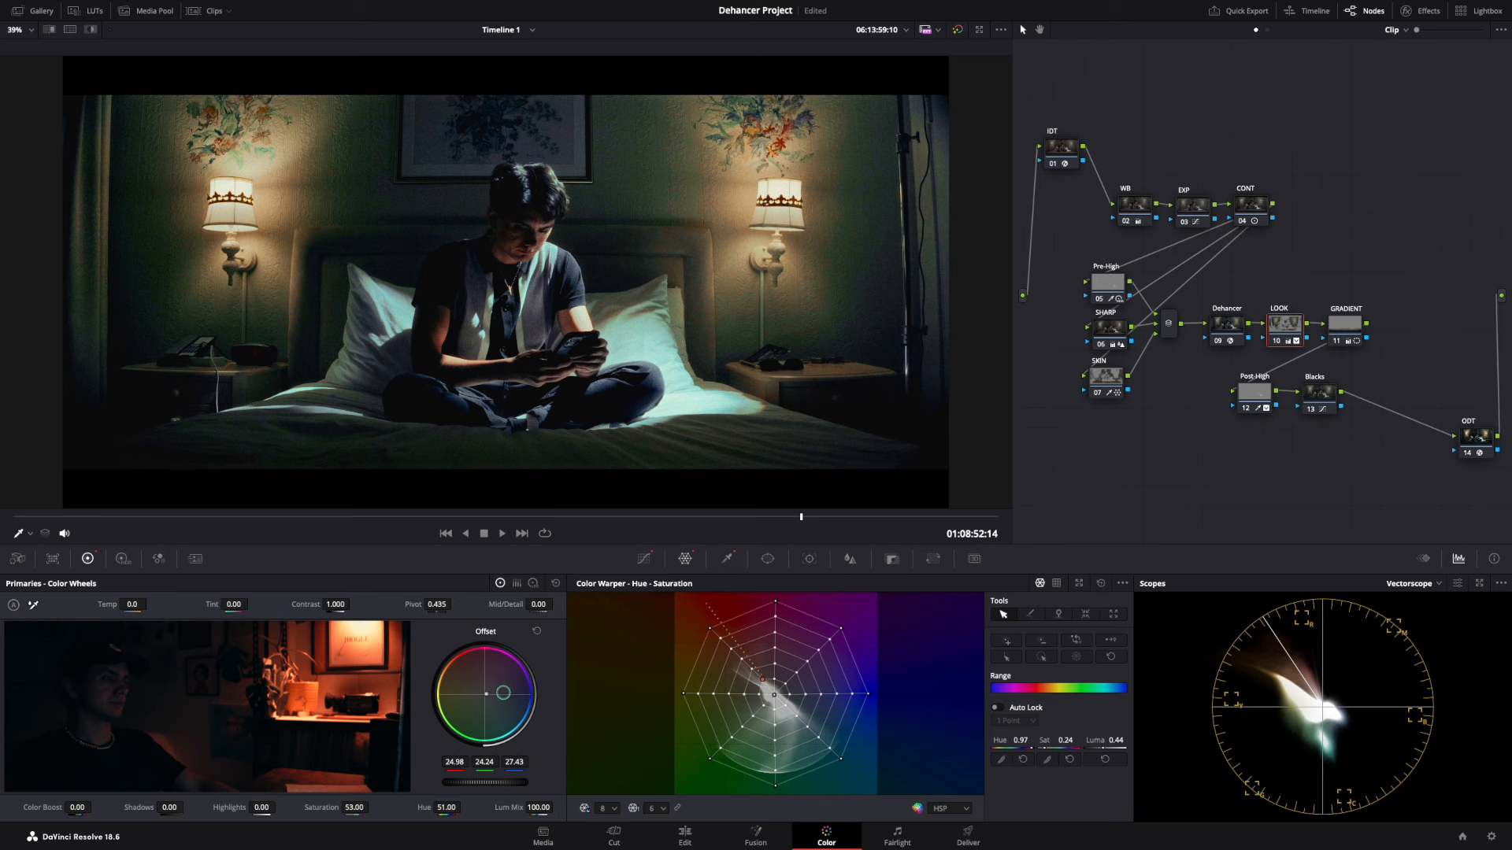
drag(501, 692, 512, 700)
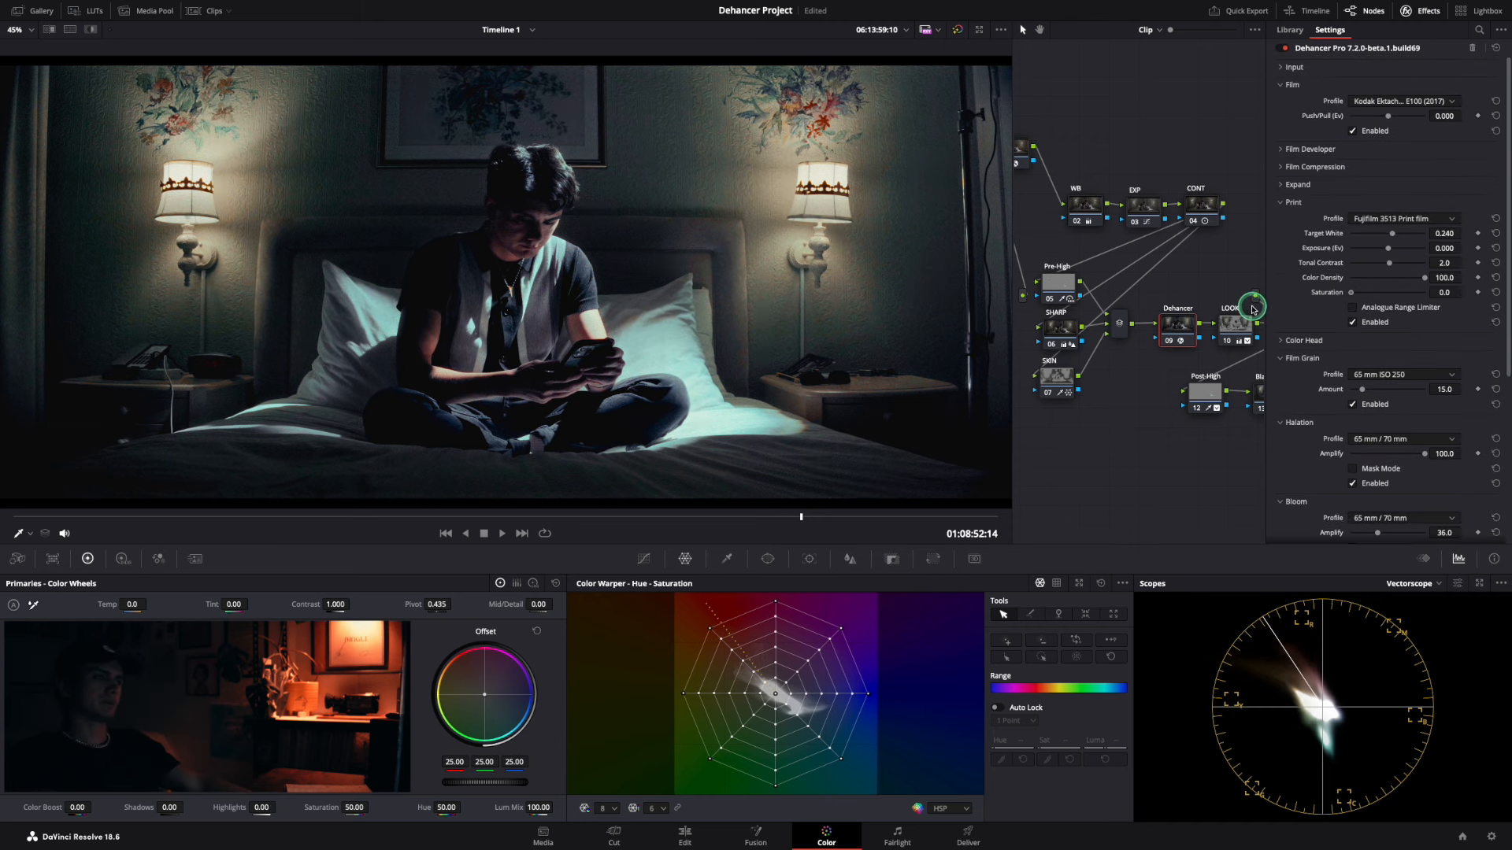
Close the Dehancer settings panel and select a node in the full node tree.
click(1056, 315)
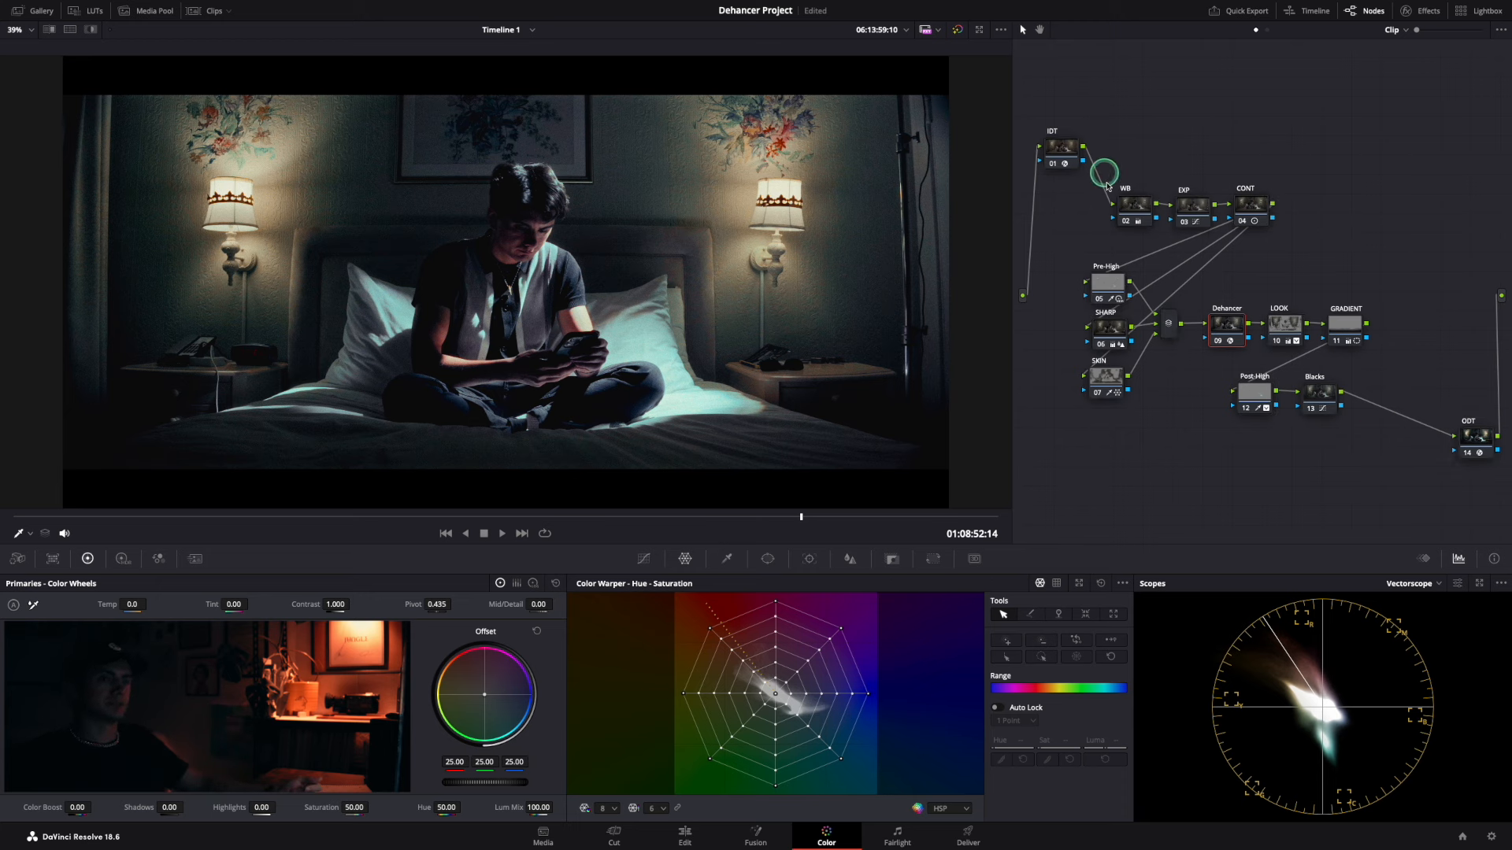
click(1142, 205)
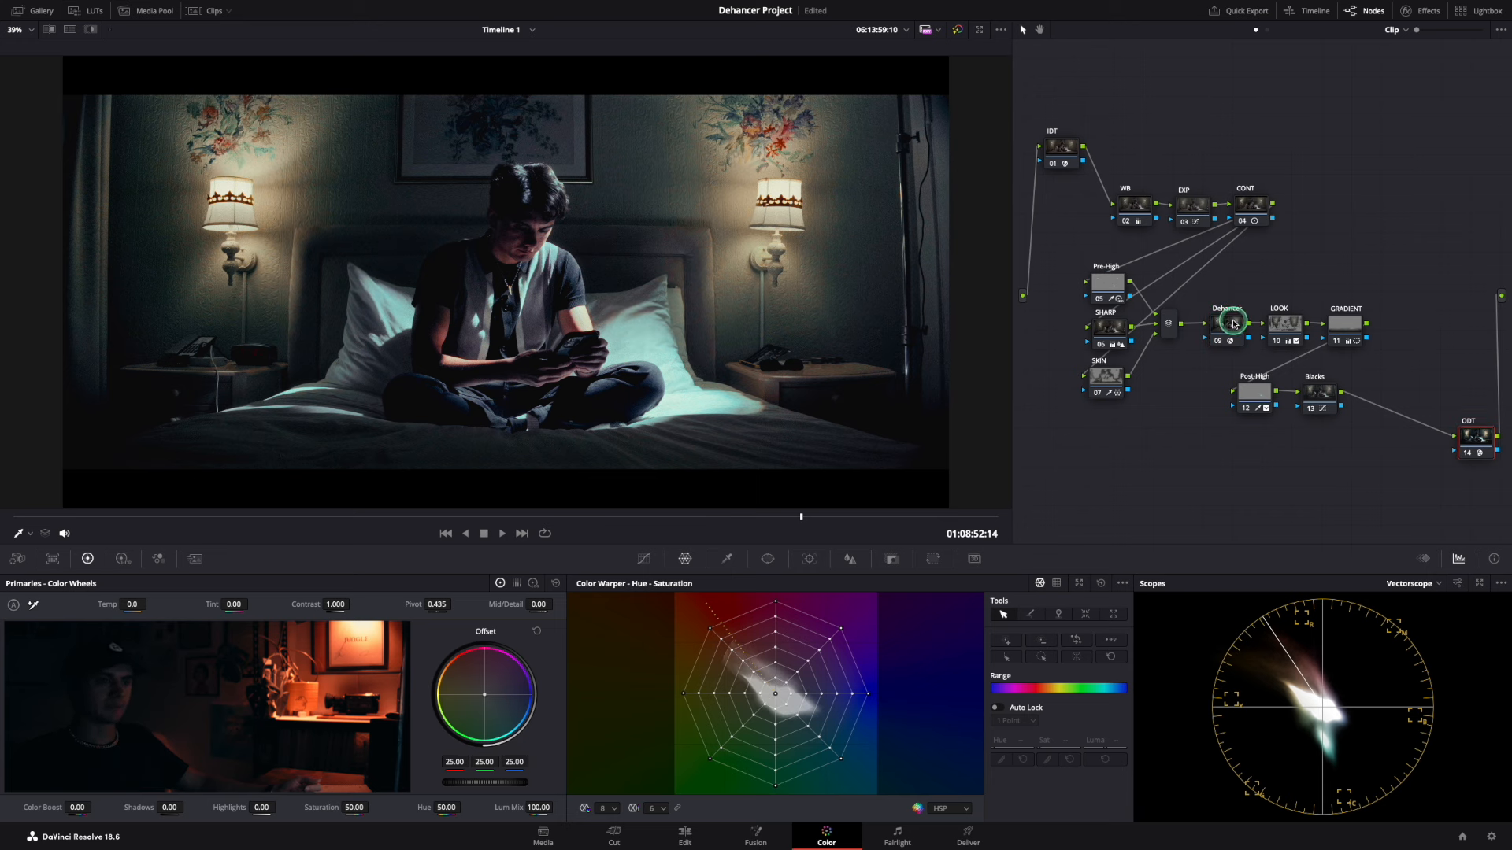
mouse_move(1233, 324)
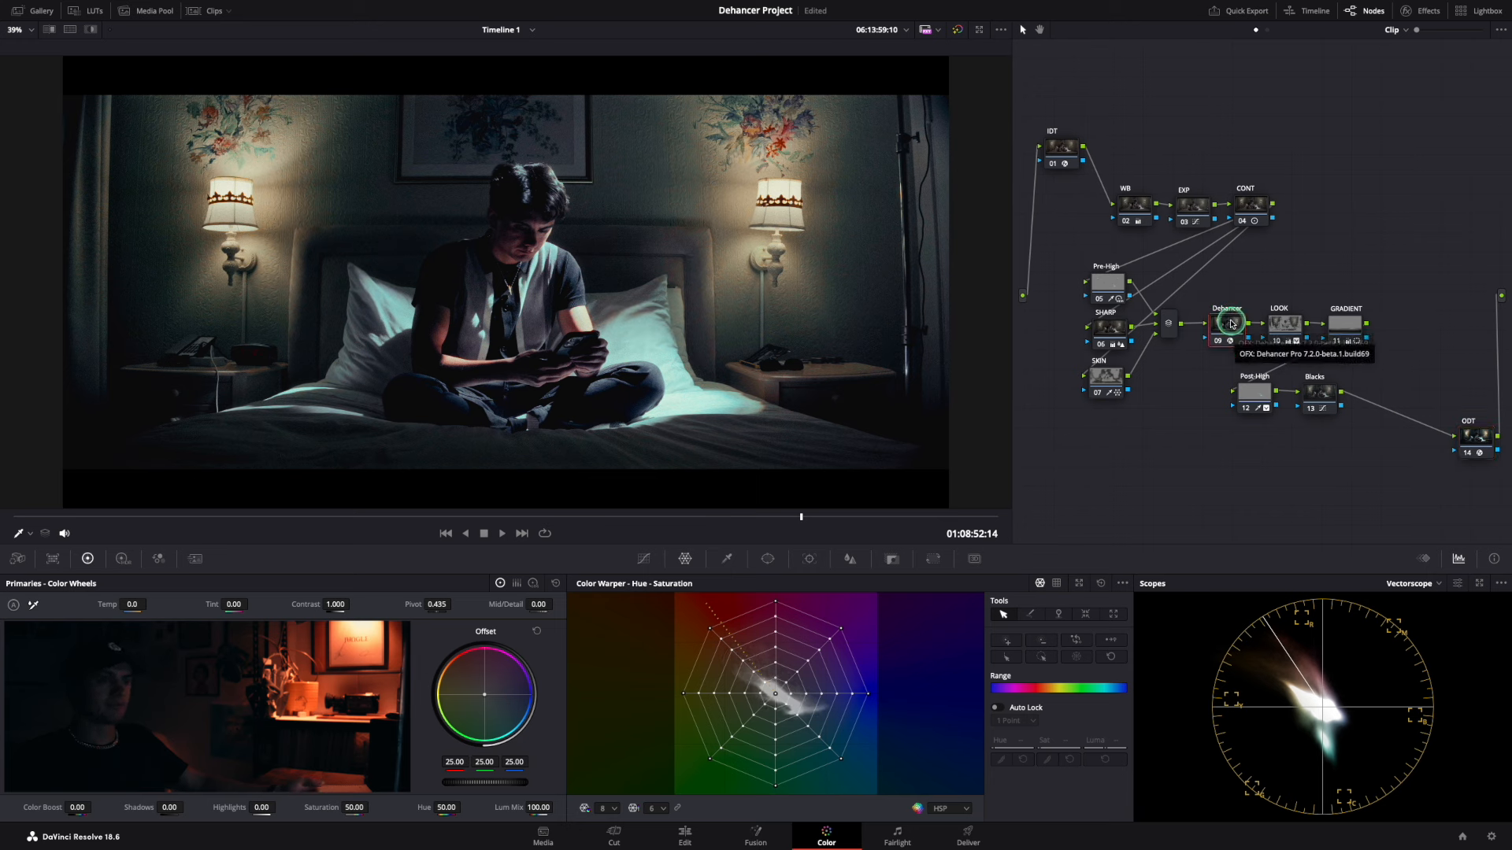